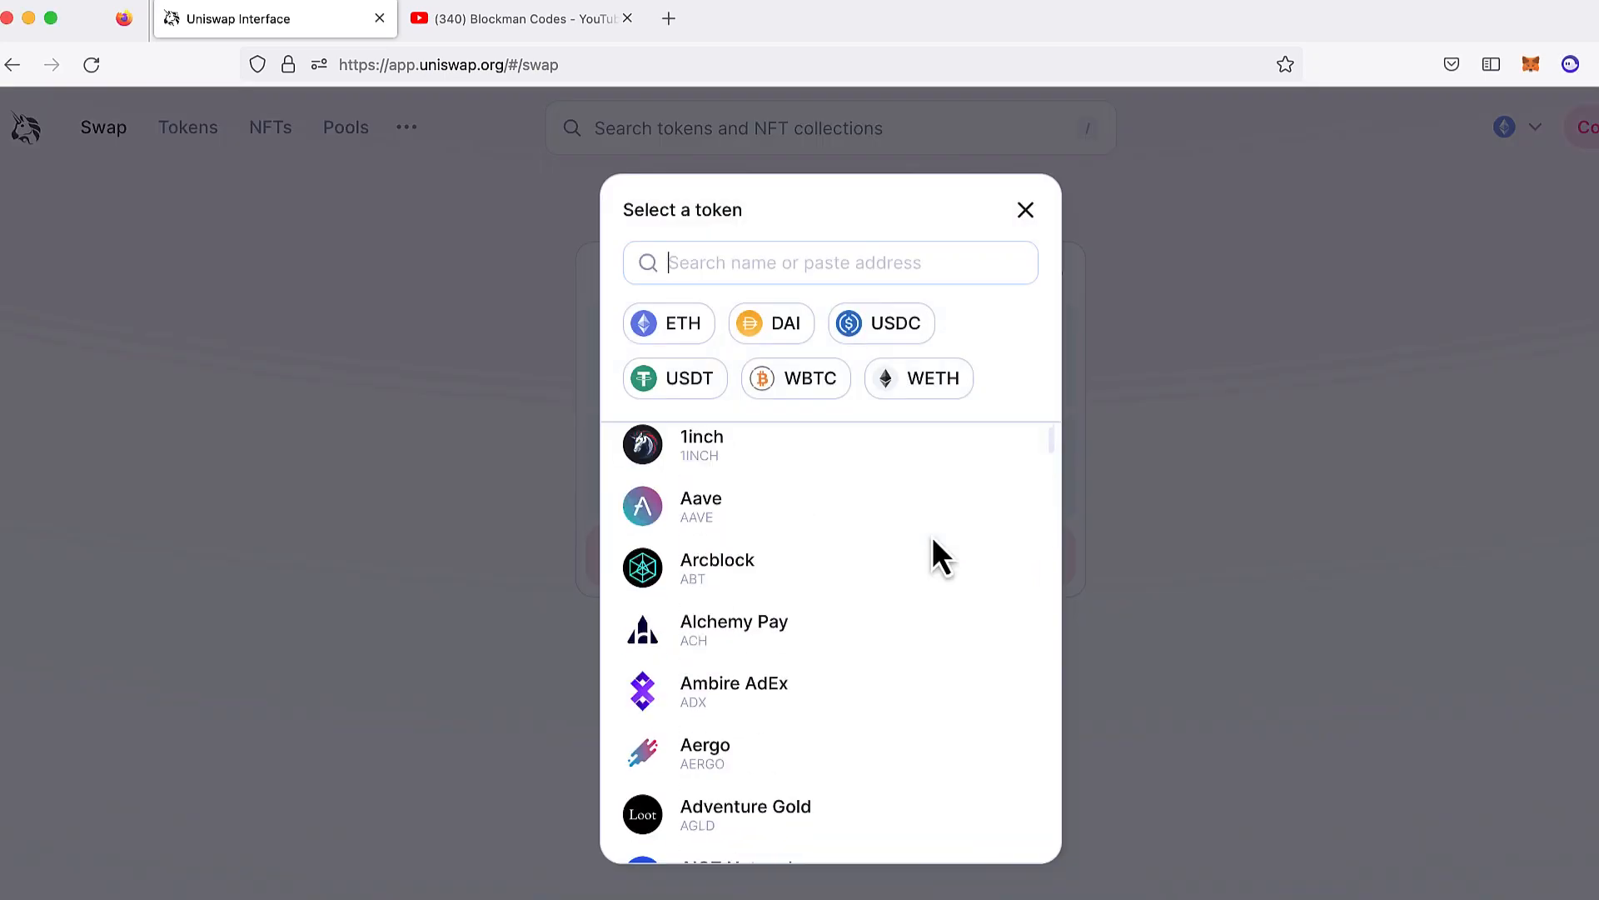
Get a quote for swapping 10 ETH into ChainLink Token (LINK).
scroll("down", 3)
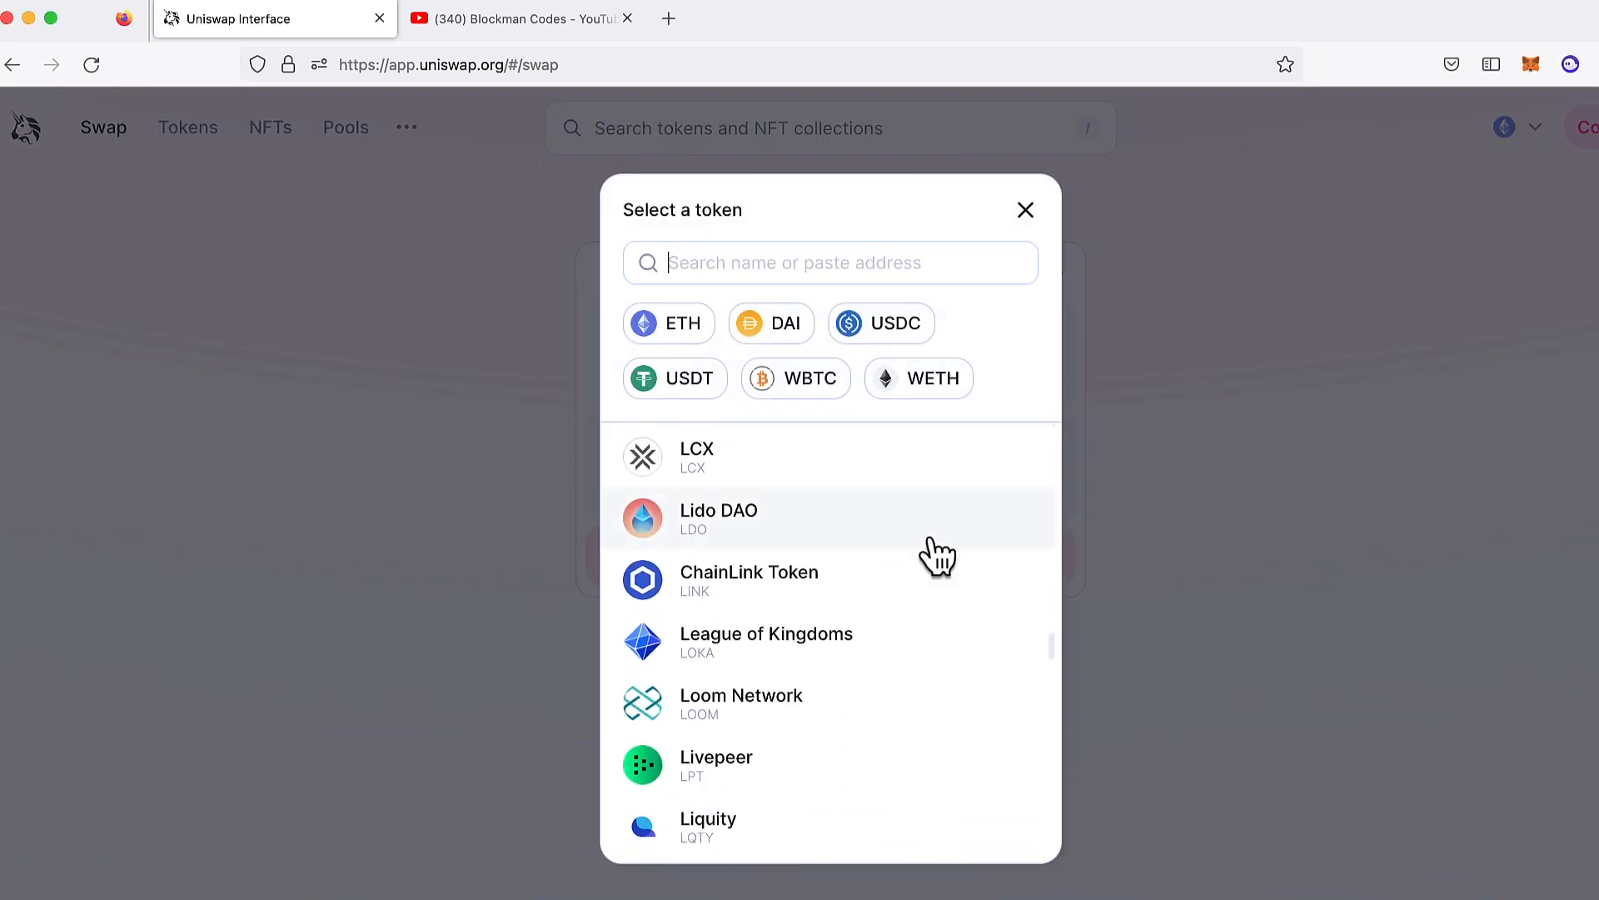
left_click(748, 580)
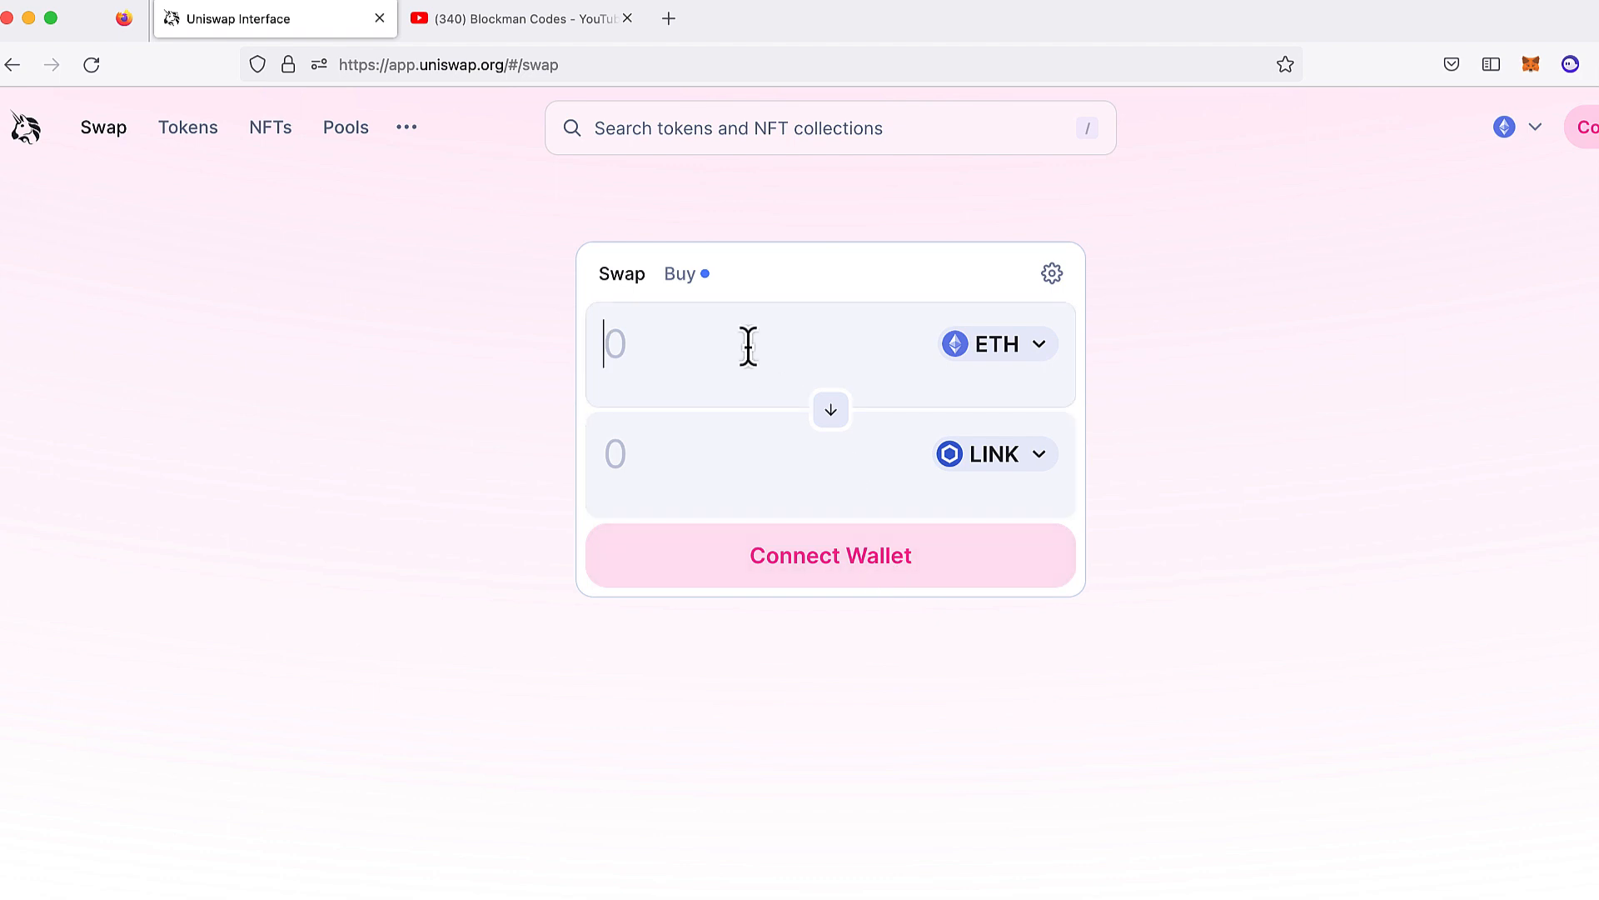
type("10")
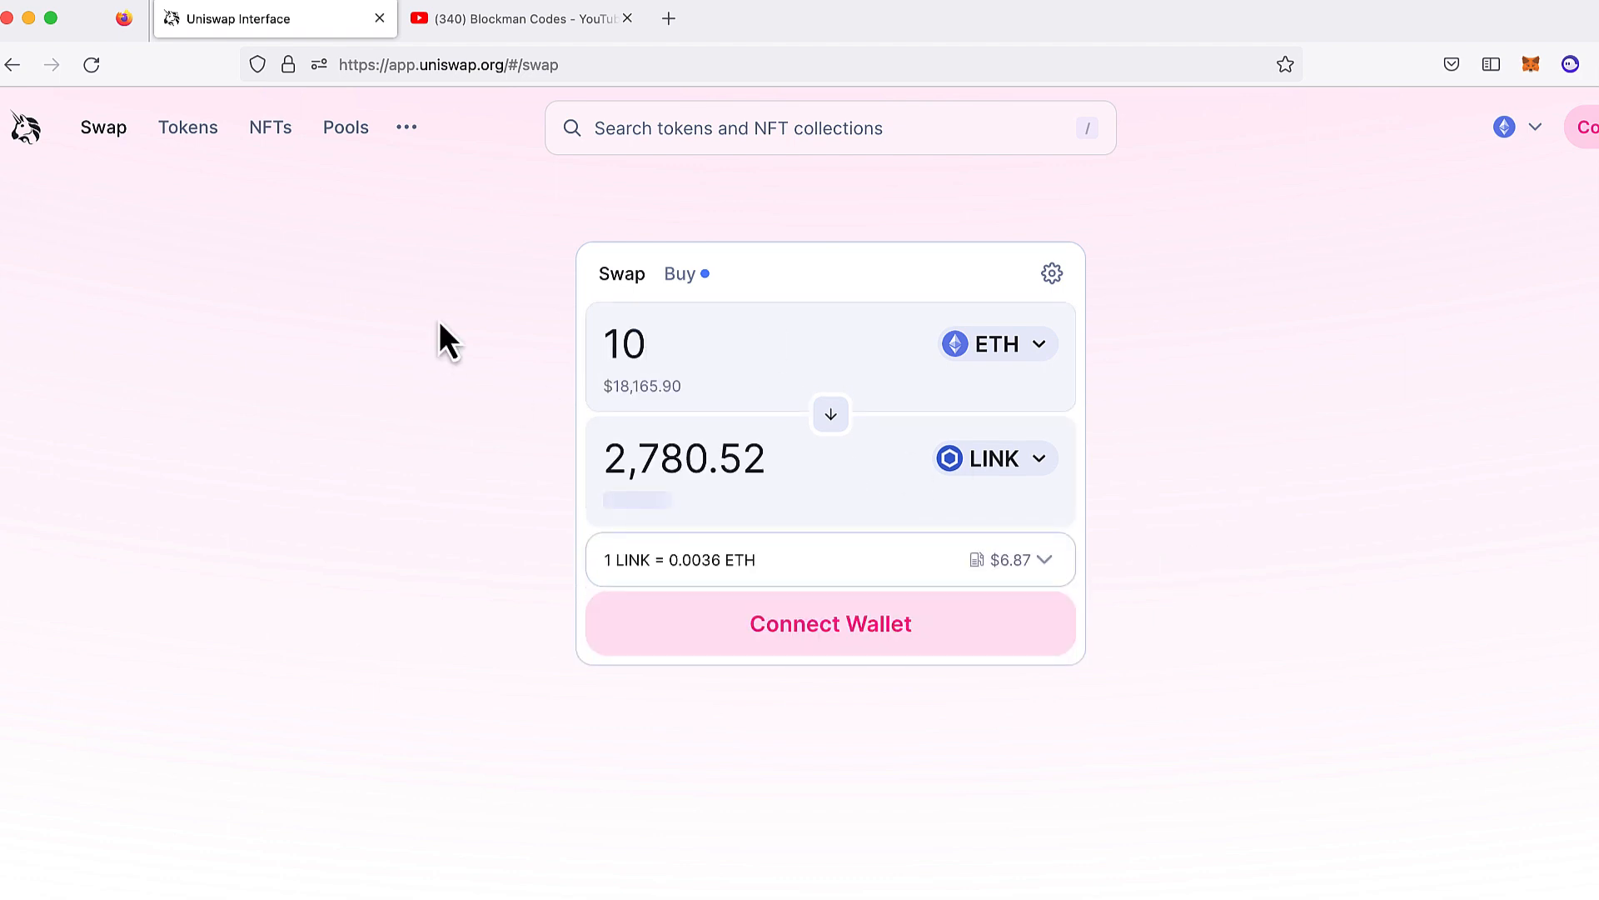
Start a new ETH/AAVE liquidity position covering the full range at the 0.3% fee tier.
left_click(345, 126)
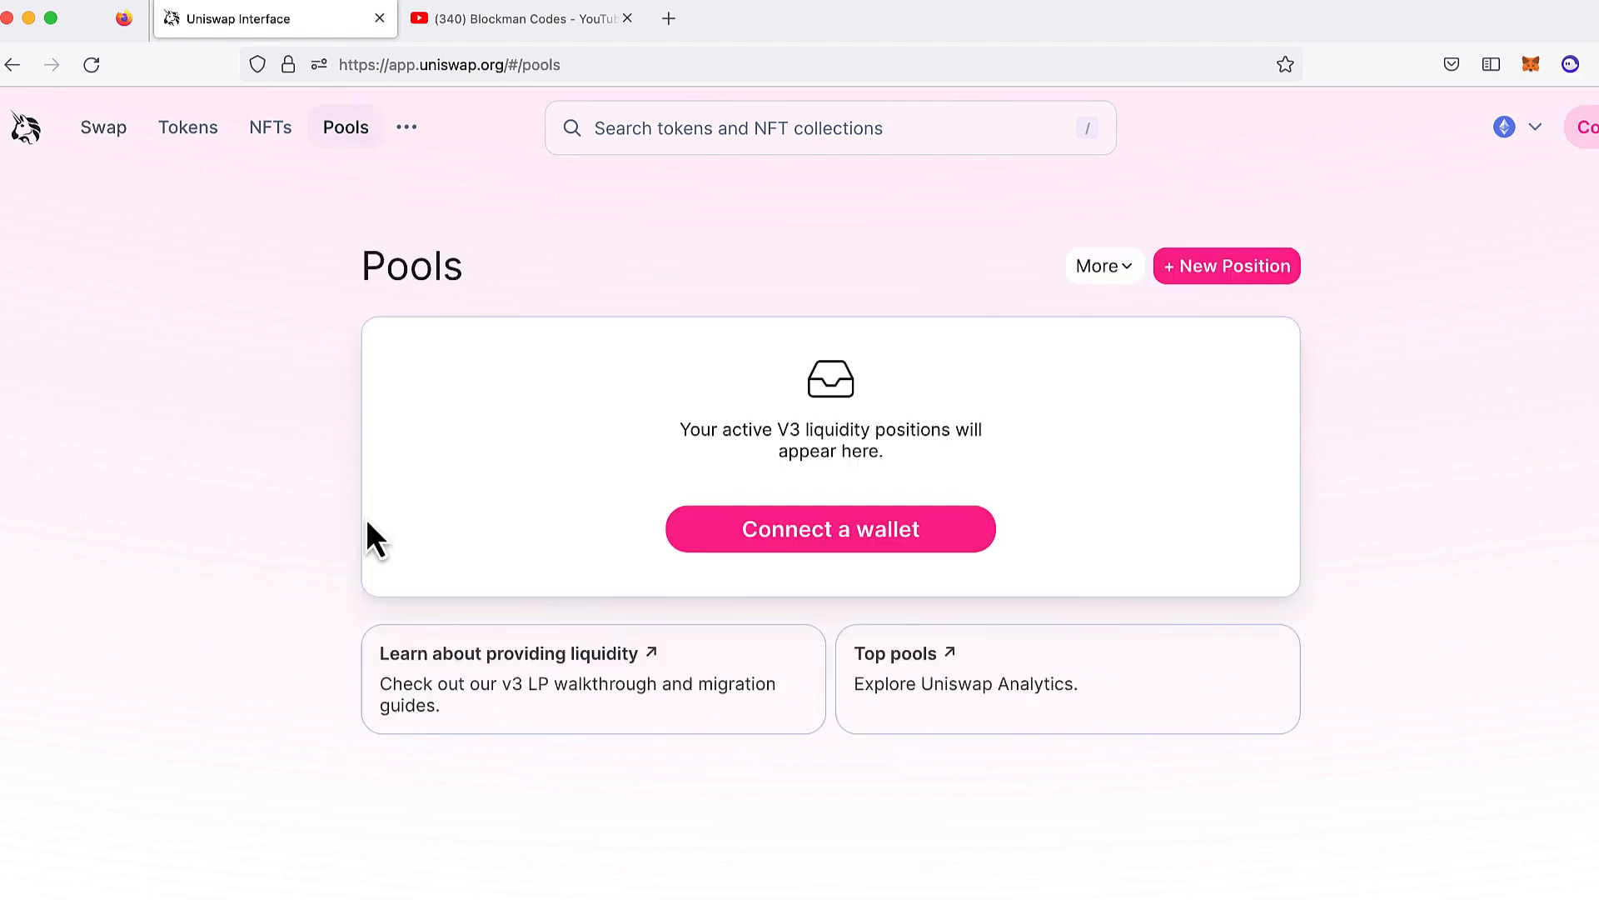
left_click(1226, 265)
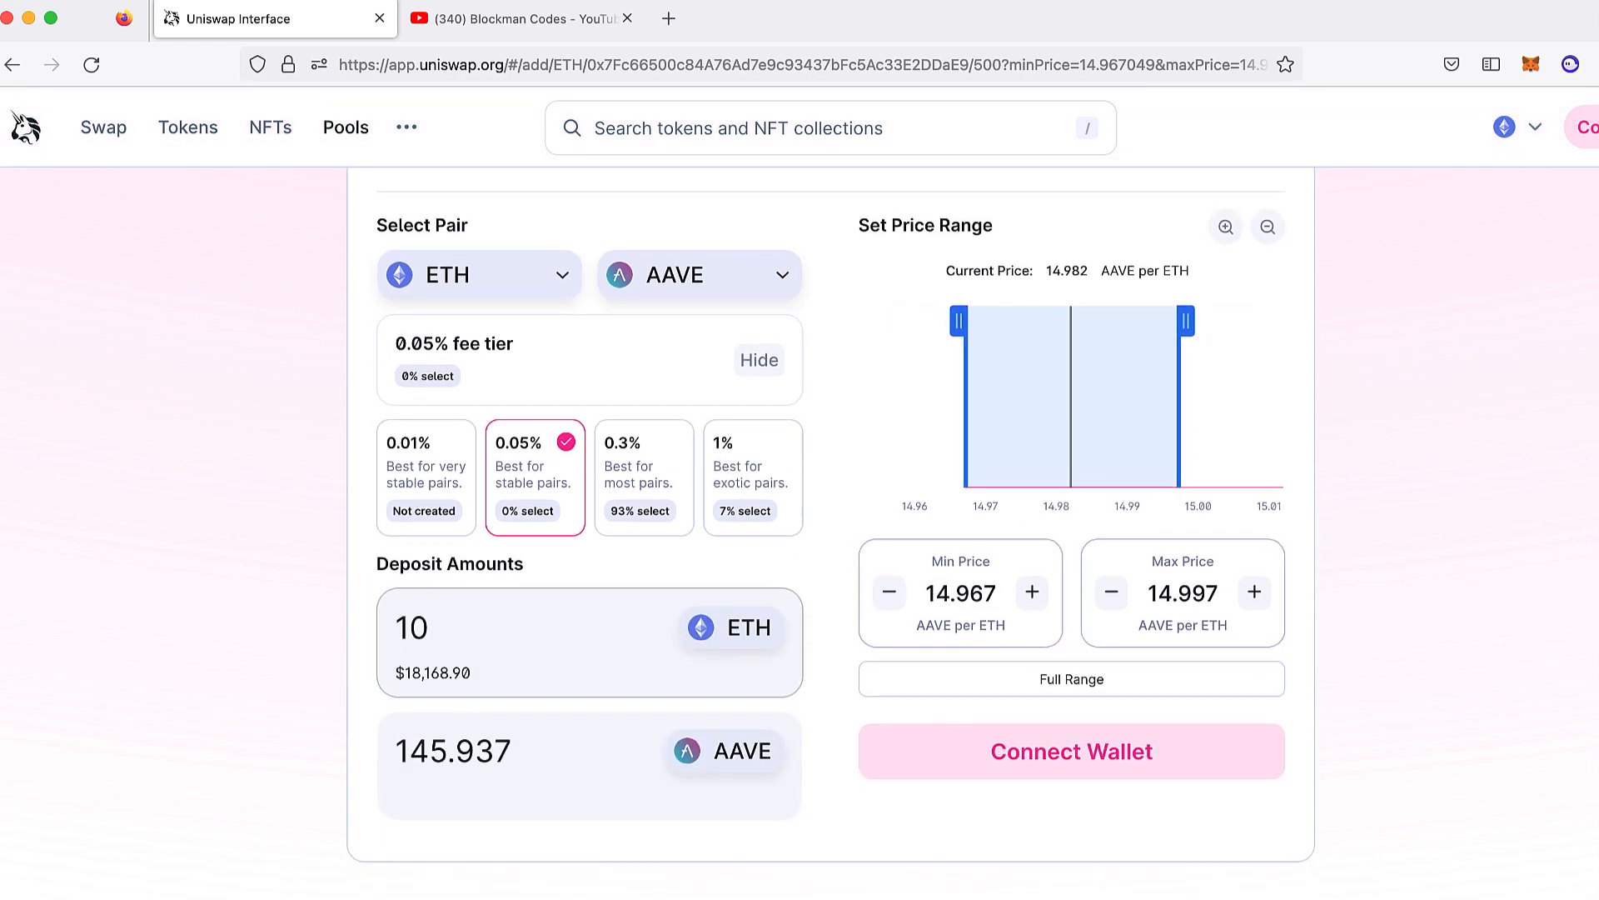
left_click(1072, 680)
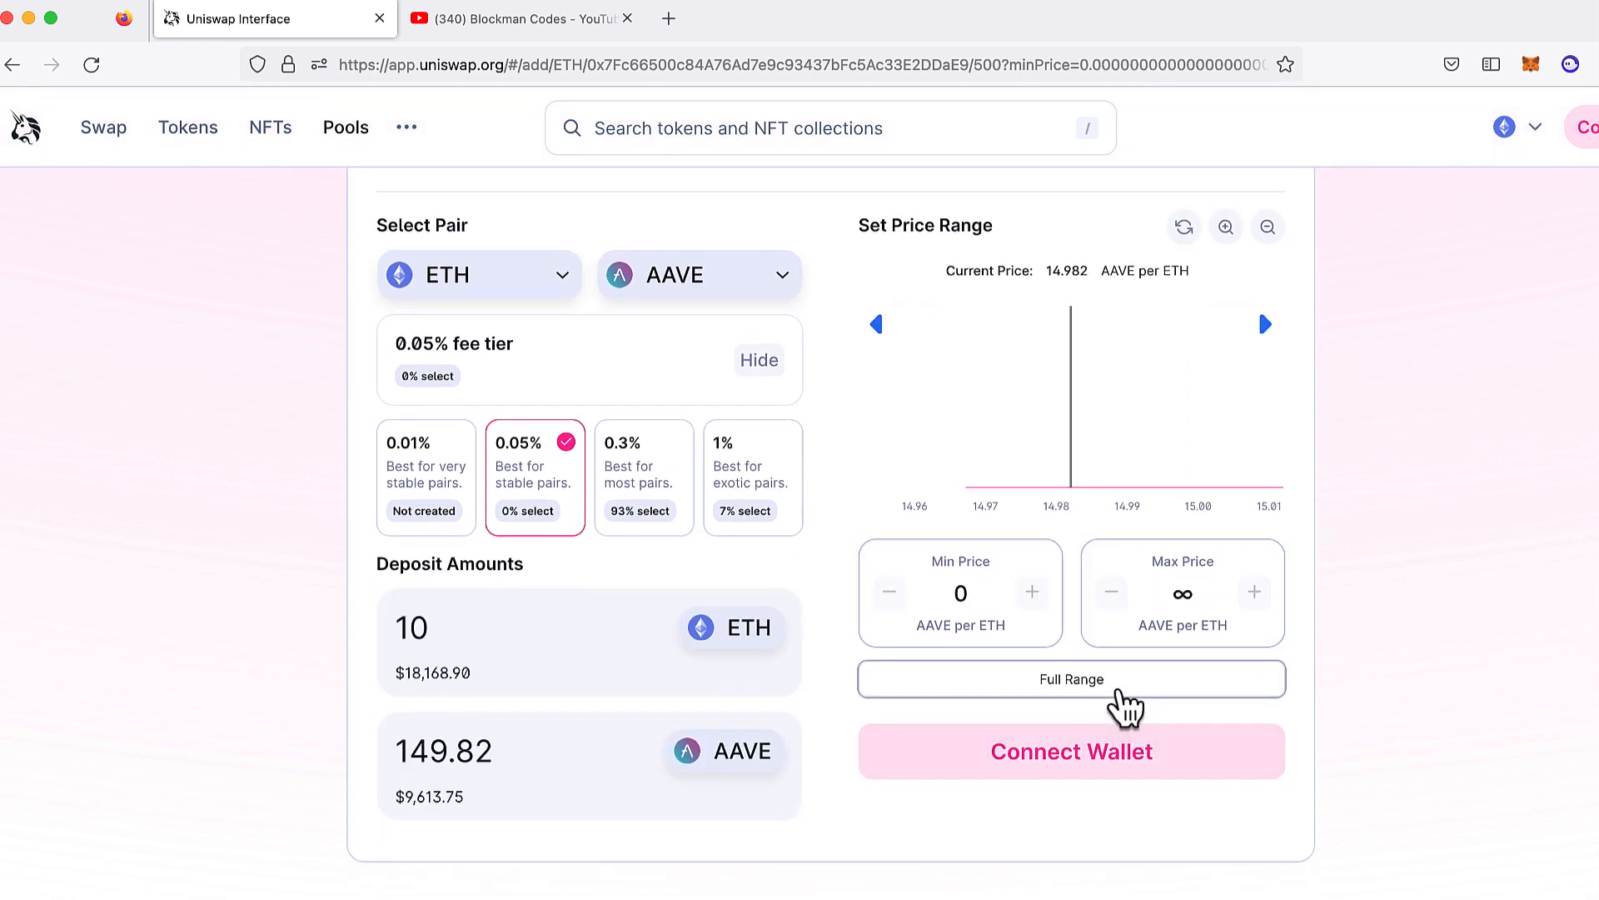
mouse_move(643, 500)
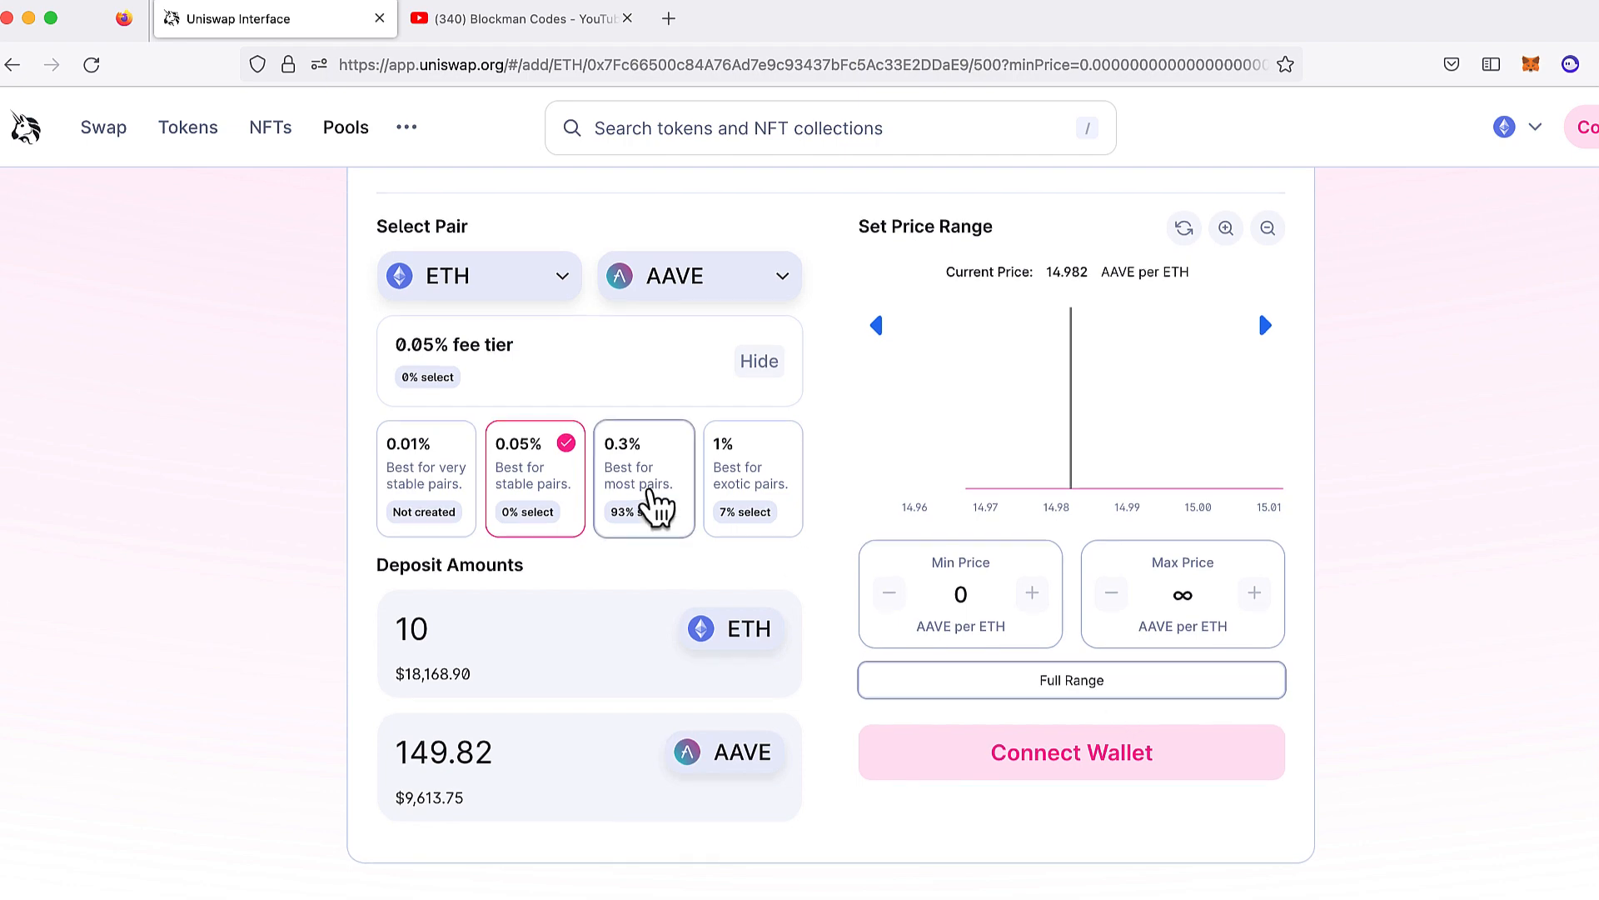
left_click(519, 18)
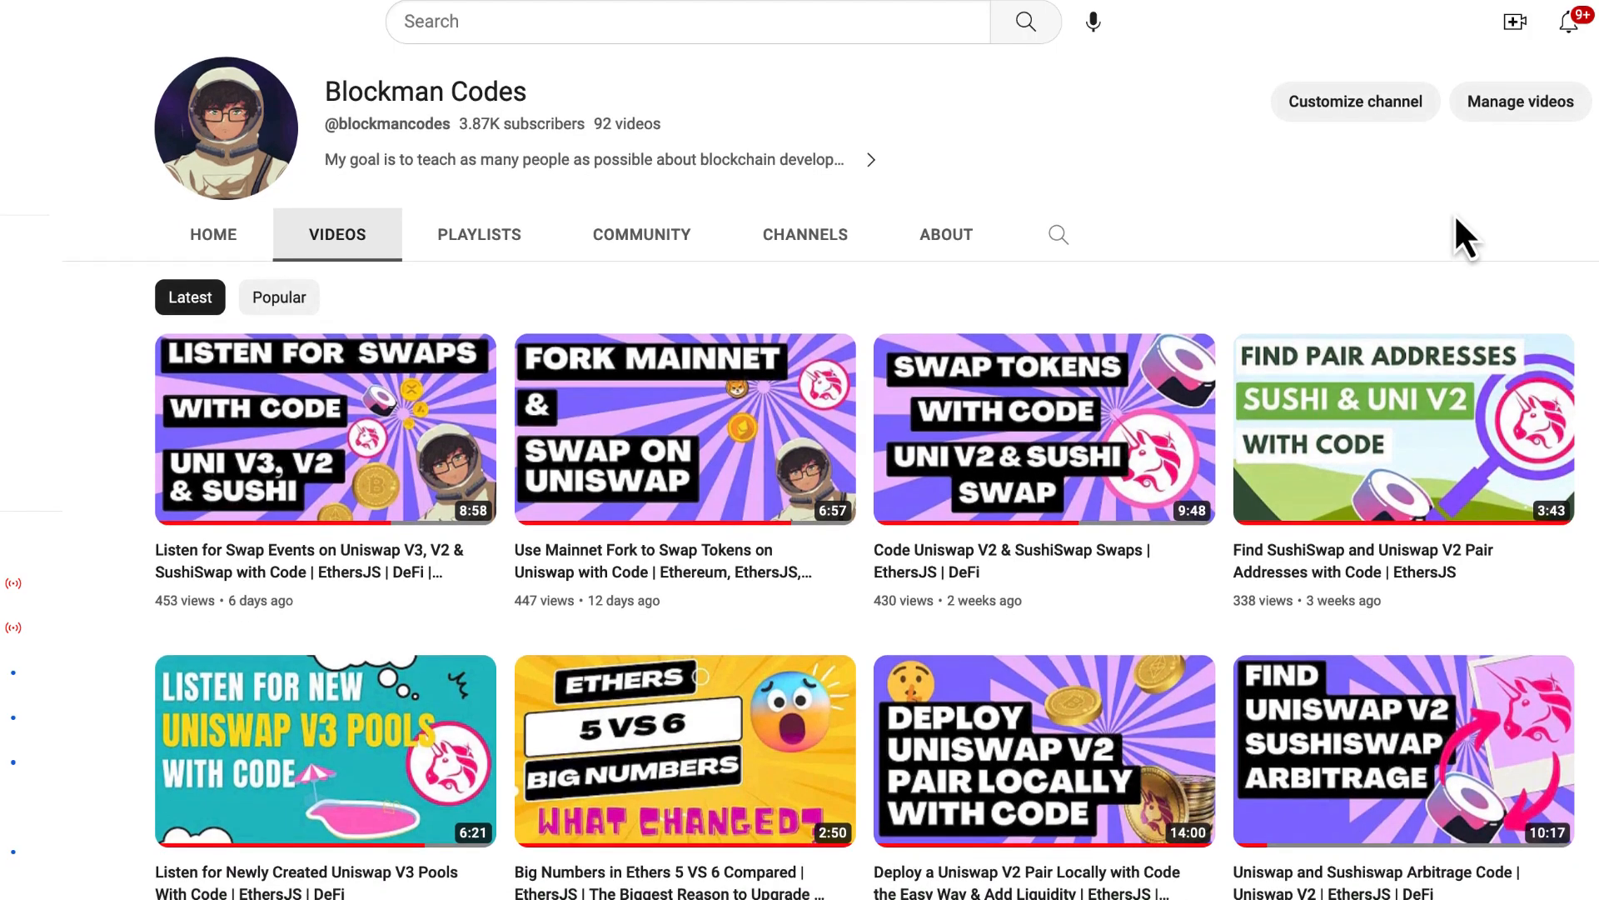
scroll("down", 3)
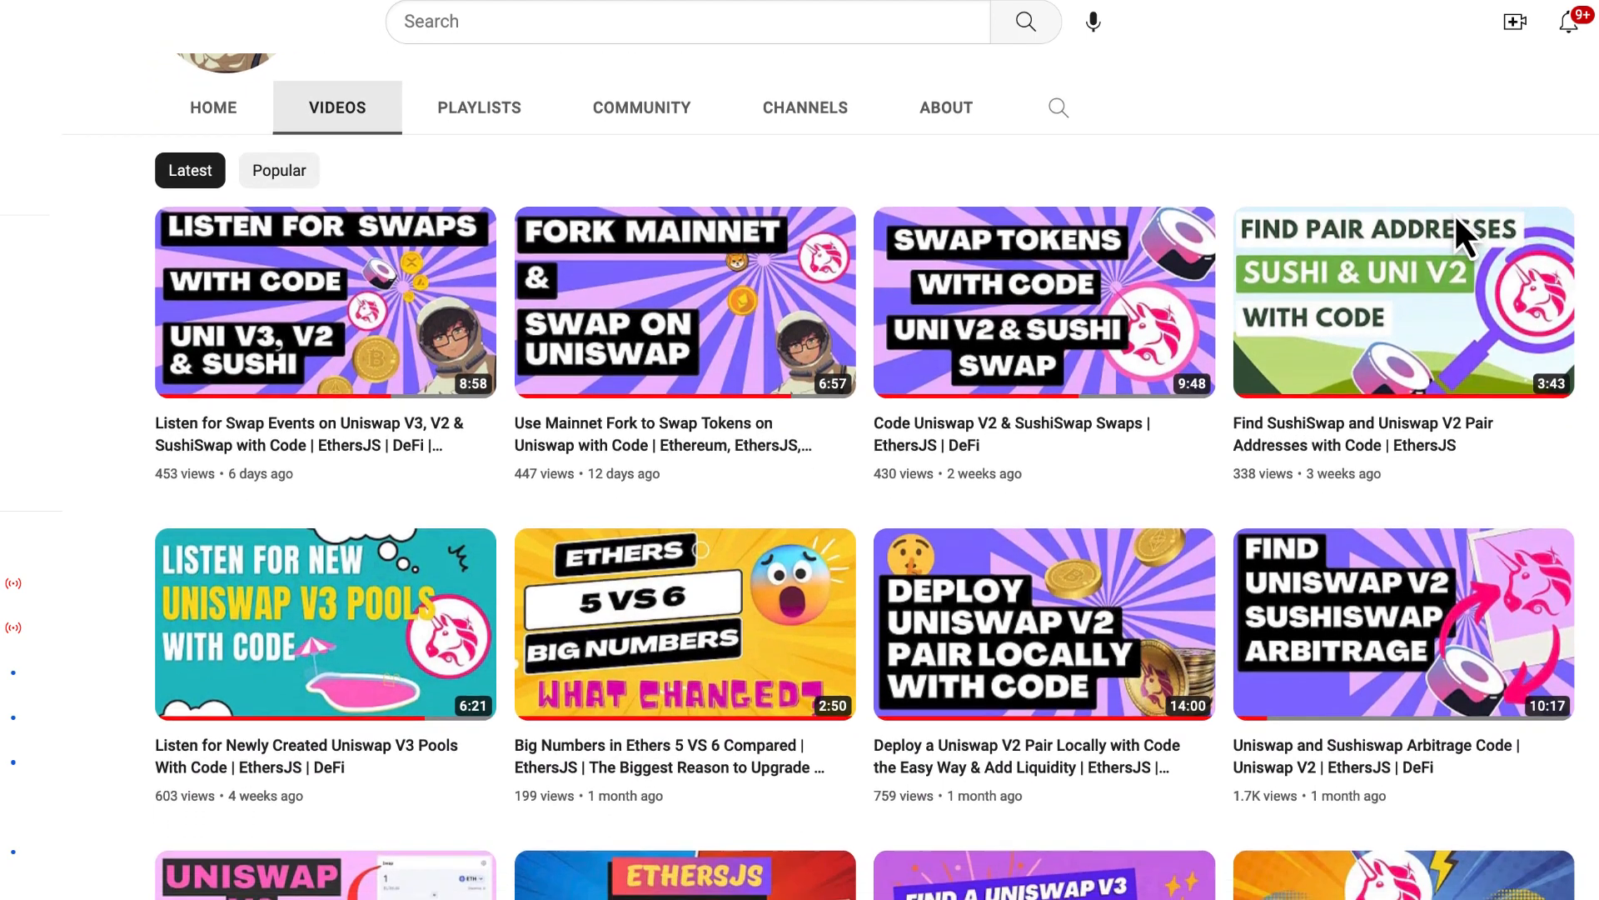
scroll("down", 3)
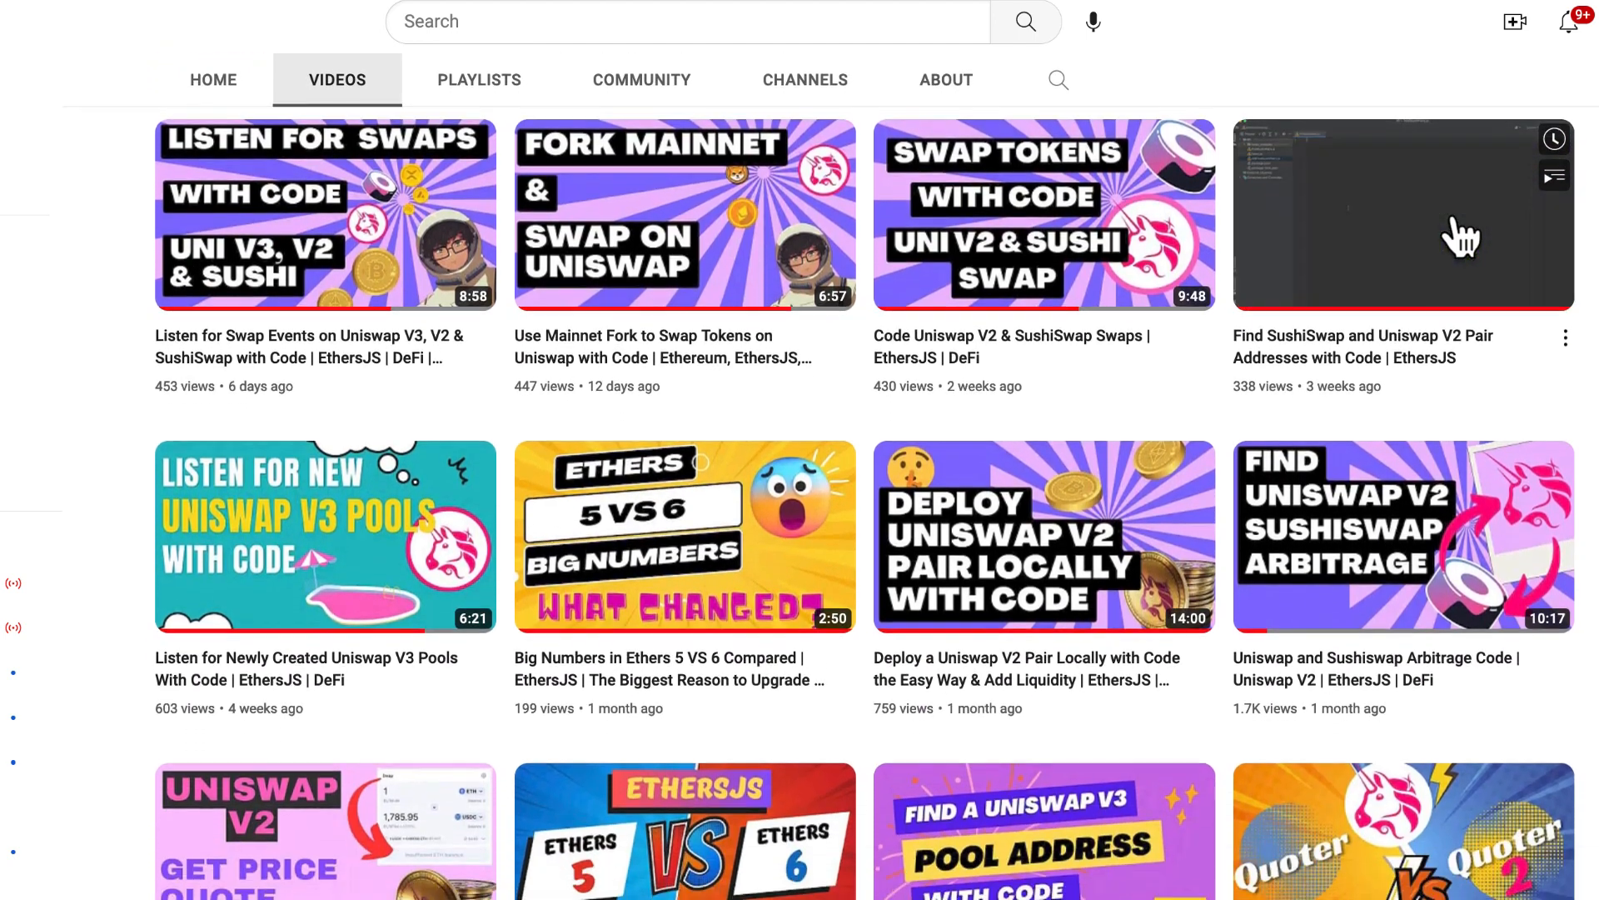
scroll("down", 3)
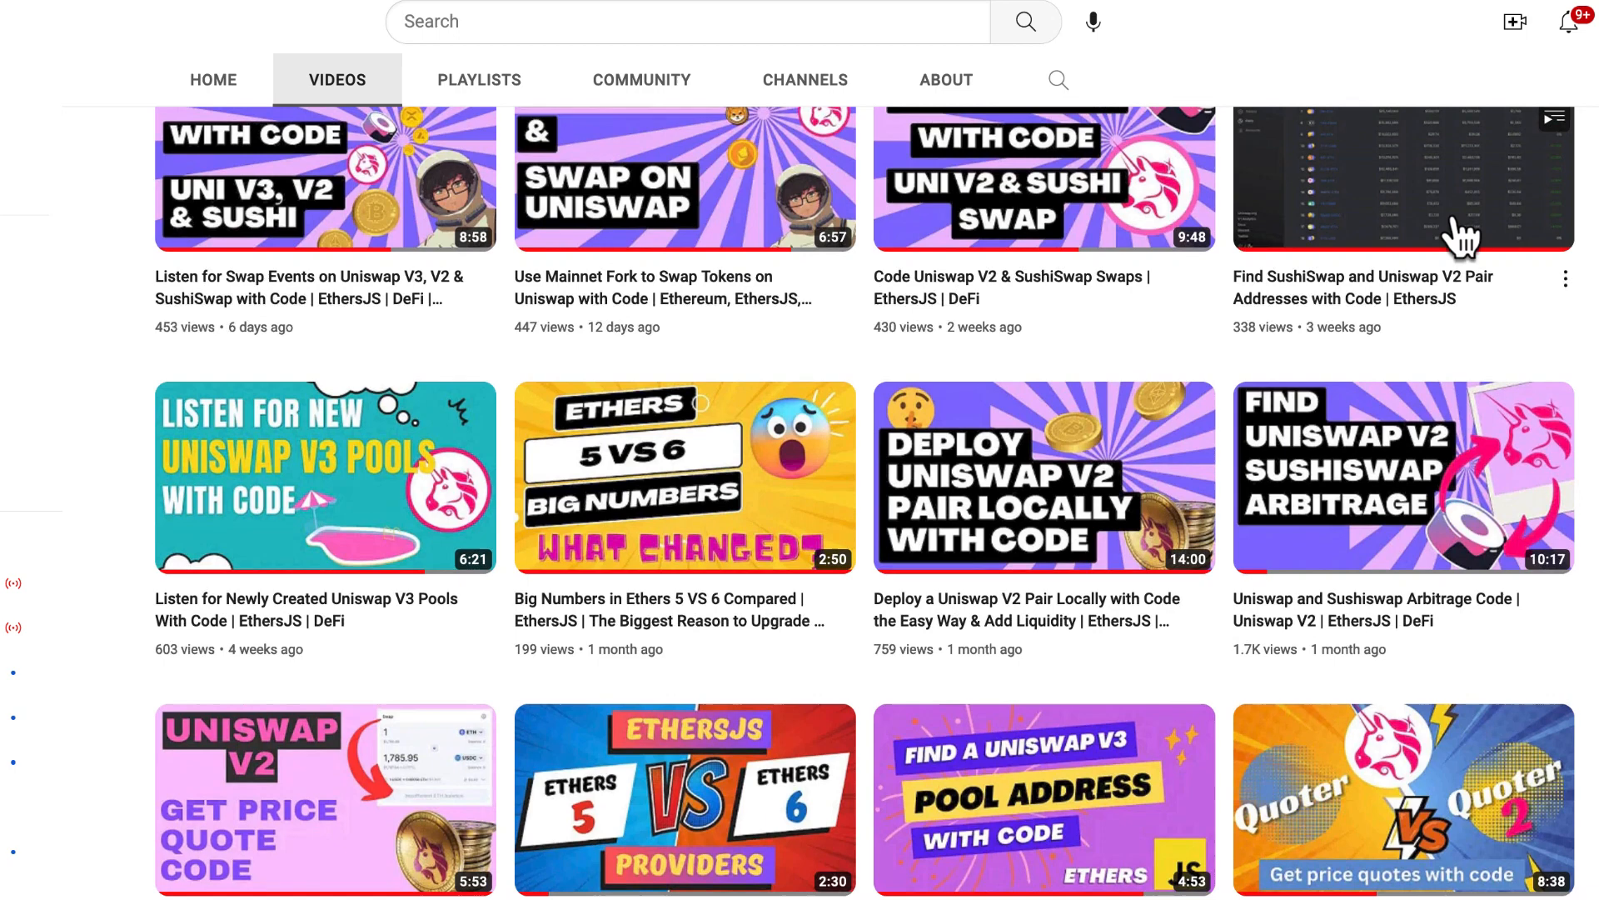
scroll("down", 3)
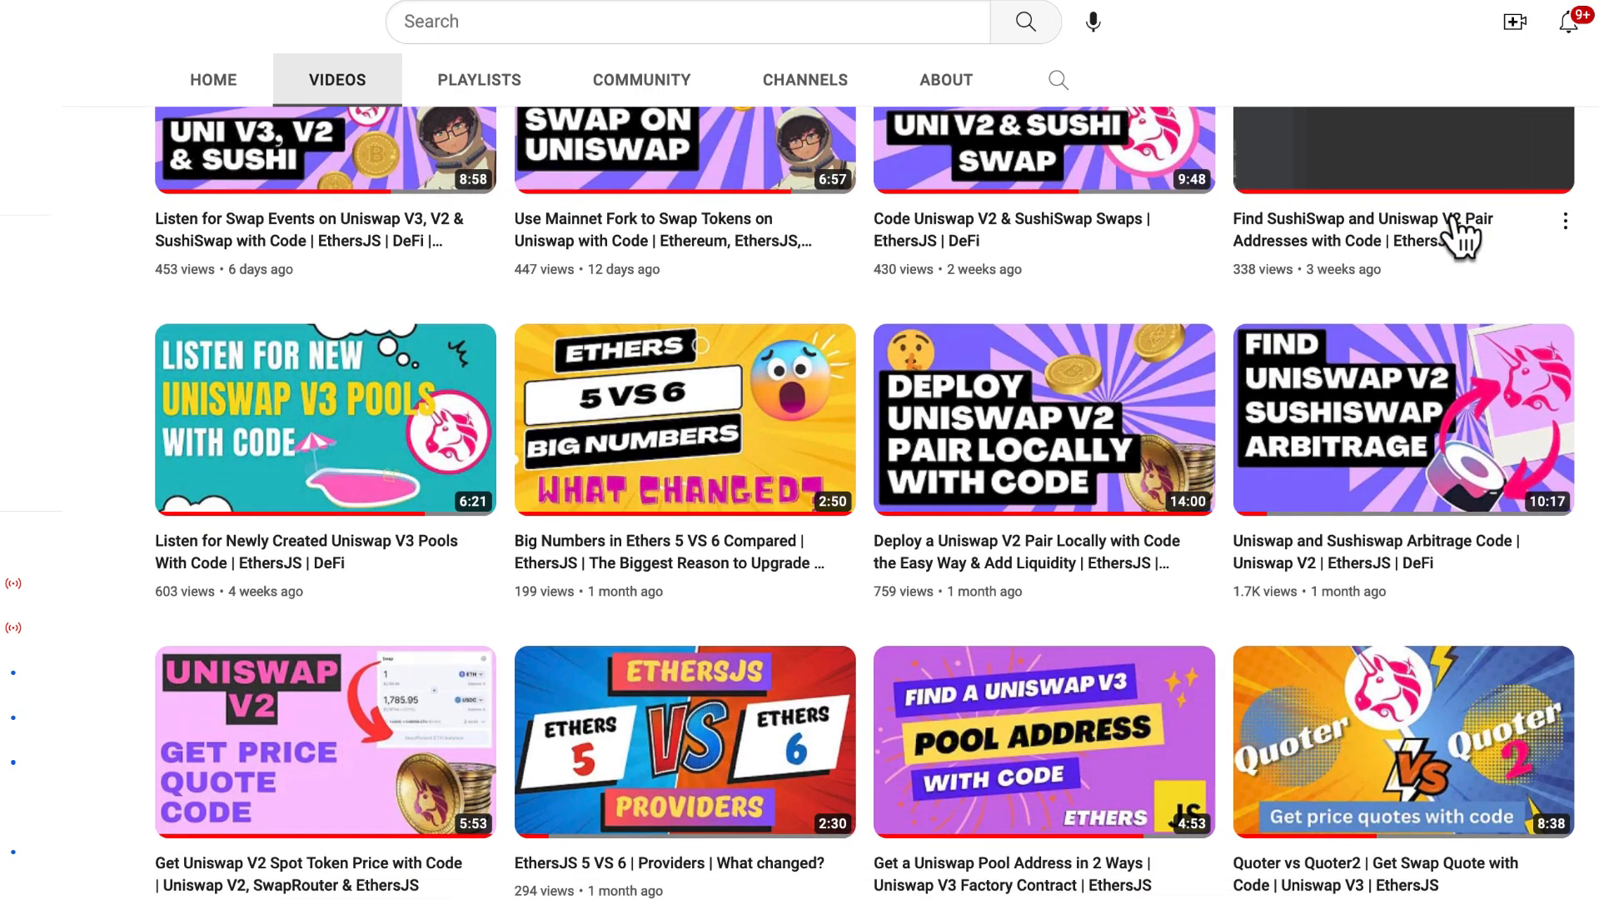
scroll("down", 3)
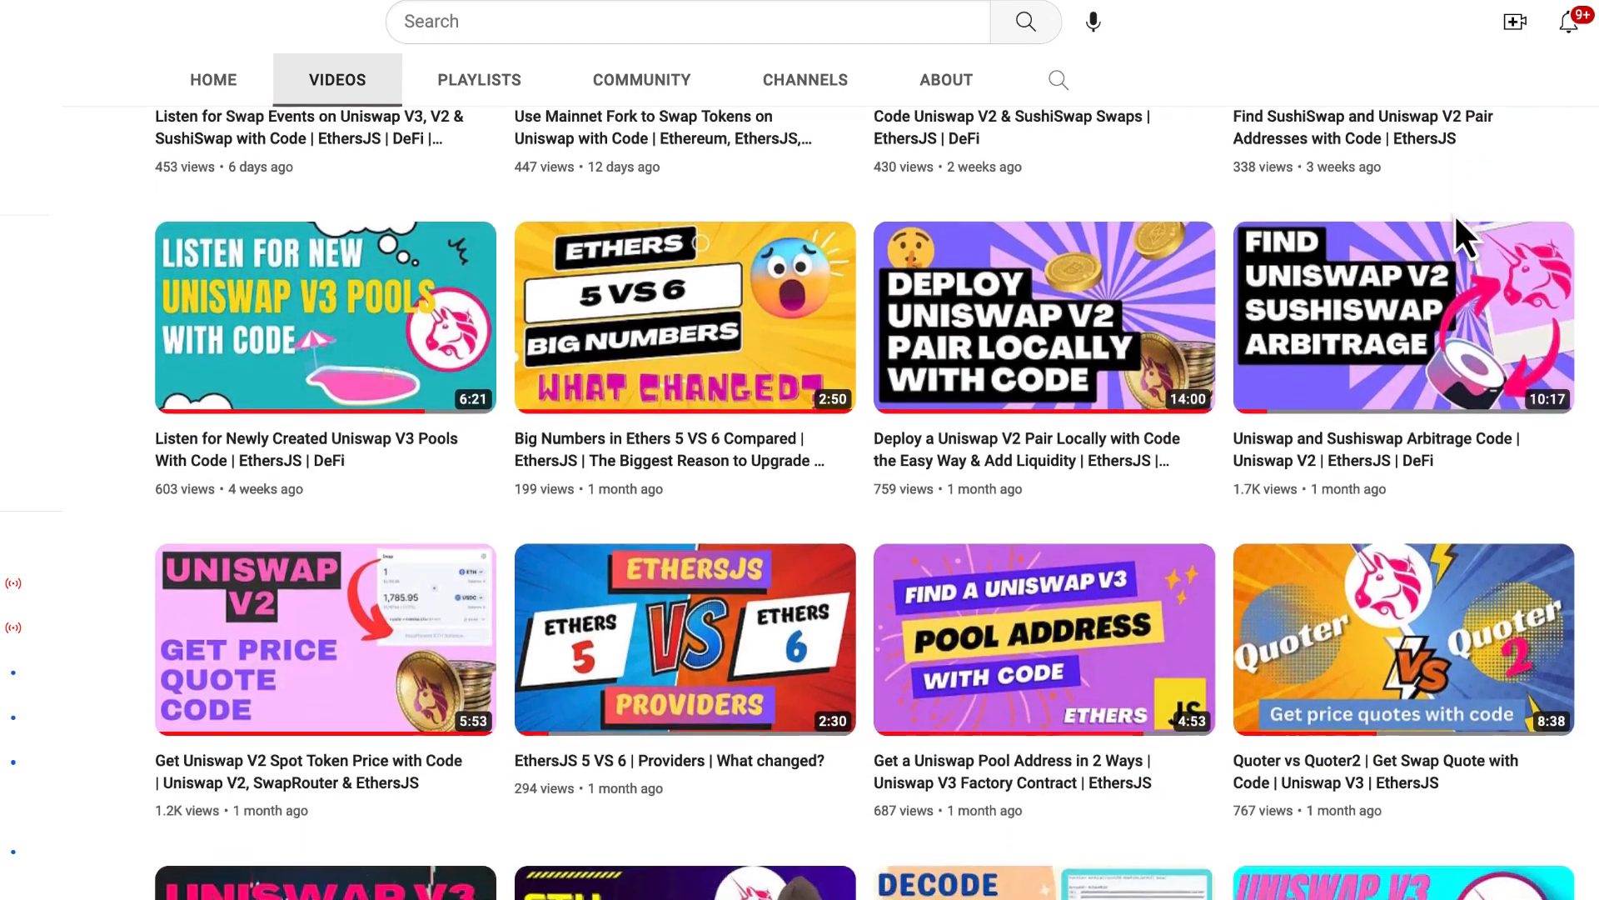
scroll("down", 3)
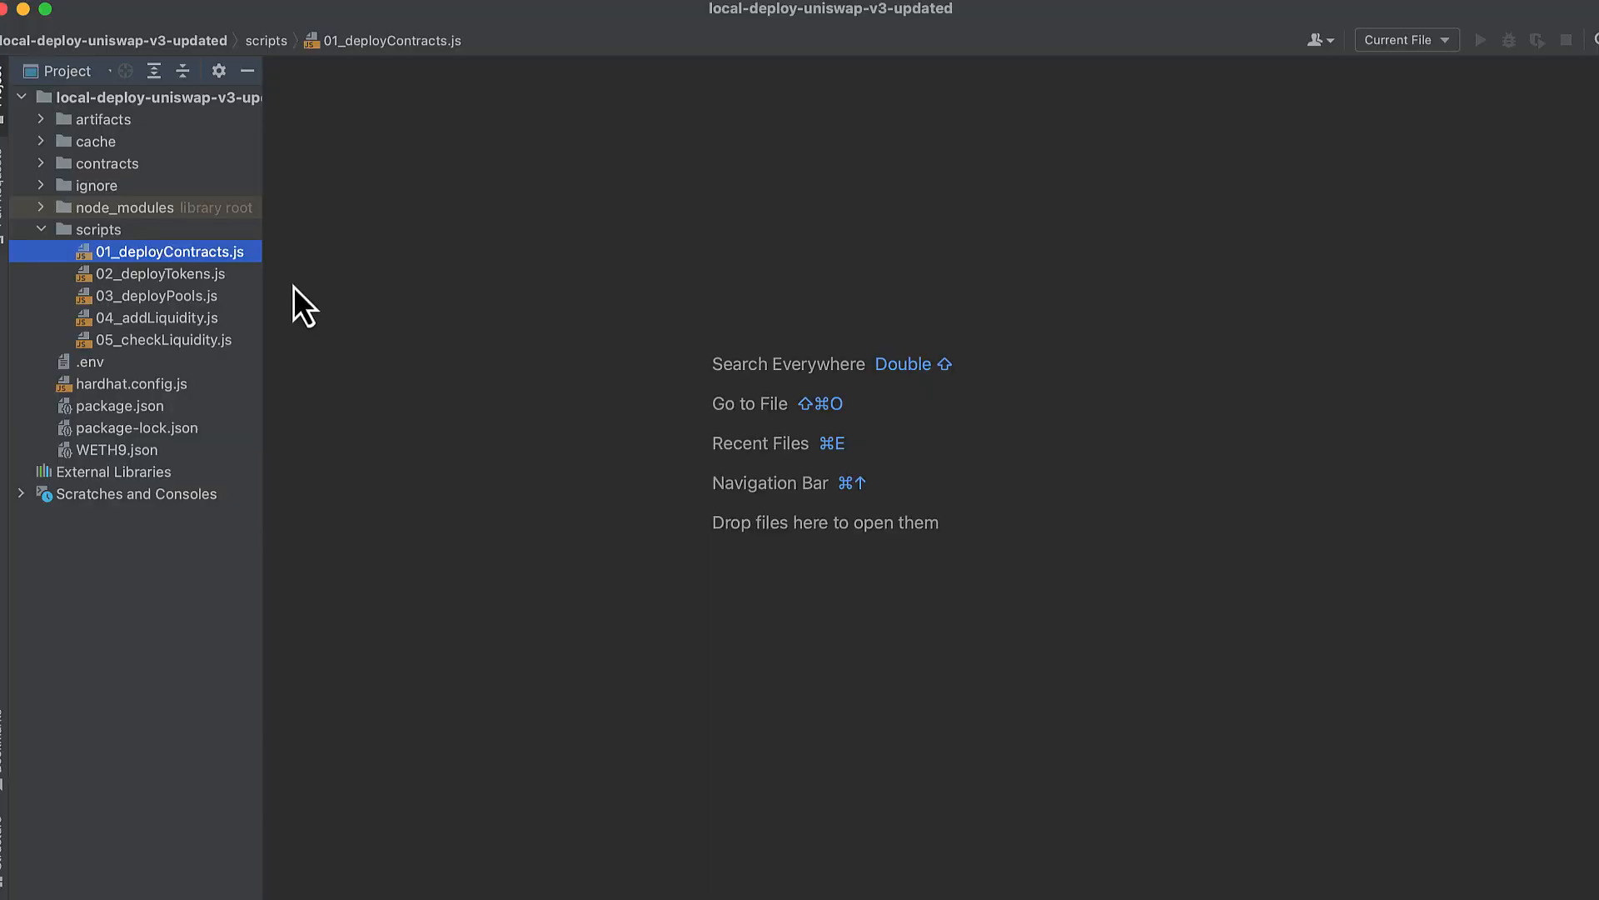
Bring up 01_deployContracts.js from the scripts folder and review its code.
double_click(167, 251)
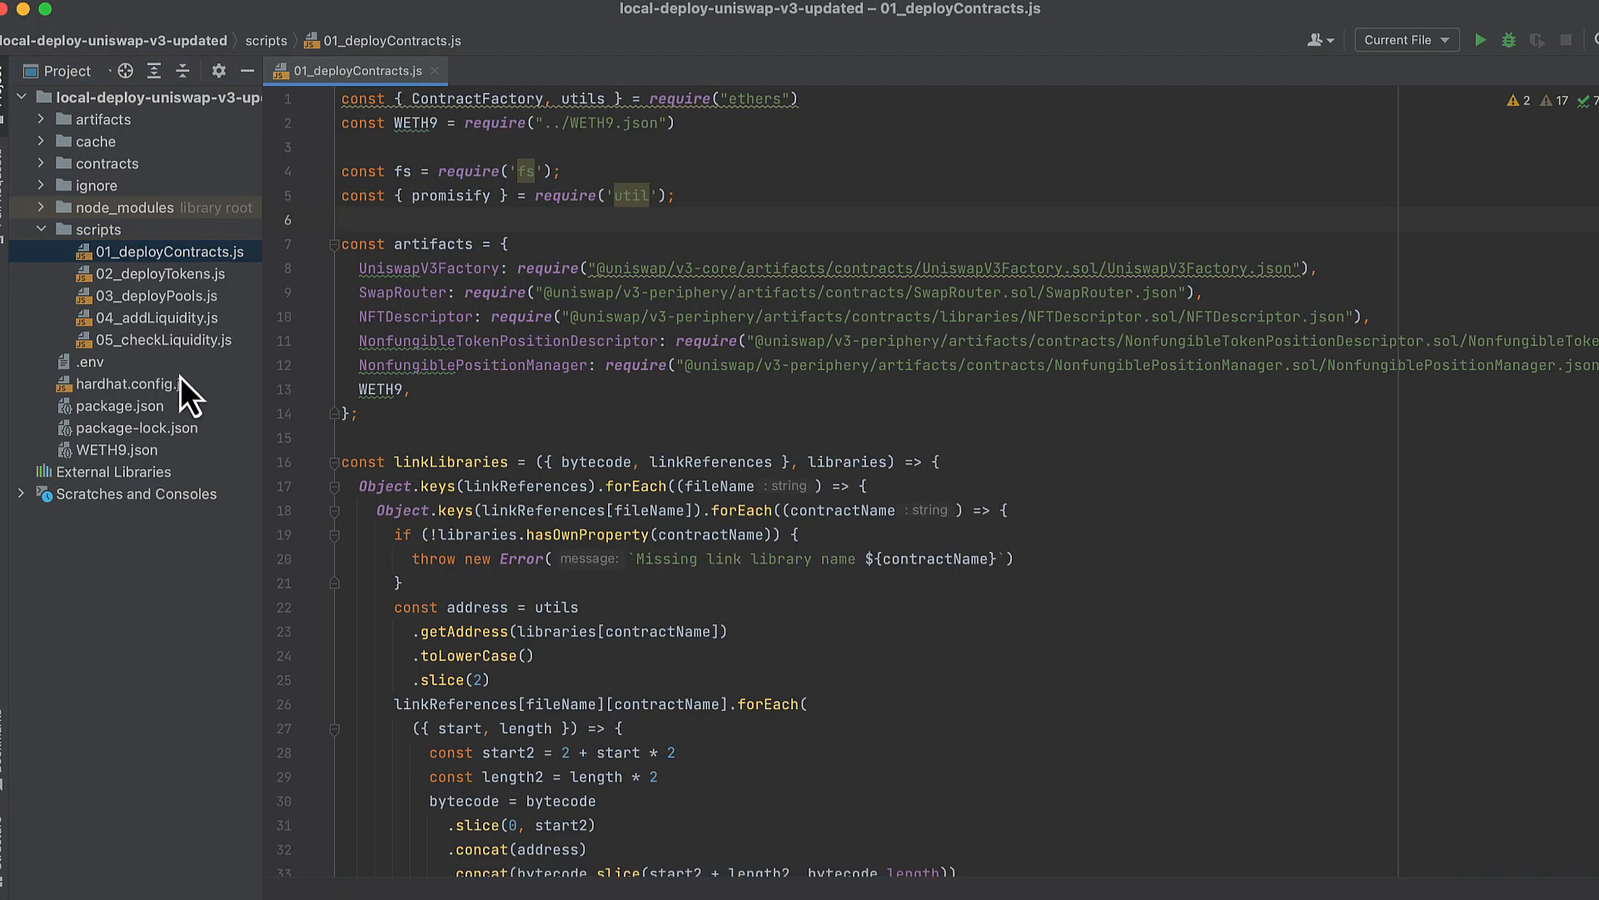
mouse_move(188, 351)
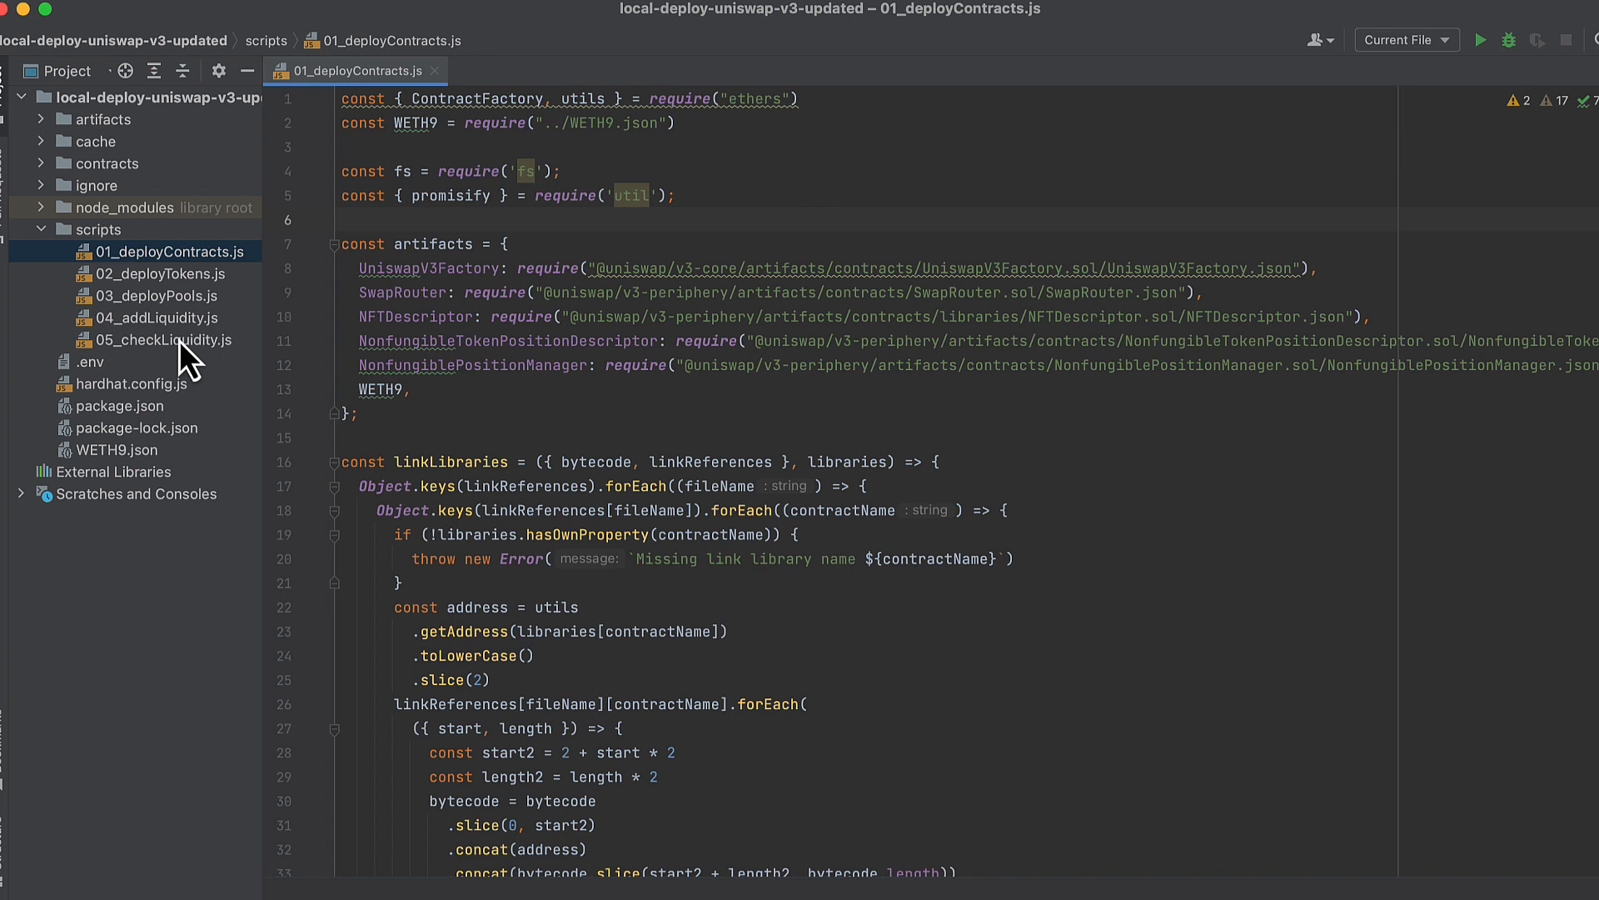
left_click(343, 220)
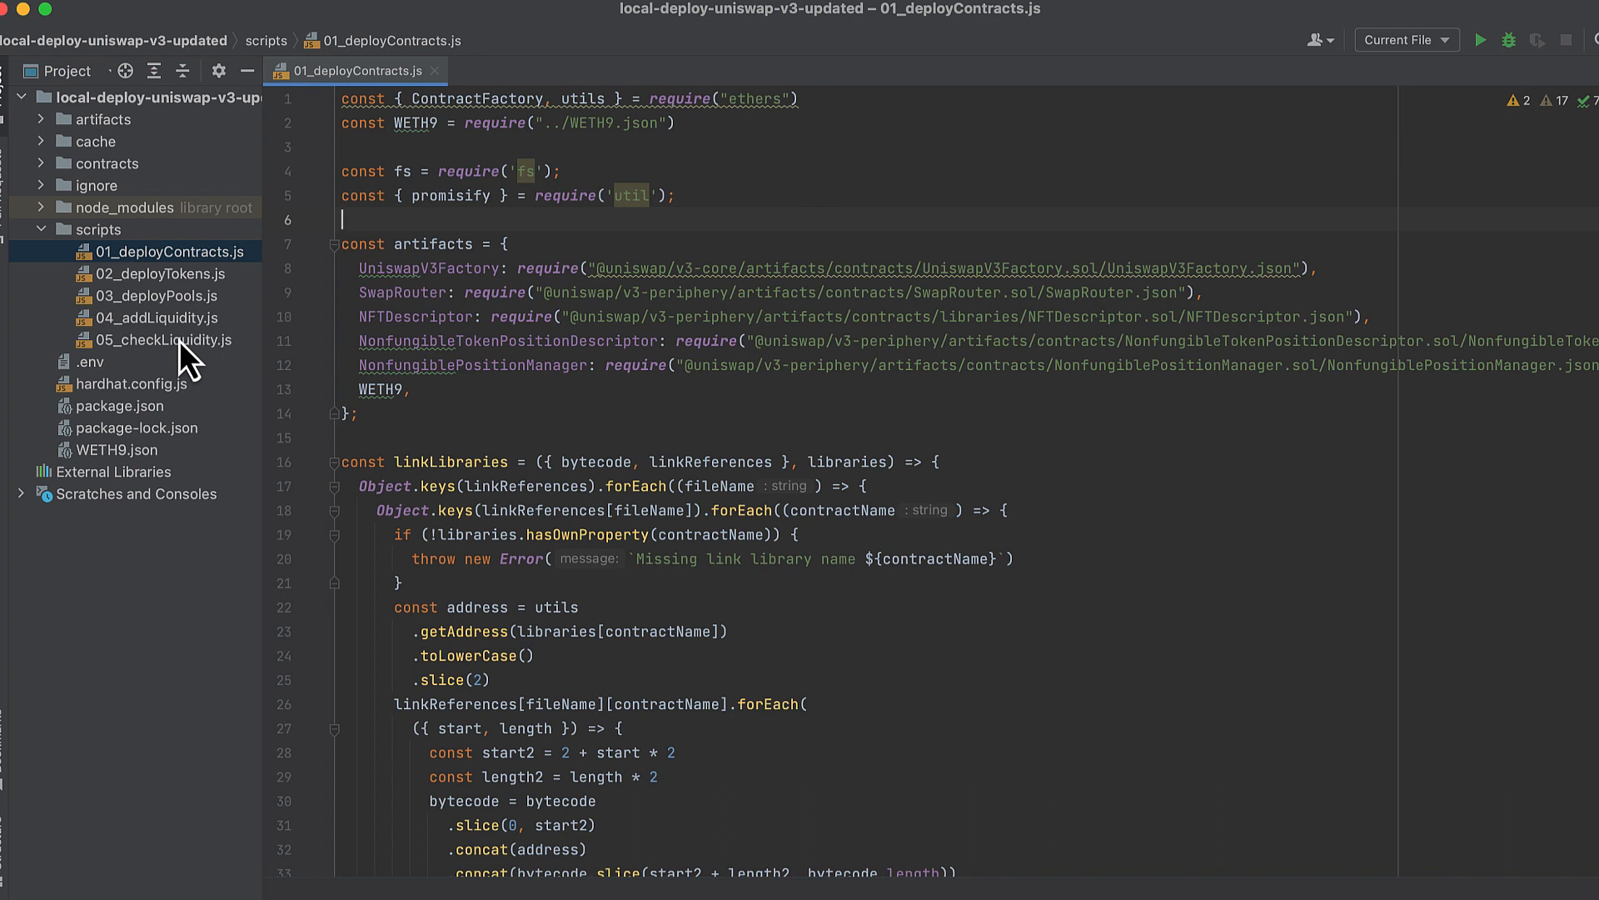
mouse_move(193, 316)
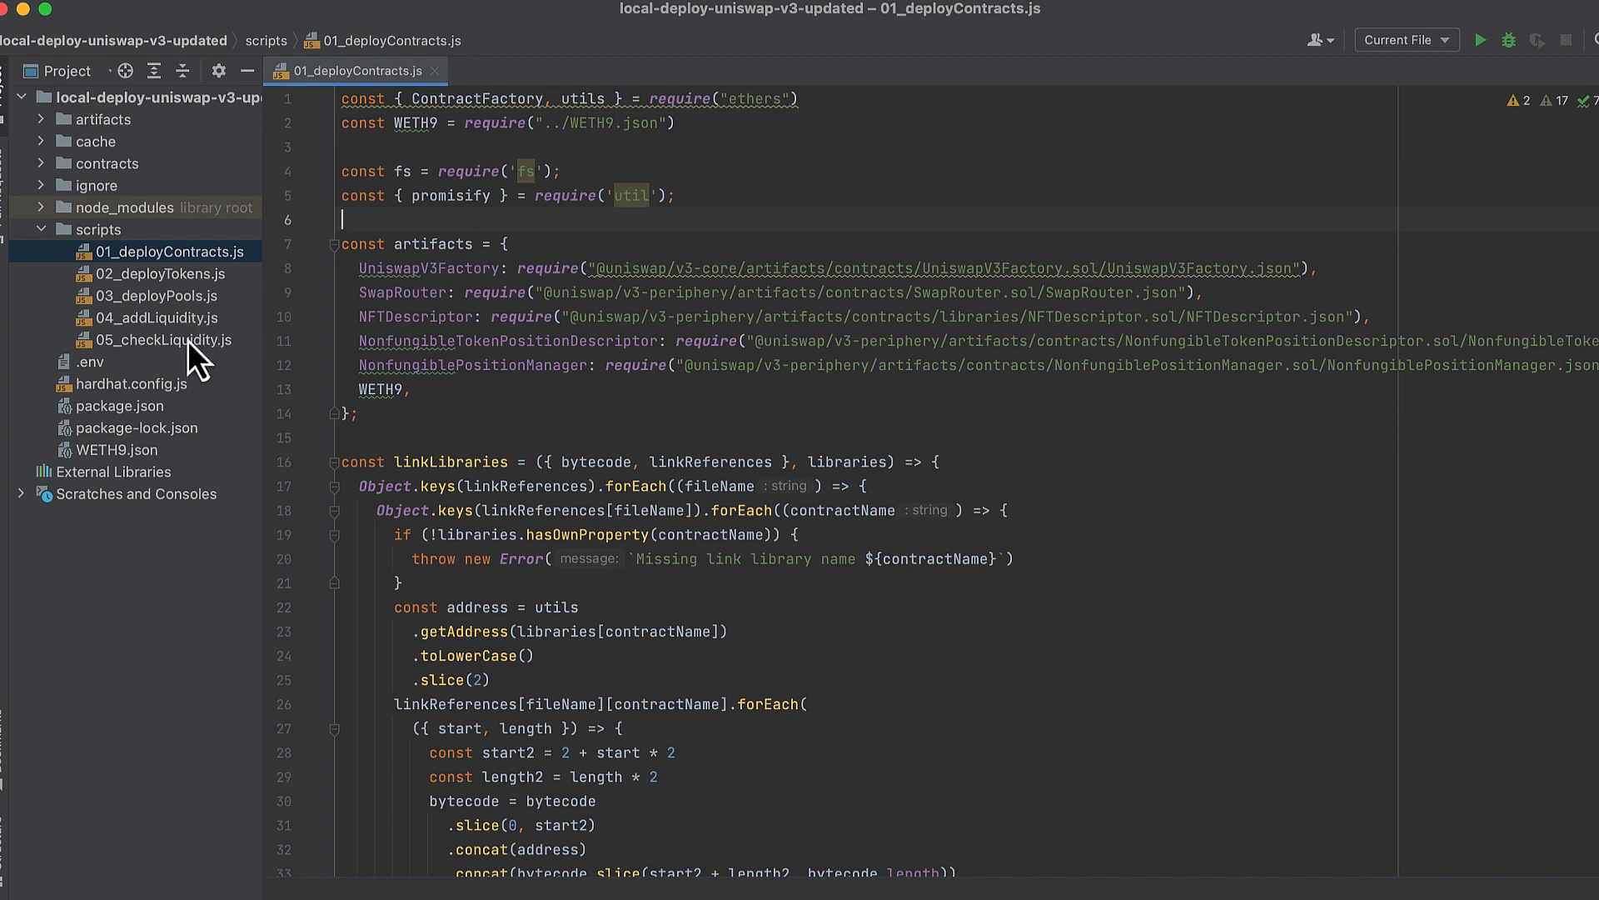
mouse_move(193, 408)
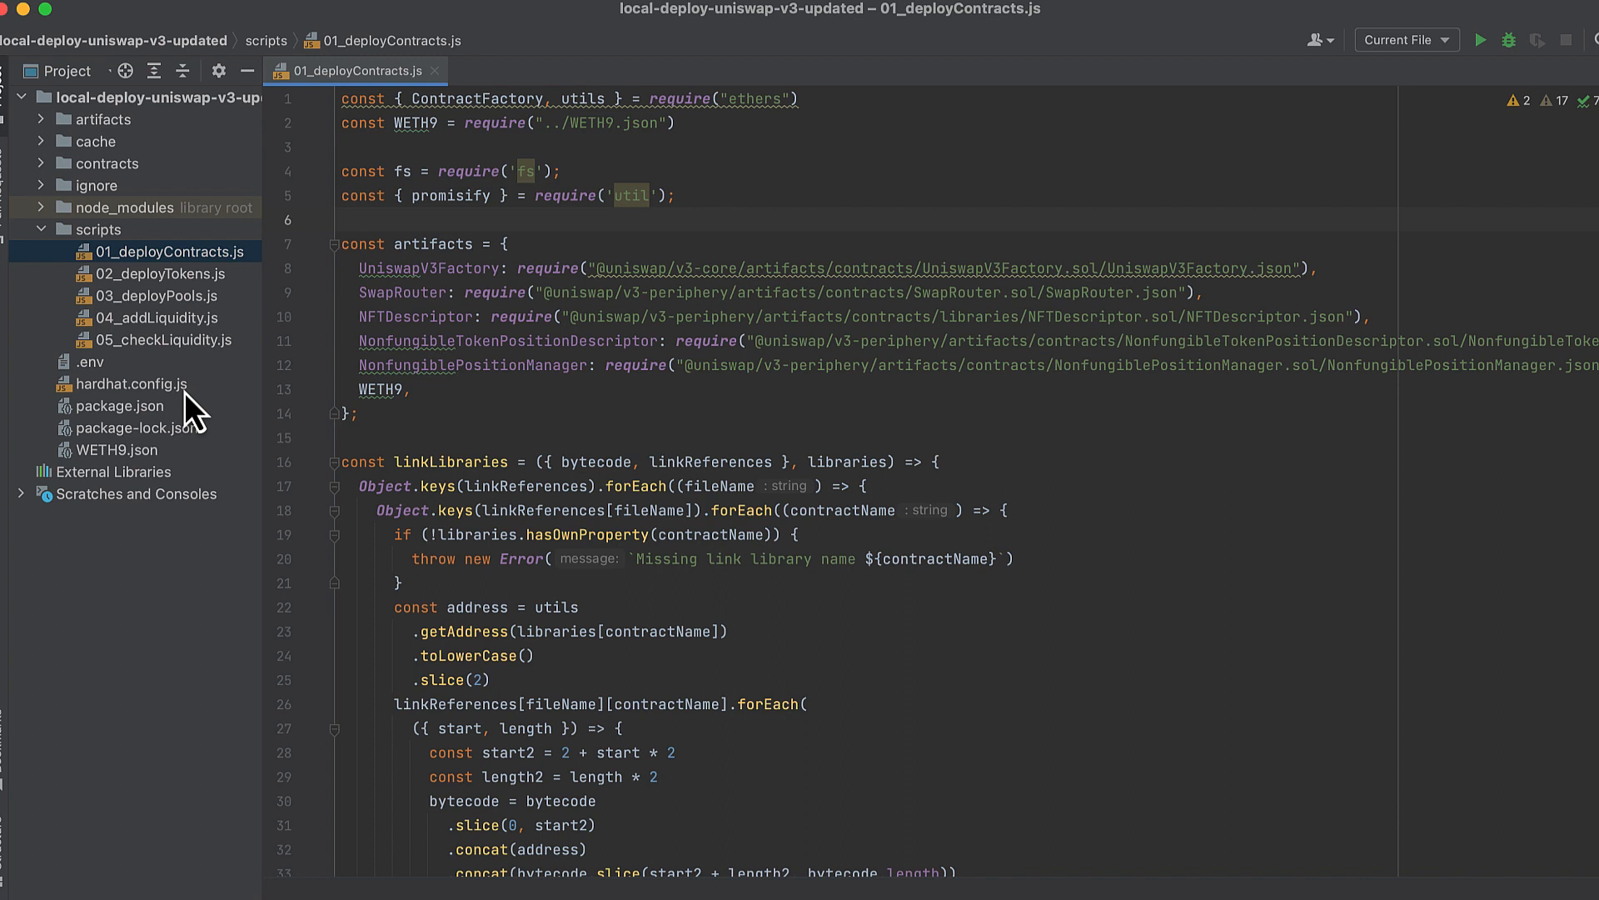
left_click(344, 220)
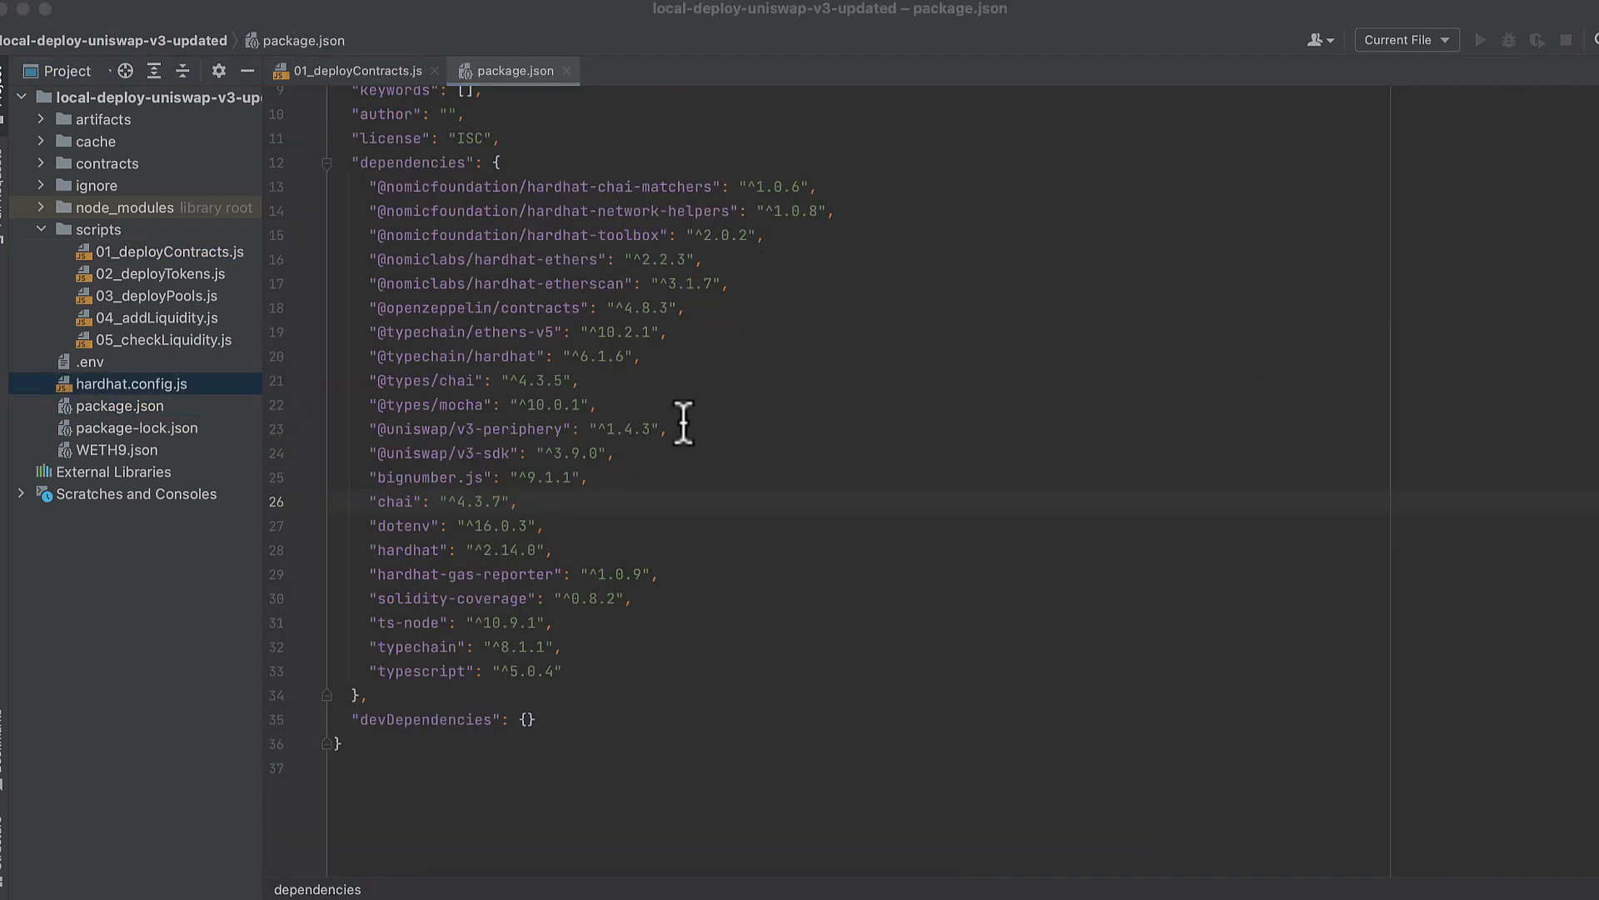
mouse_move(767, 330)
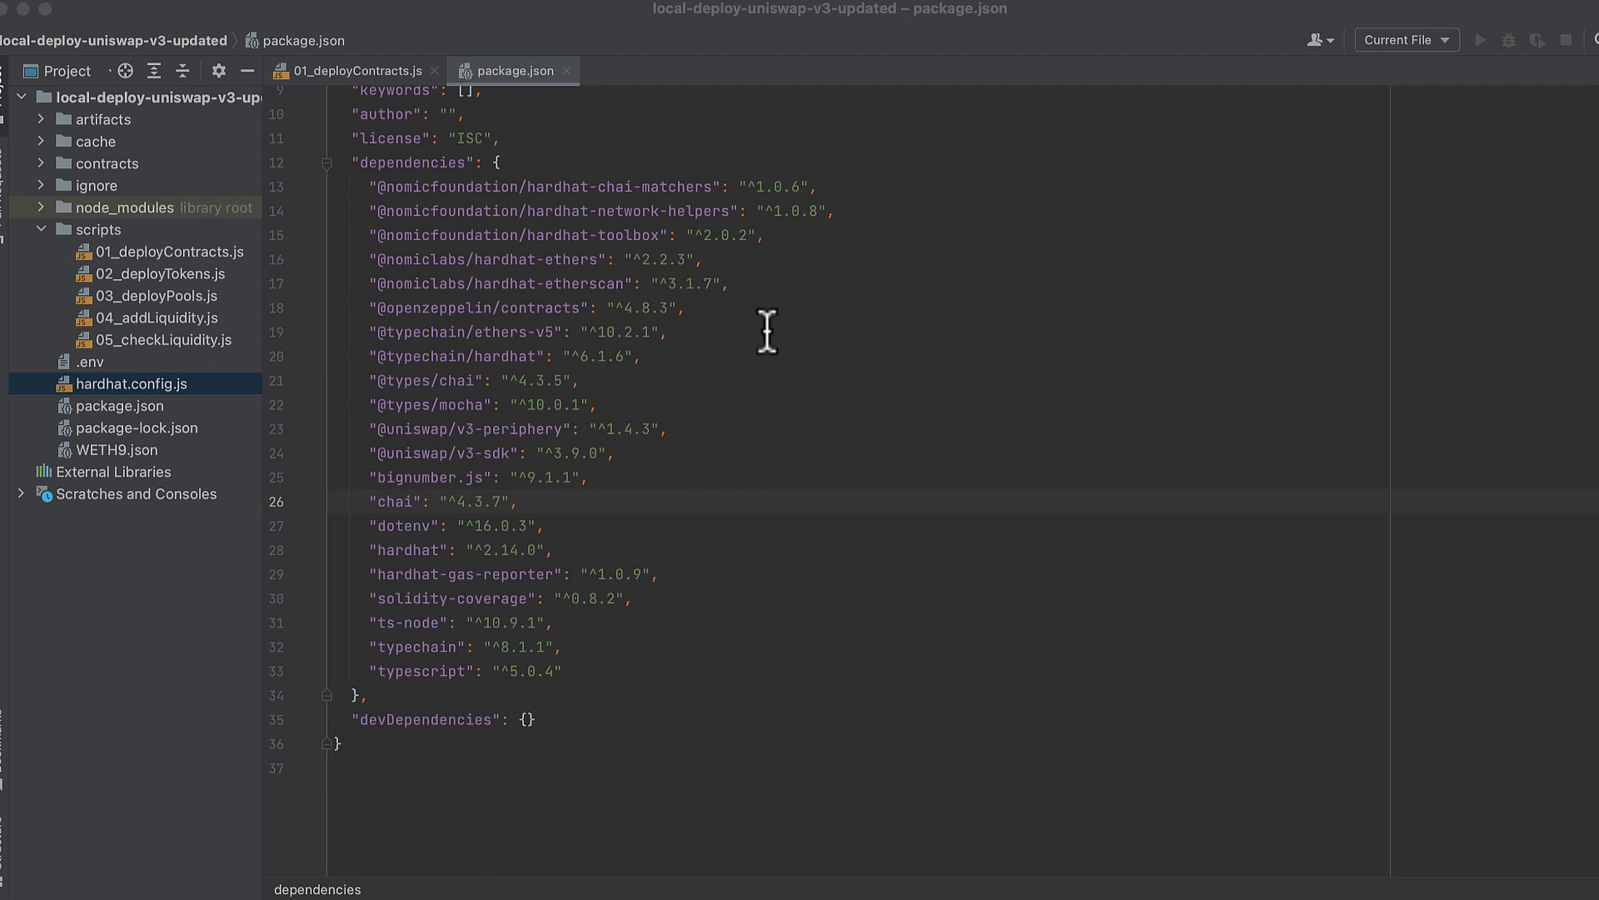
mouse_move(810, 408)
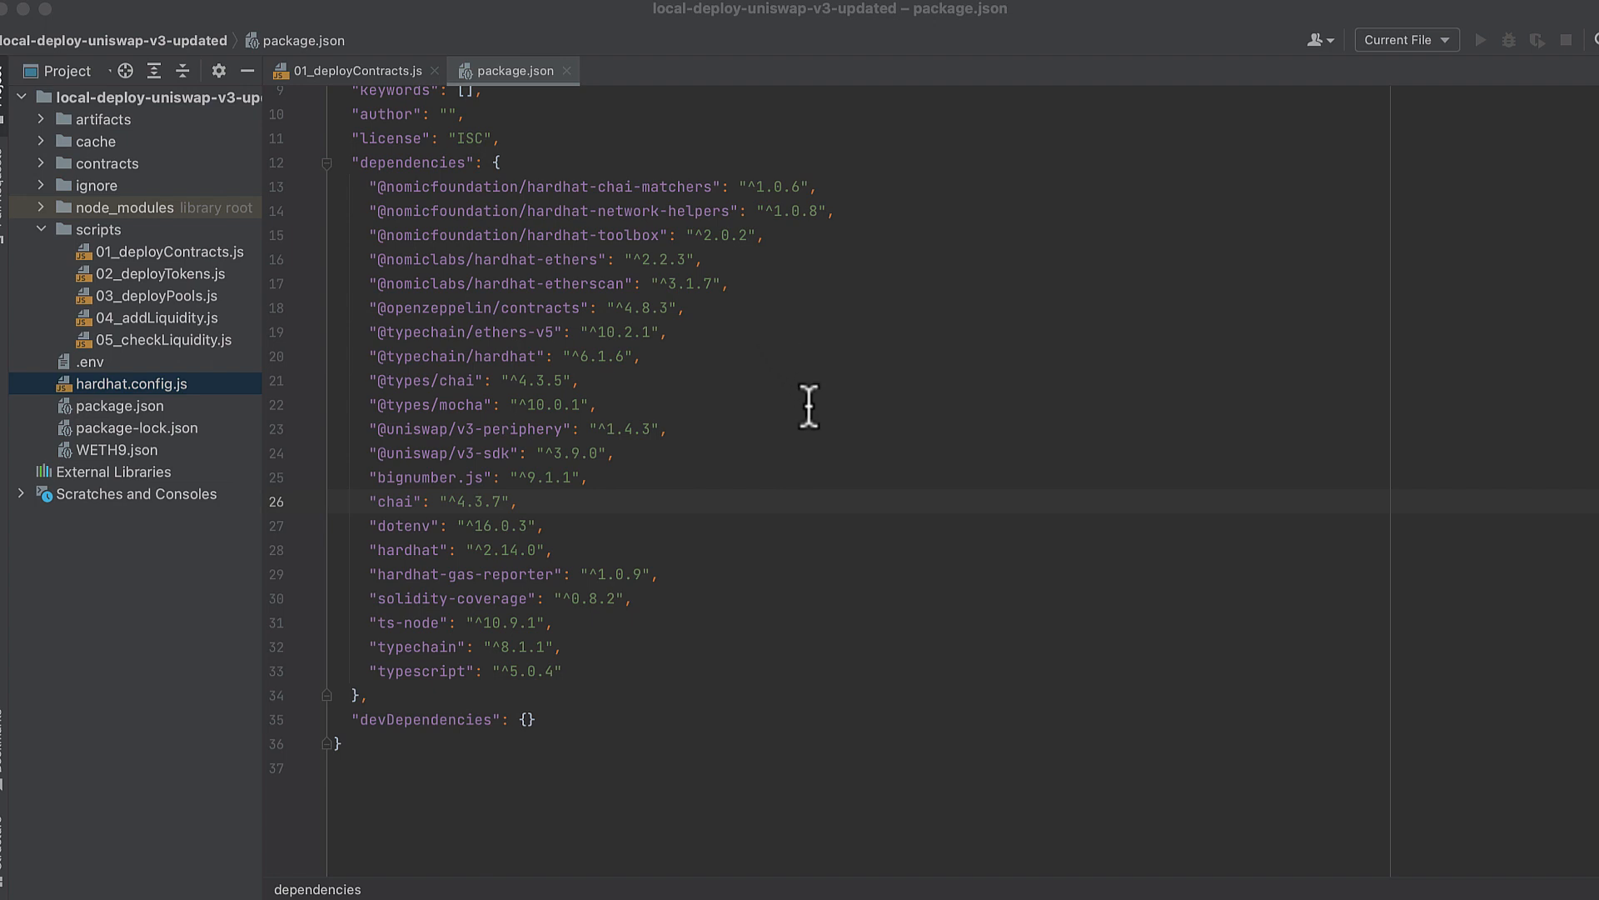
mouse_move(163, 449)
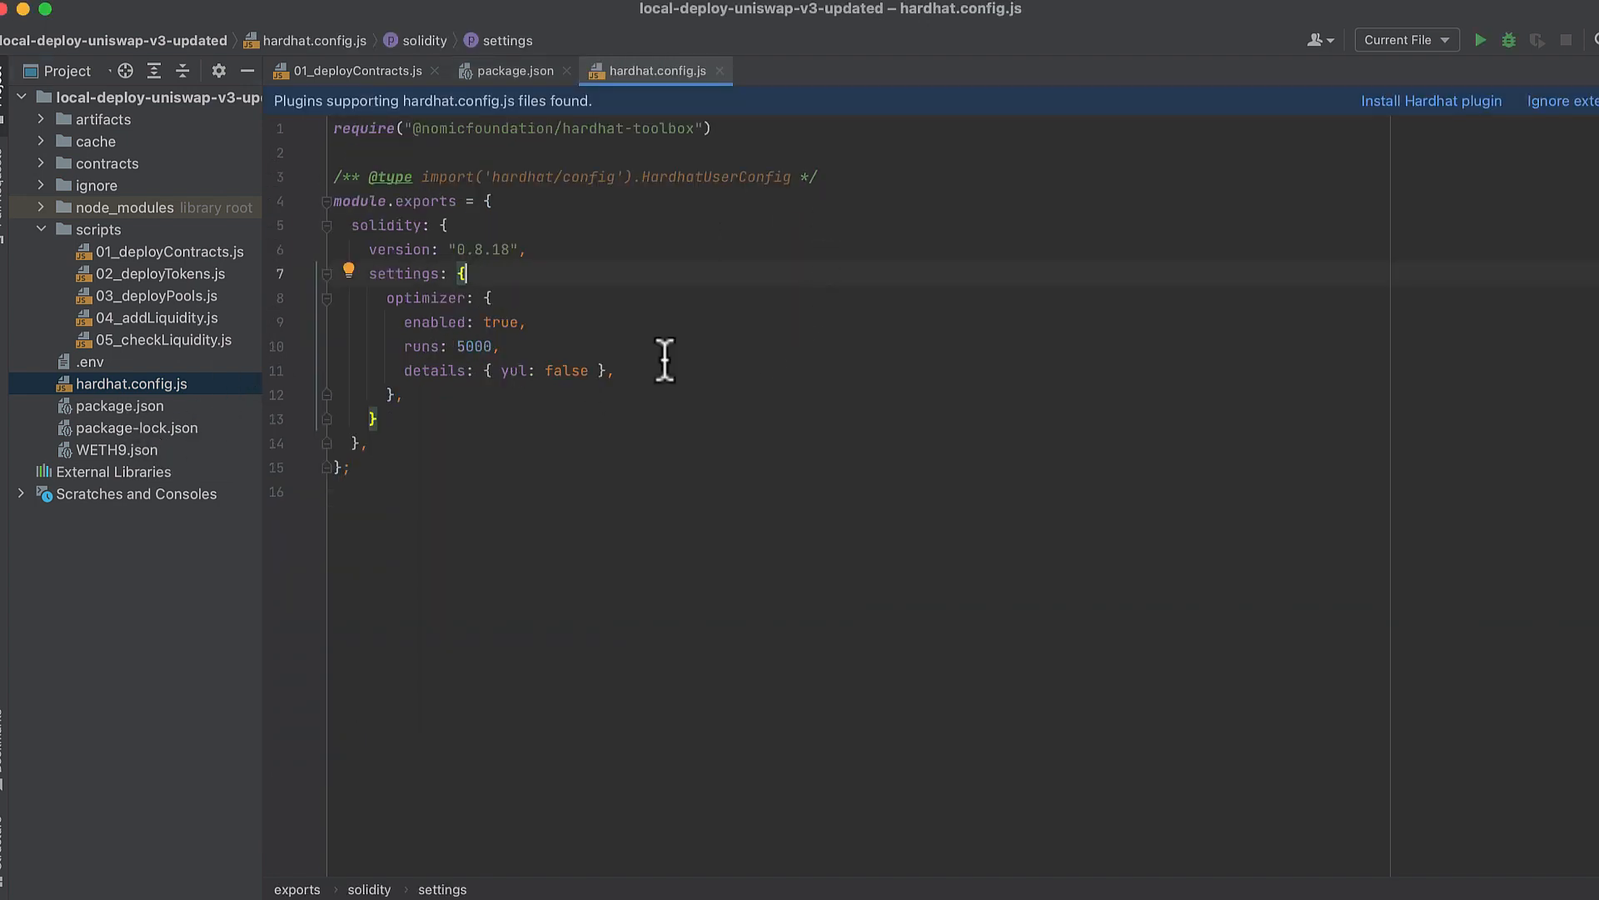
mouse_move(837, 470)
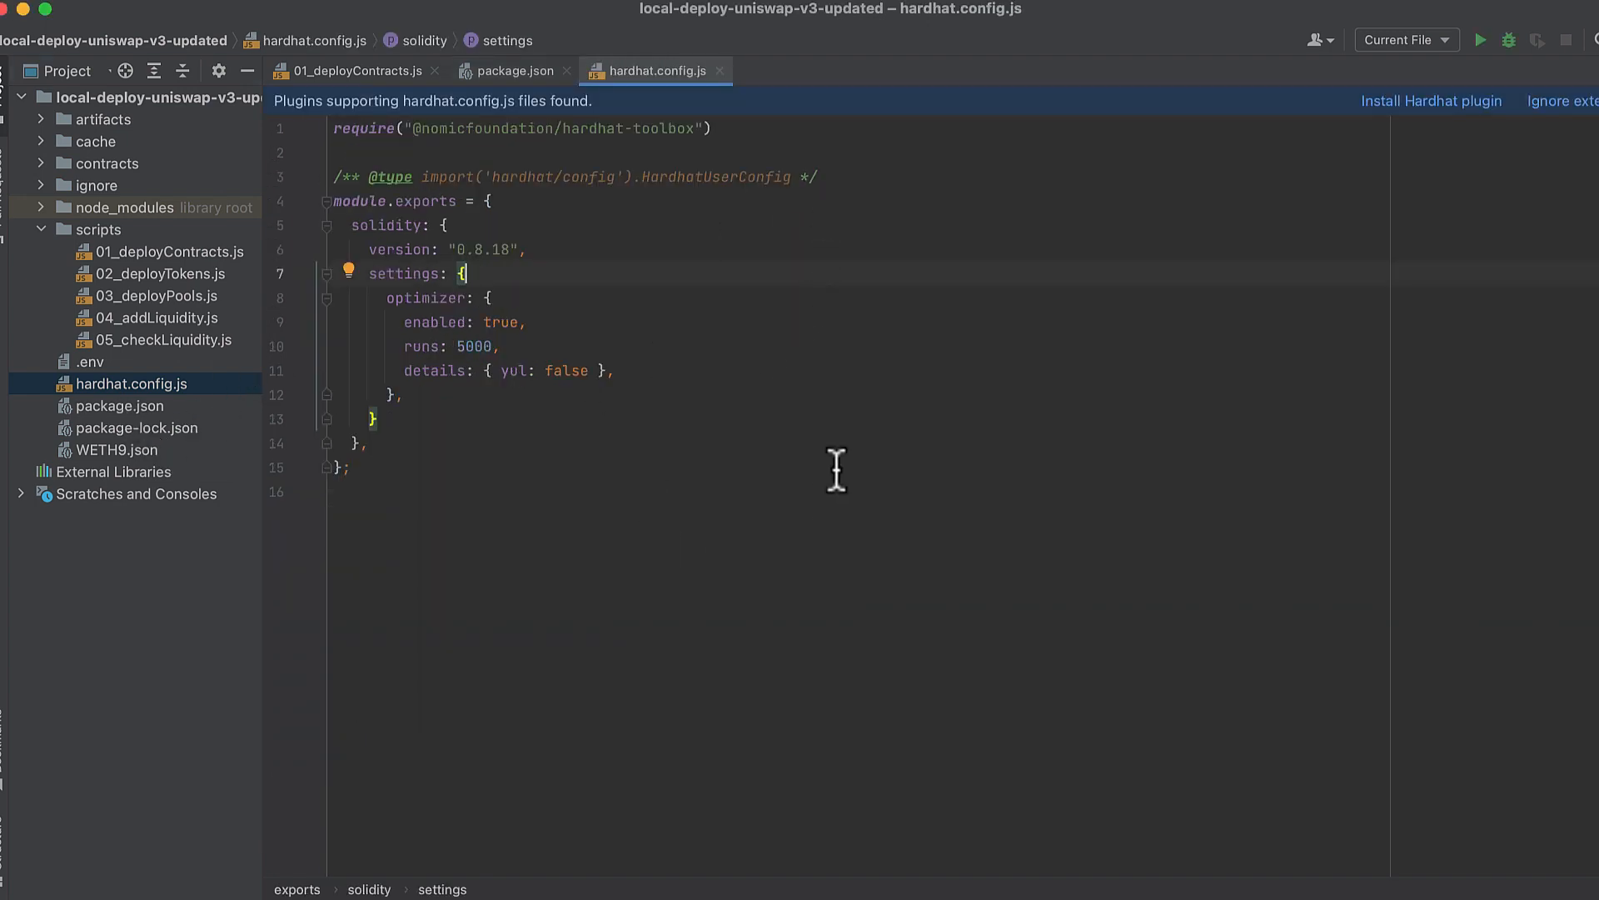
Reveal the token contracts, view Tether.sol, then return to 01_deployContracts.js.
left_click(106, 163)
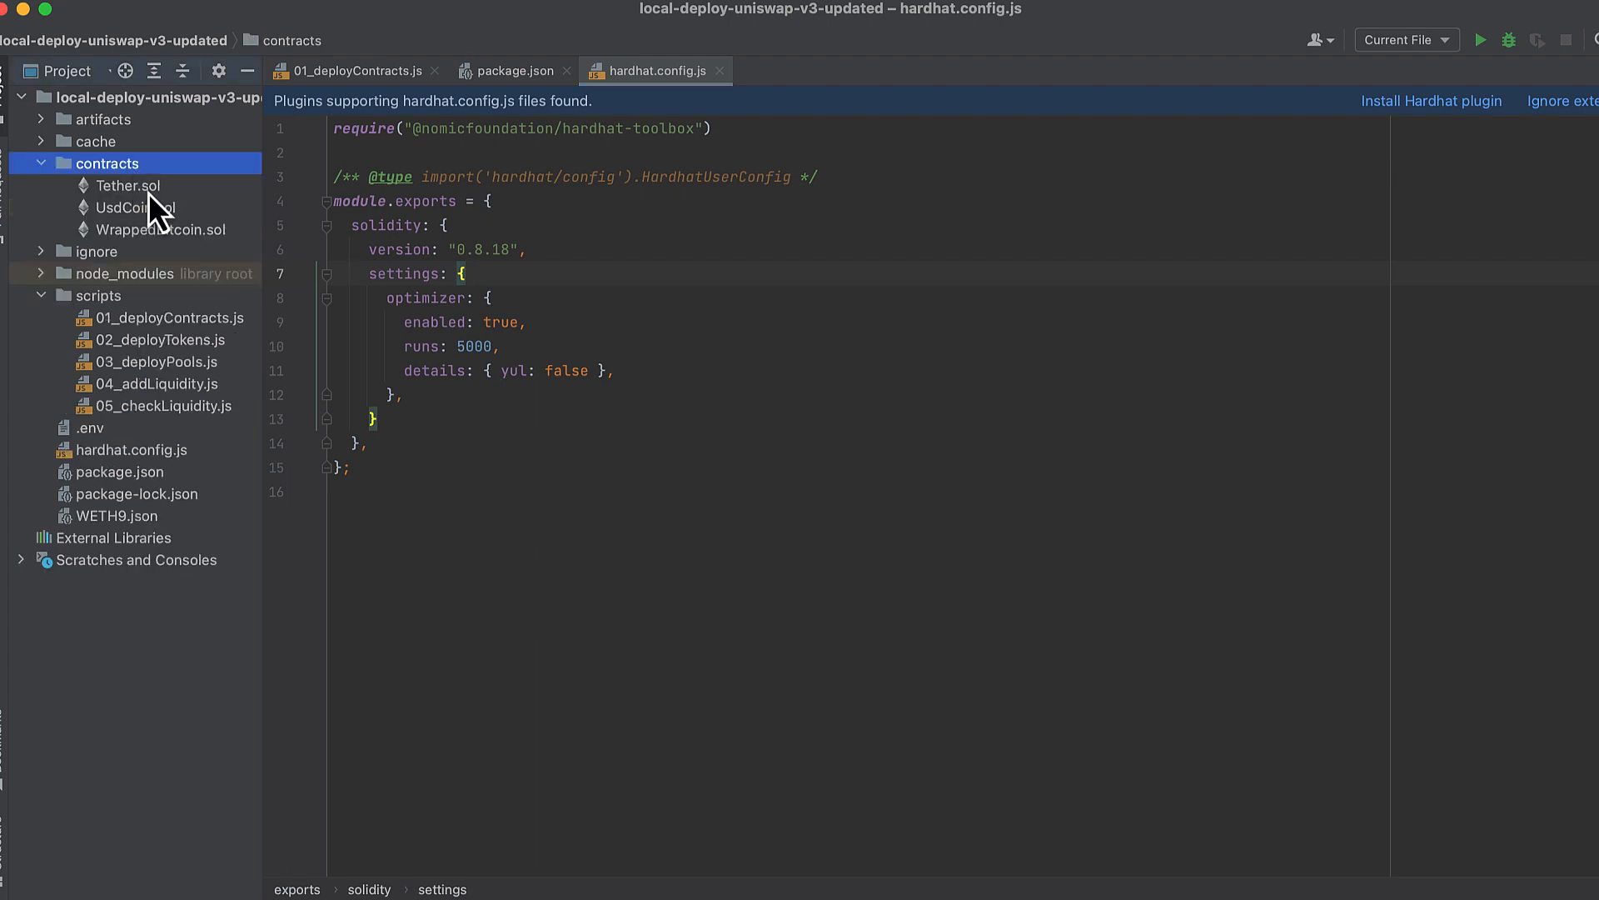
left_click(133, 187)
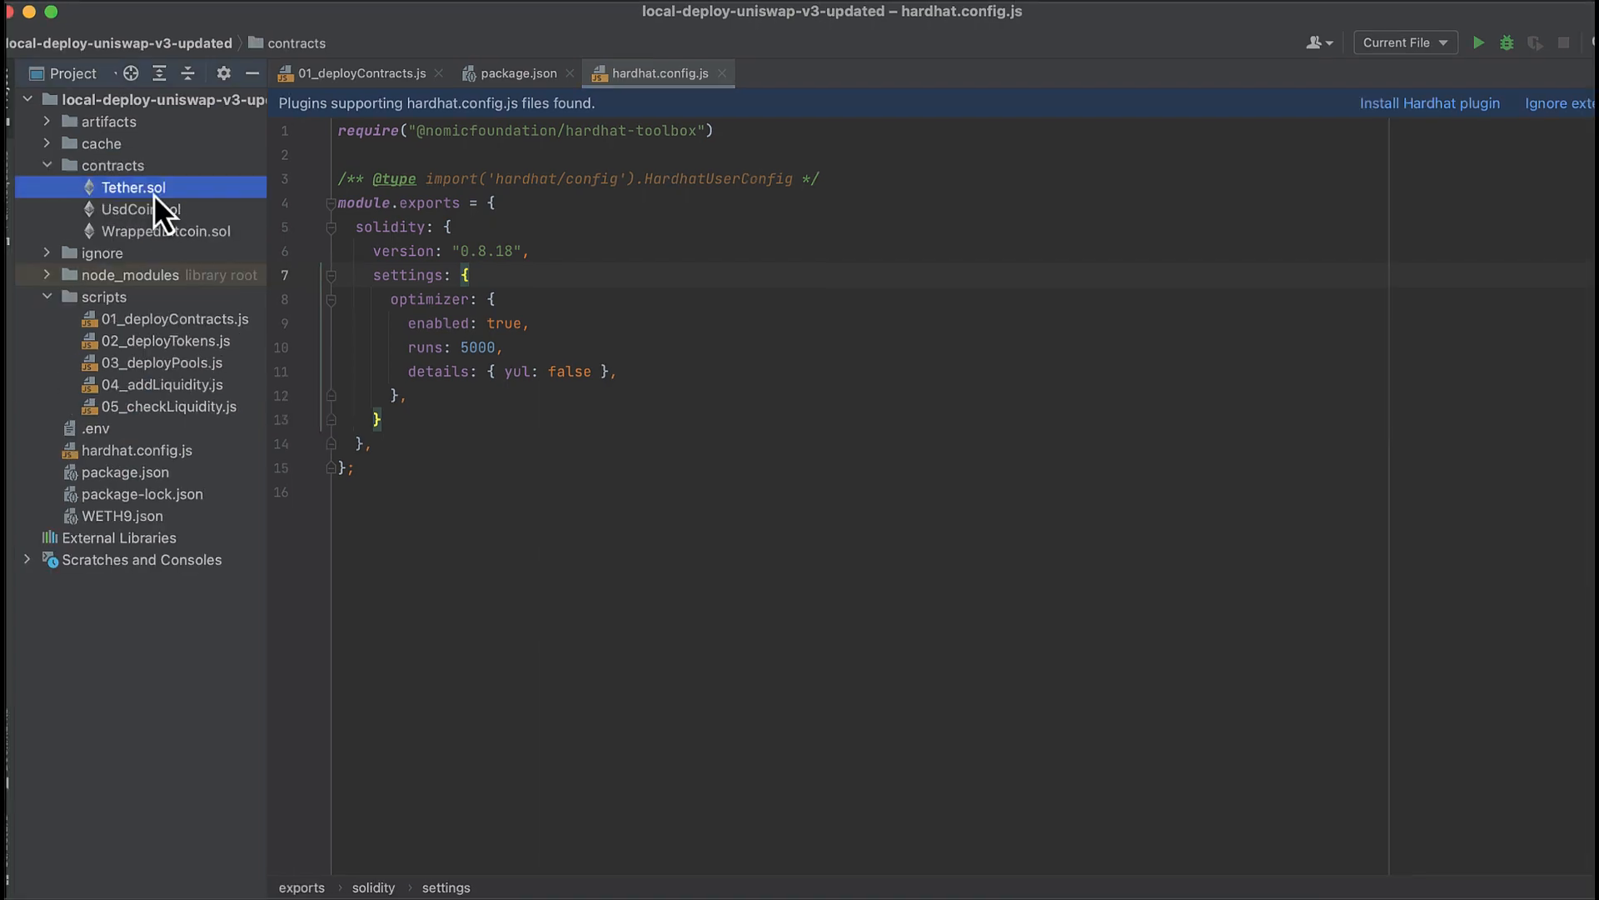
left_click(360, 72)
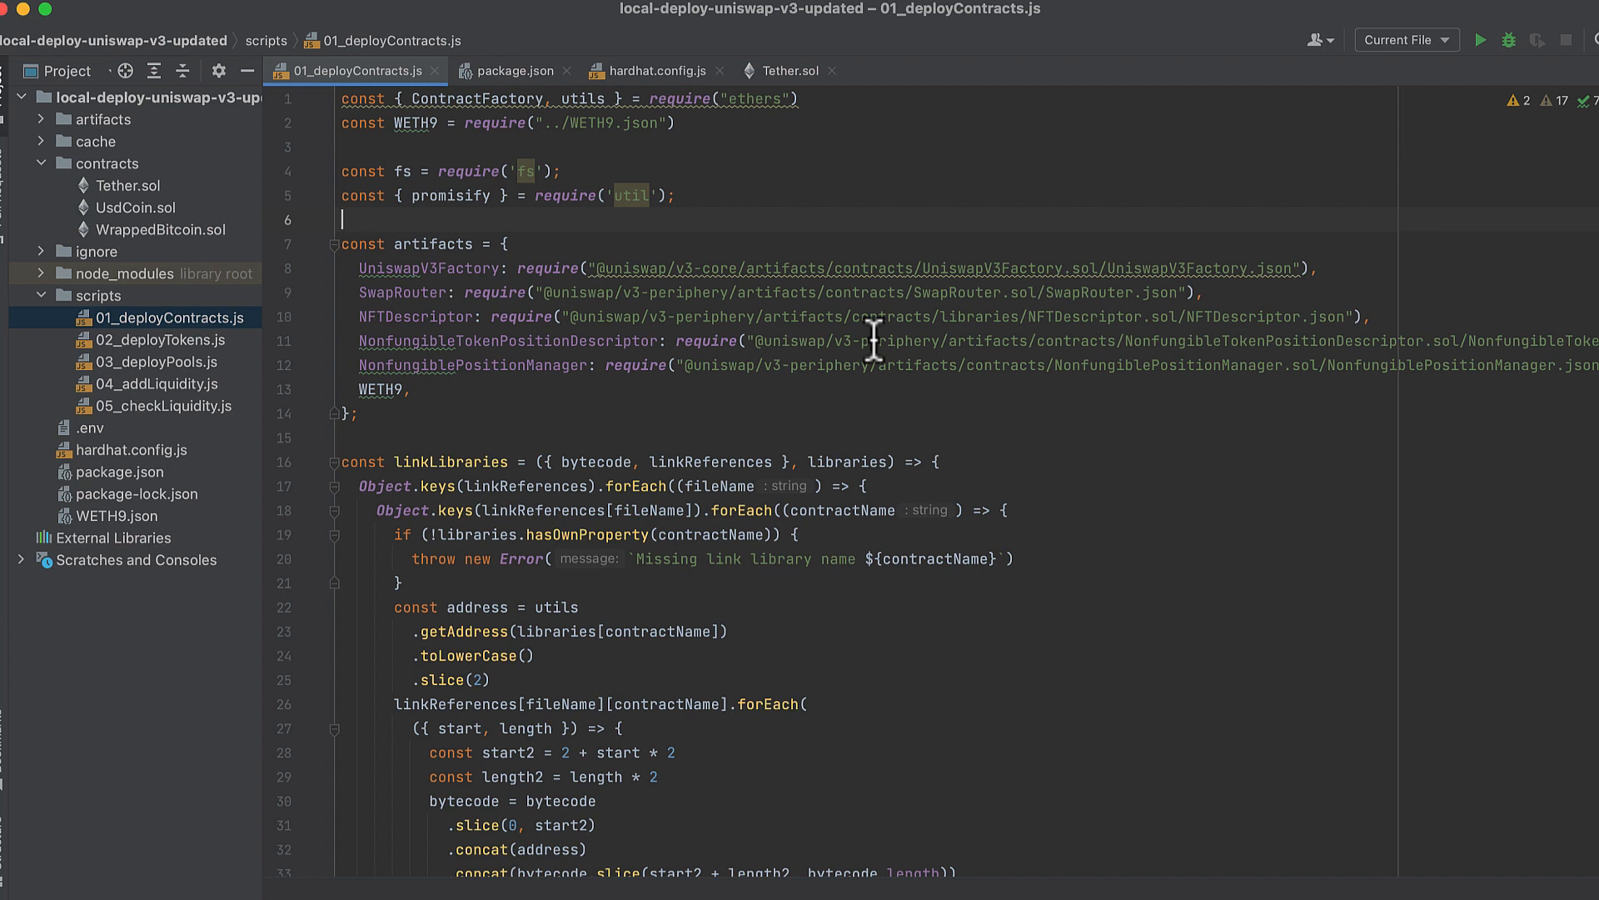
mouse_move(996, 396)
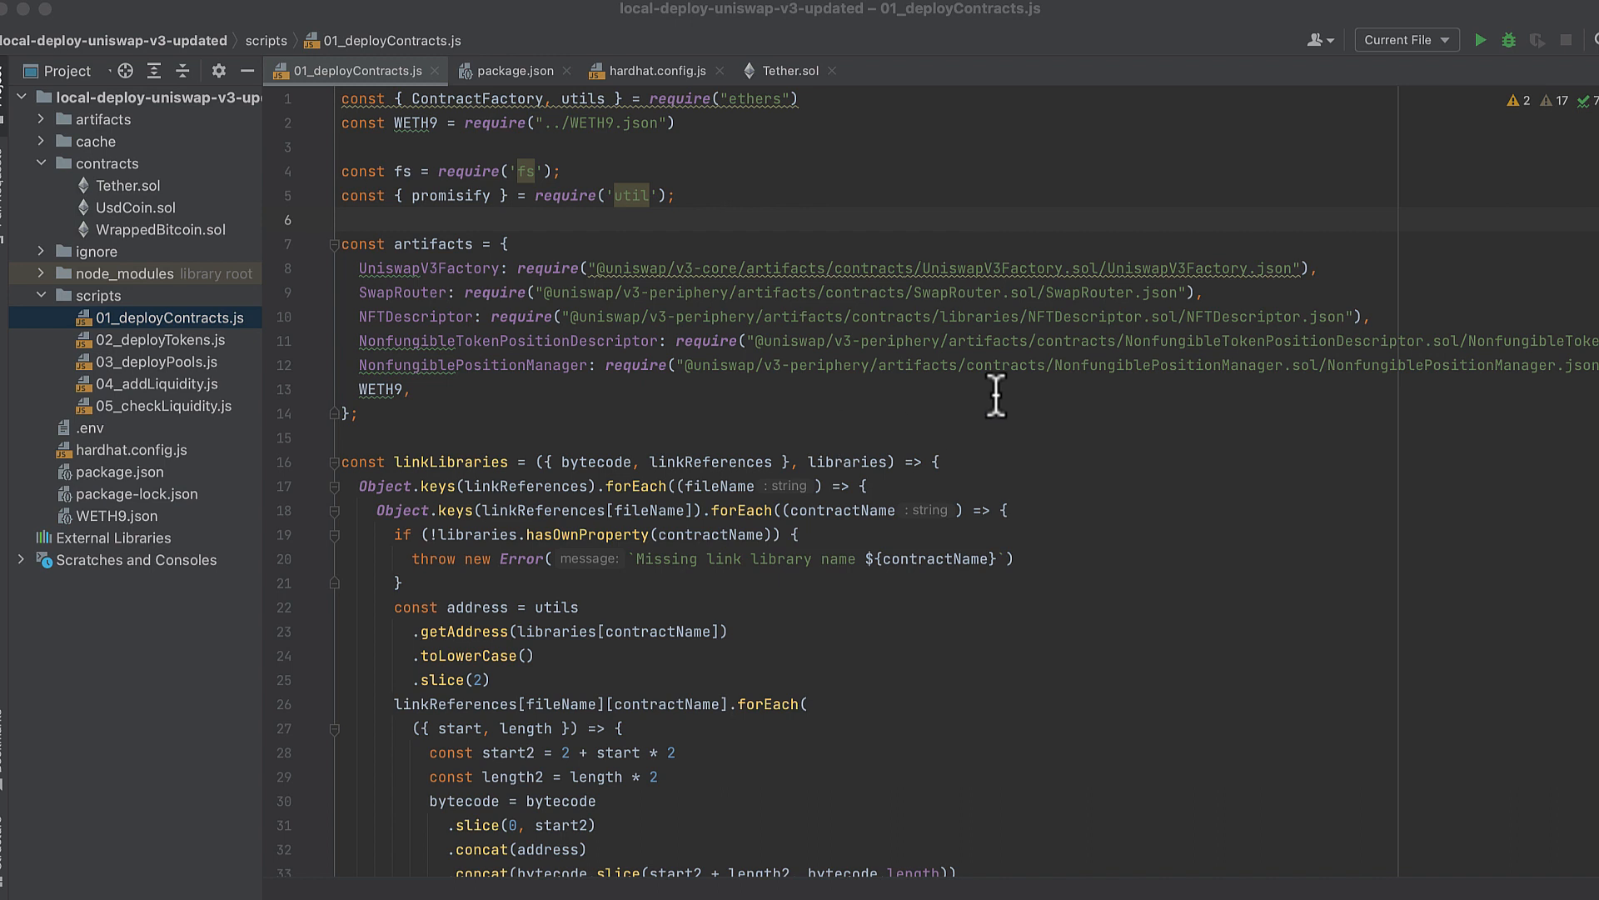
mouse_move(546, 125)
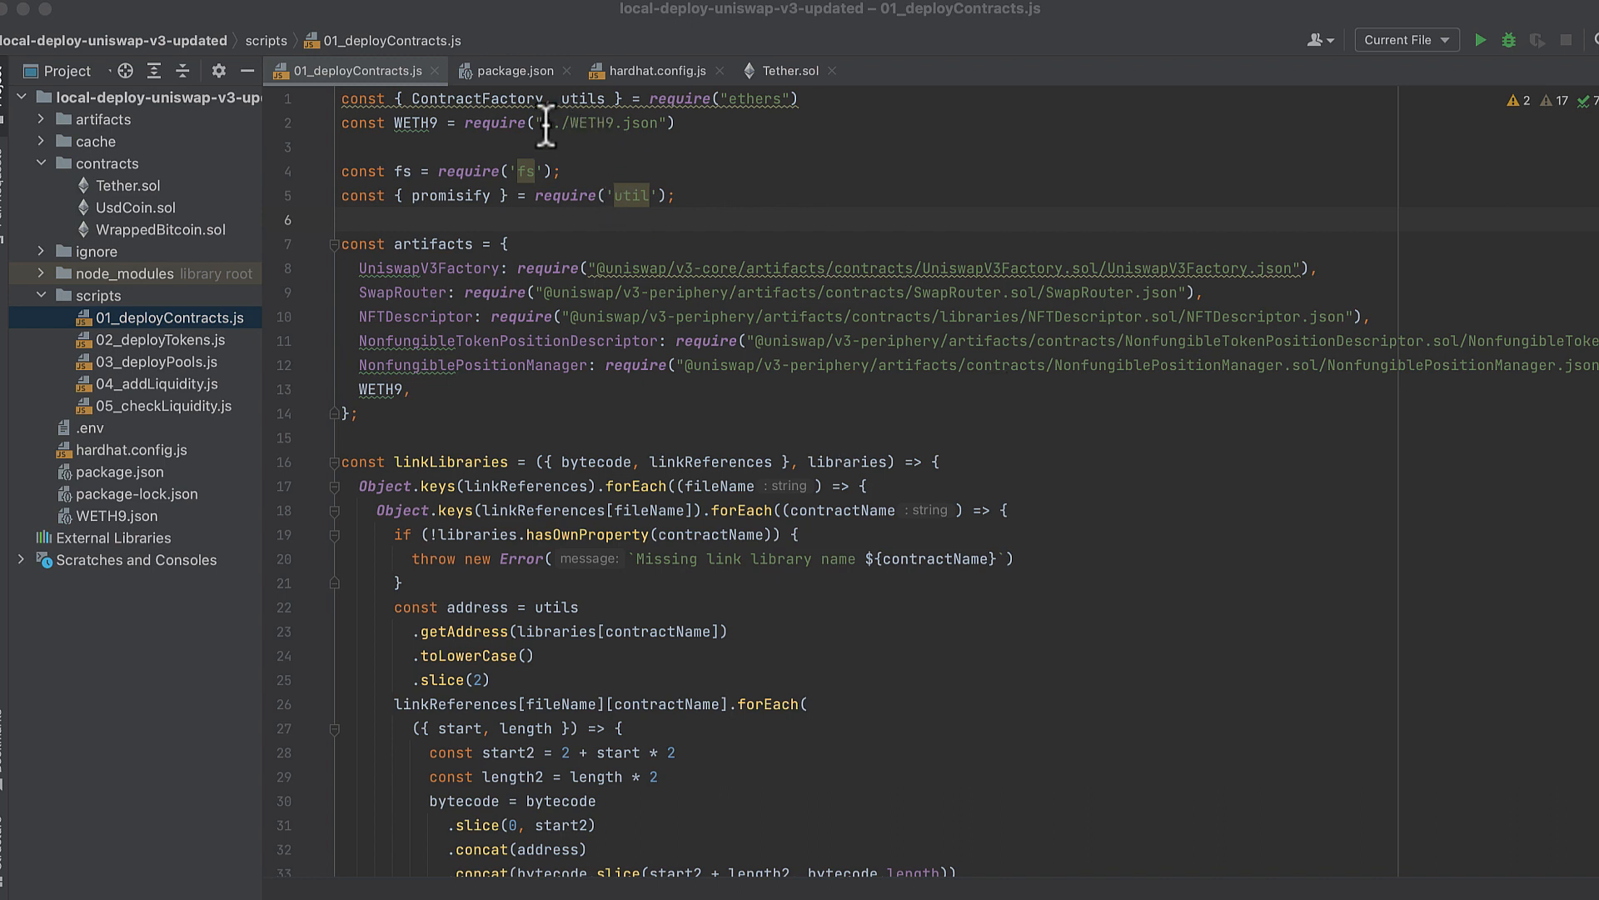
mouse_move(668, 123)
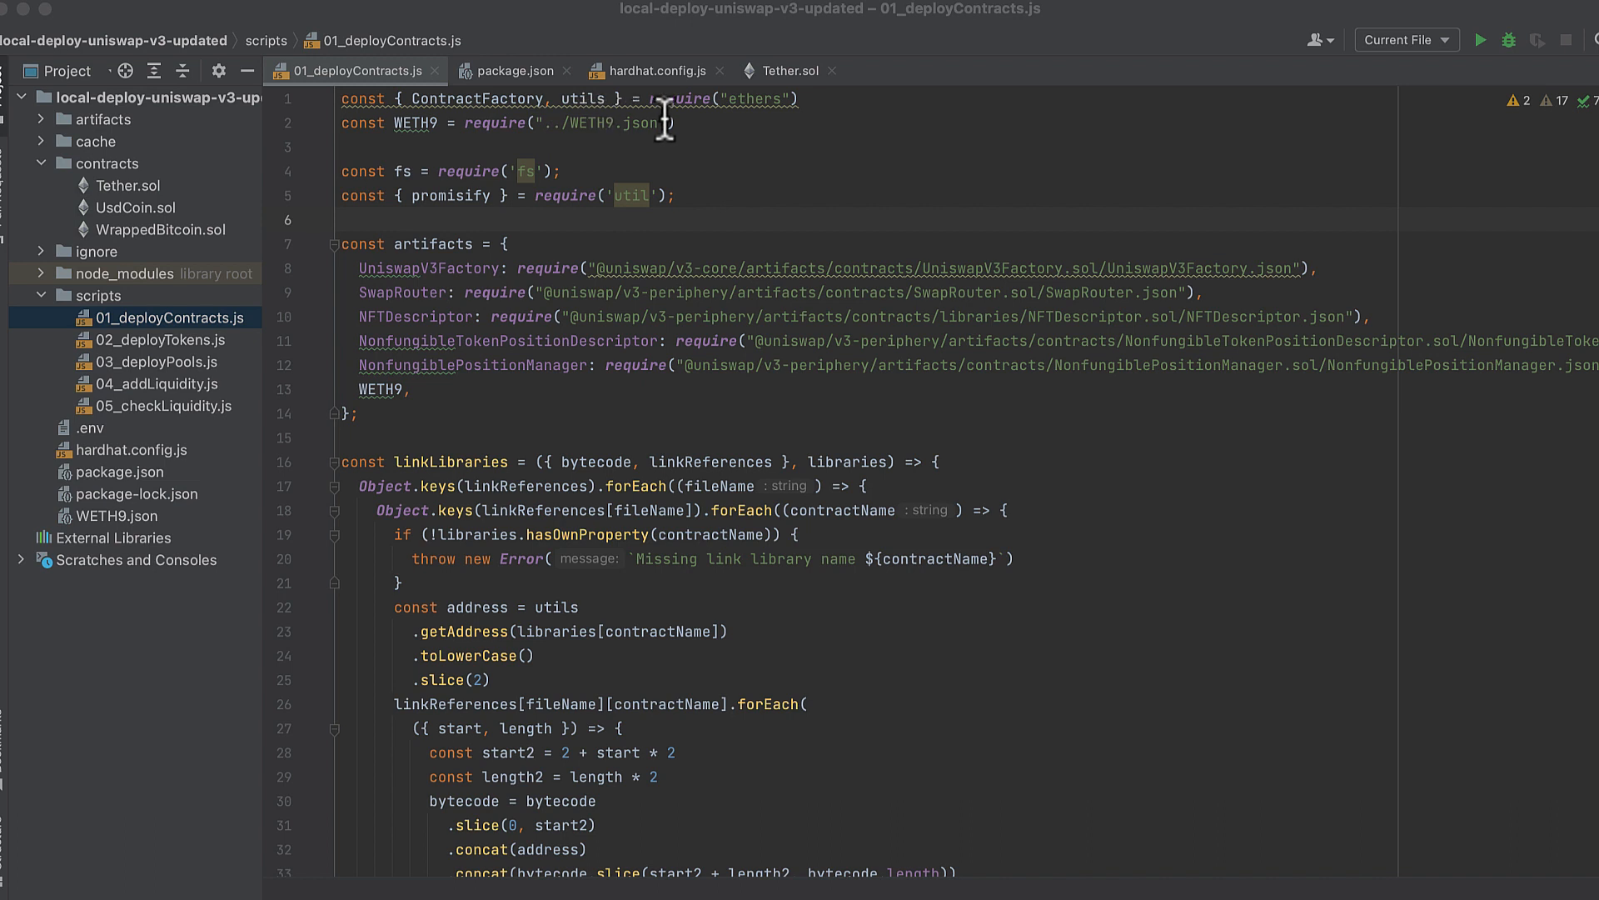
mouse_move(596, 158)
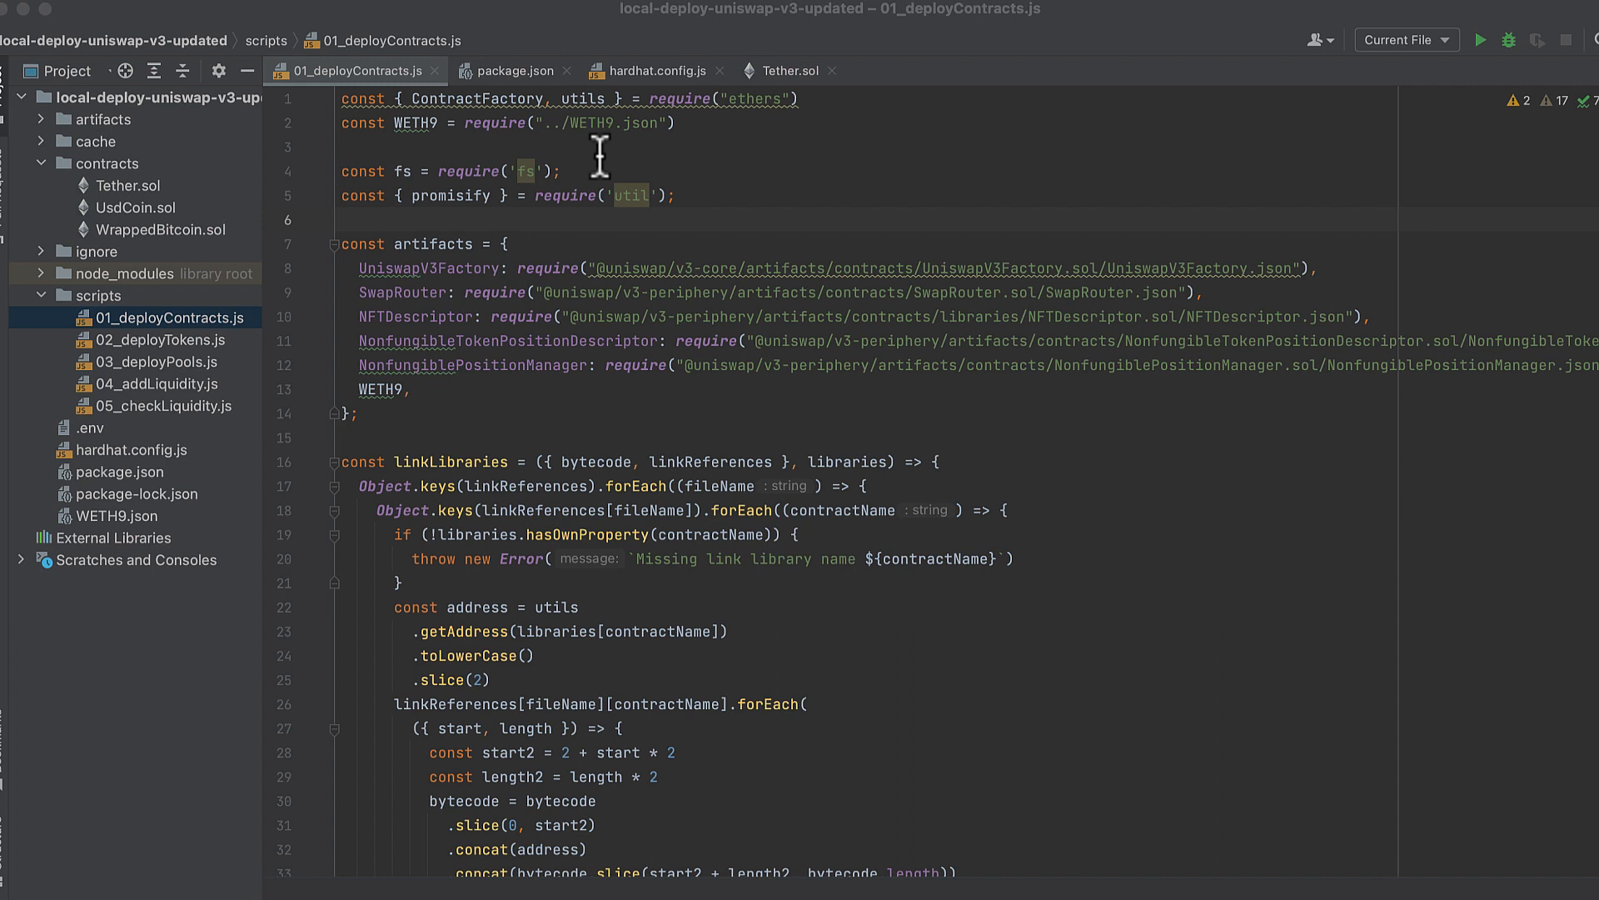
mouse_move(655, 163)
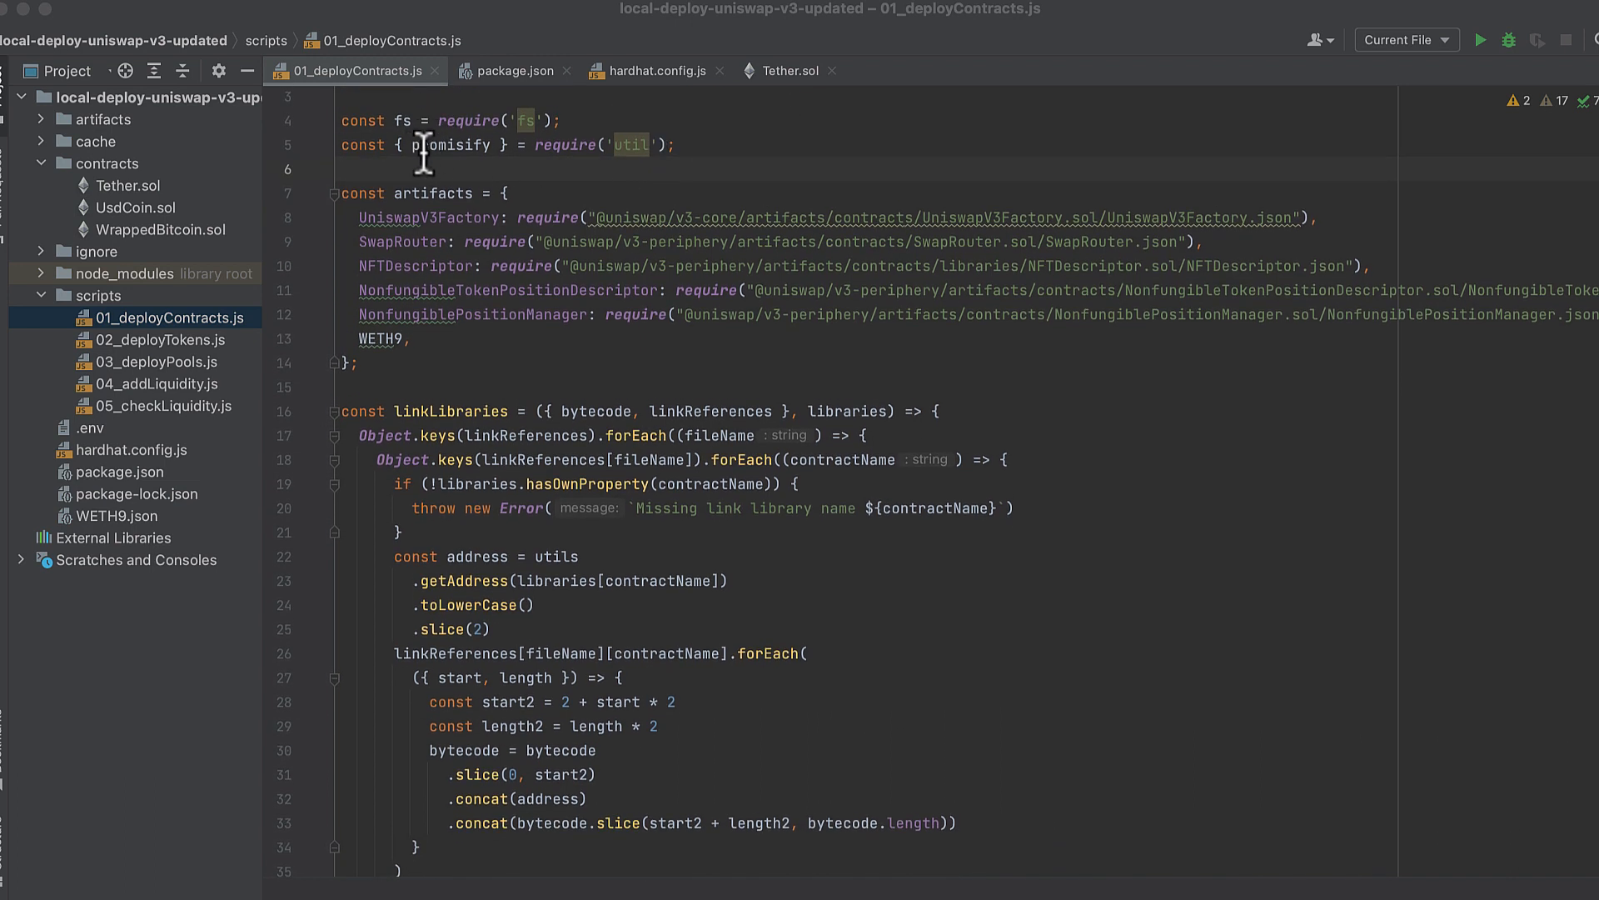
mouse_move(510, 158)
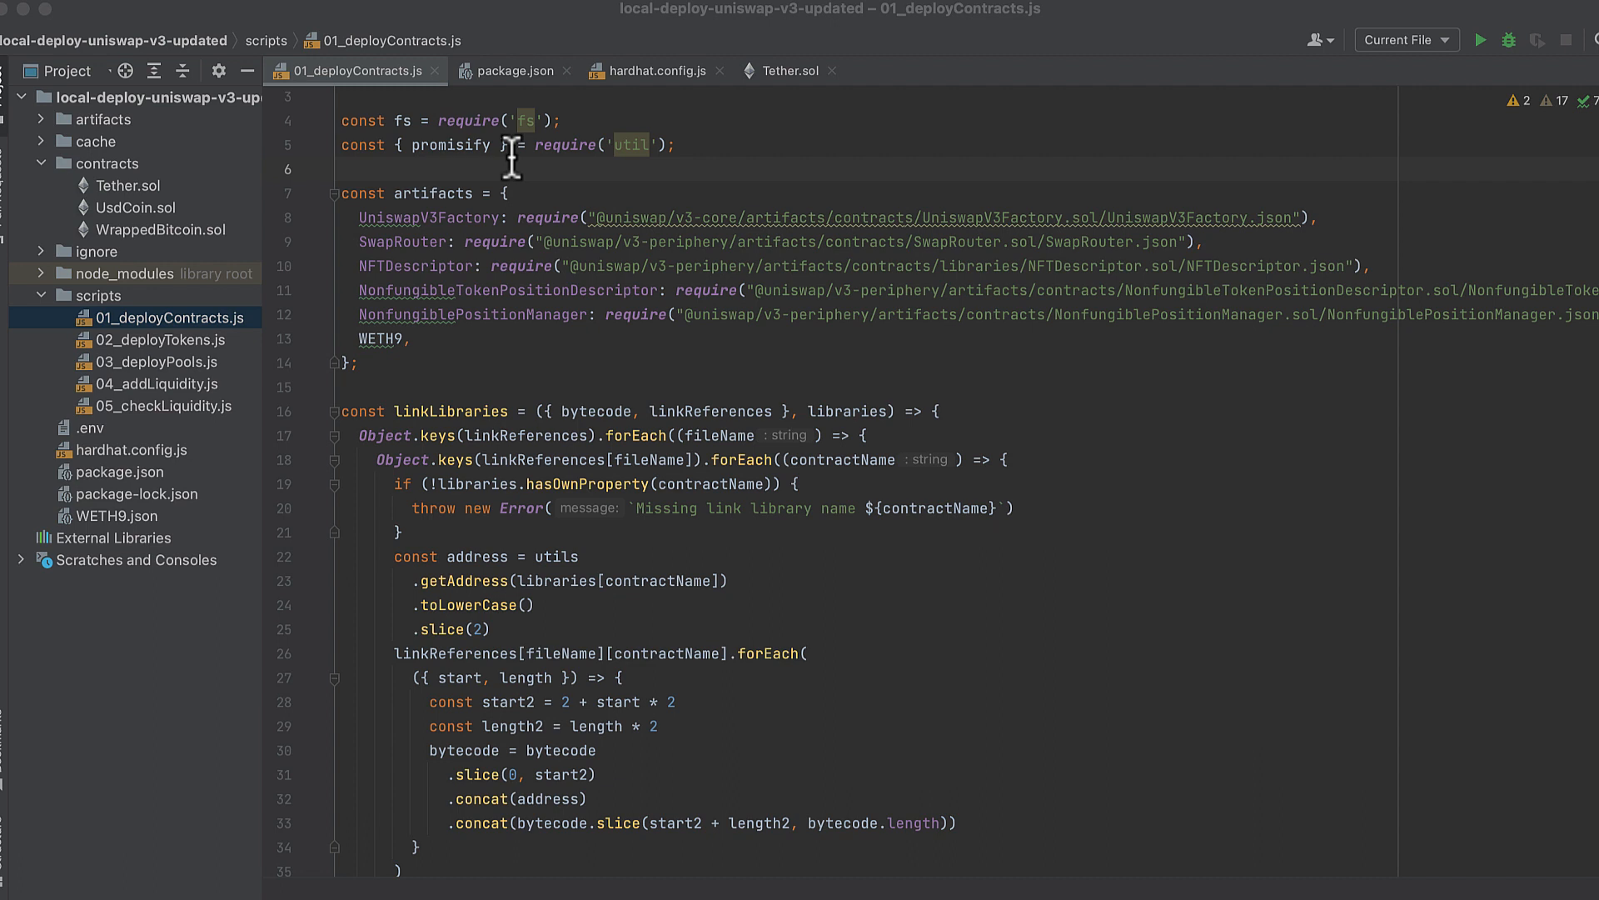
mouse_move(584, 197)
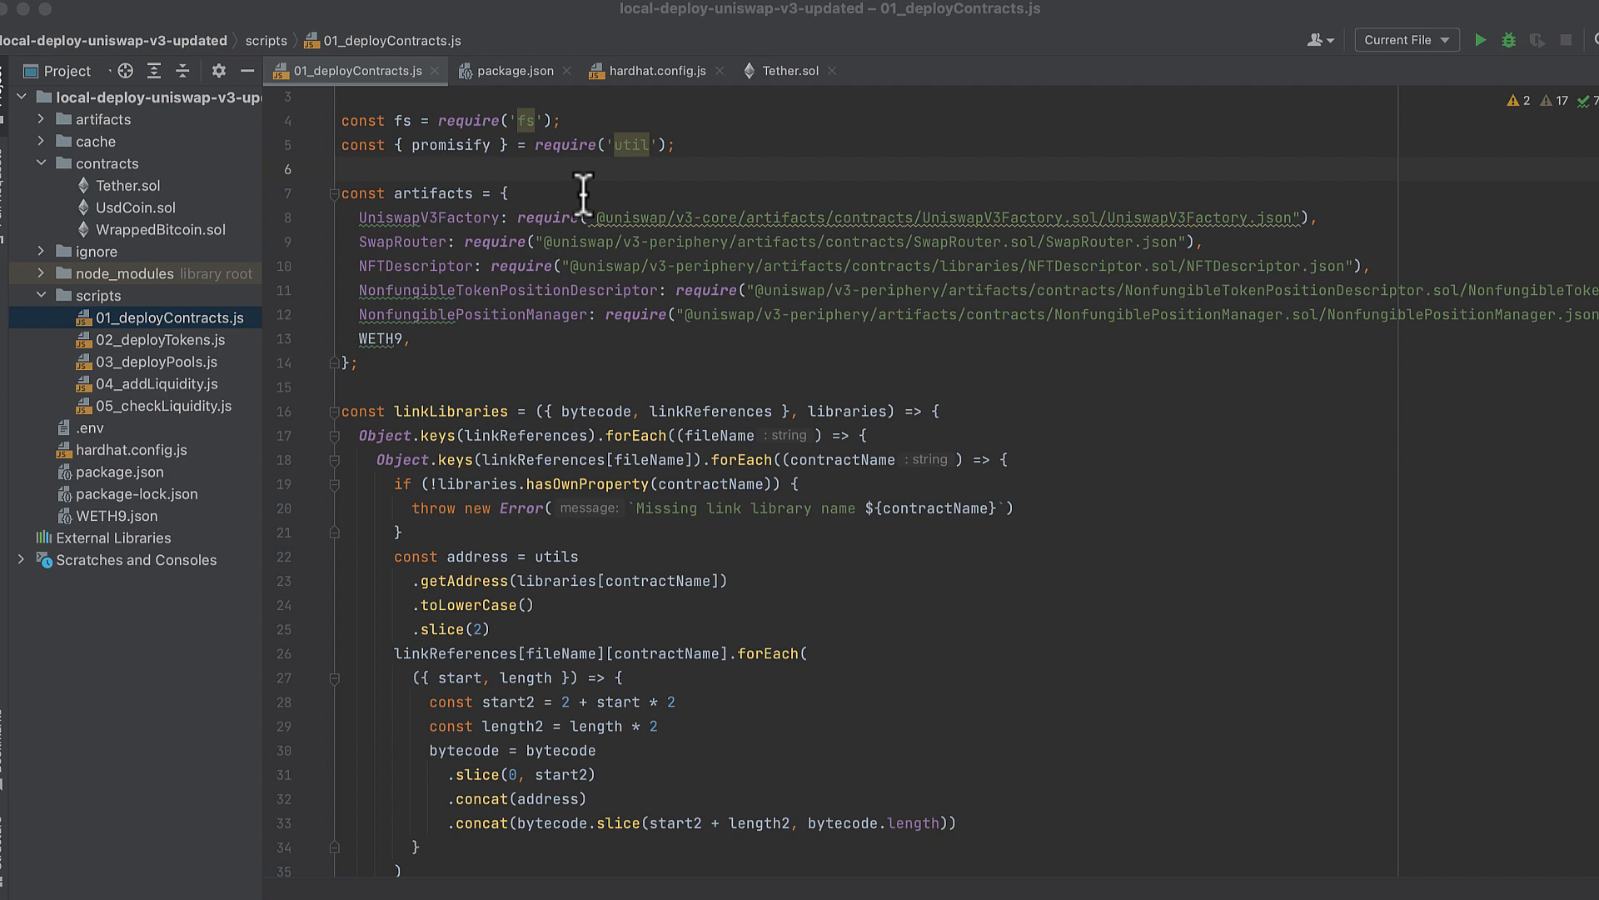
mouse_move(528, 183)
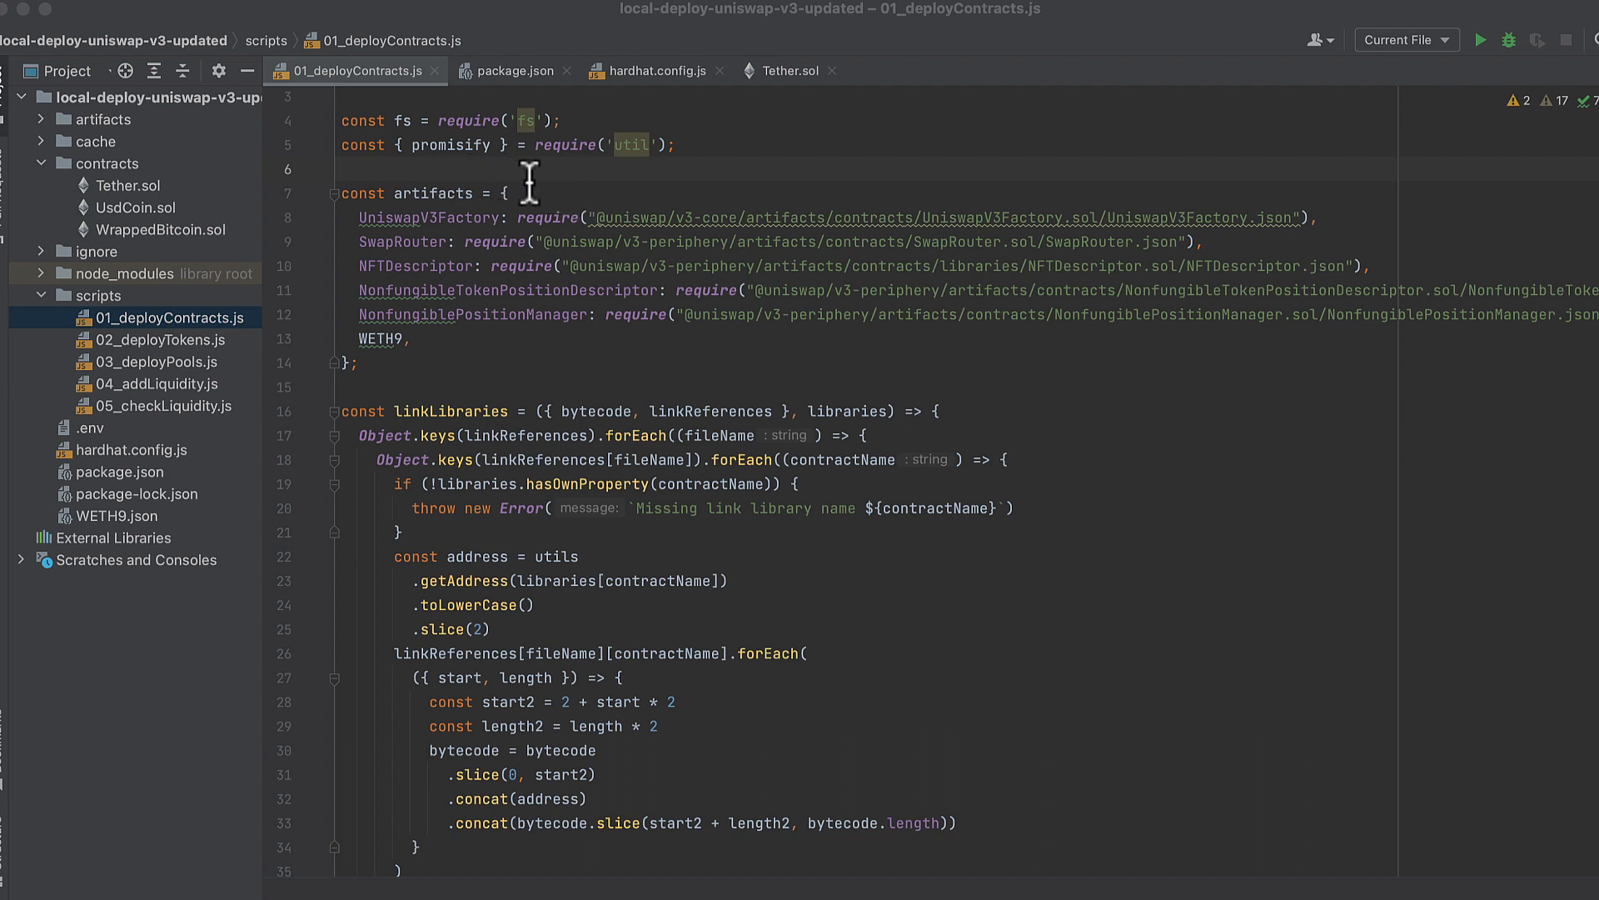
mouse_move(535, 183)
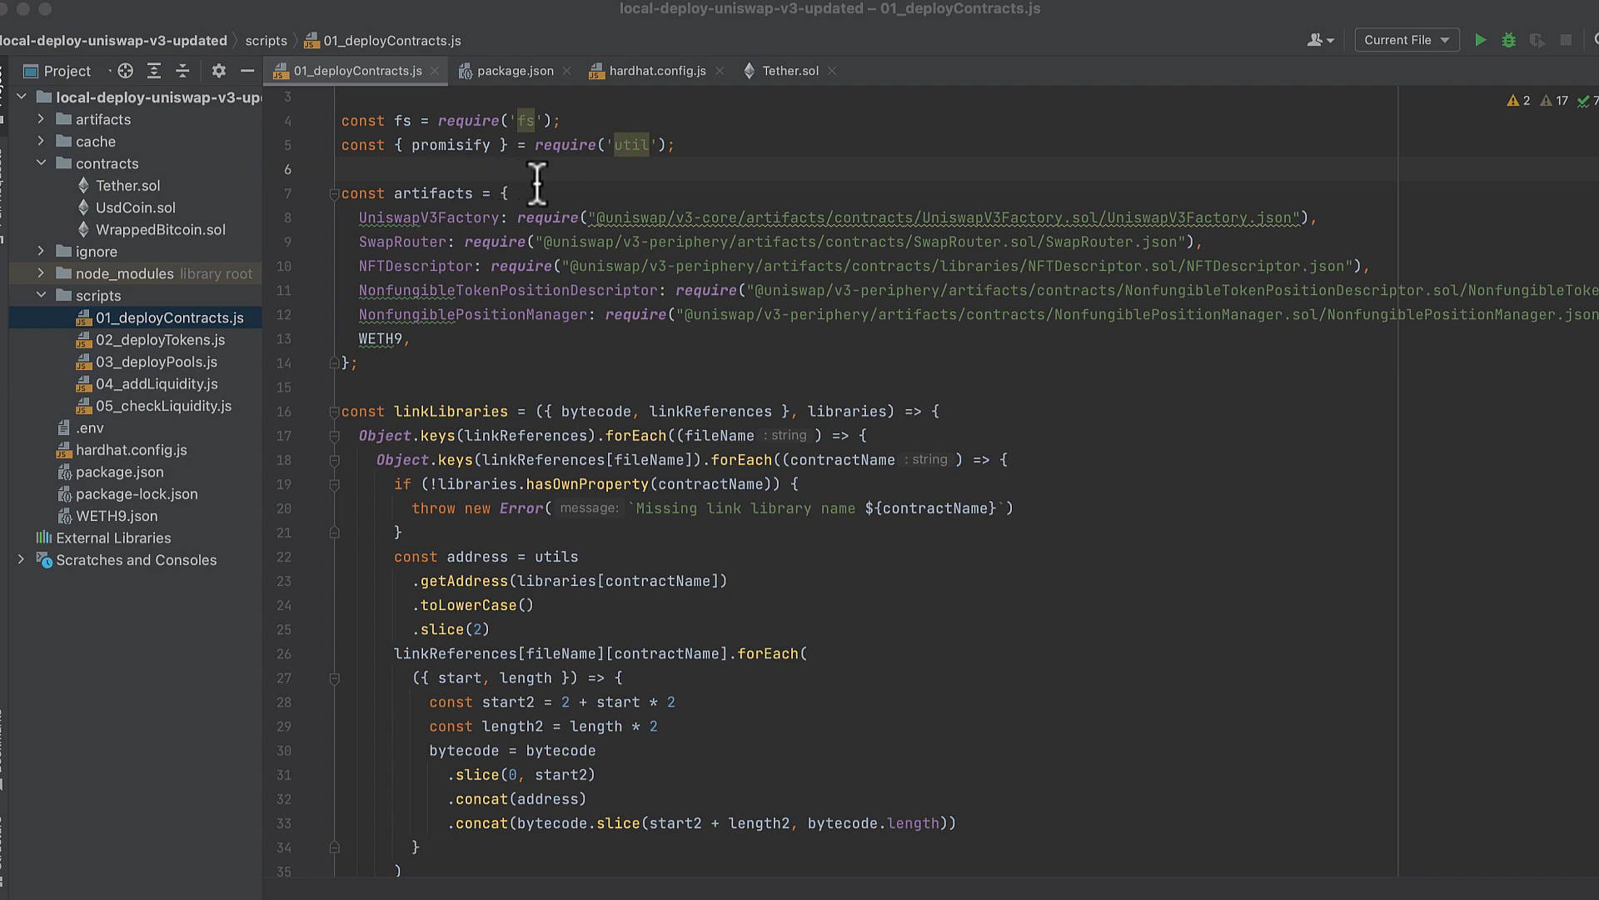
mouse_move(592, 192)
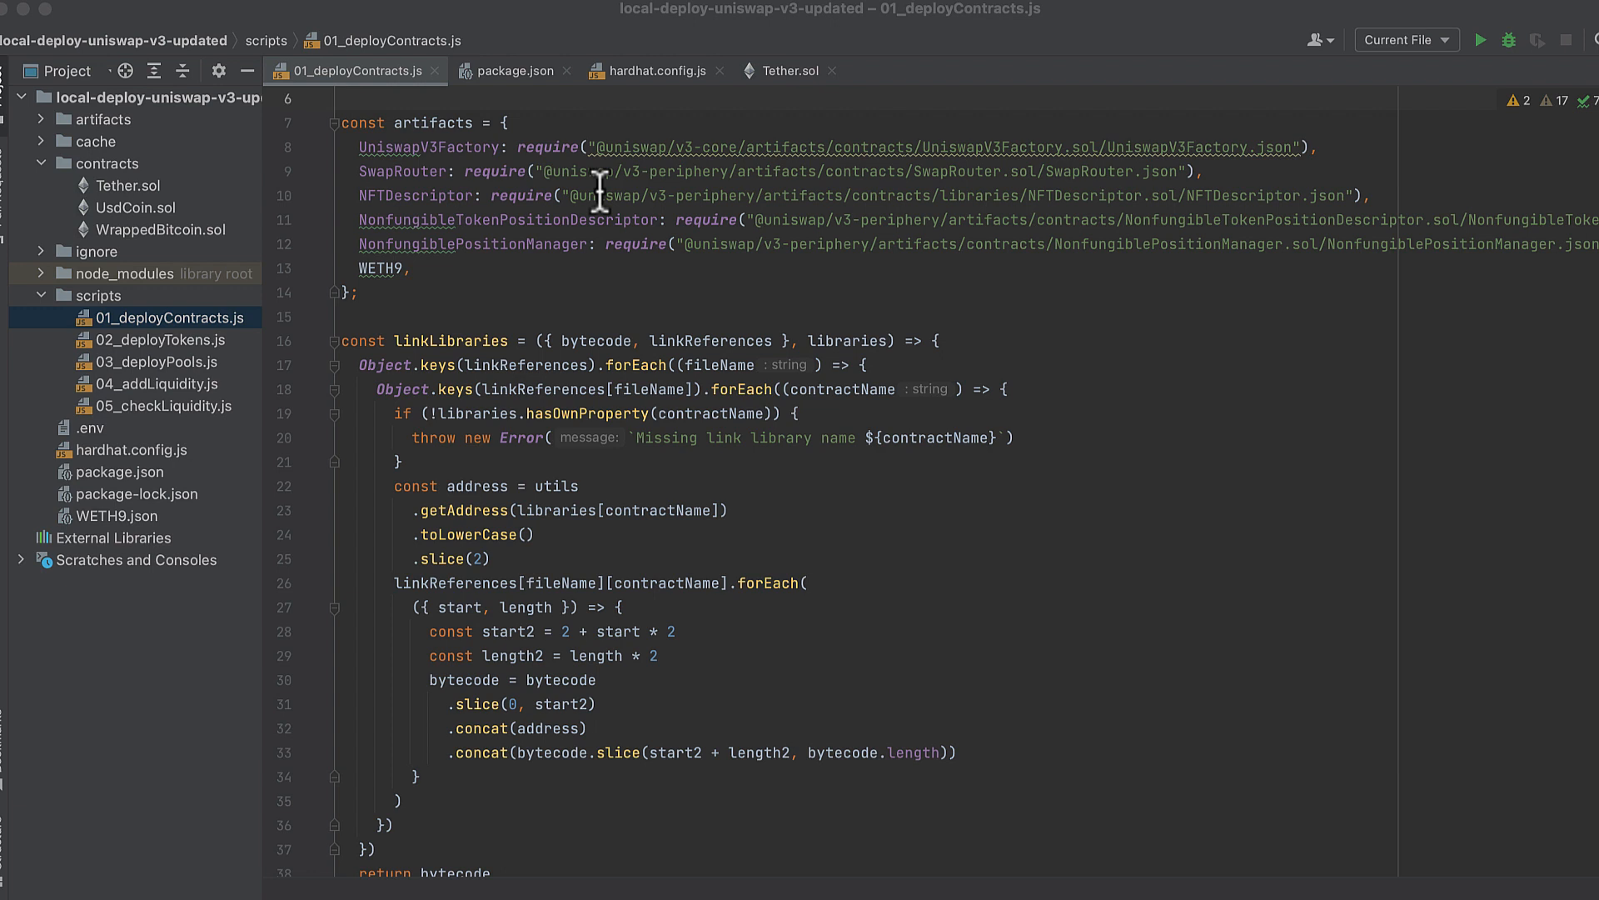
scroll("down", 3)
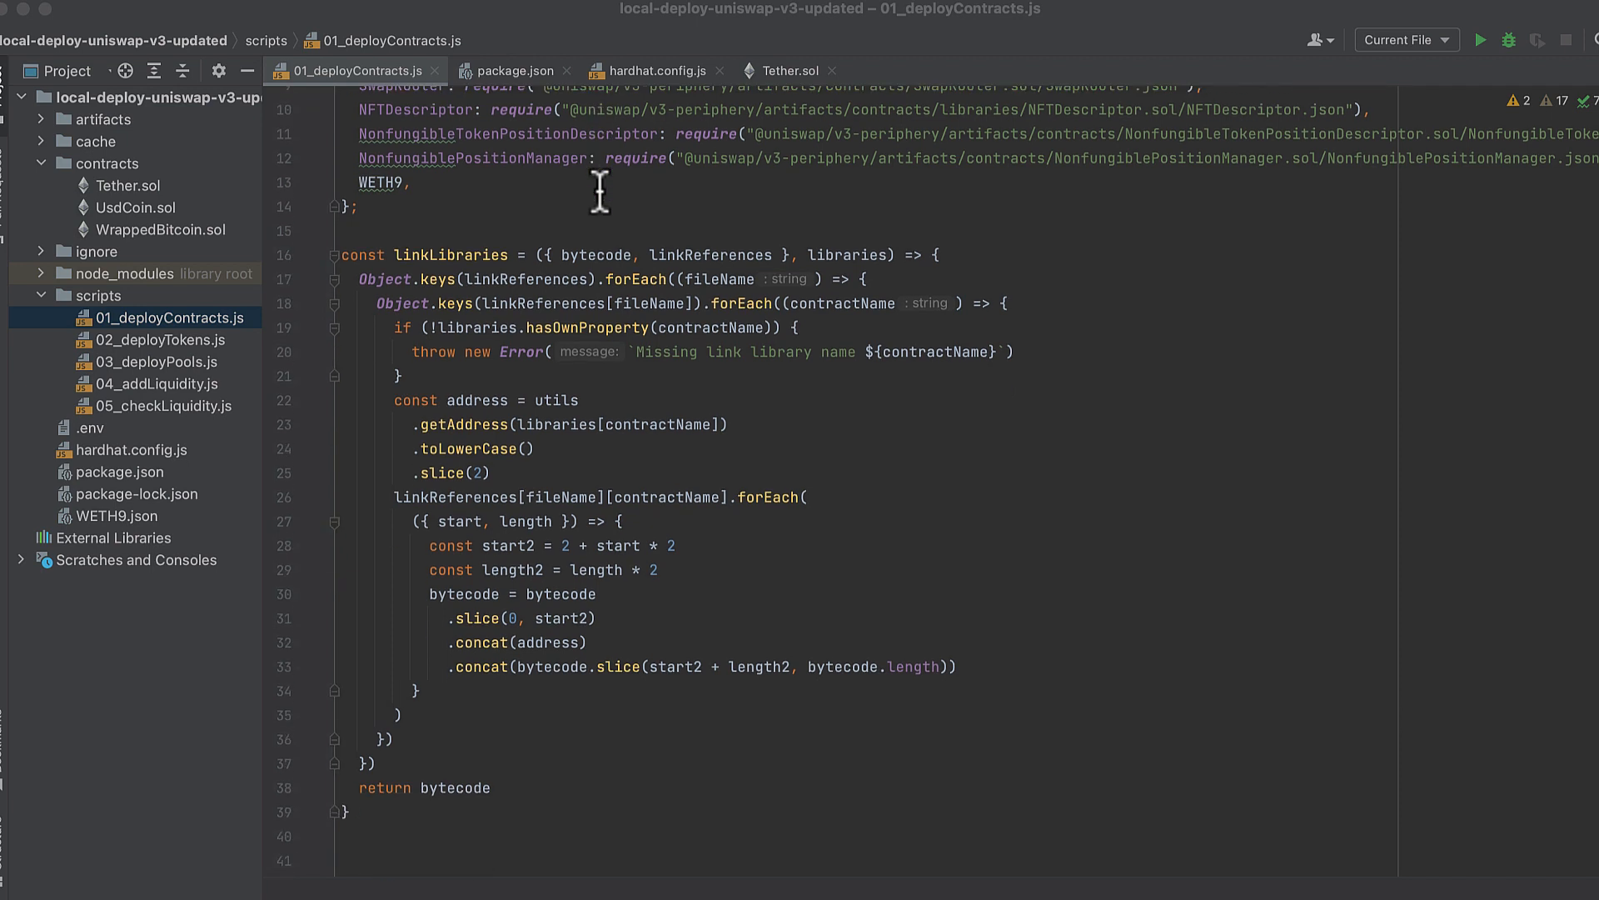
scroll("down", 3)
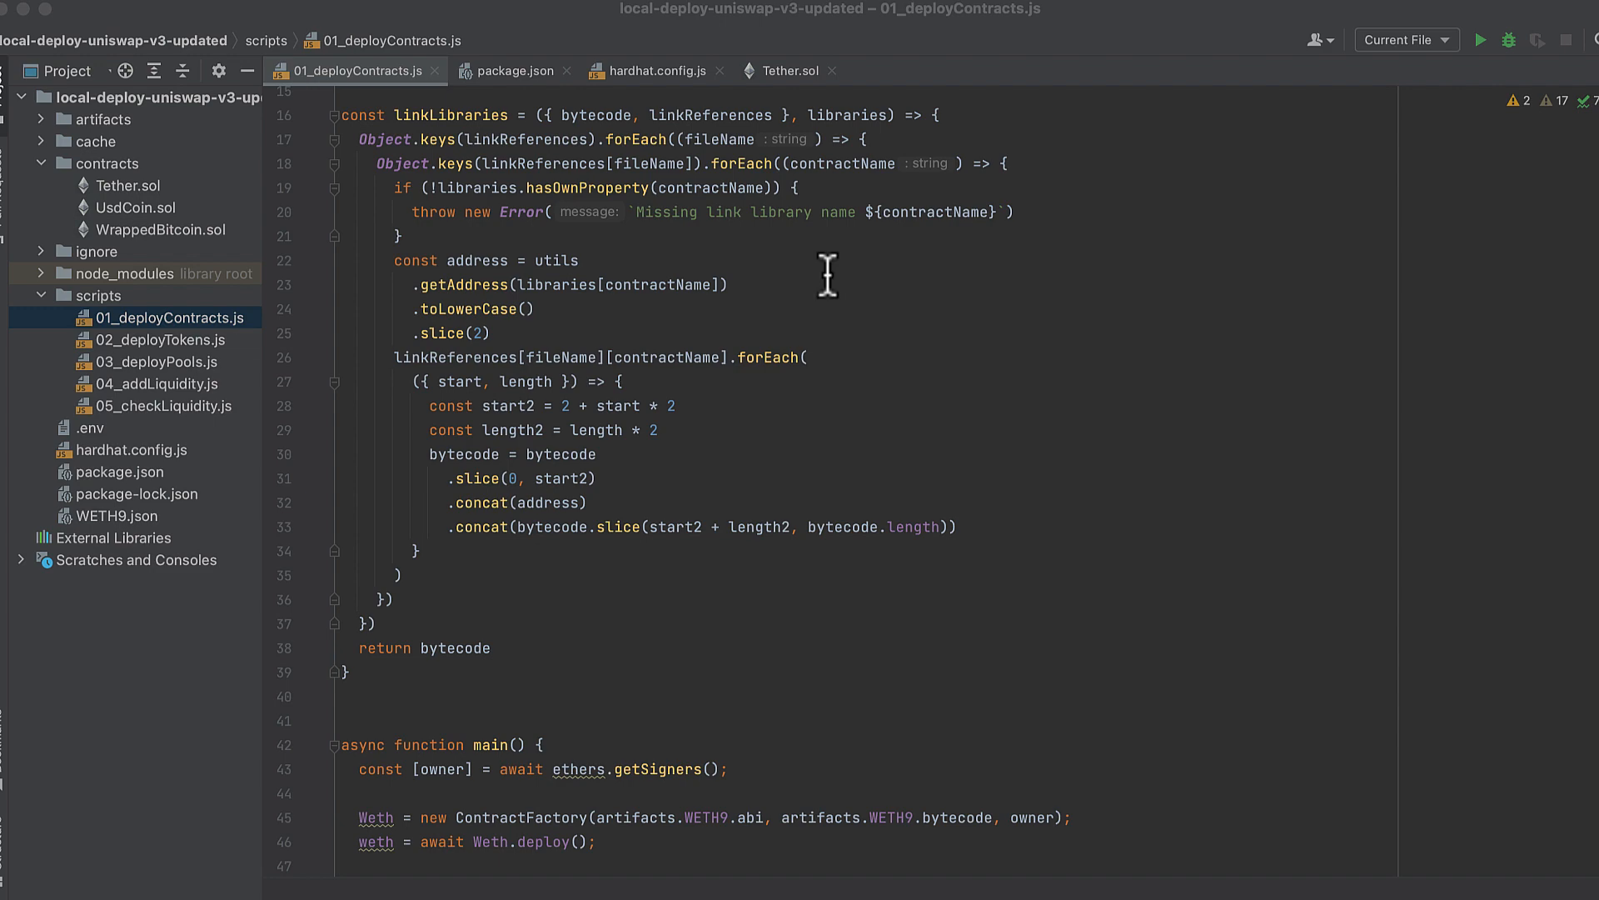
scroll("down", 3)
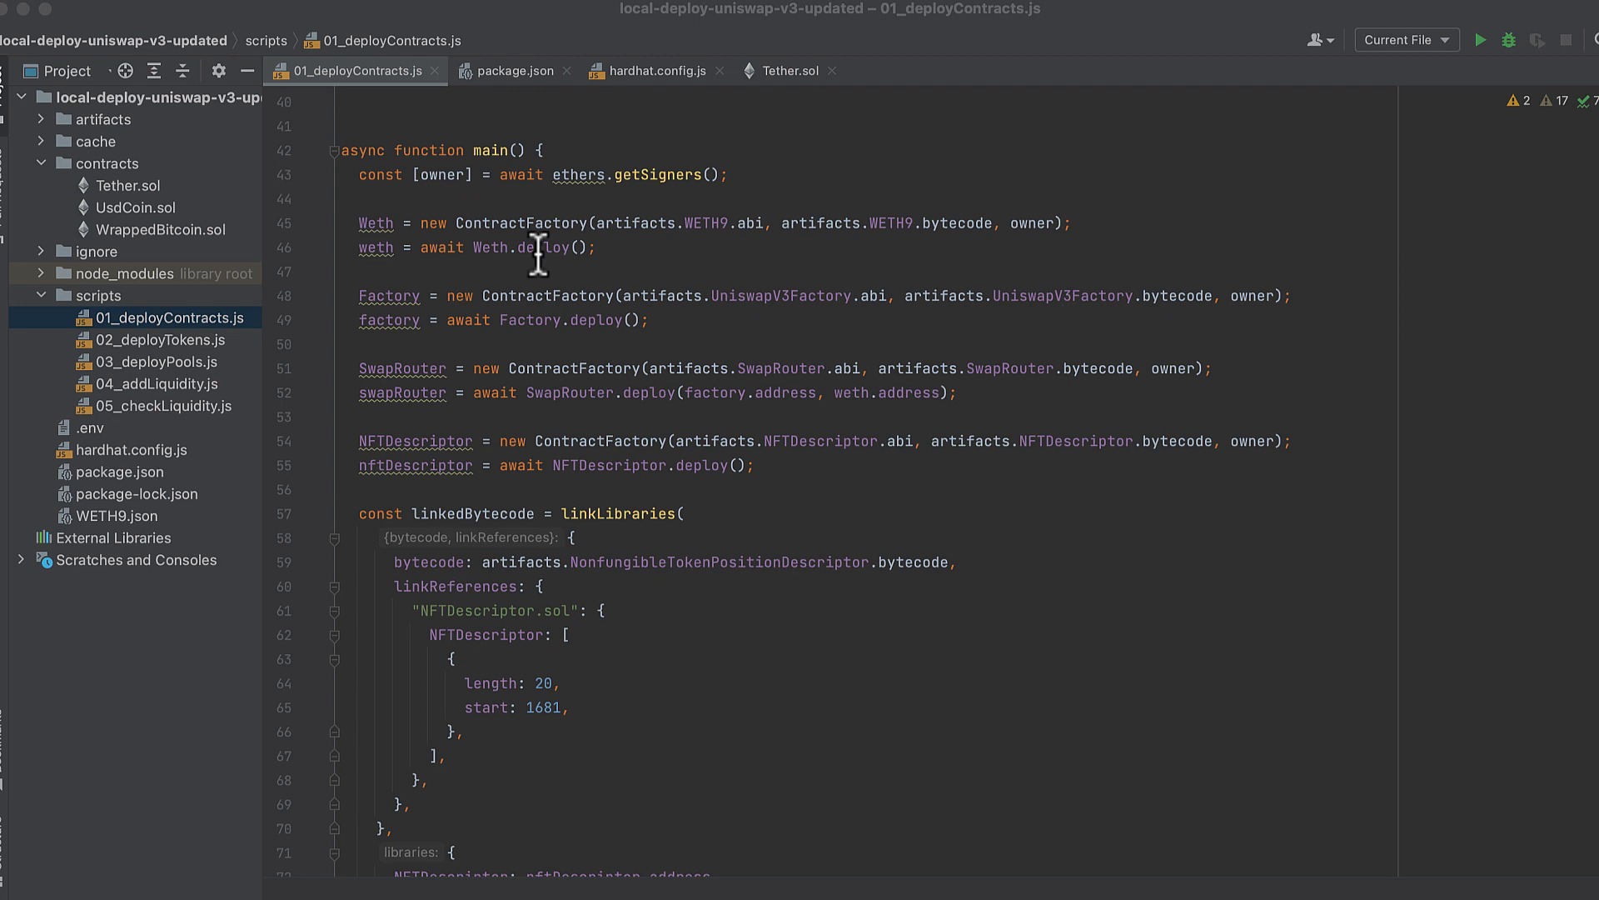
scroll("down", 3)
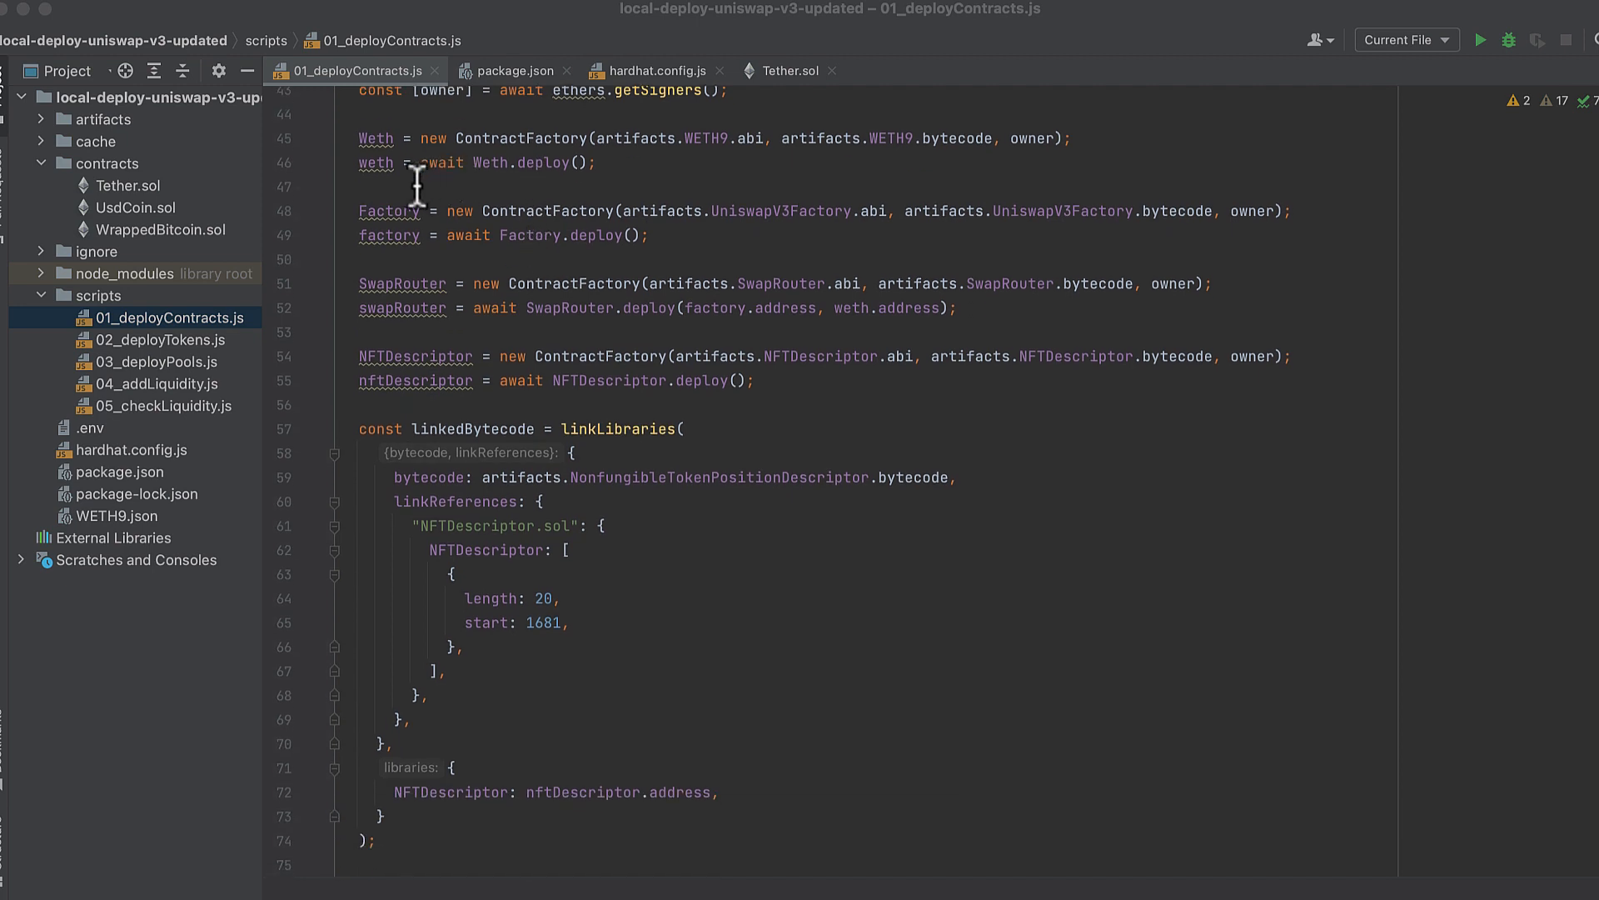
mouse_move(493, 175)
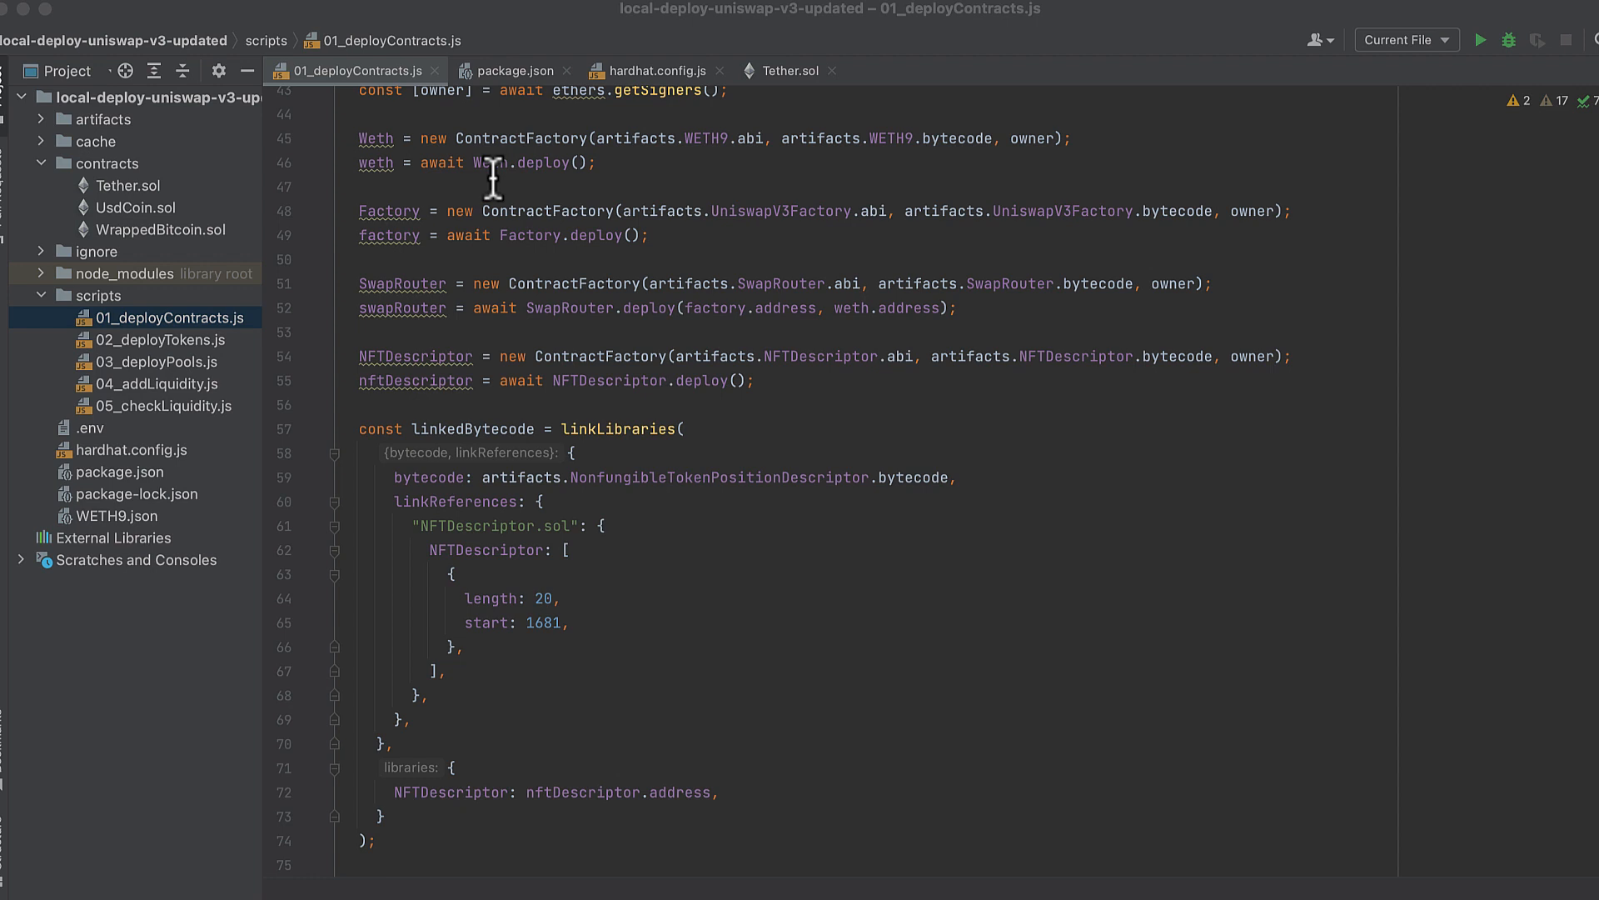
scroll("down", 3)
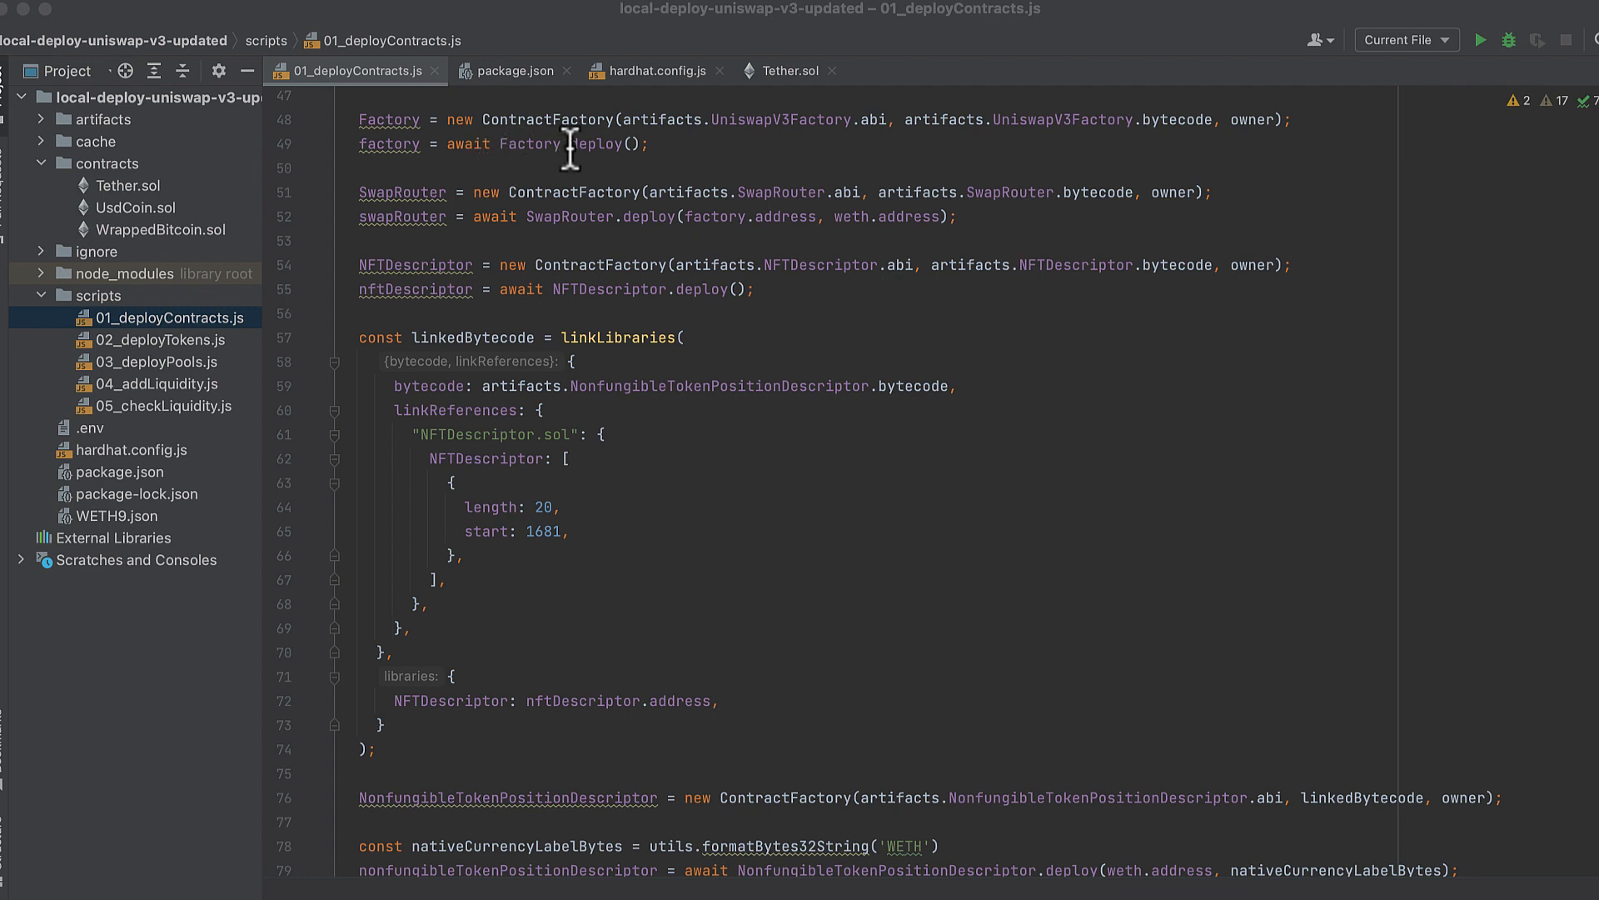
mouse_move(640, 143)
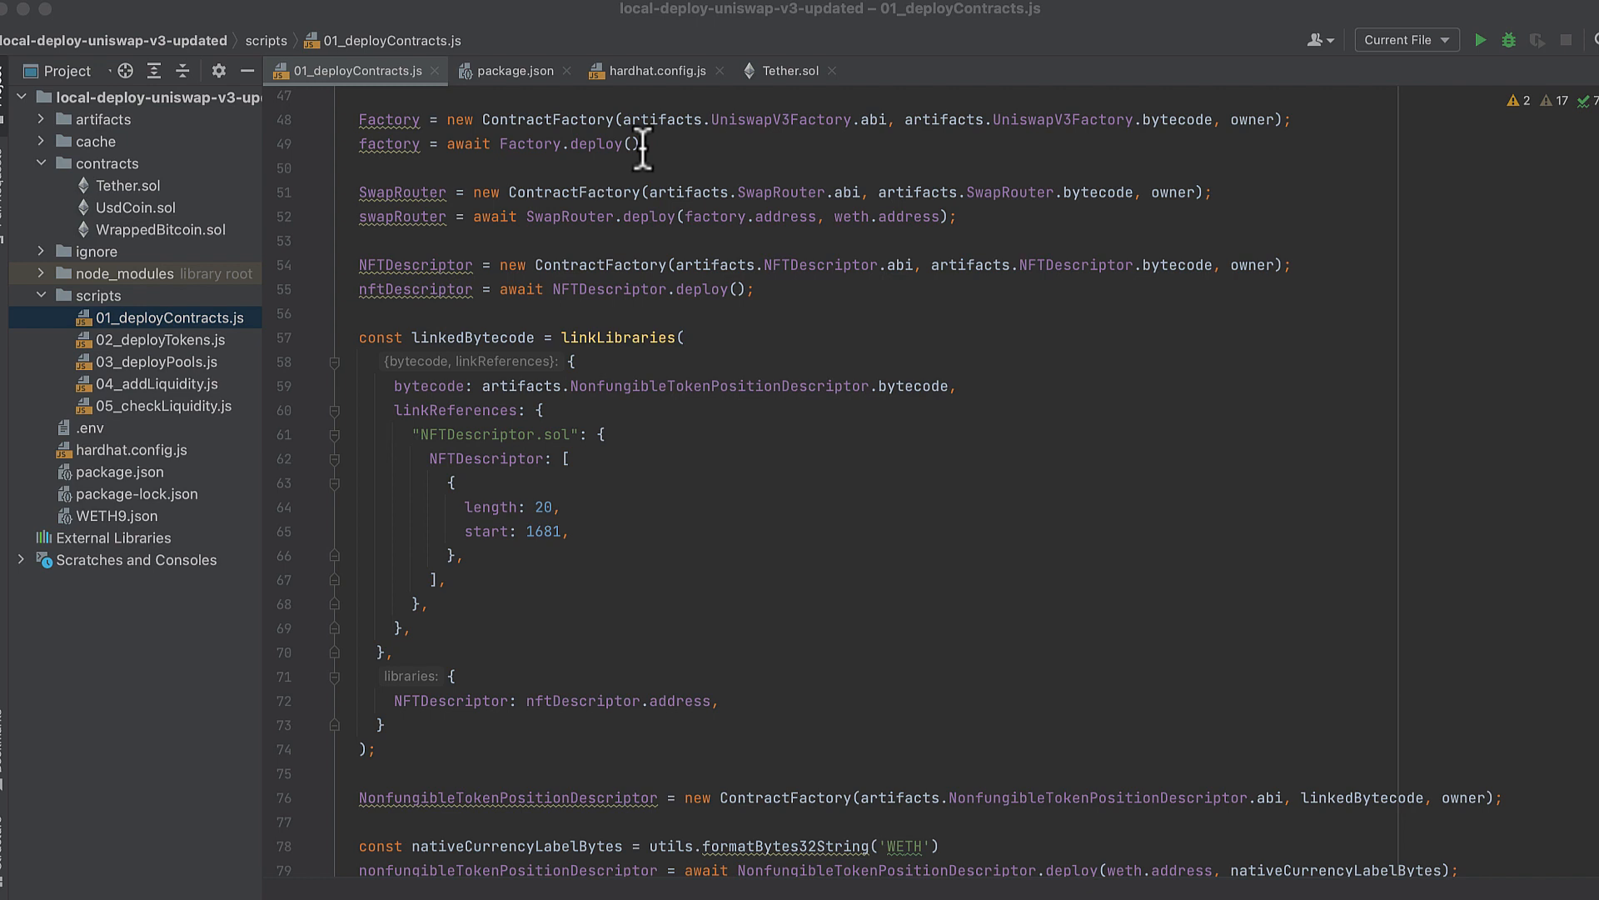
scroll("up", 3)
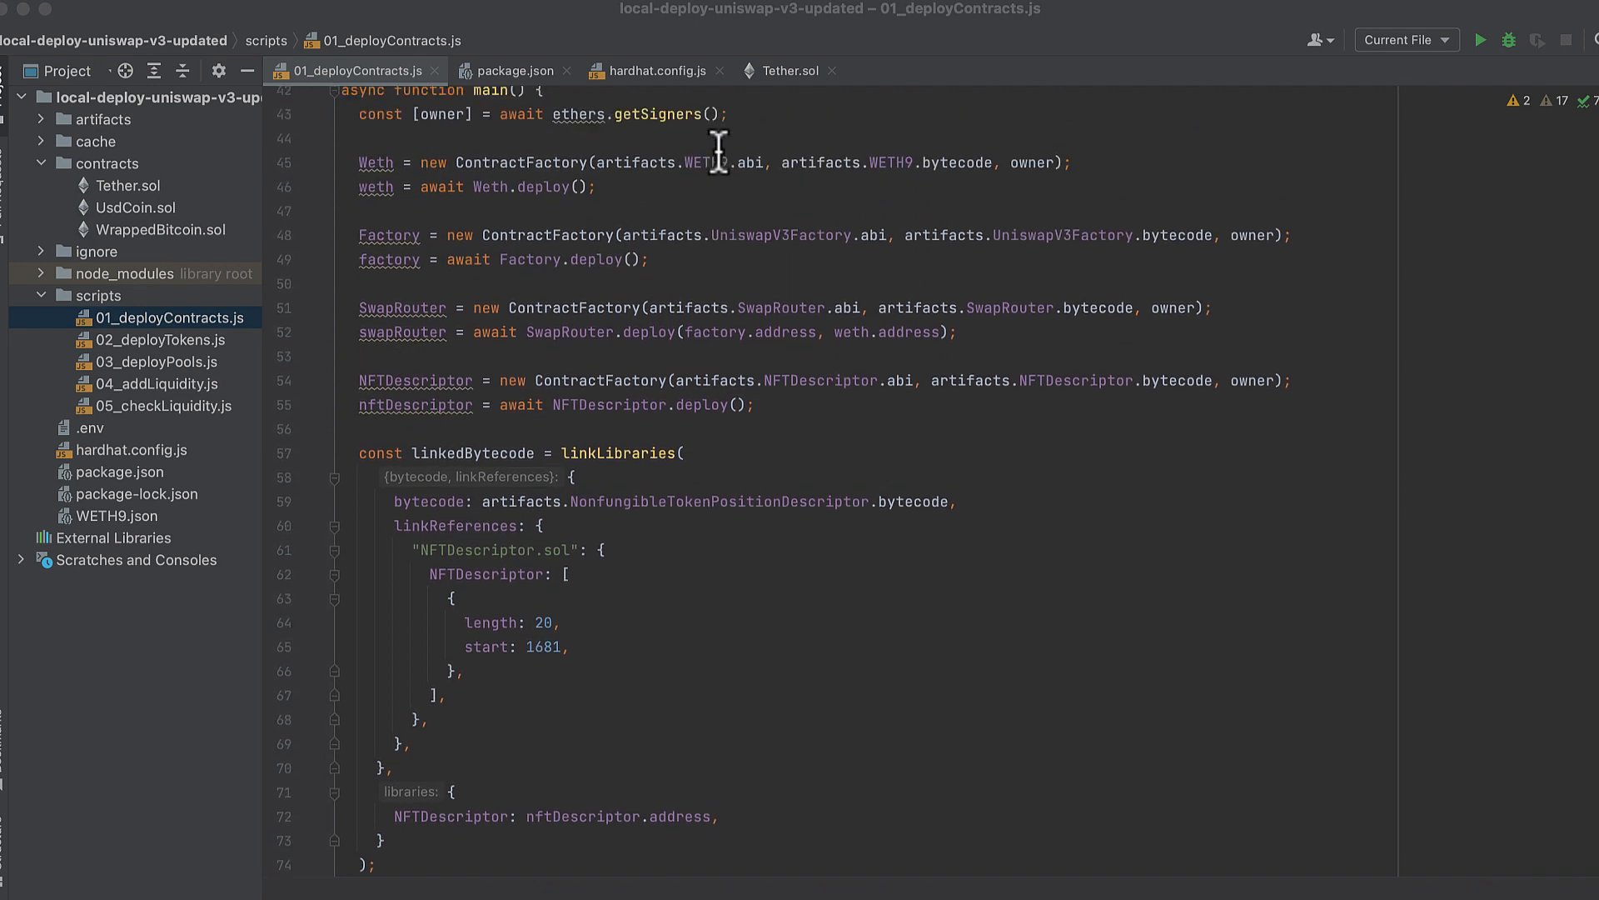
scroll("down", 3)
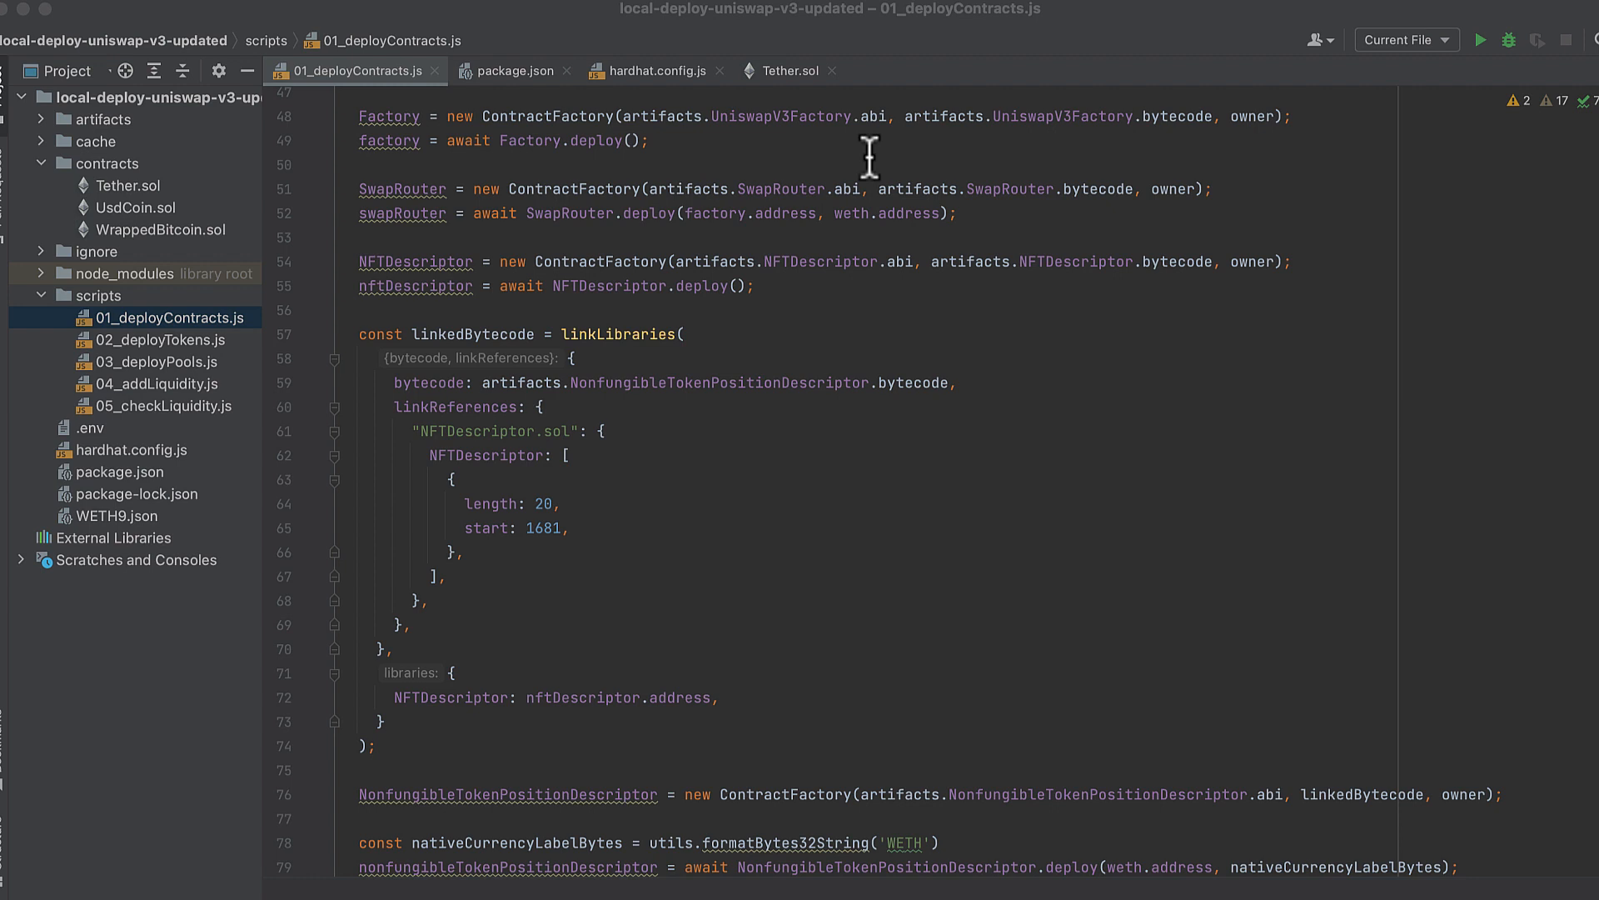
mouse_move(1174, 164)
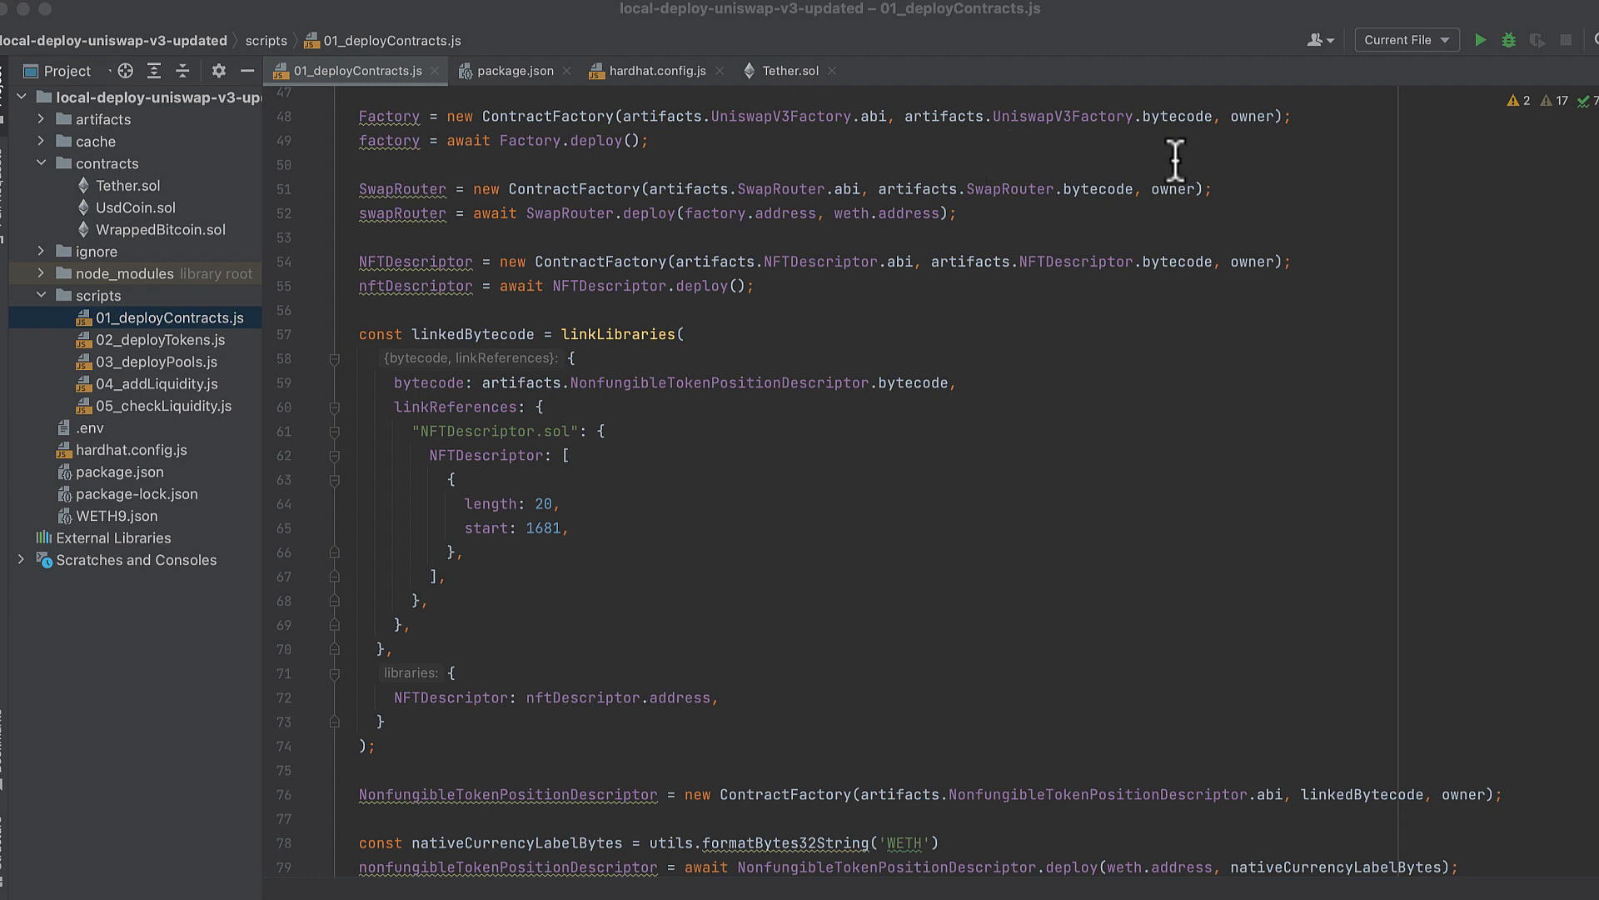
scroll("down", 3)
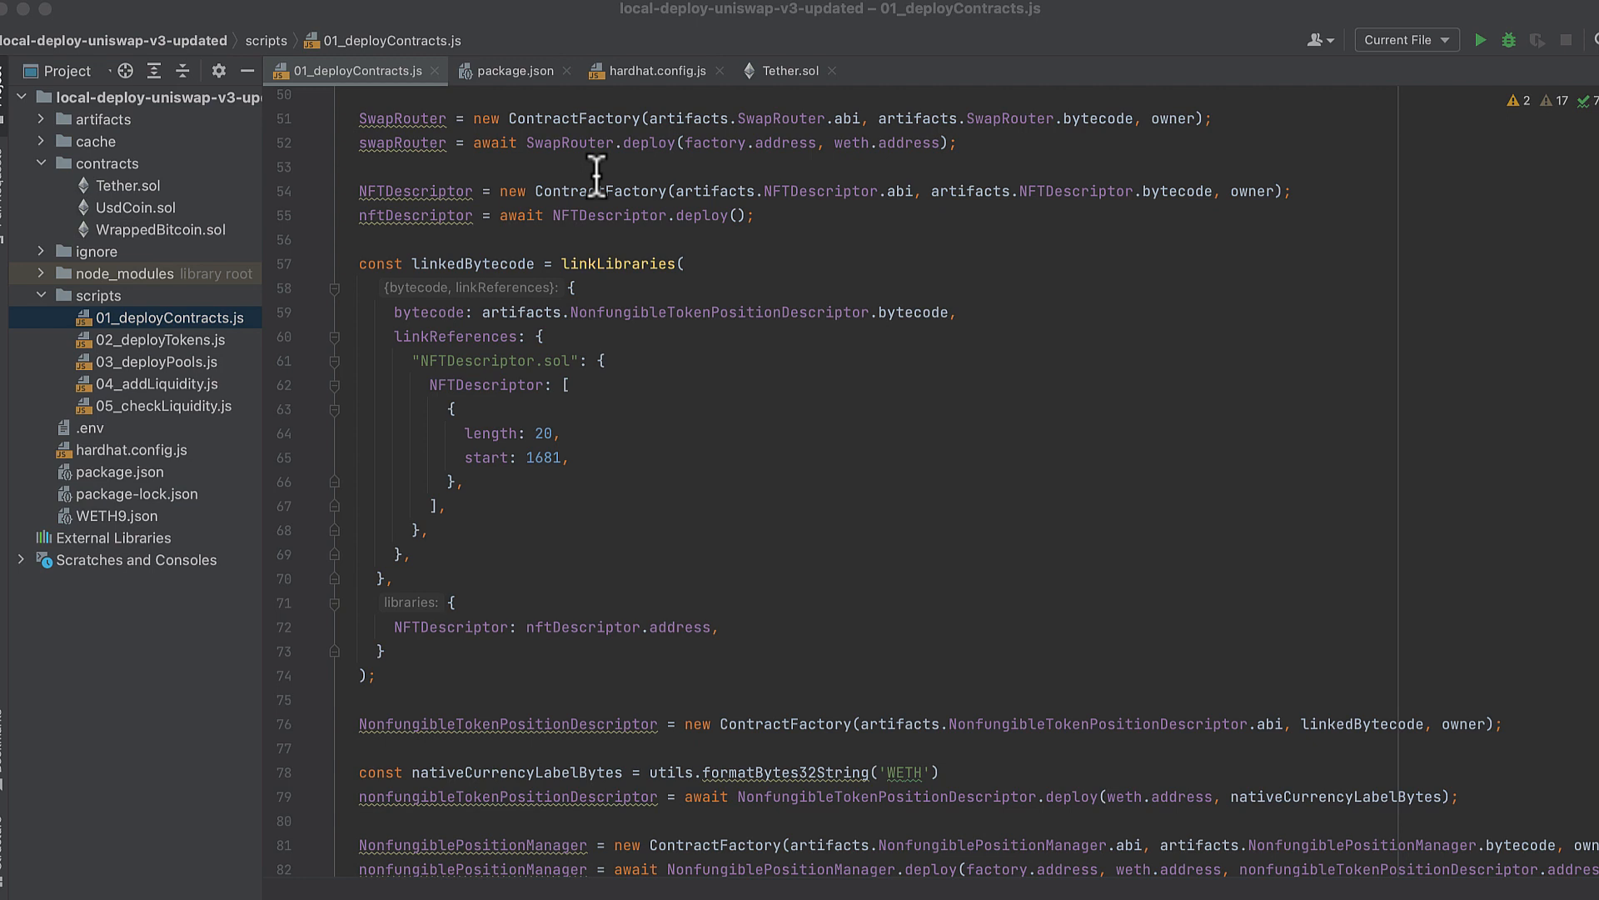
mouse_move(744, 172)
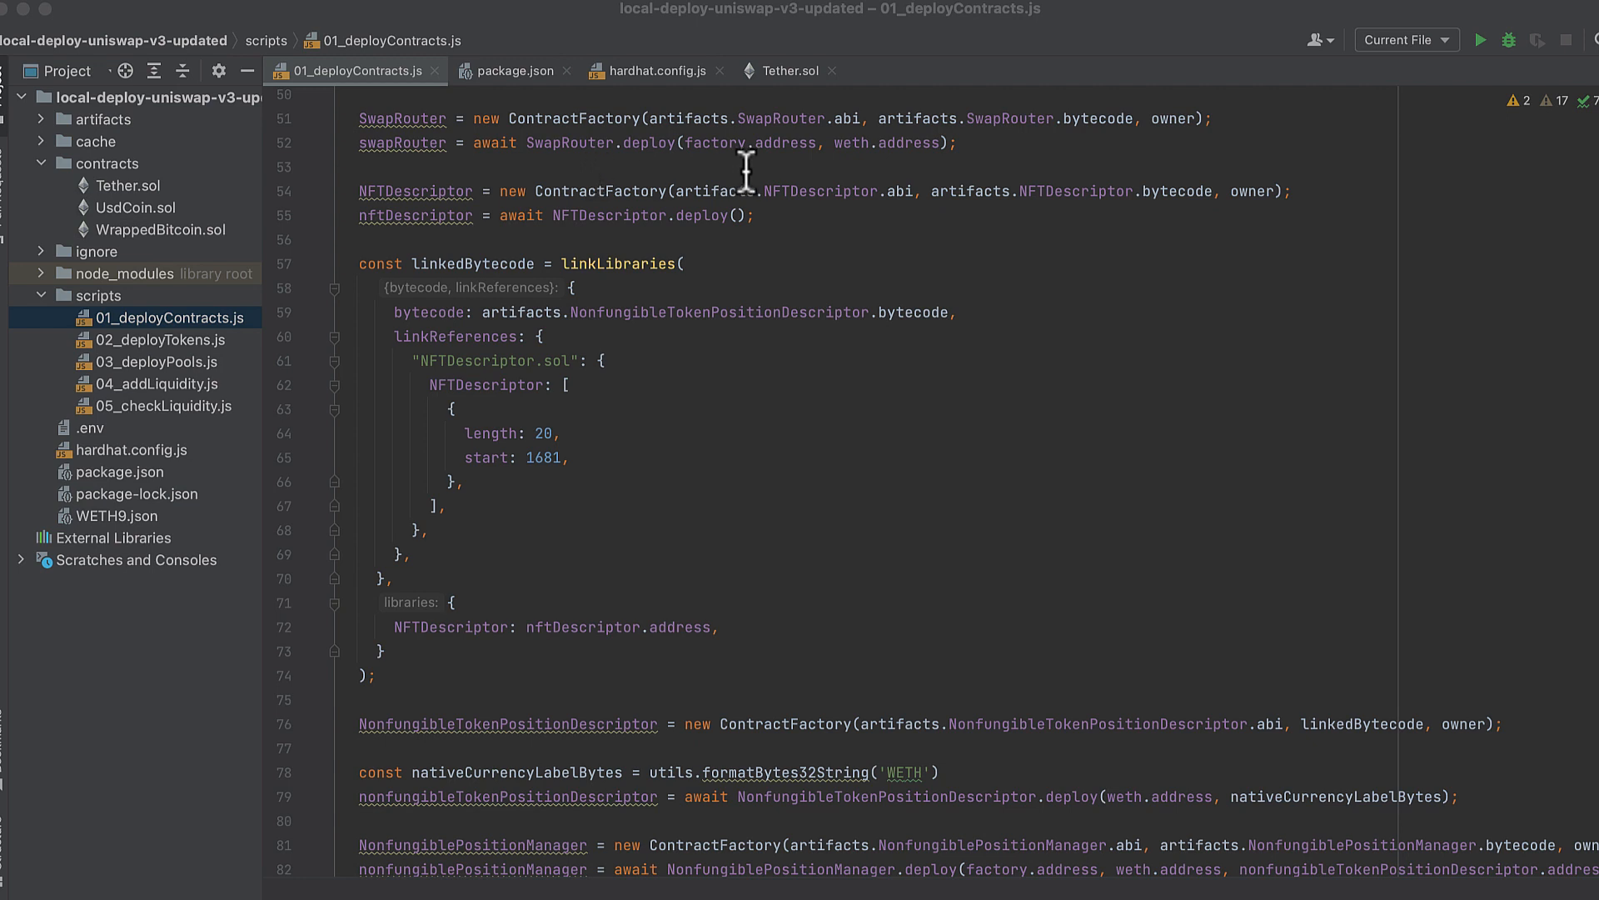
mouse_move(756, 170)
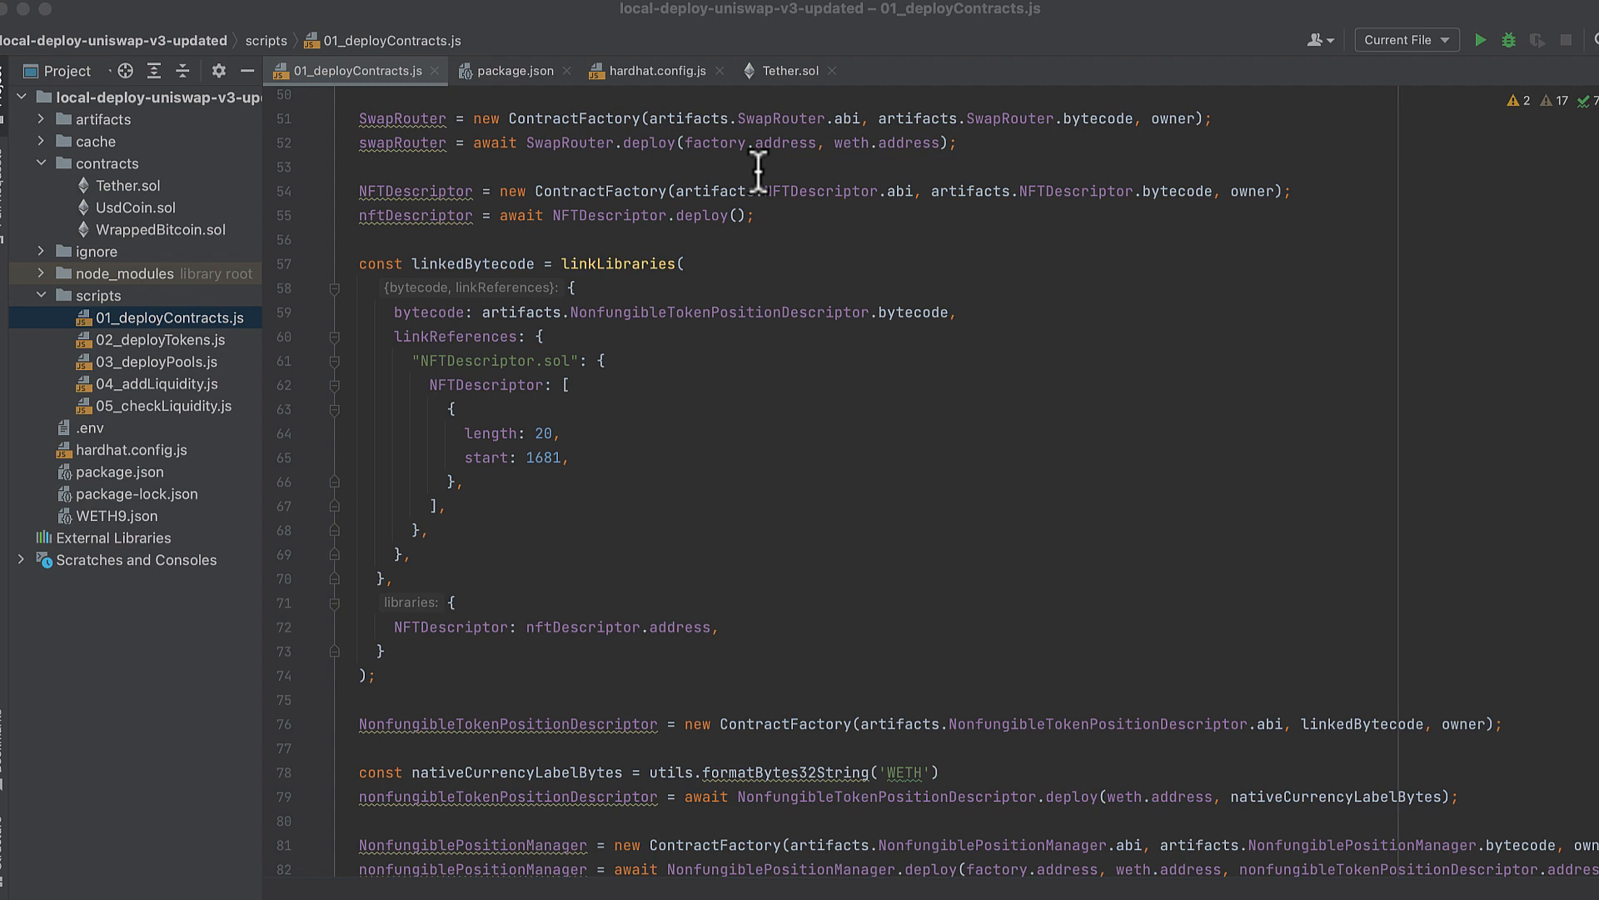
scroll("down", 3)
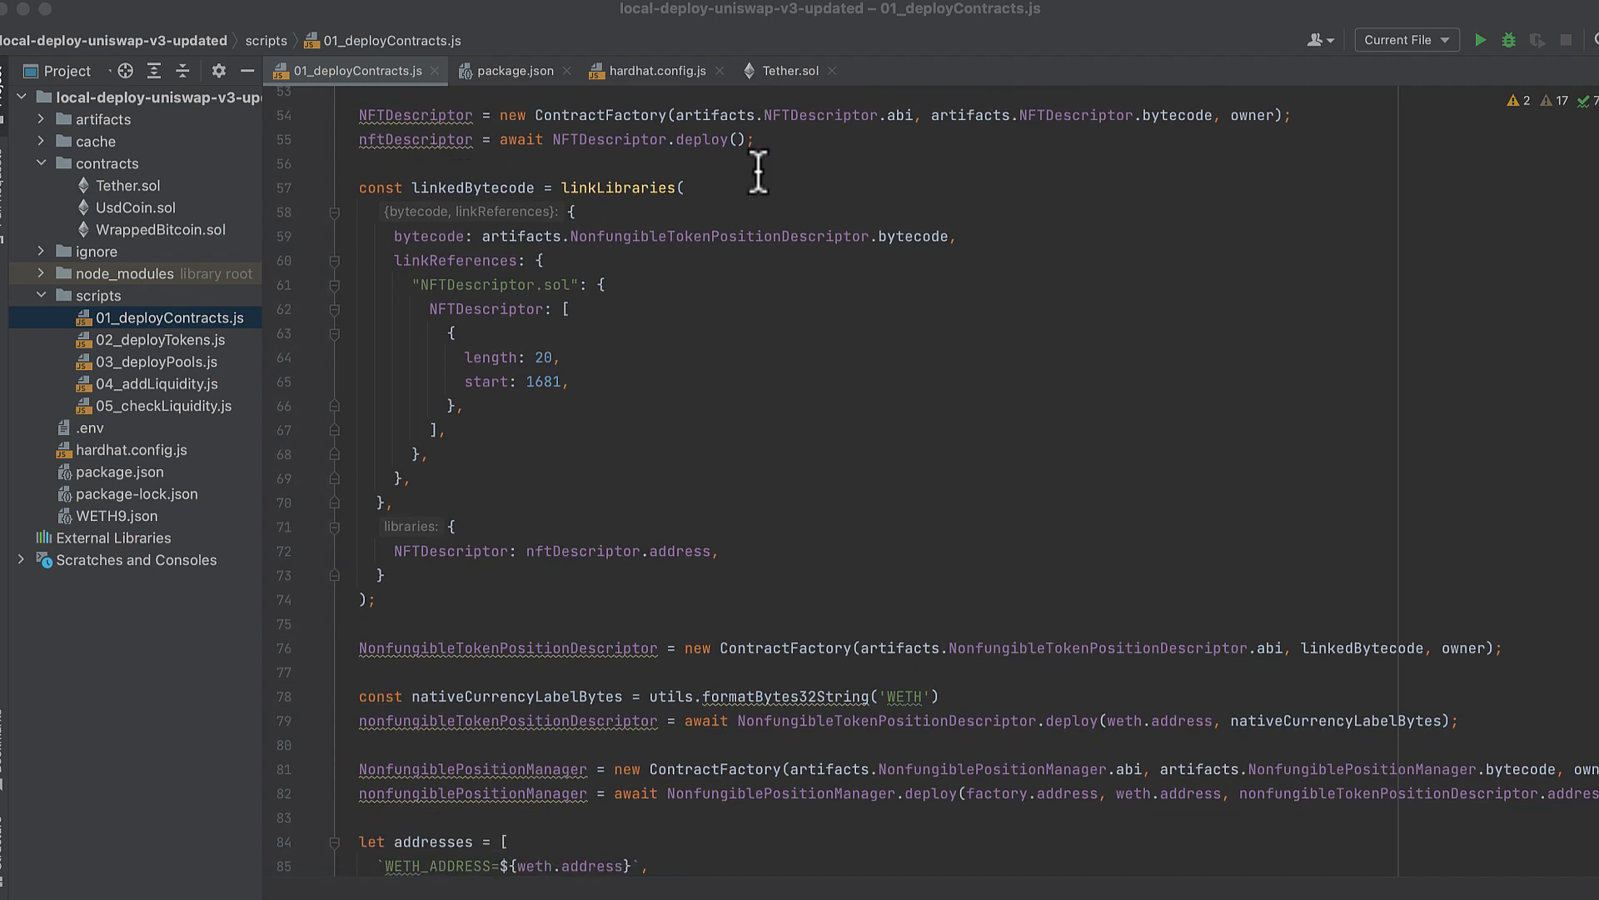
mouse_move(798, 168)
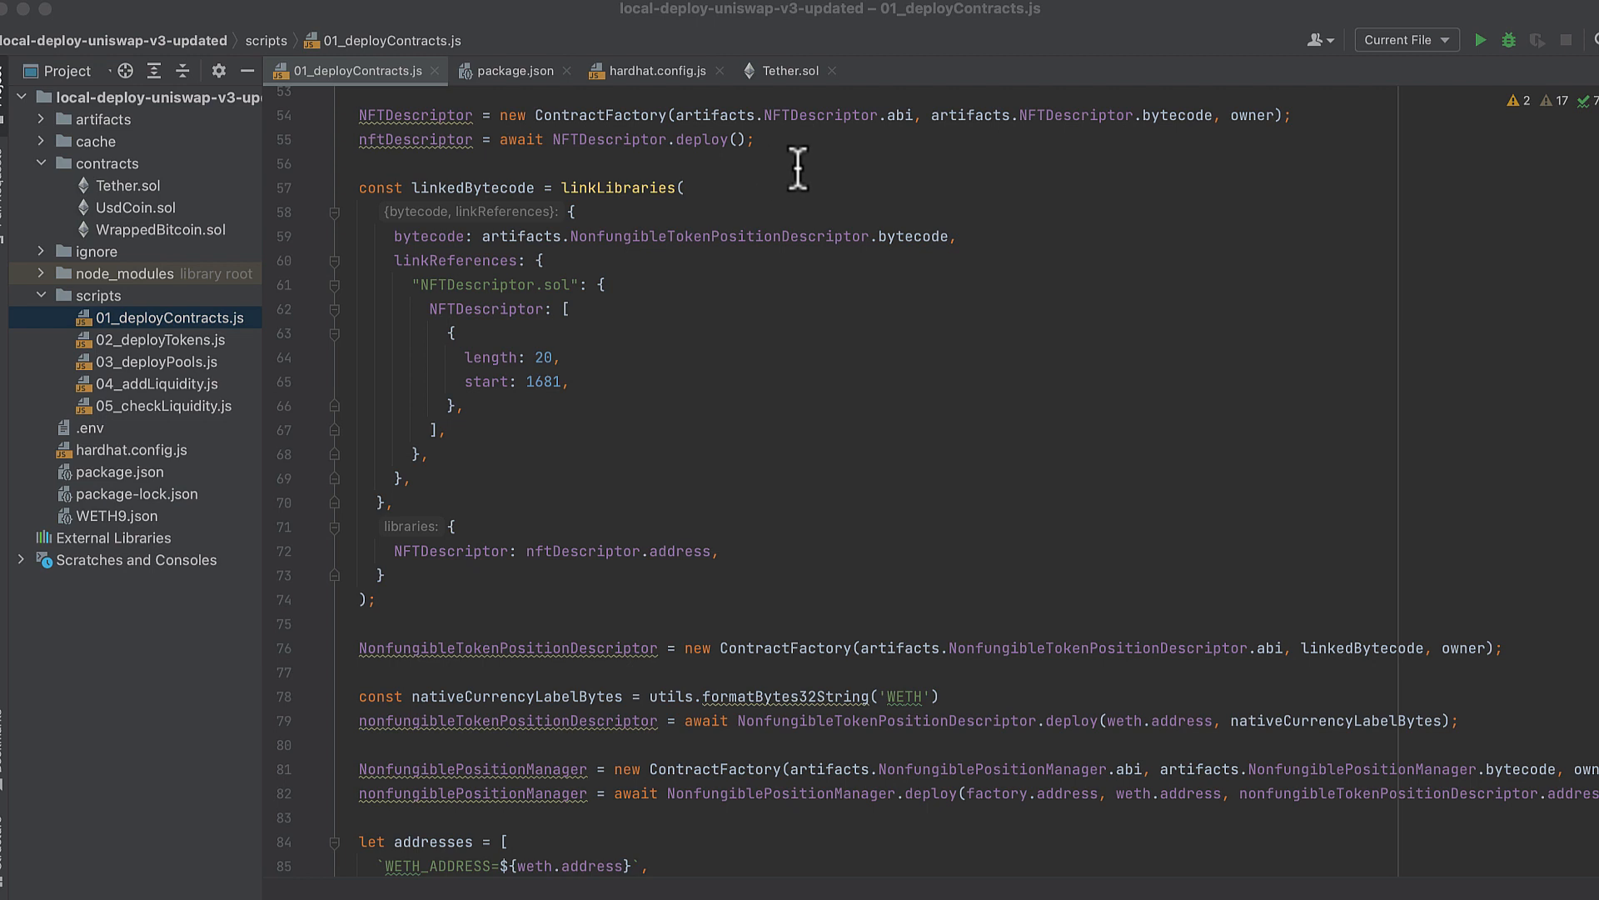
scroll("down", 3)
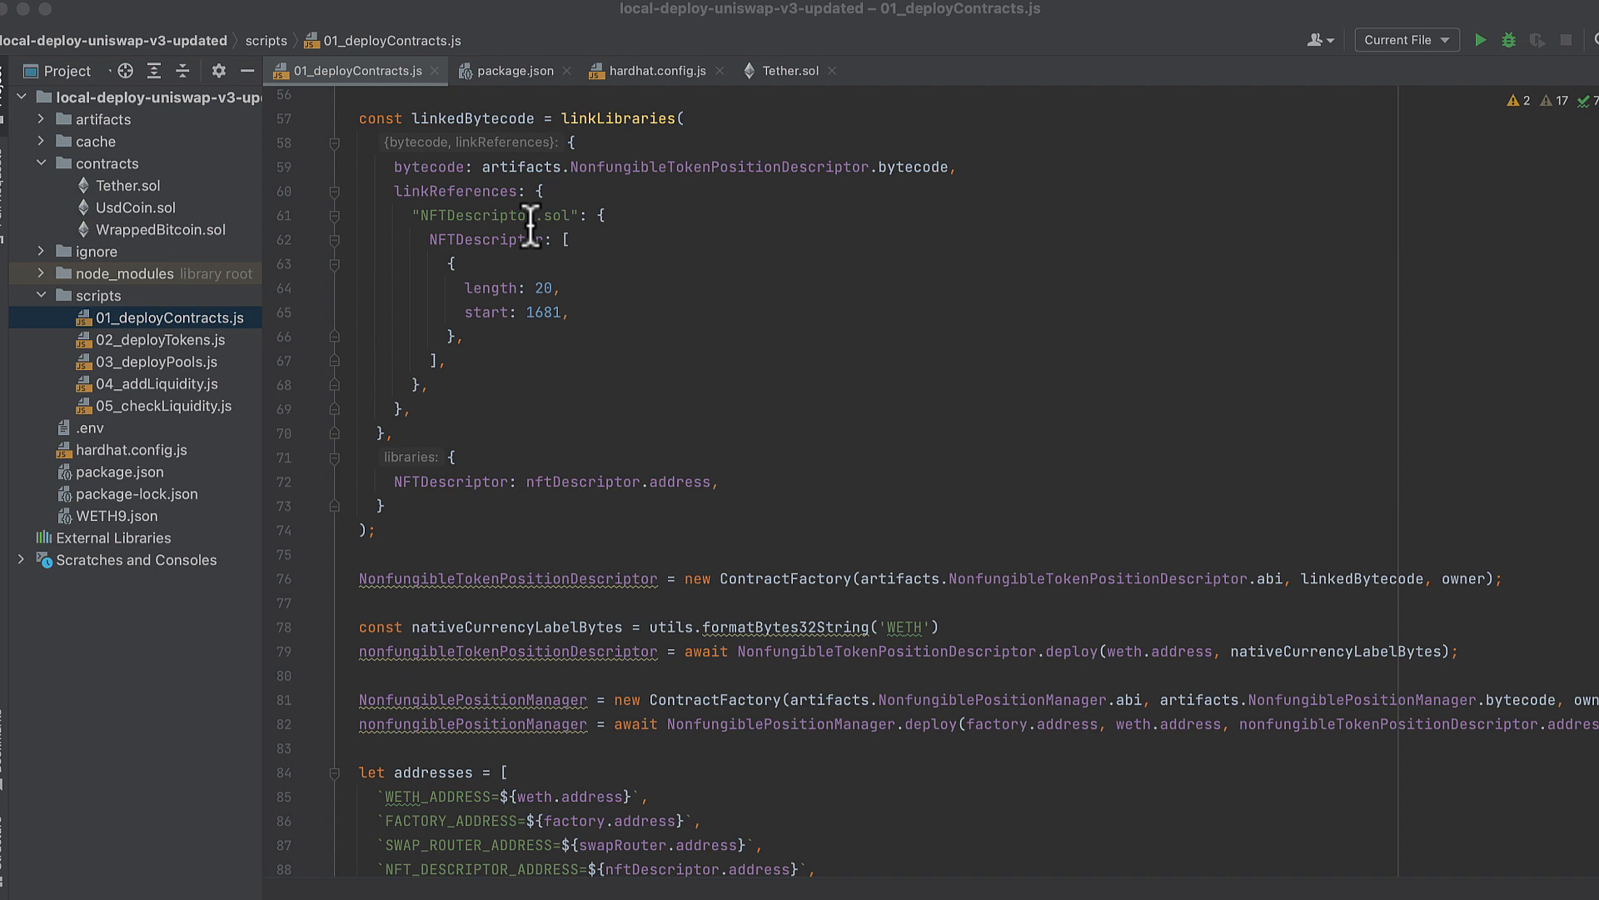
mouse_move(530, 212)
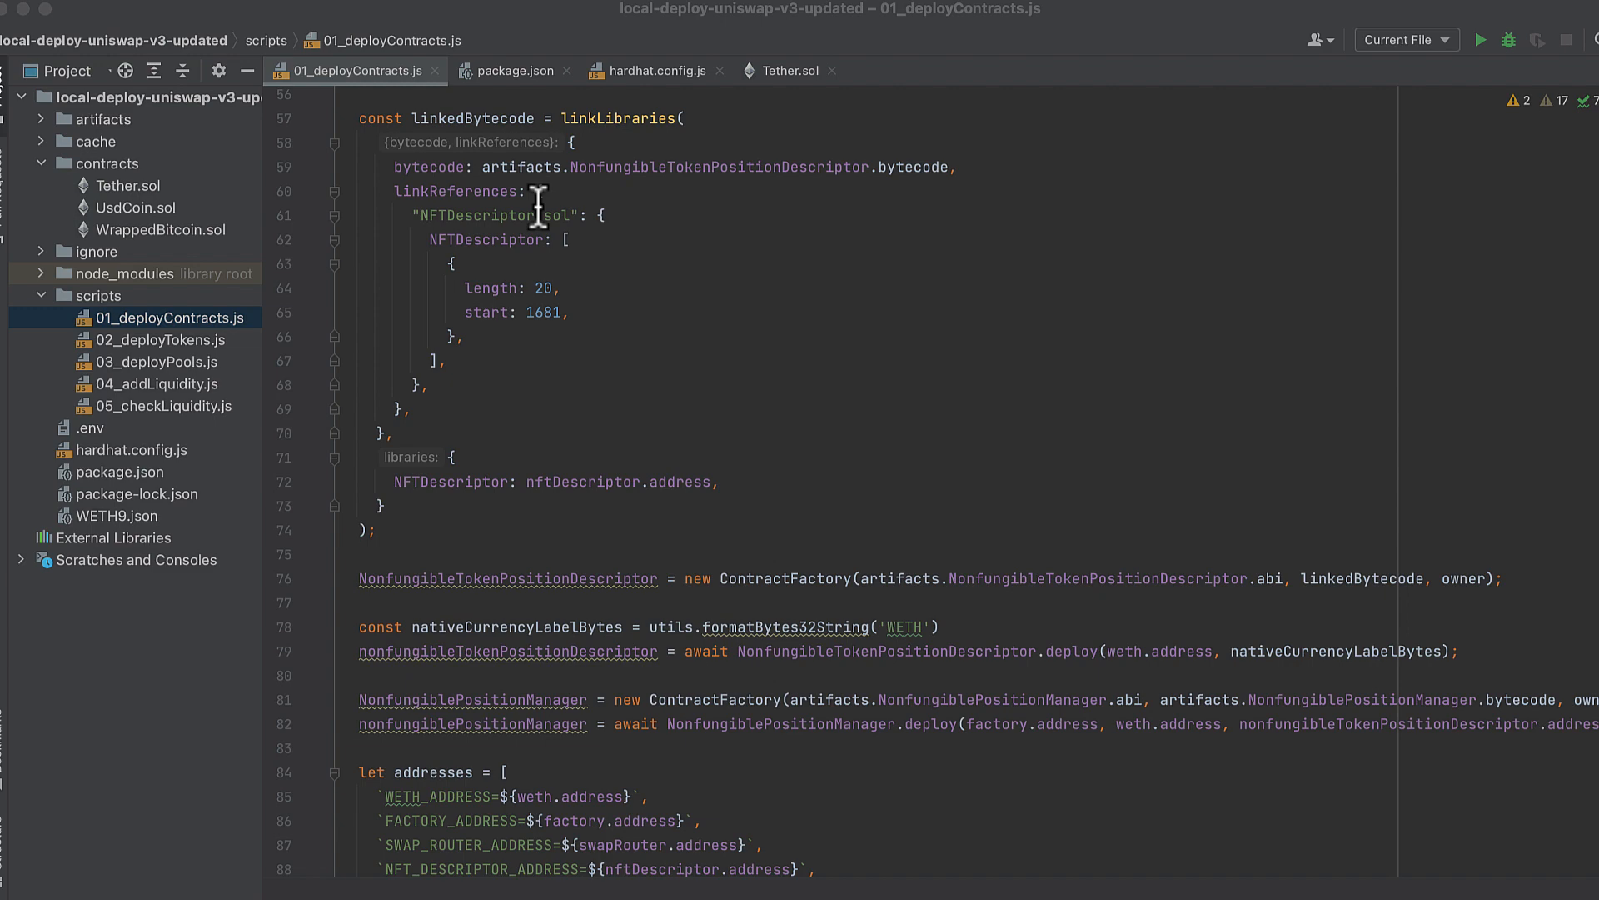
scroll("down", 3)
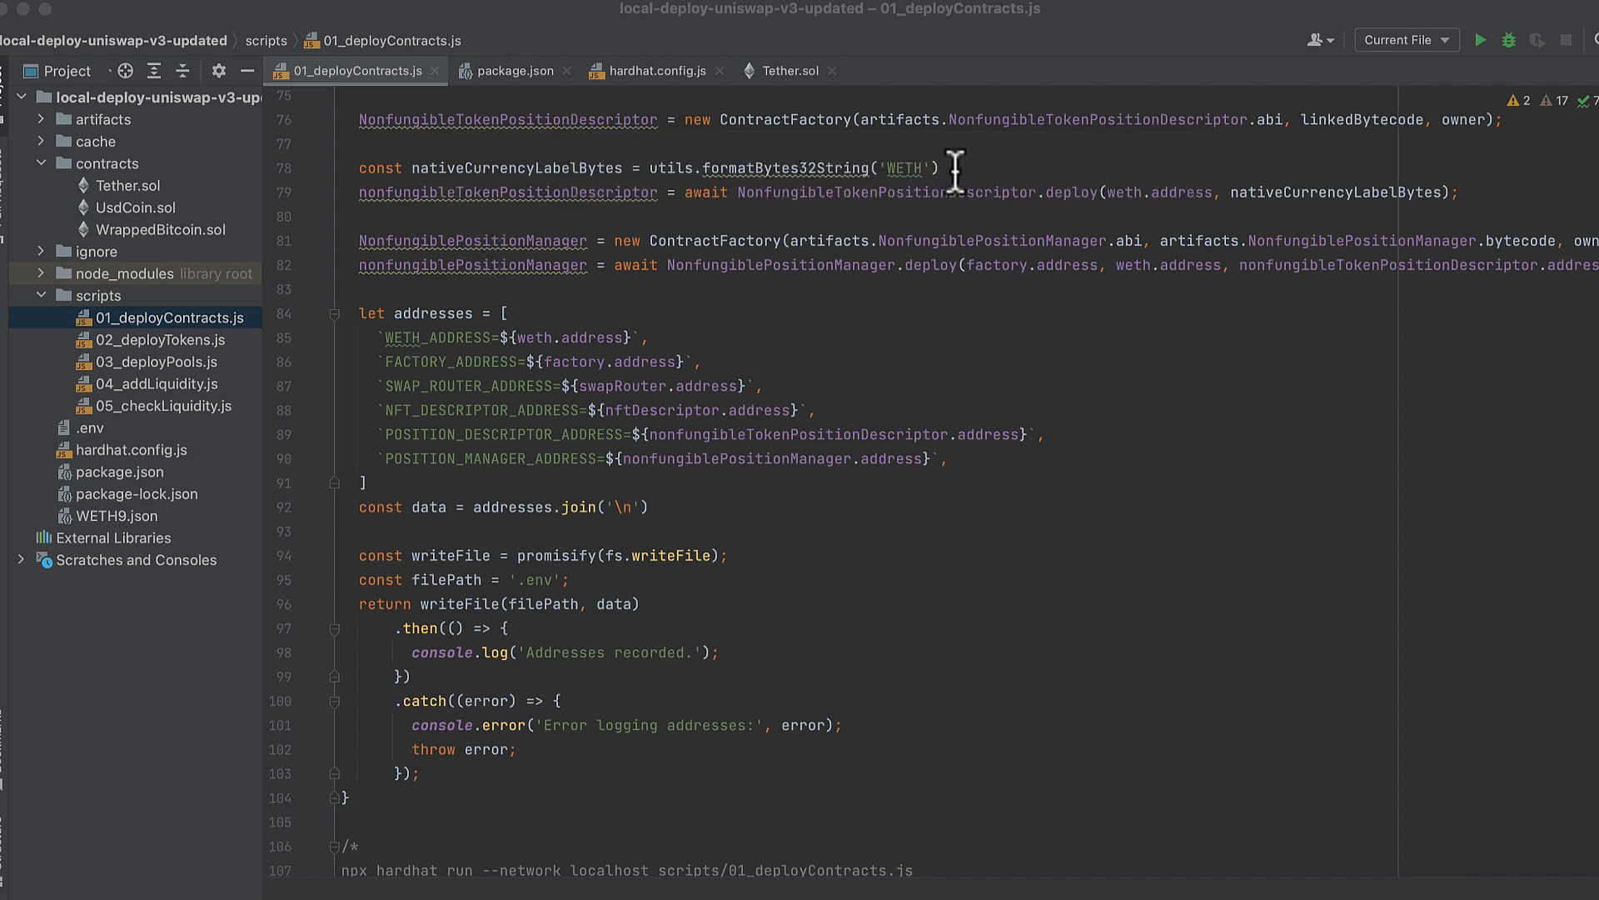
mouse_move(1013, 166)
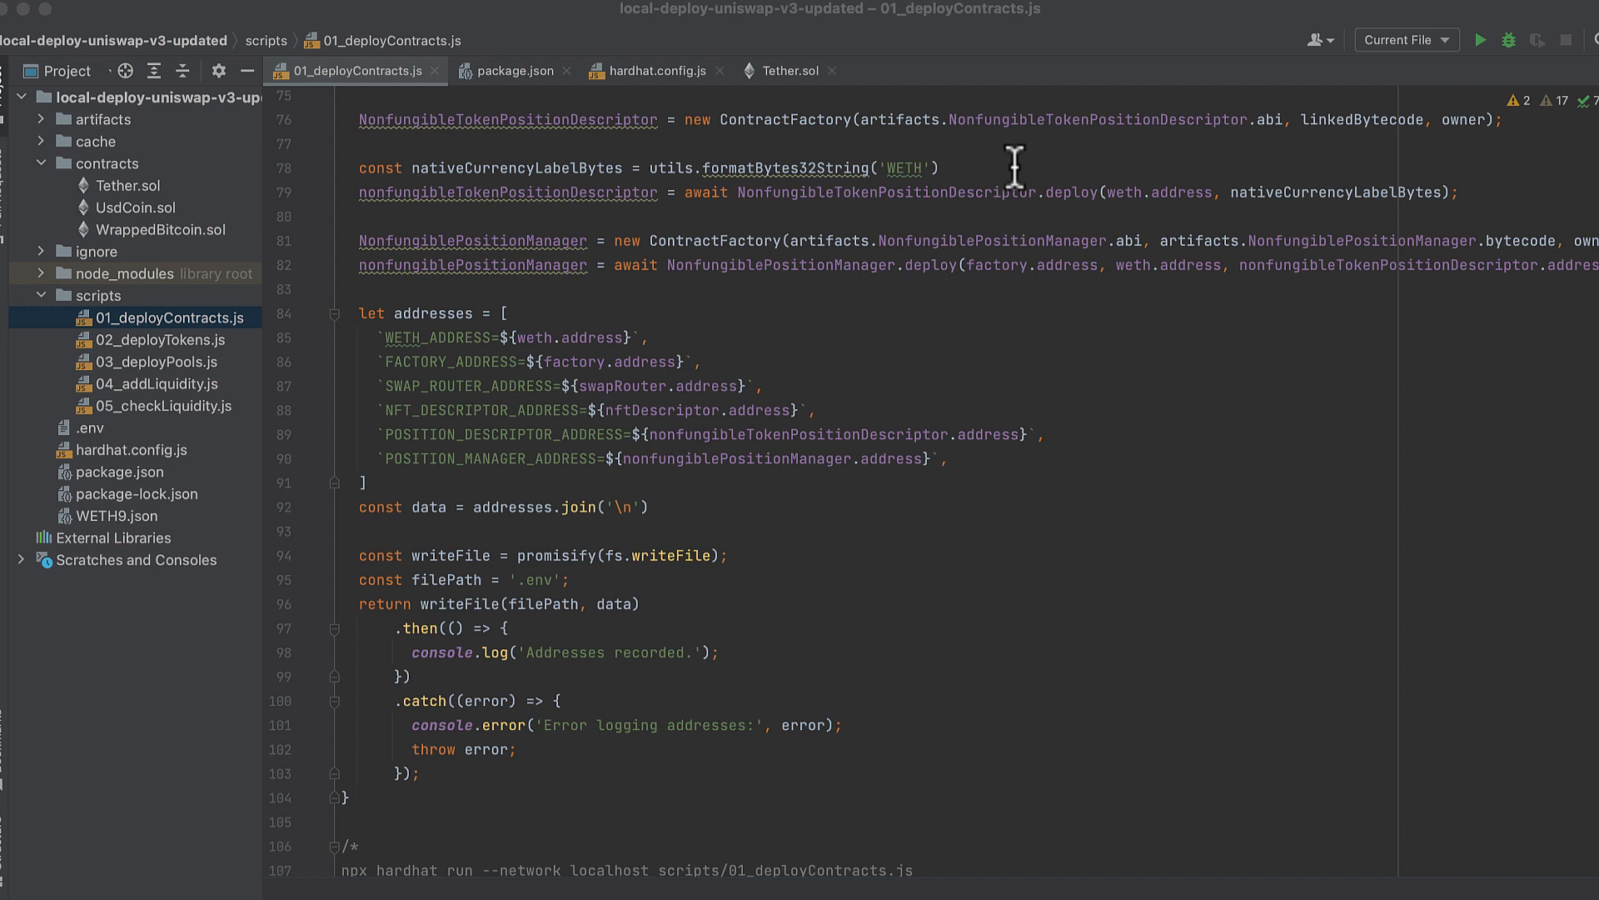
mouse_move(529, 210)
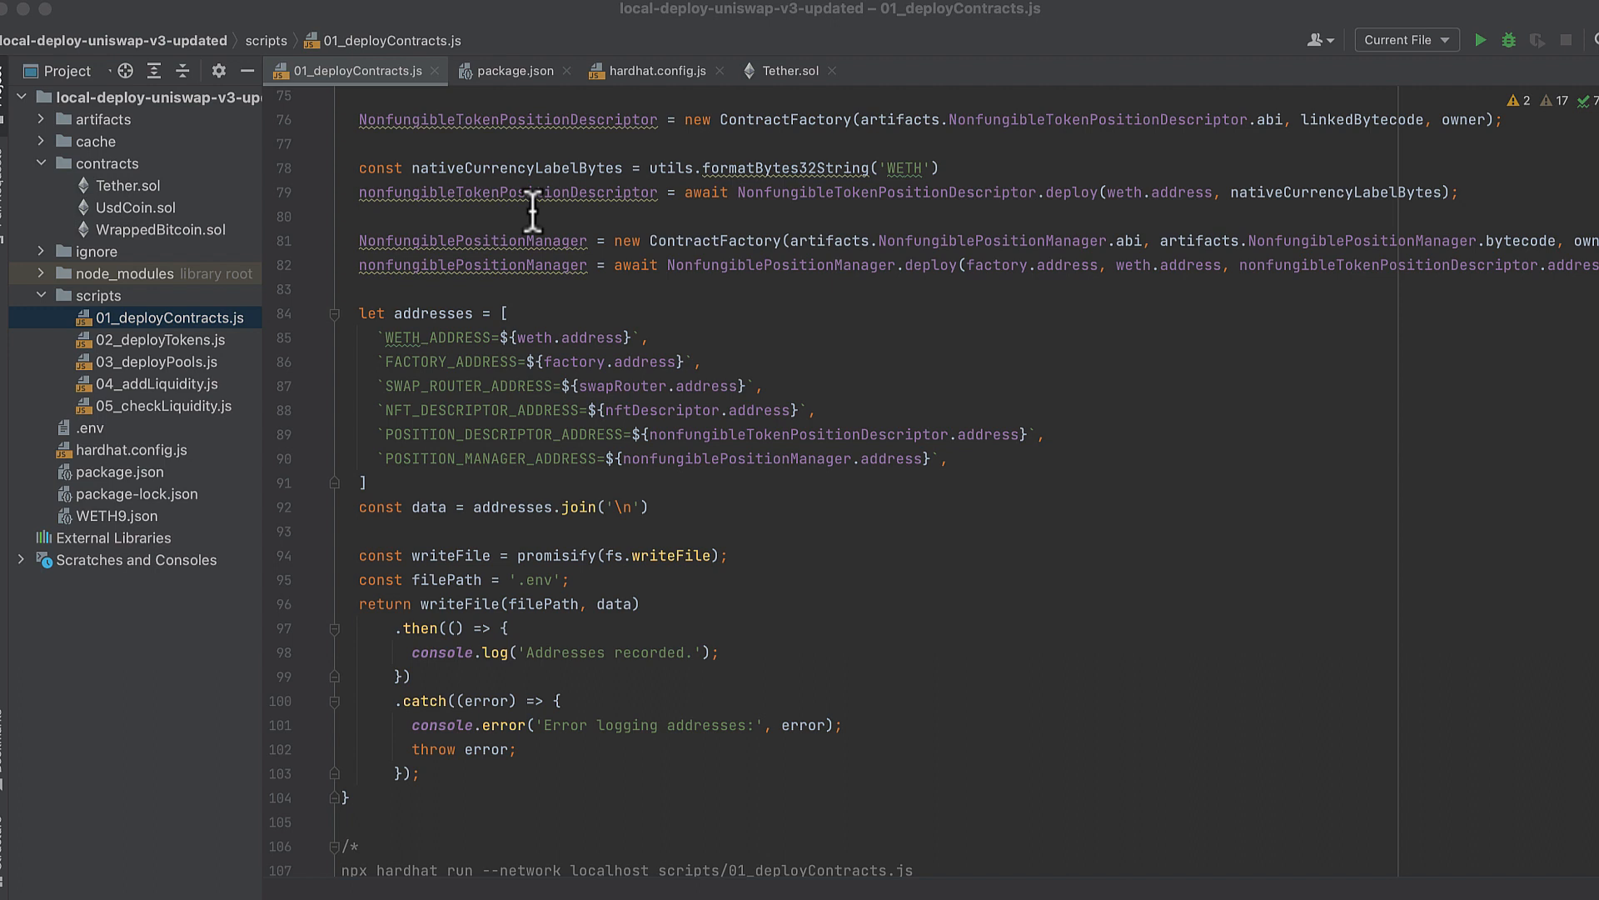
mouse_move(341, 173)
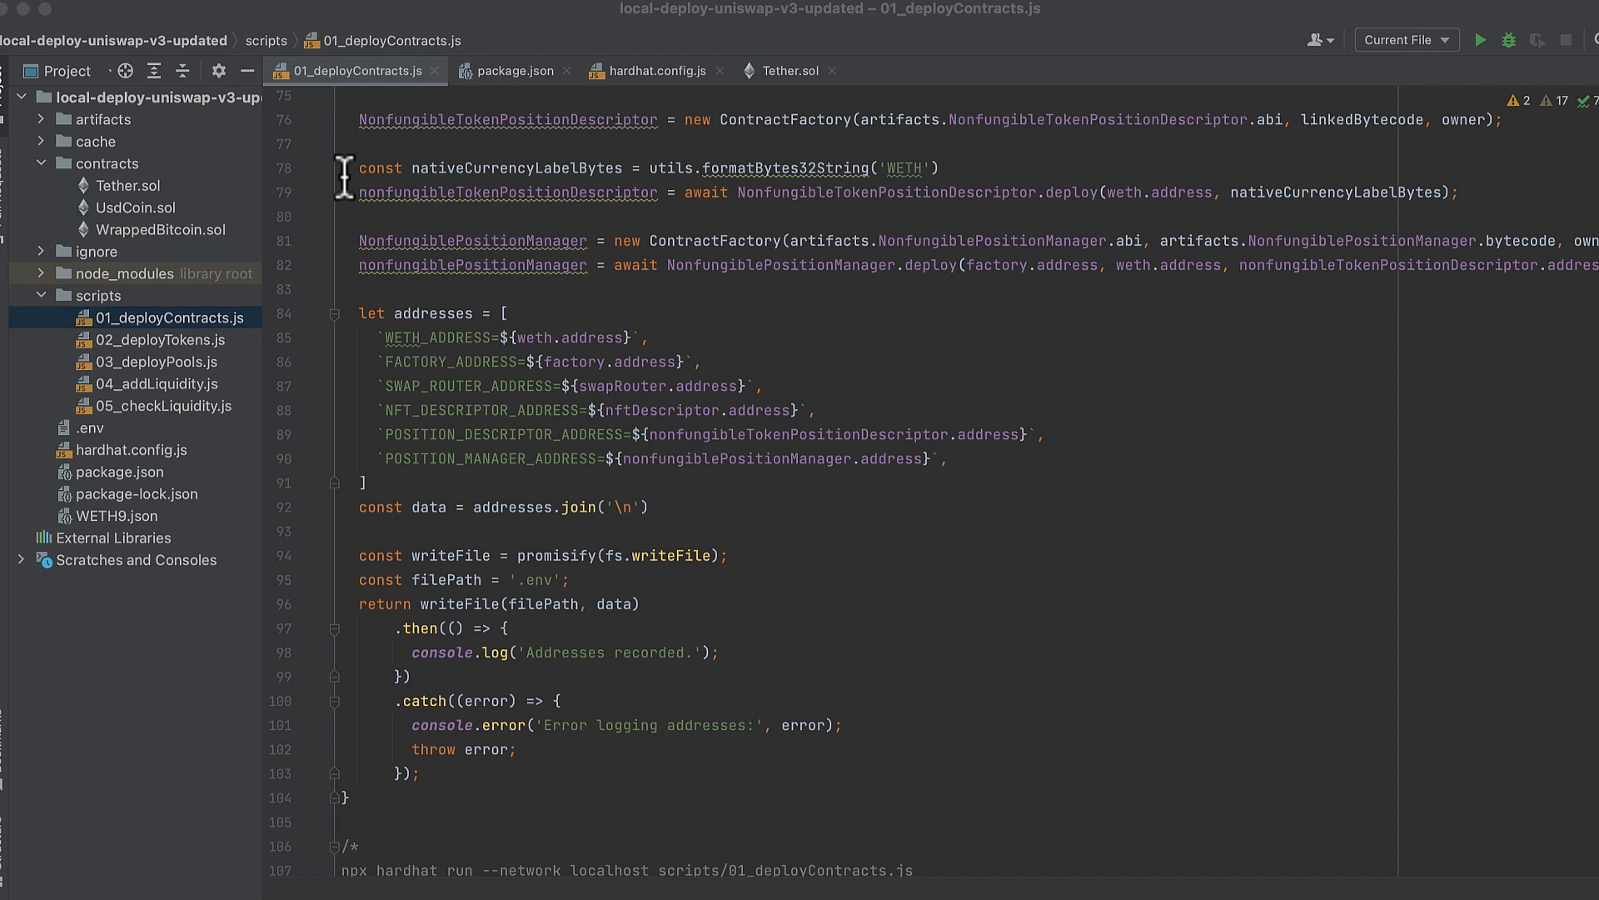
mouse_move(638, 226)
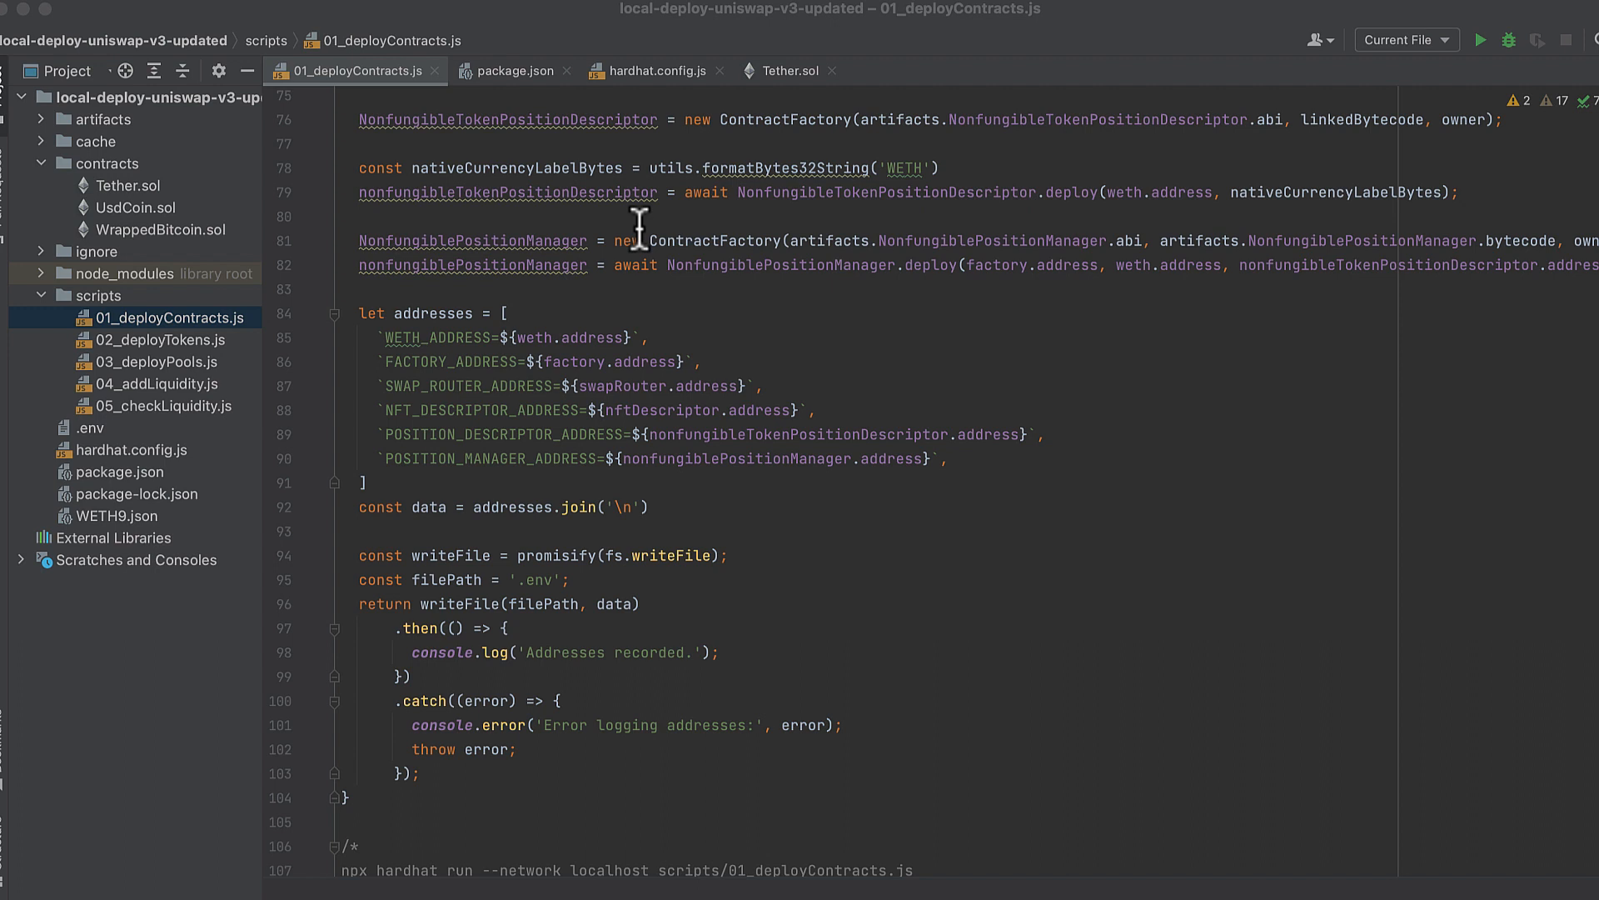
scroll("down", 3)
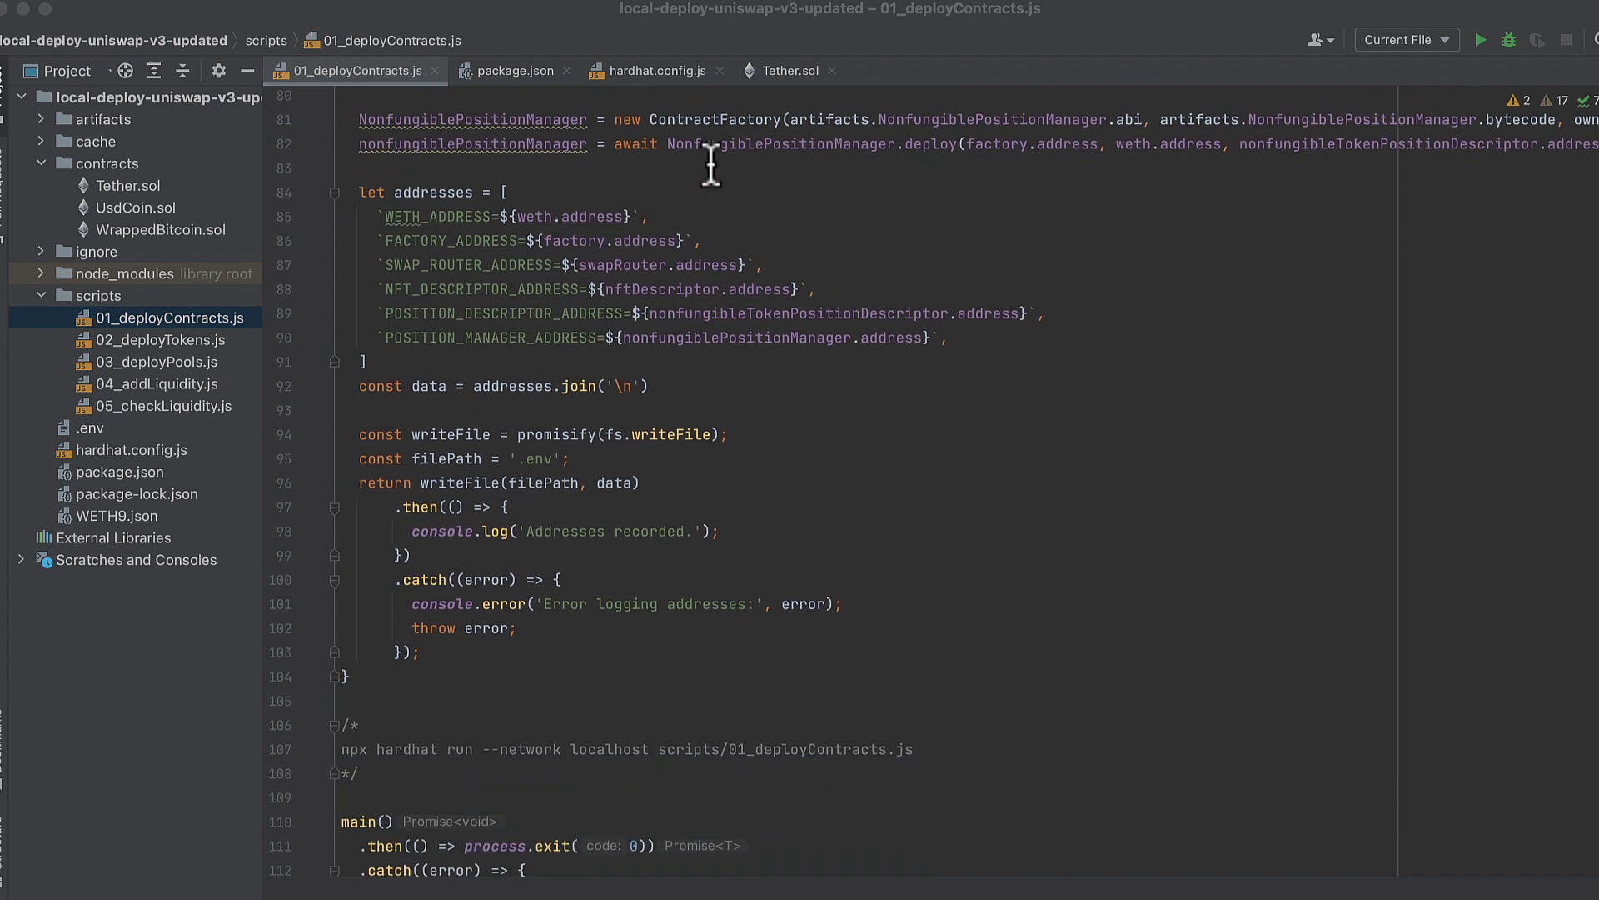
mouse_move(685, 152)
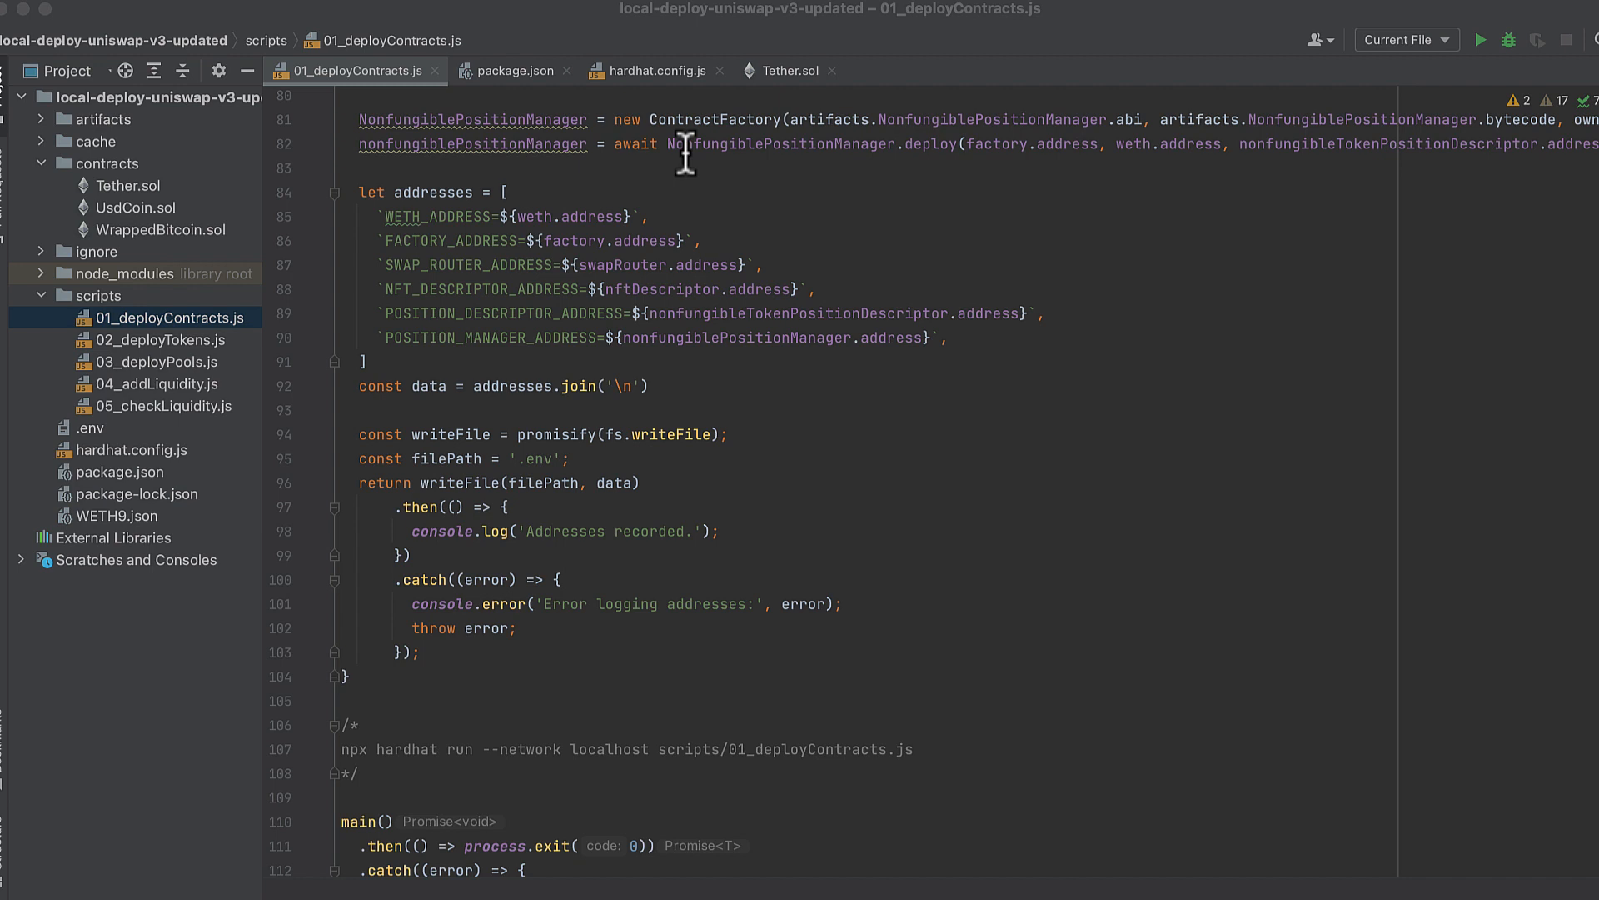
mouse_move(765, 197)
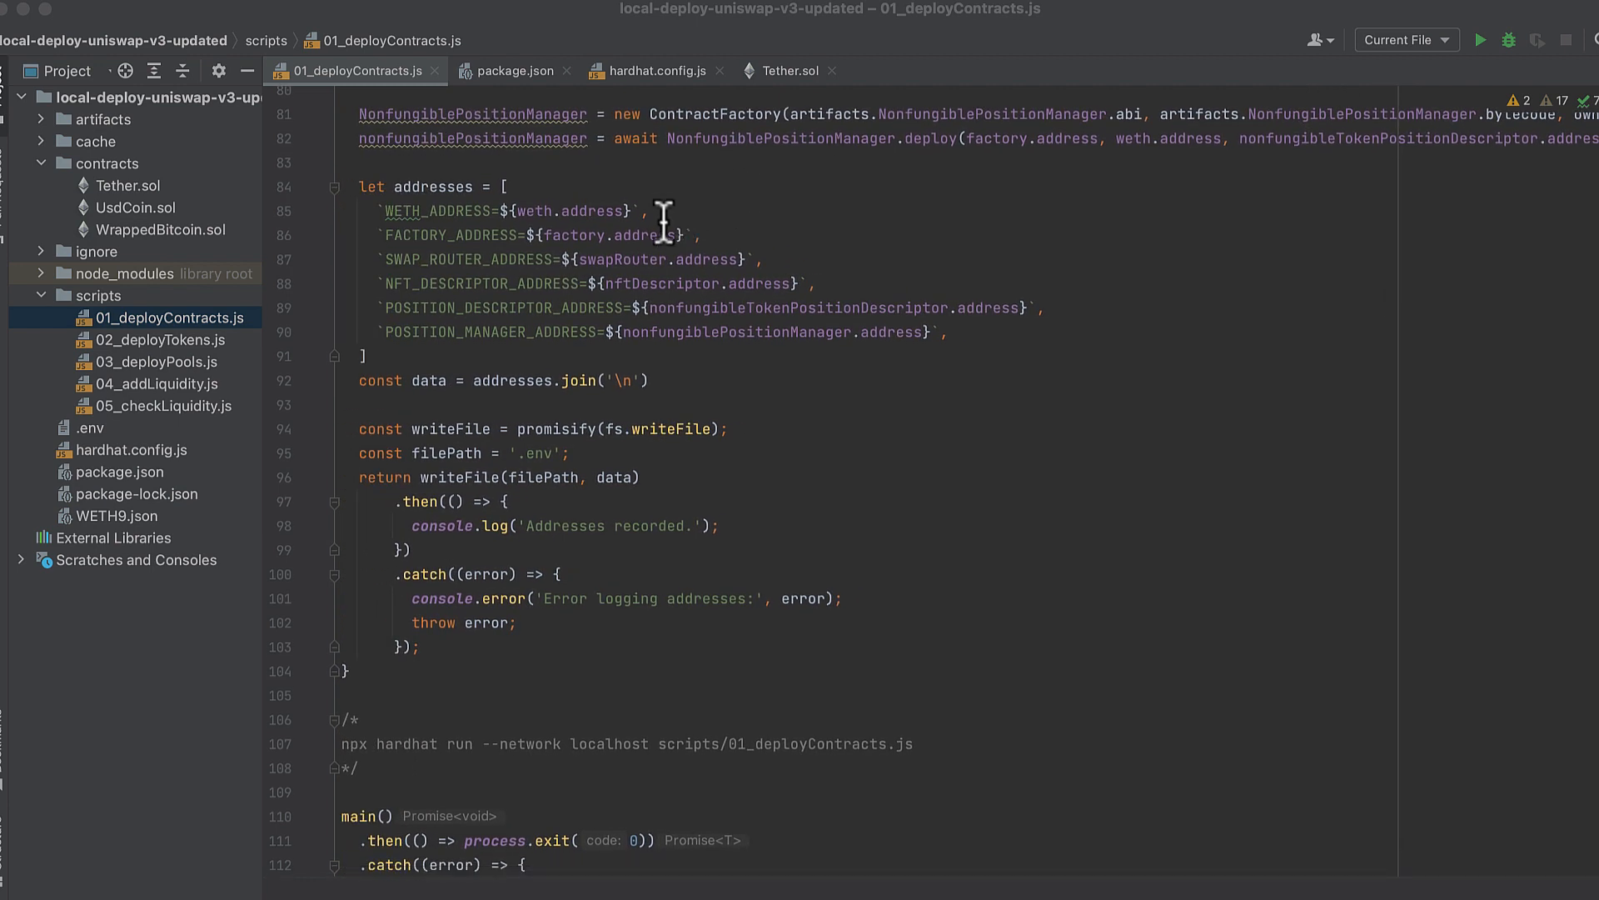
mouse_move(685, 283)
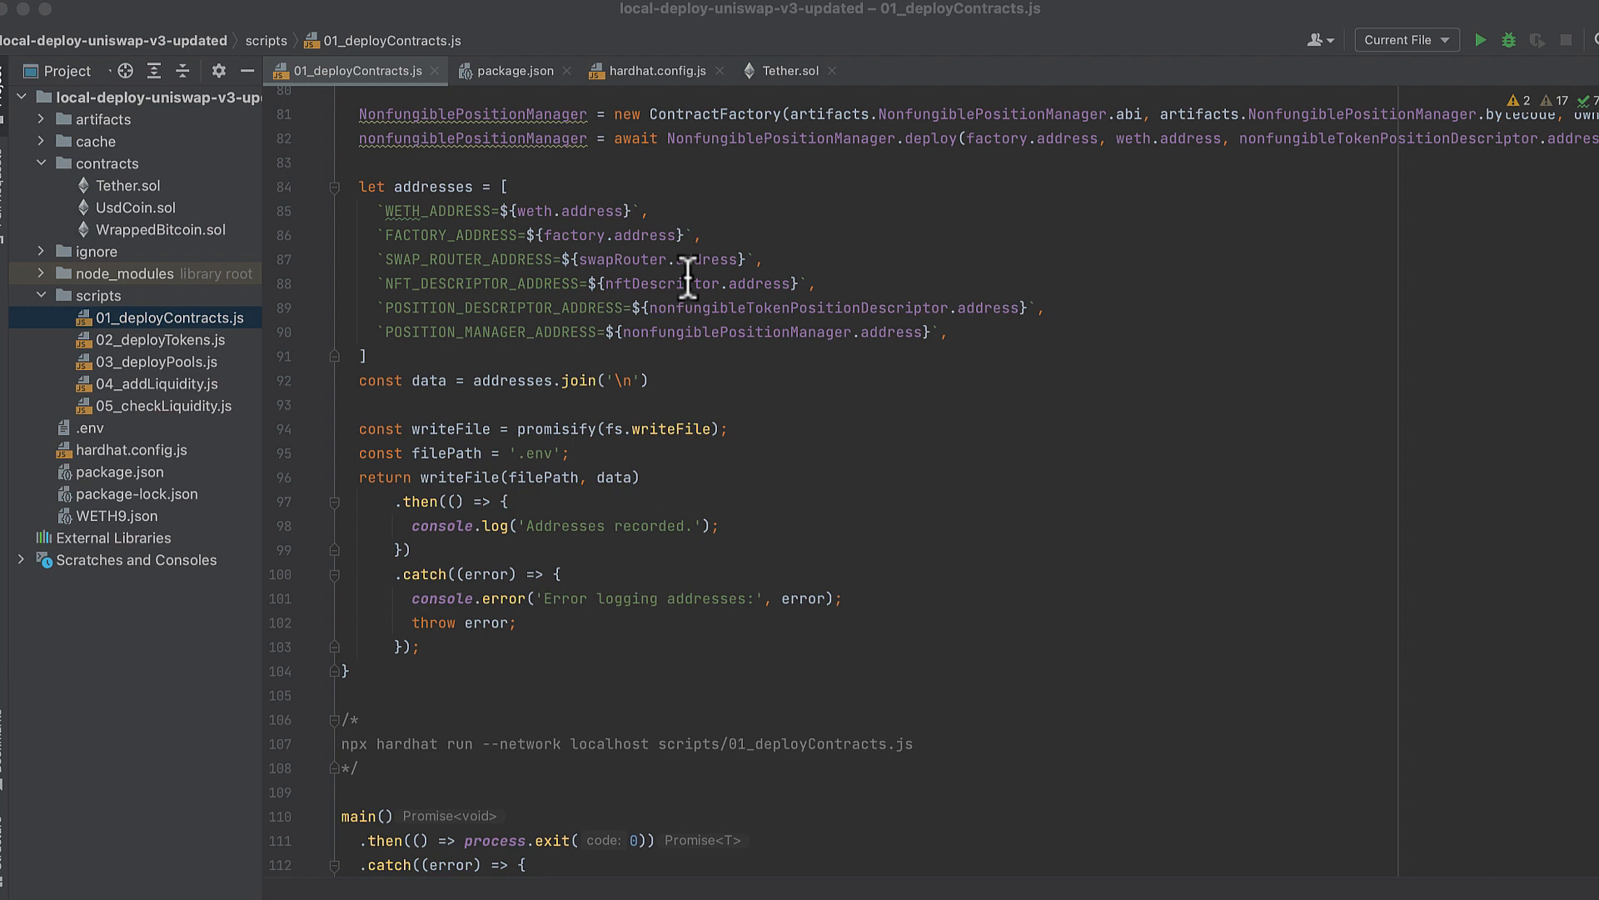
mouse_move(710, 356)
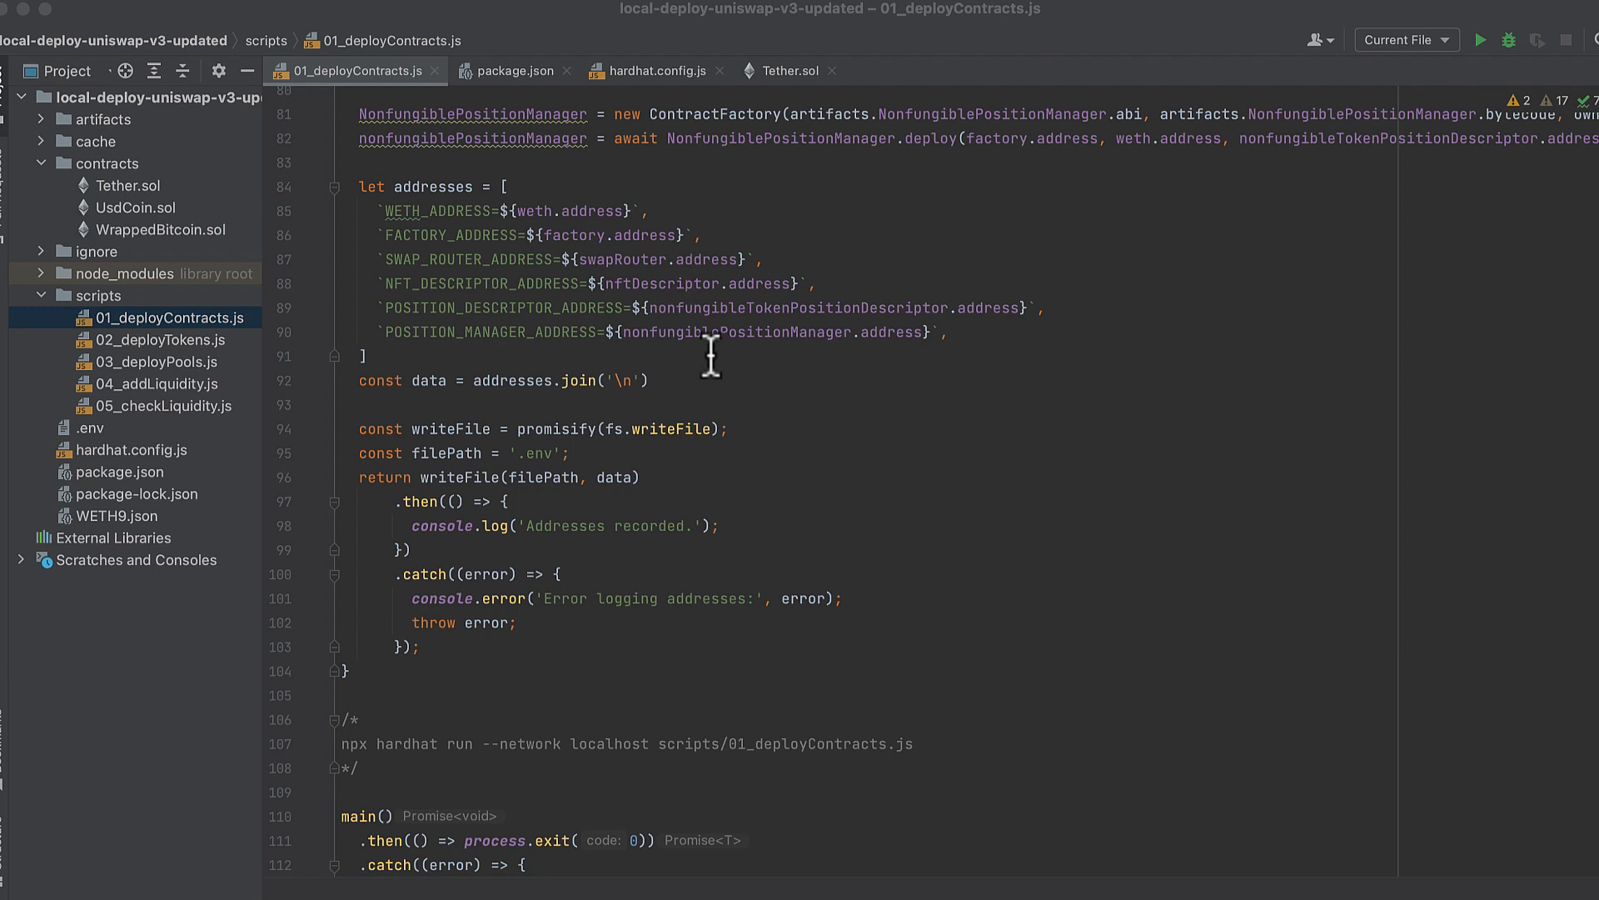
mouse_move(698, 396)
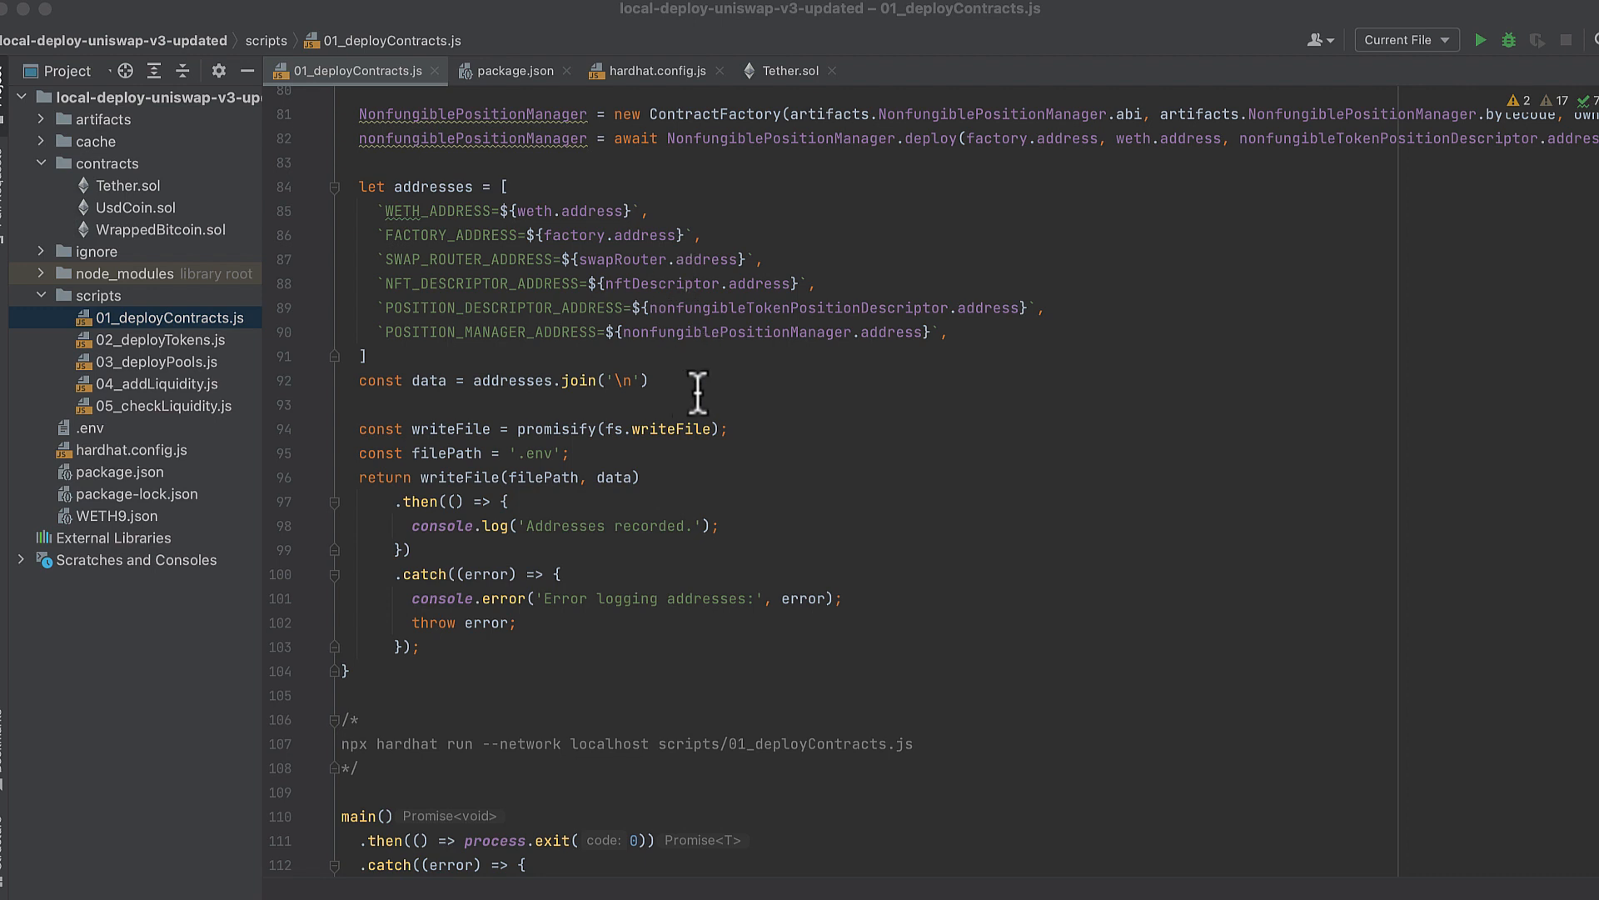
mouse_move(716, 392)
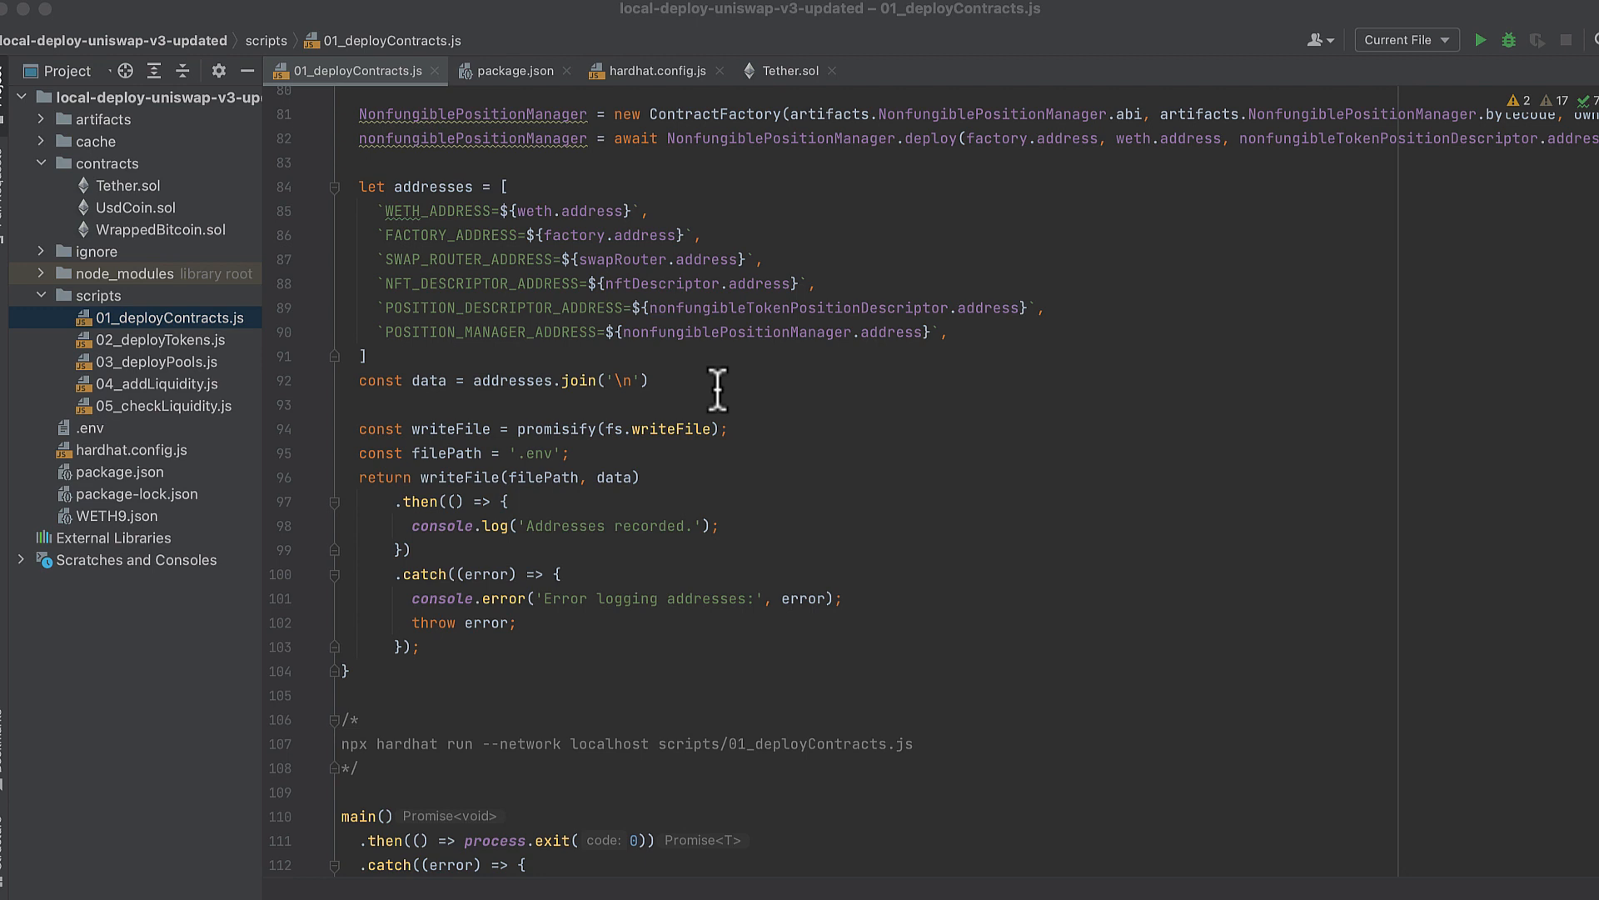
scroll("down", 3)
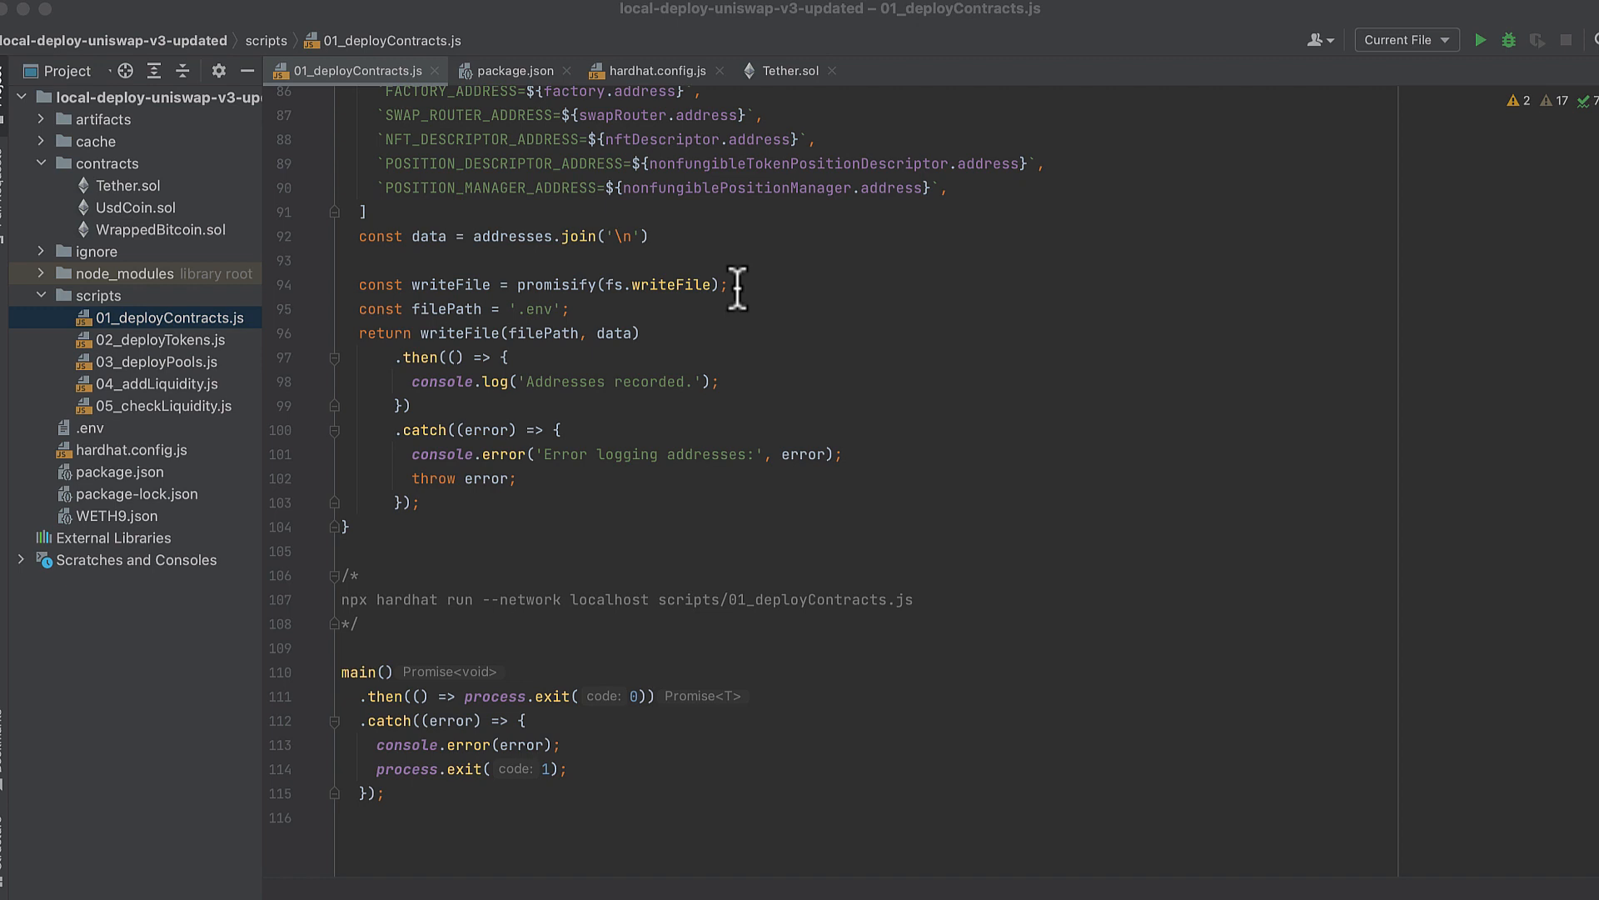
mouse_move(594, 316)
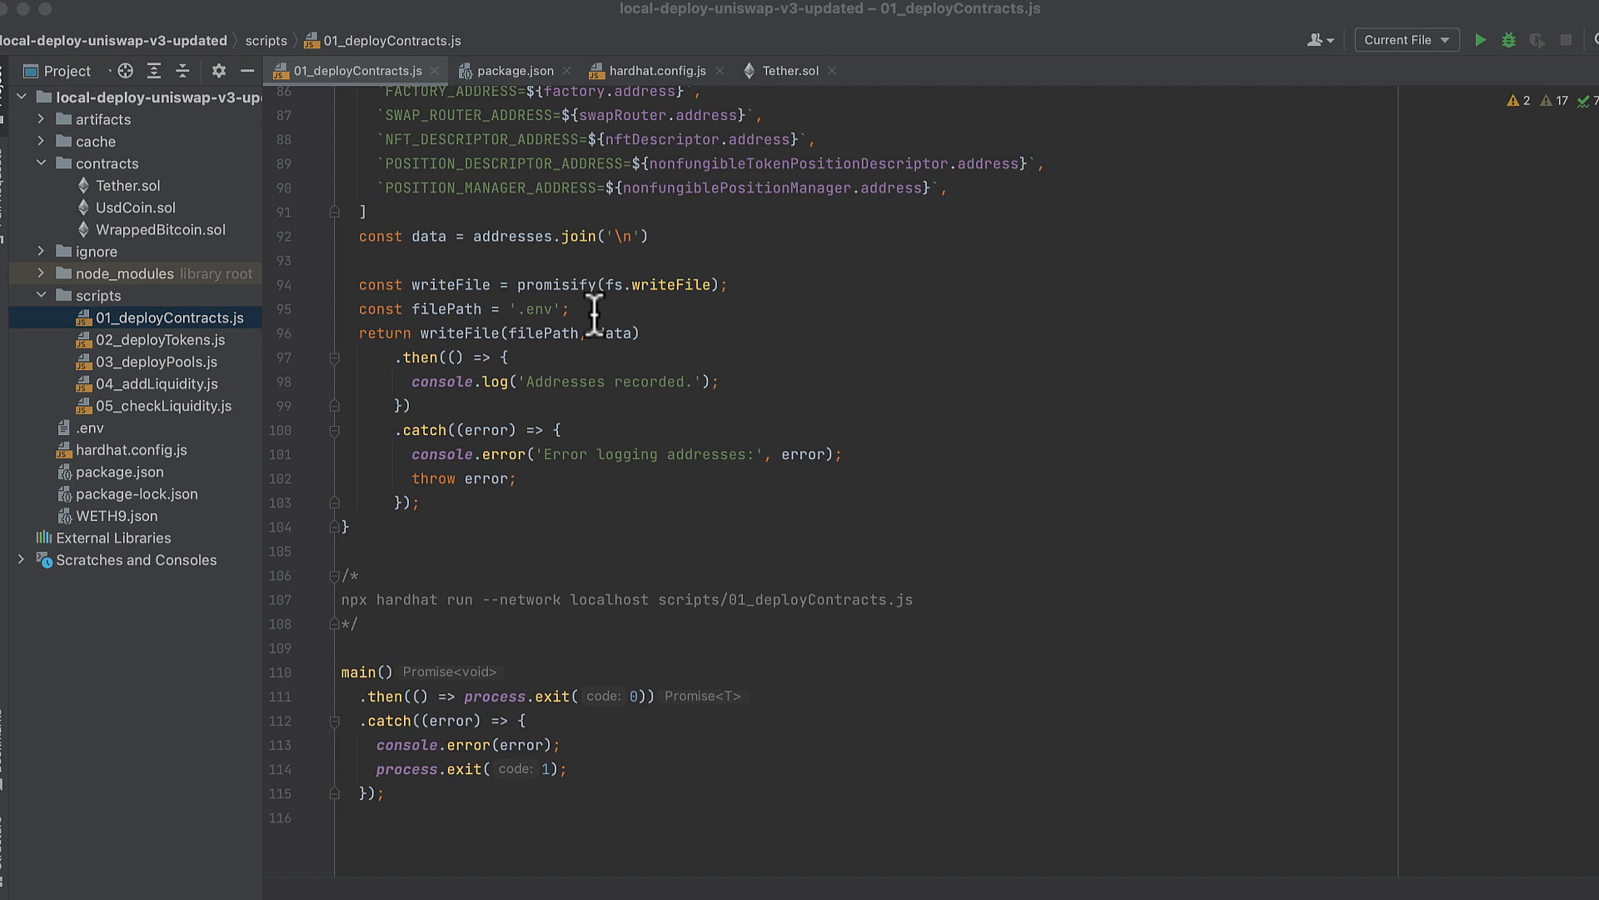
mouse_move(658, 341)
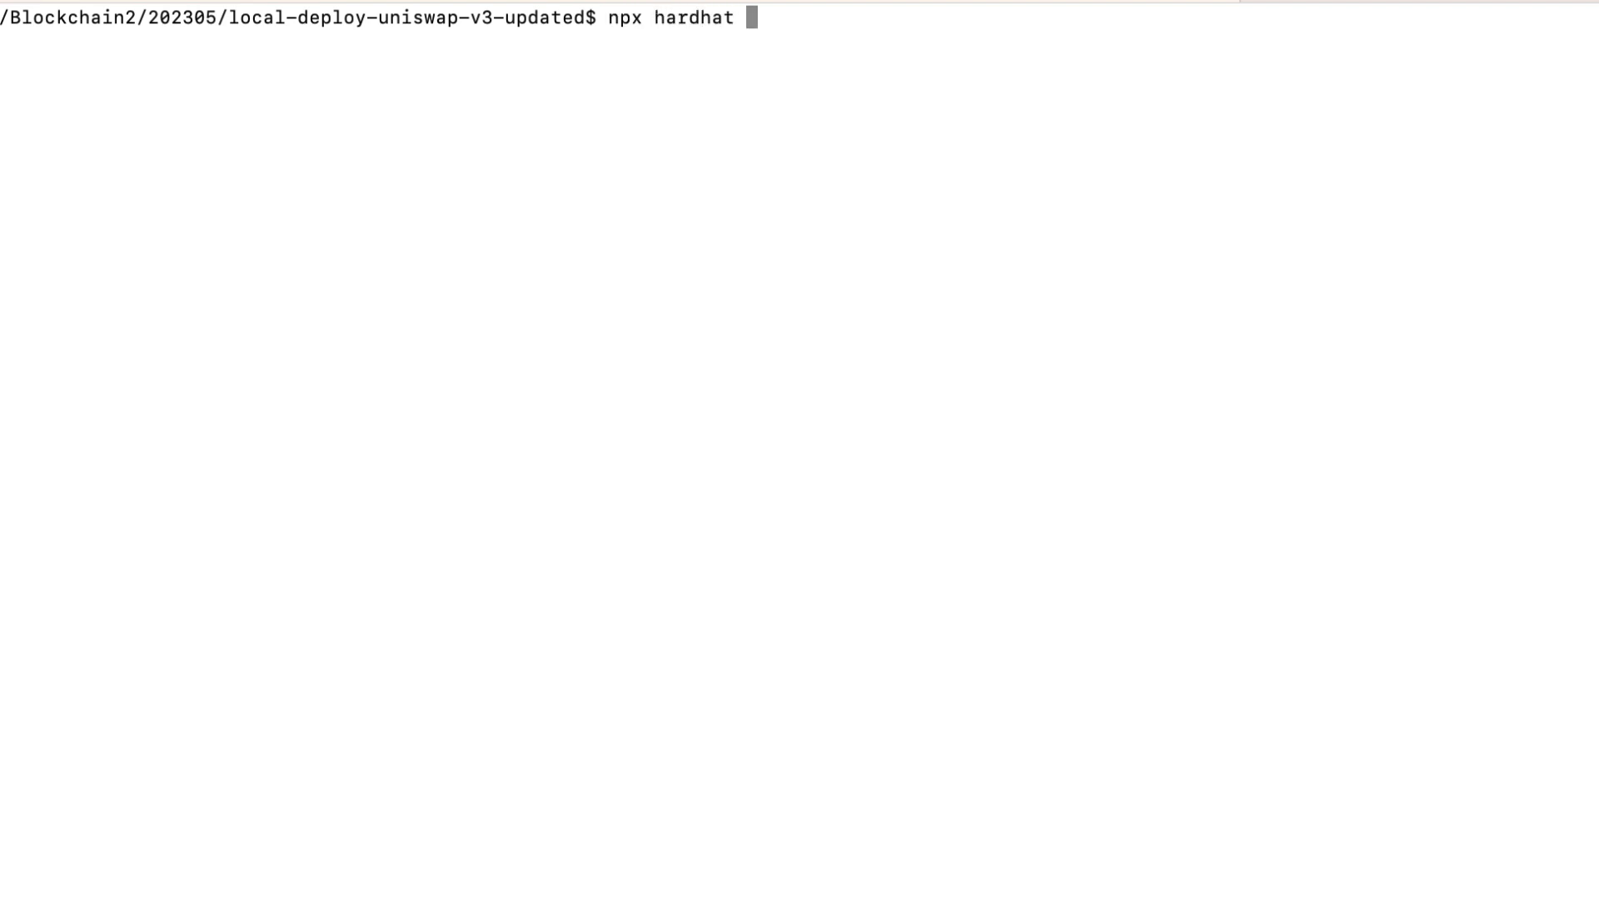
Run npx hardhat run --network localhost scripts/01_deployContracts.js.
key("Return")
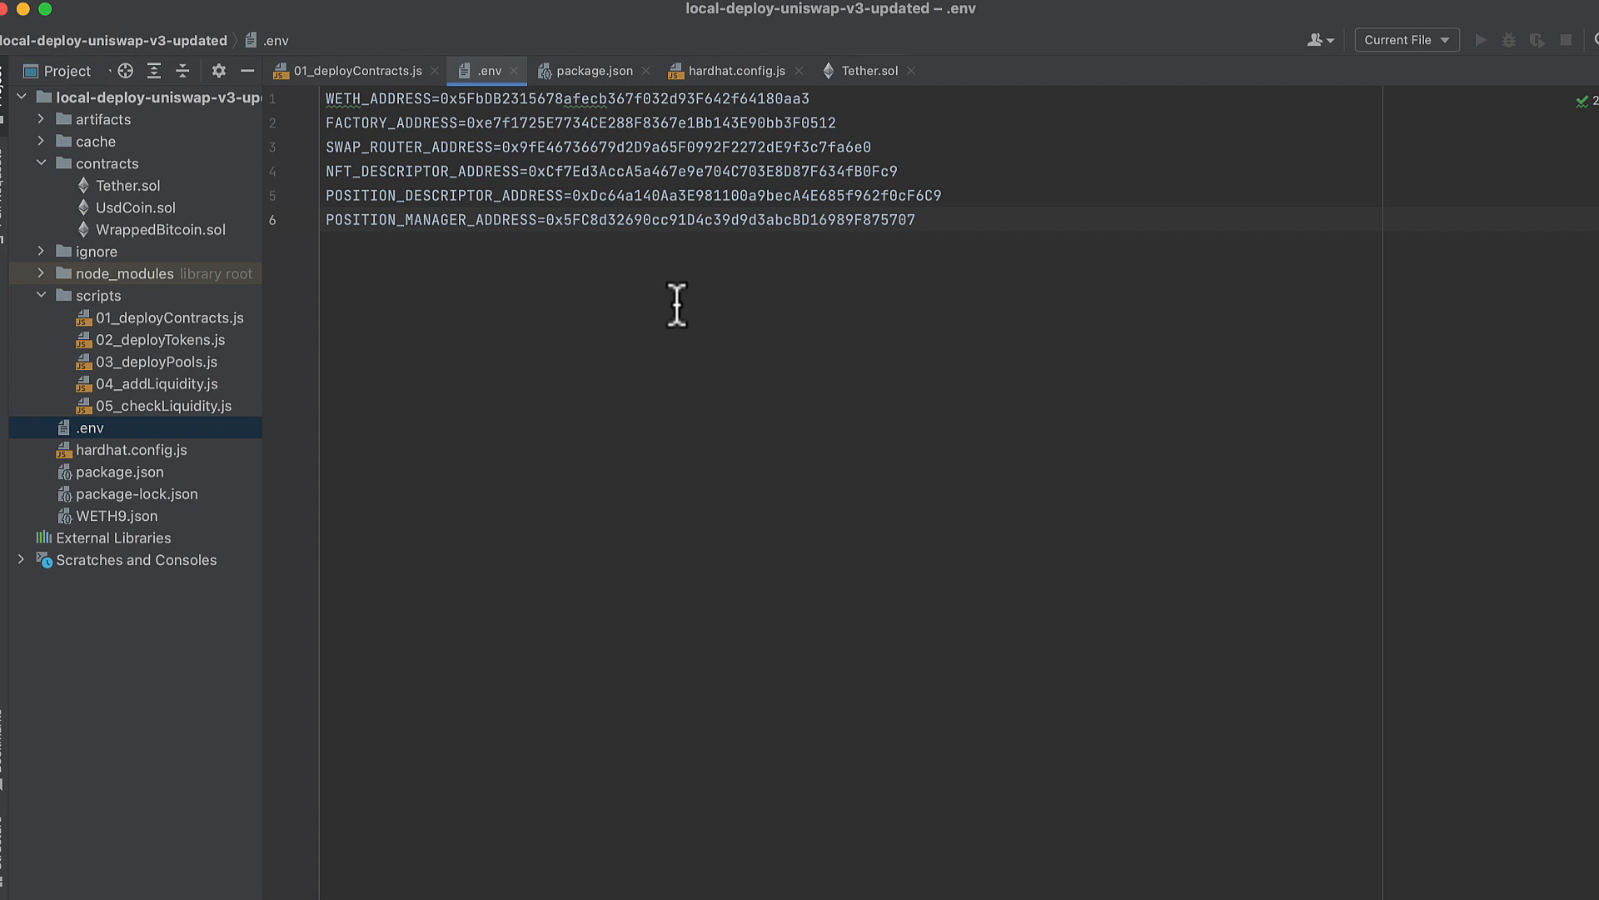
mouse_move(871, 211)
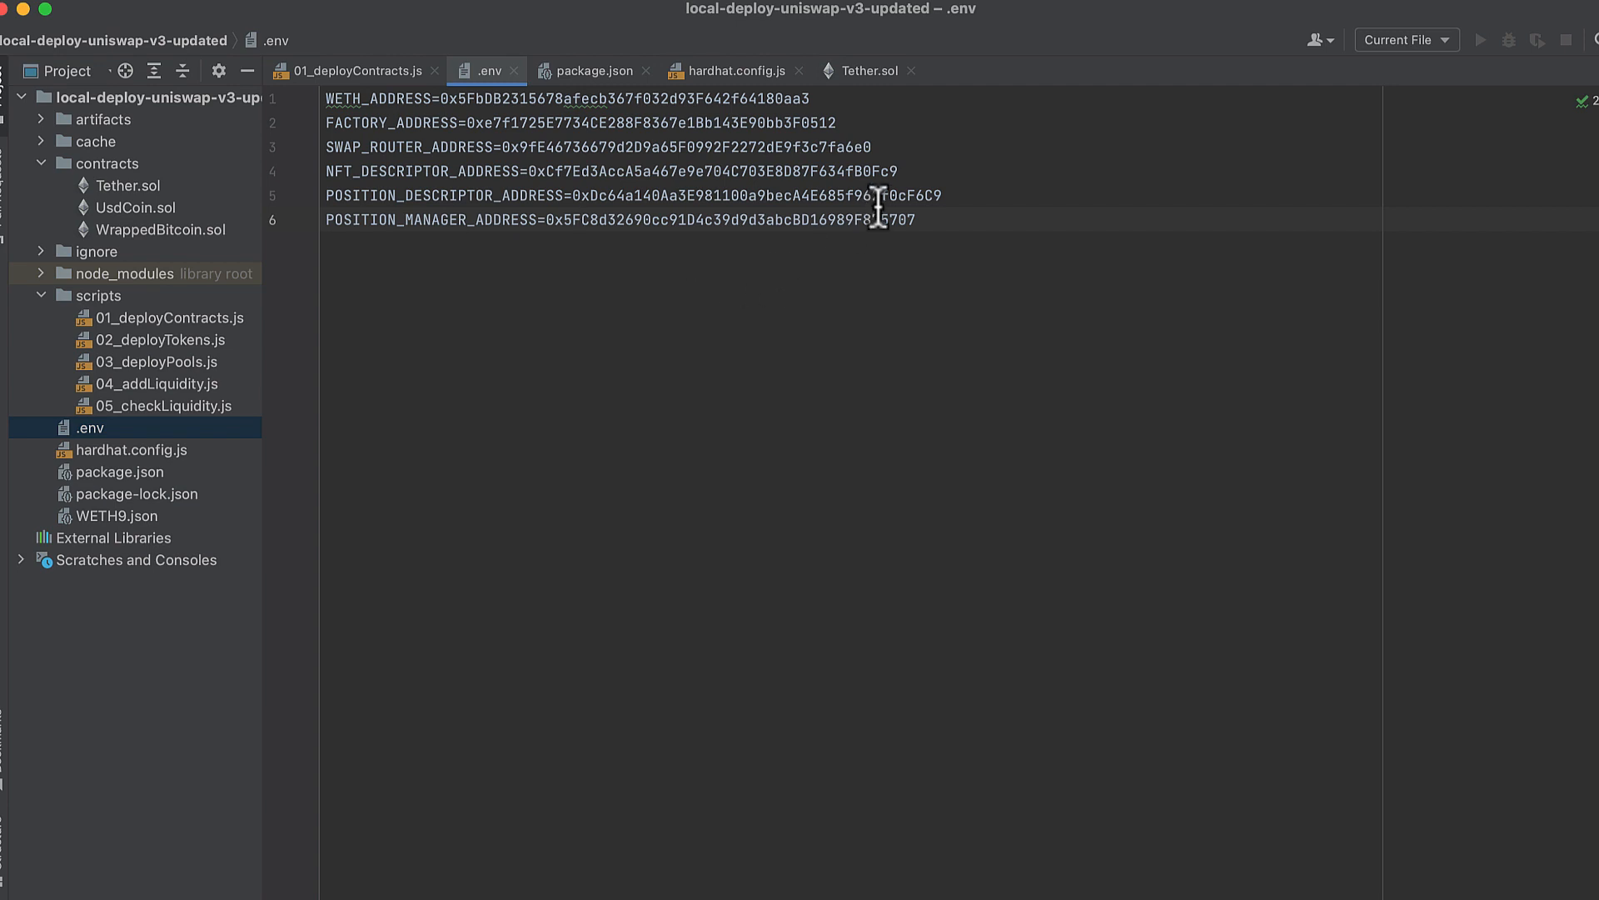
mouse_move(852, 325)
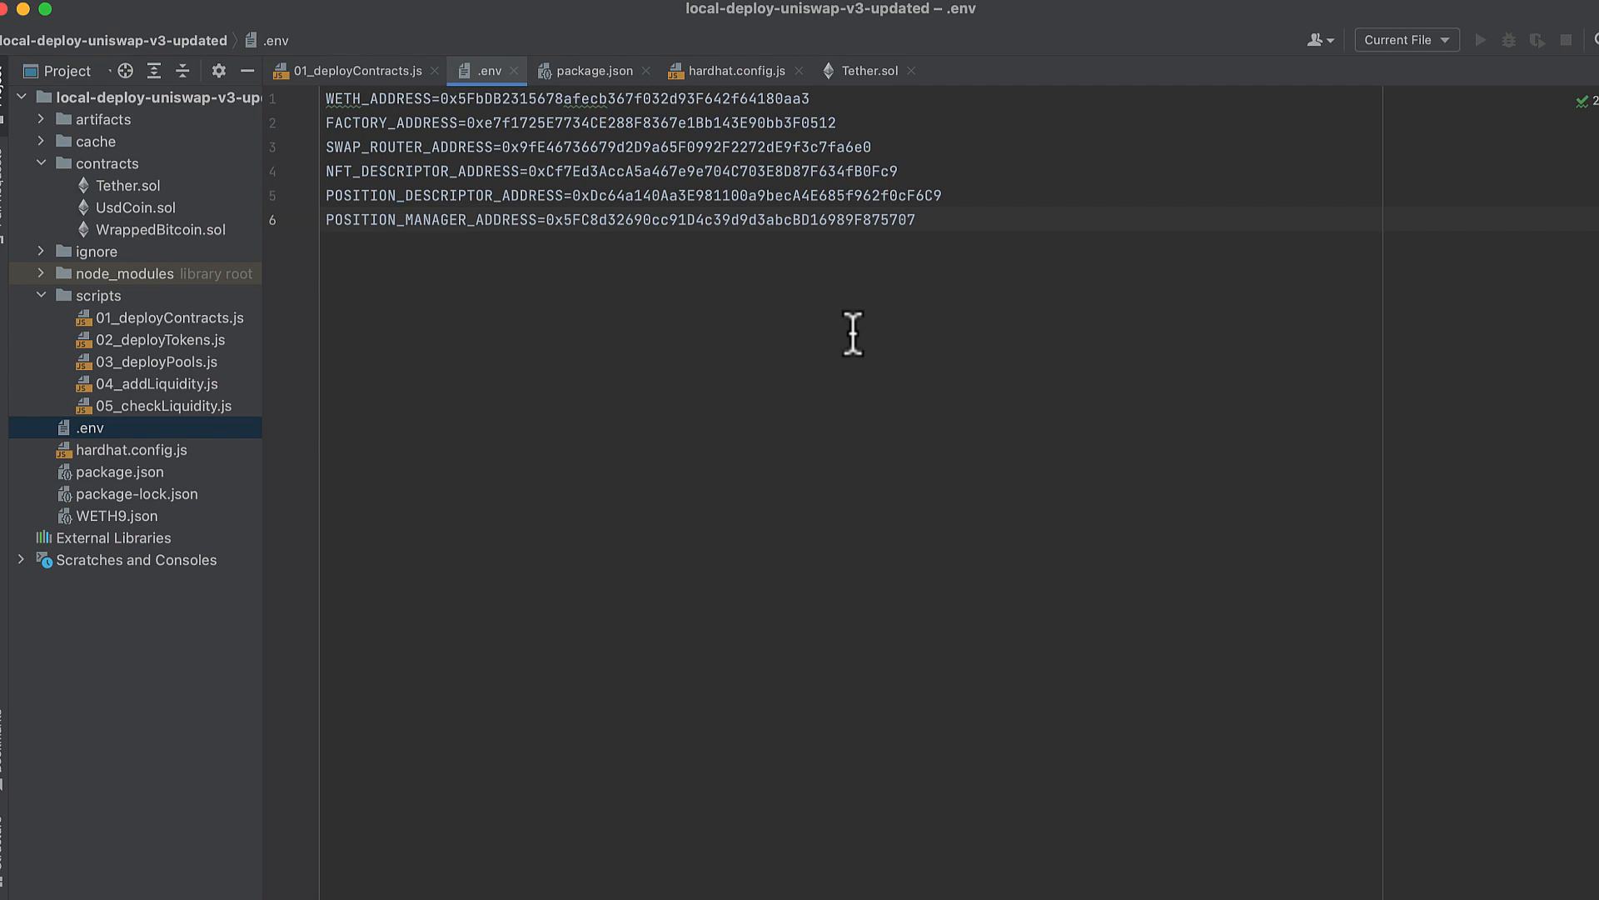
View the .env file with the six deployed contract addresses, WETH through position manager.
left_click(582, 220)
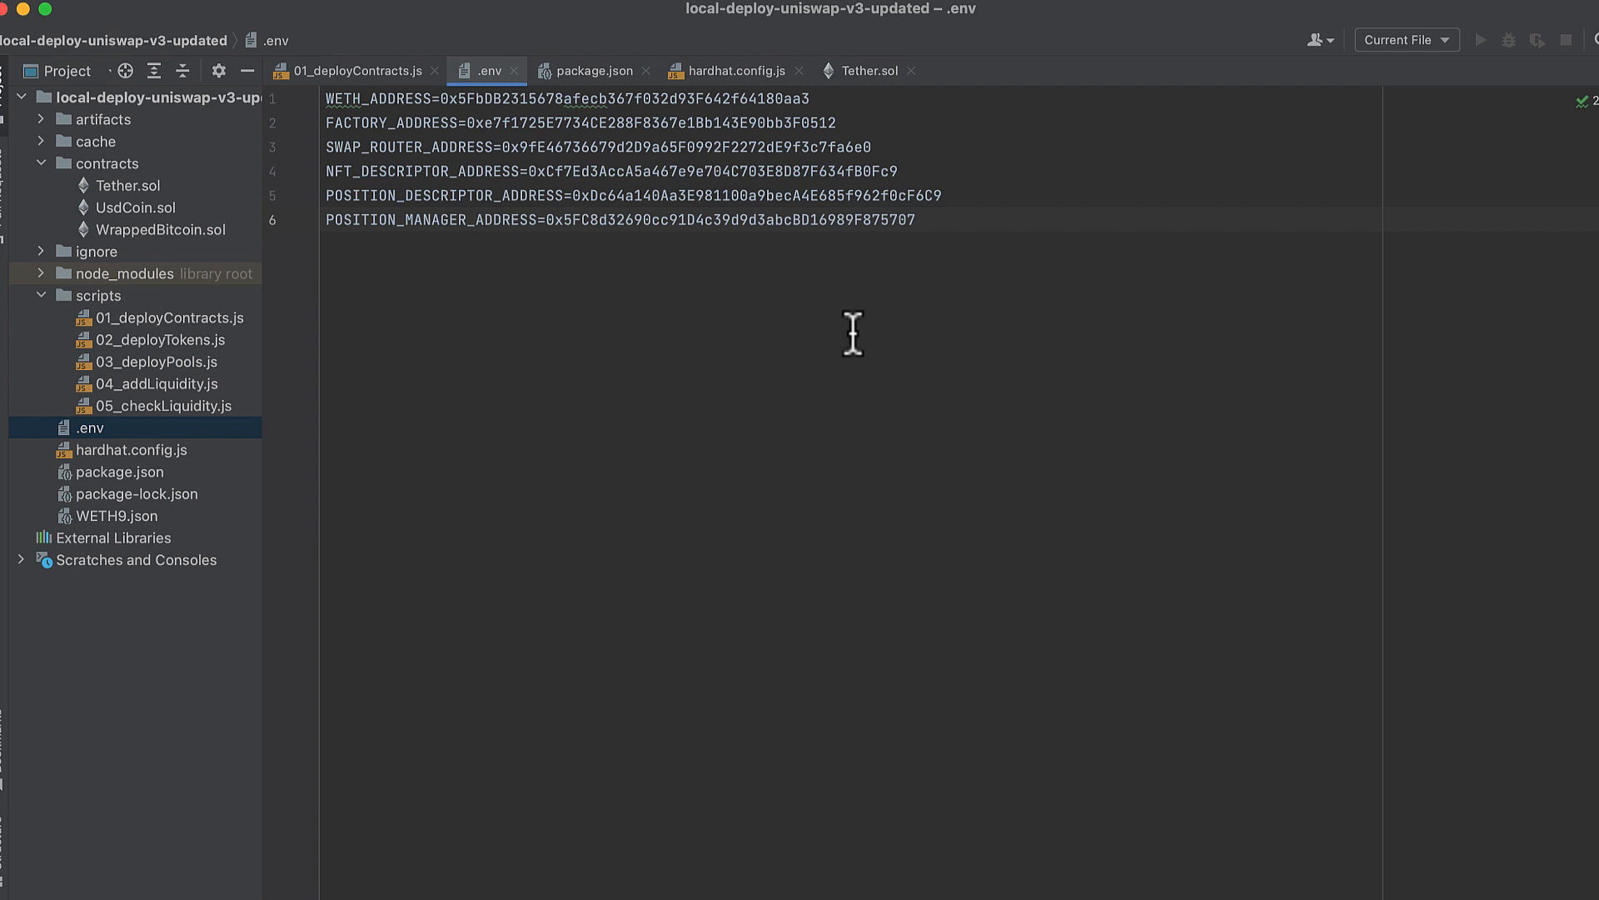
mouse_move(203, 367)
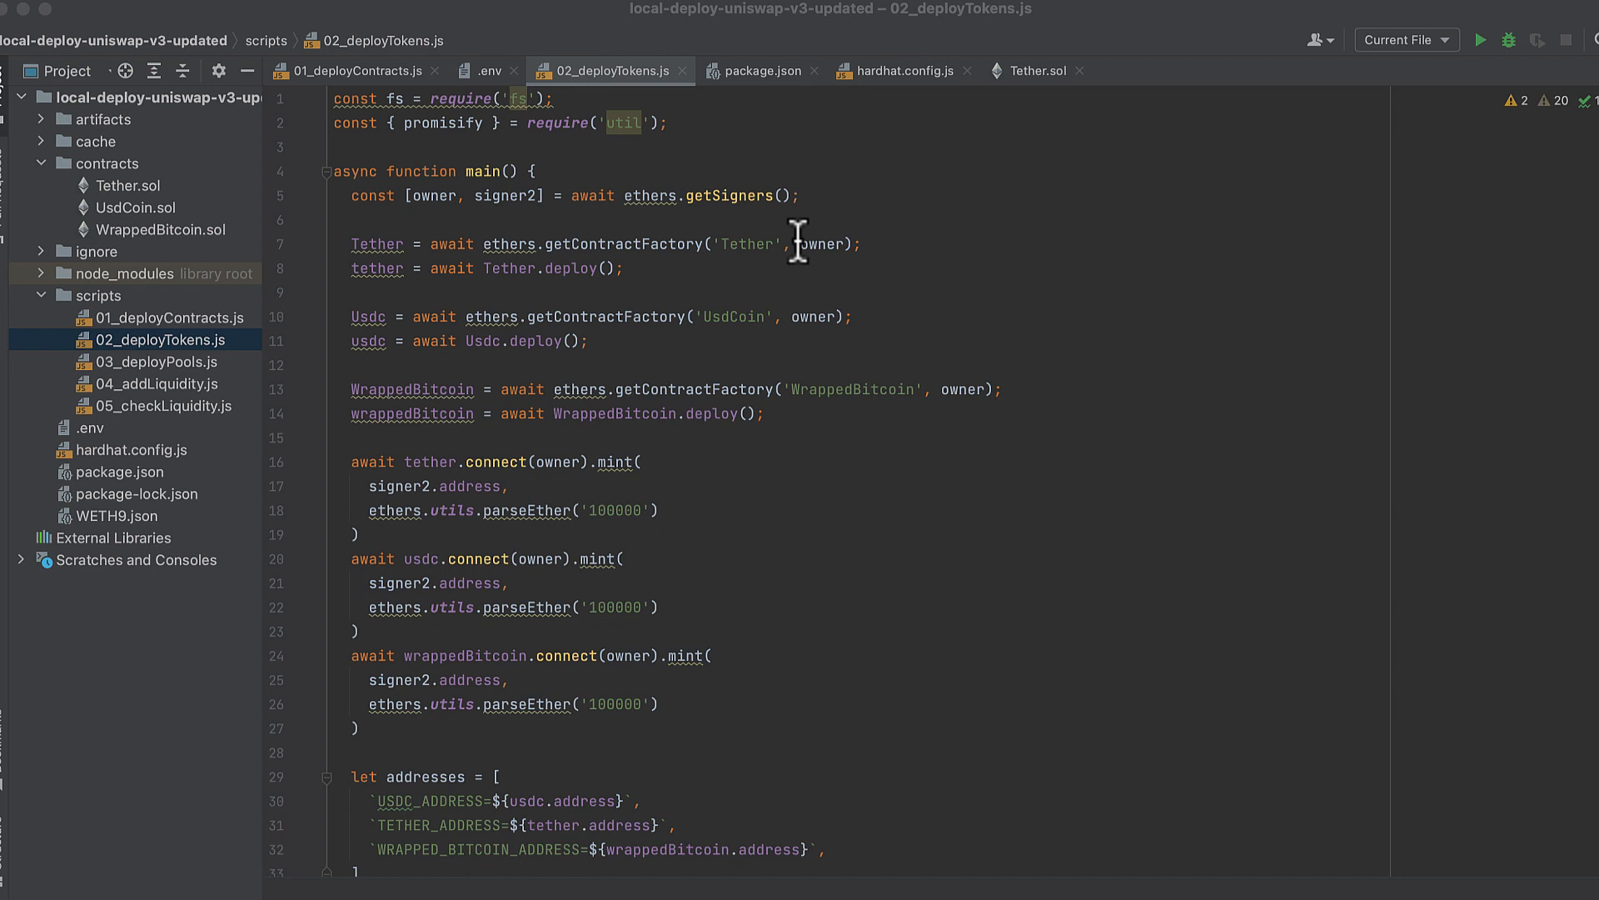
mouse_move(754, 243)
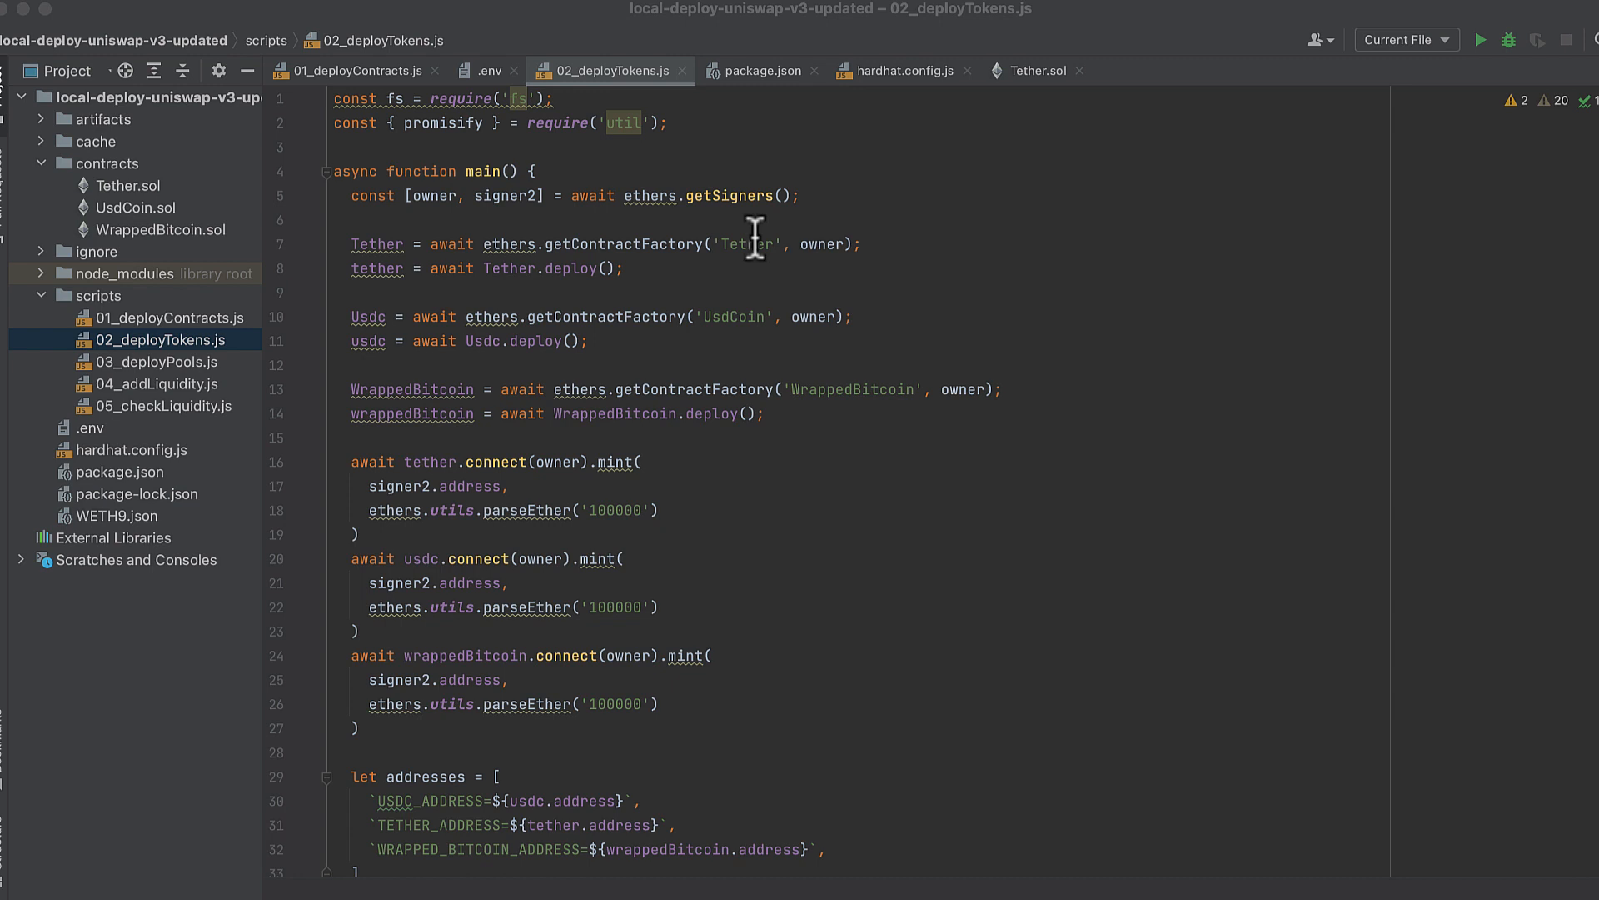
mouse_move(693, 143)
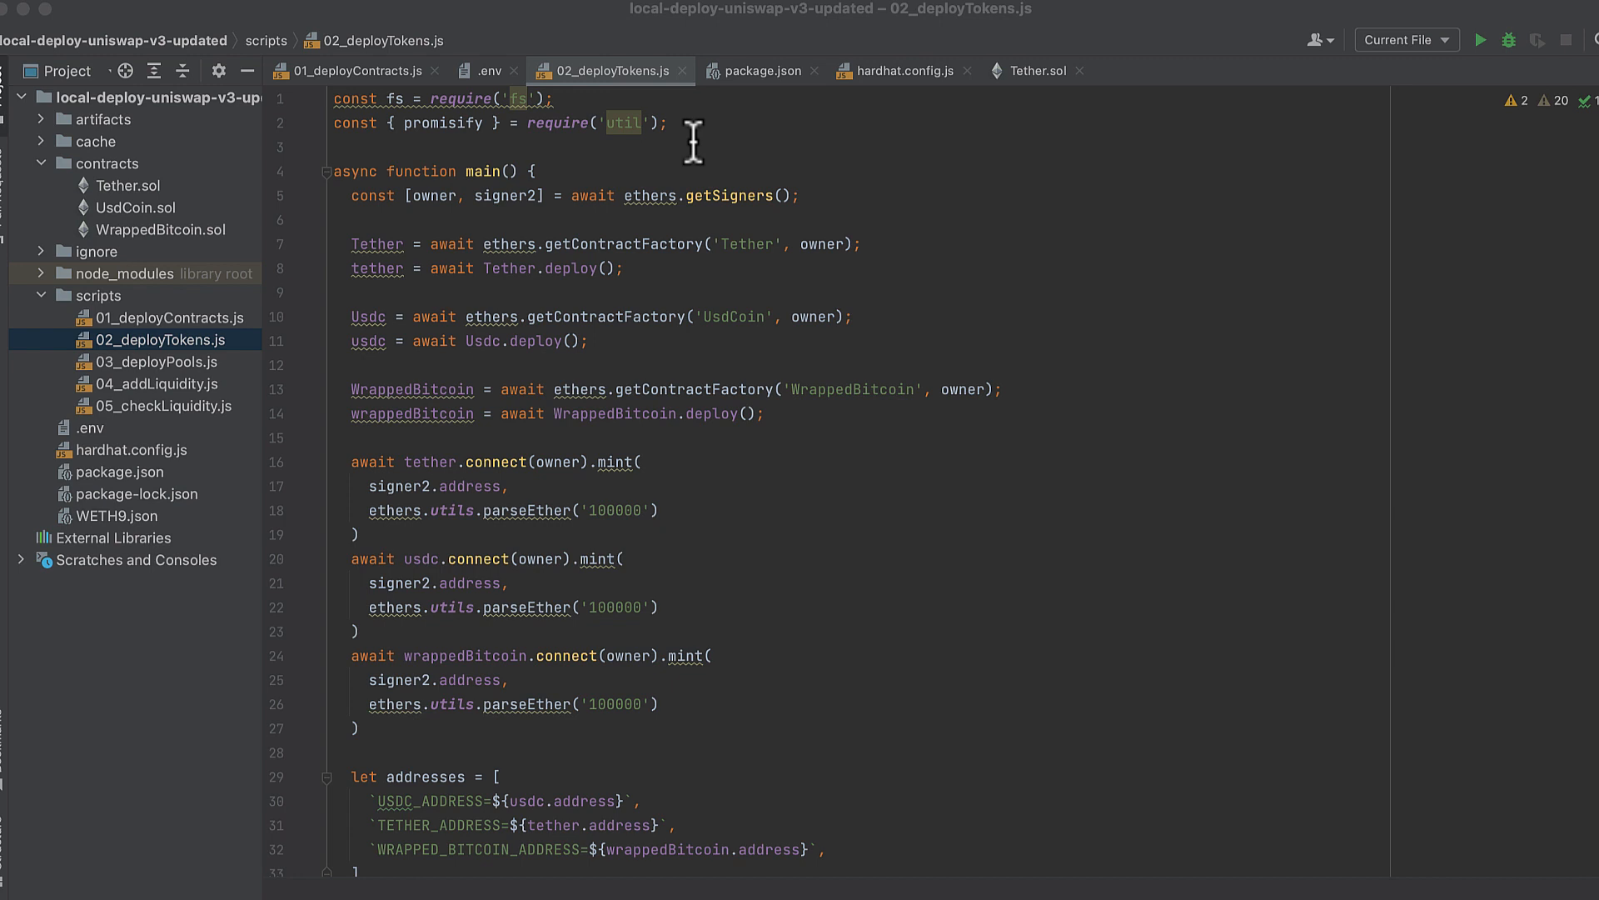
mouse_move(576, 188)
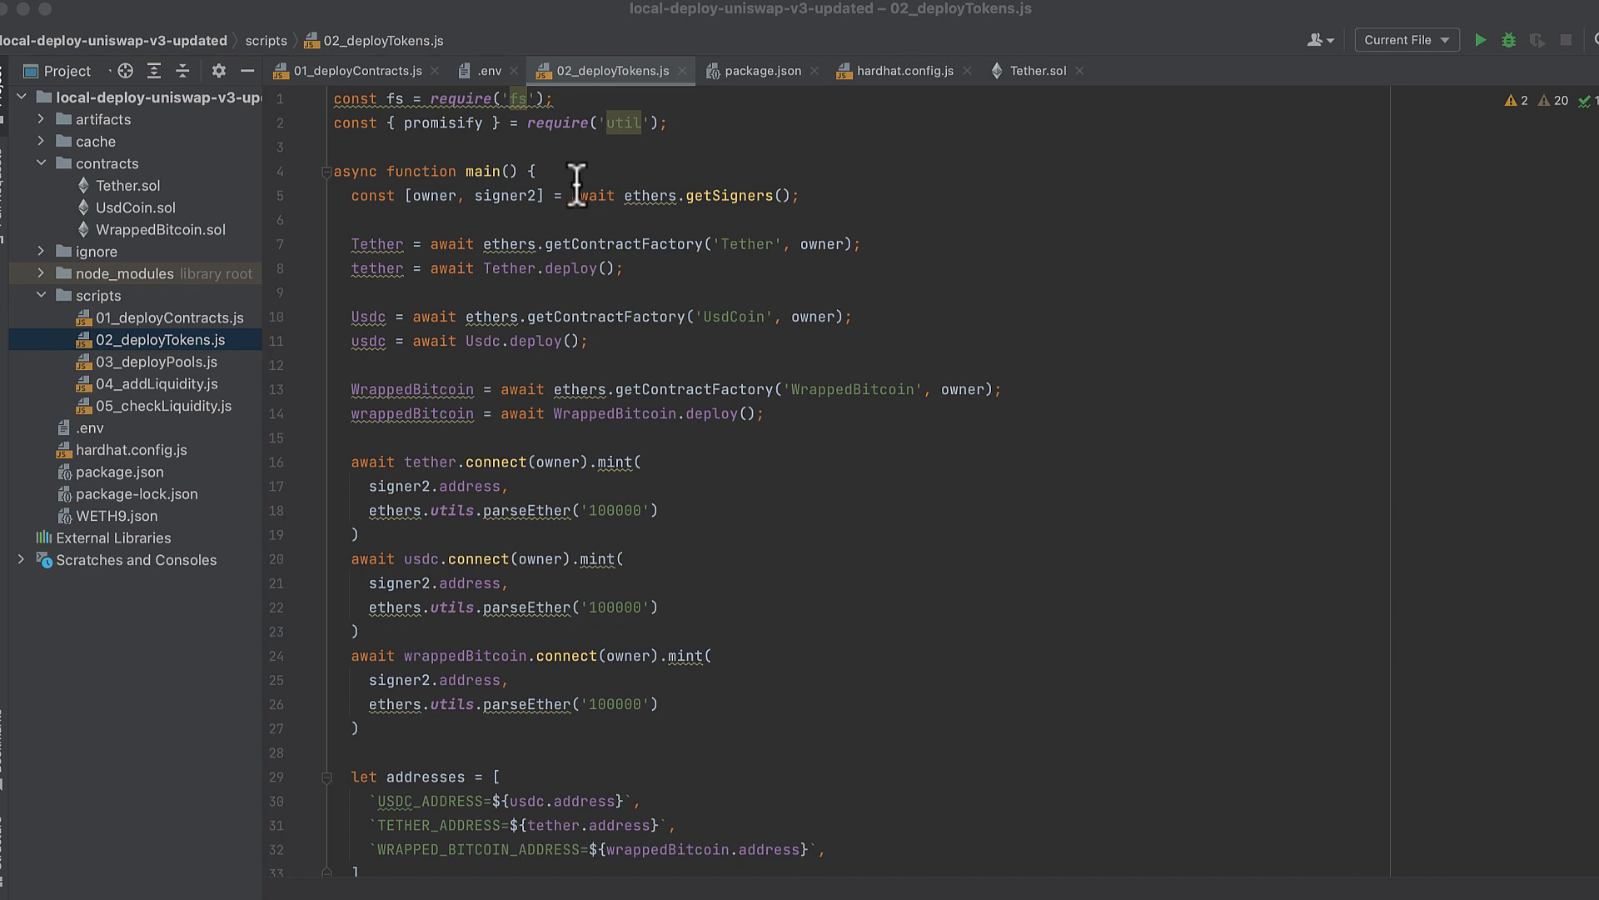
mouse_move(610, 243)
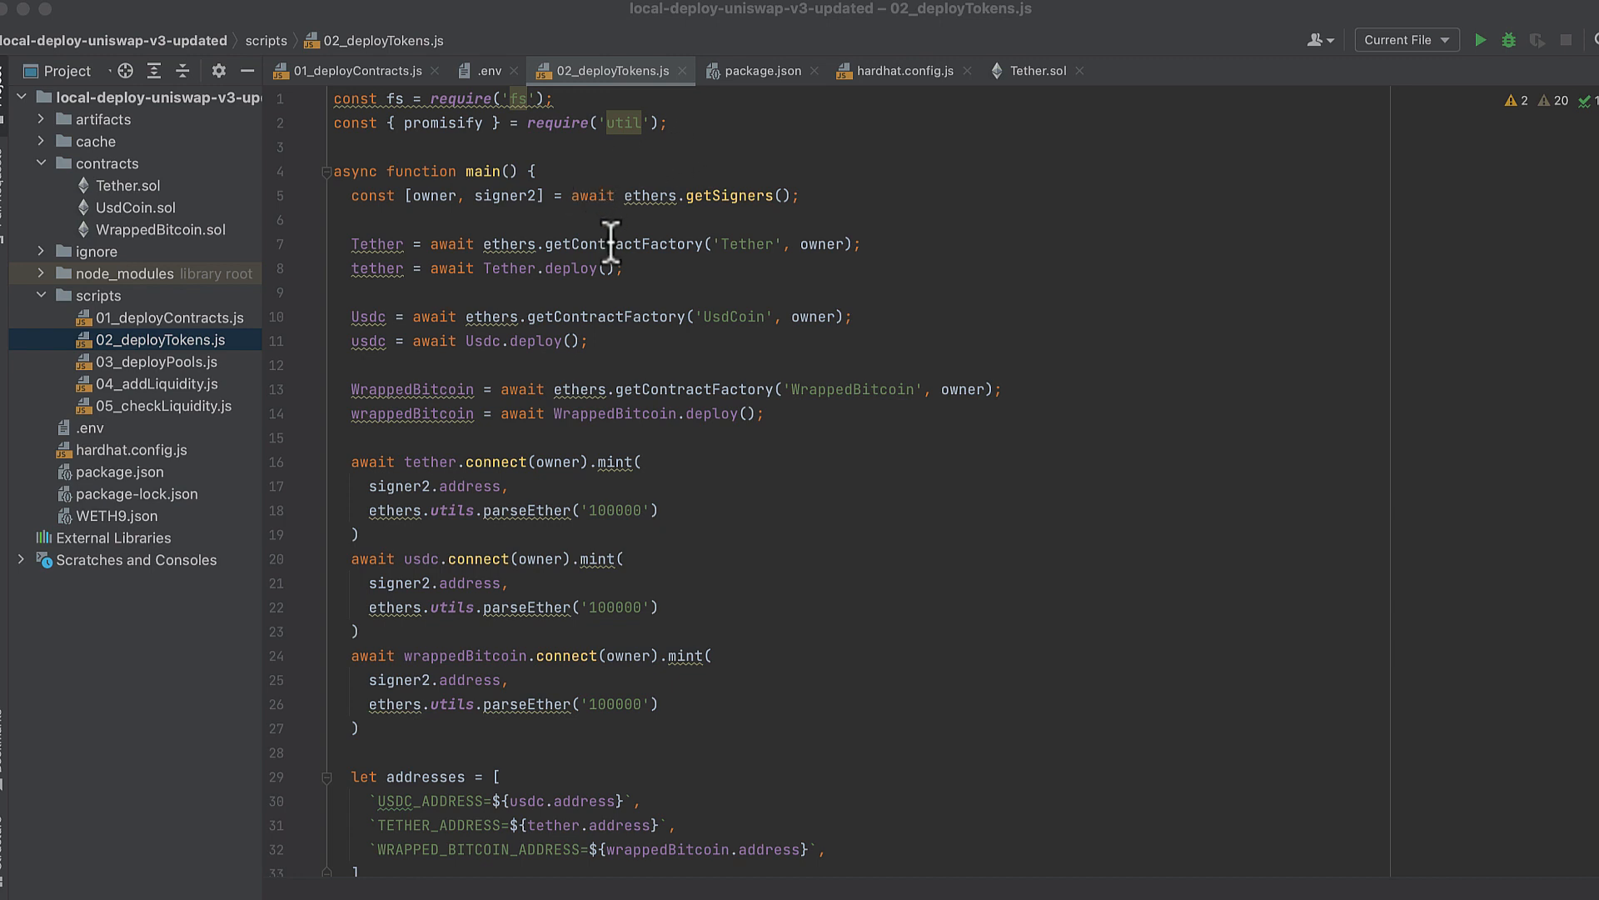
mouse_move(491, 289)
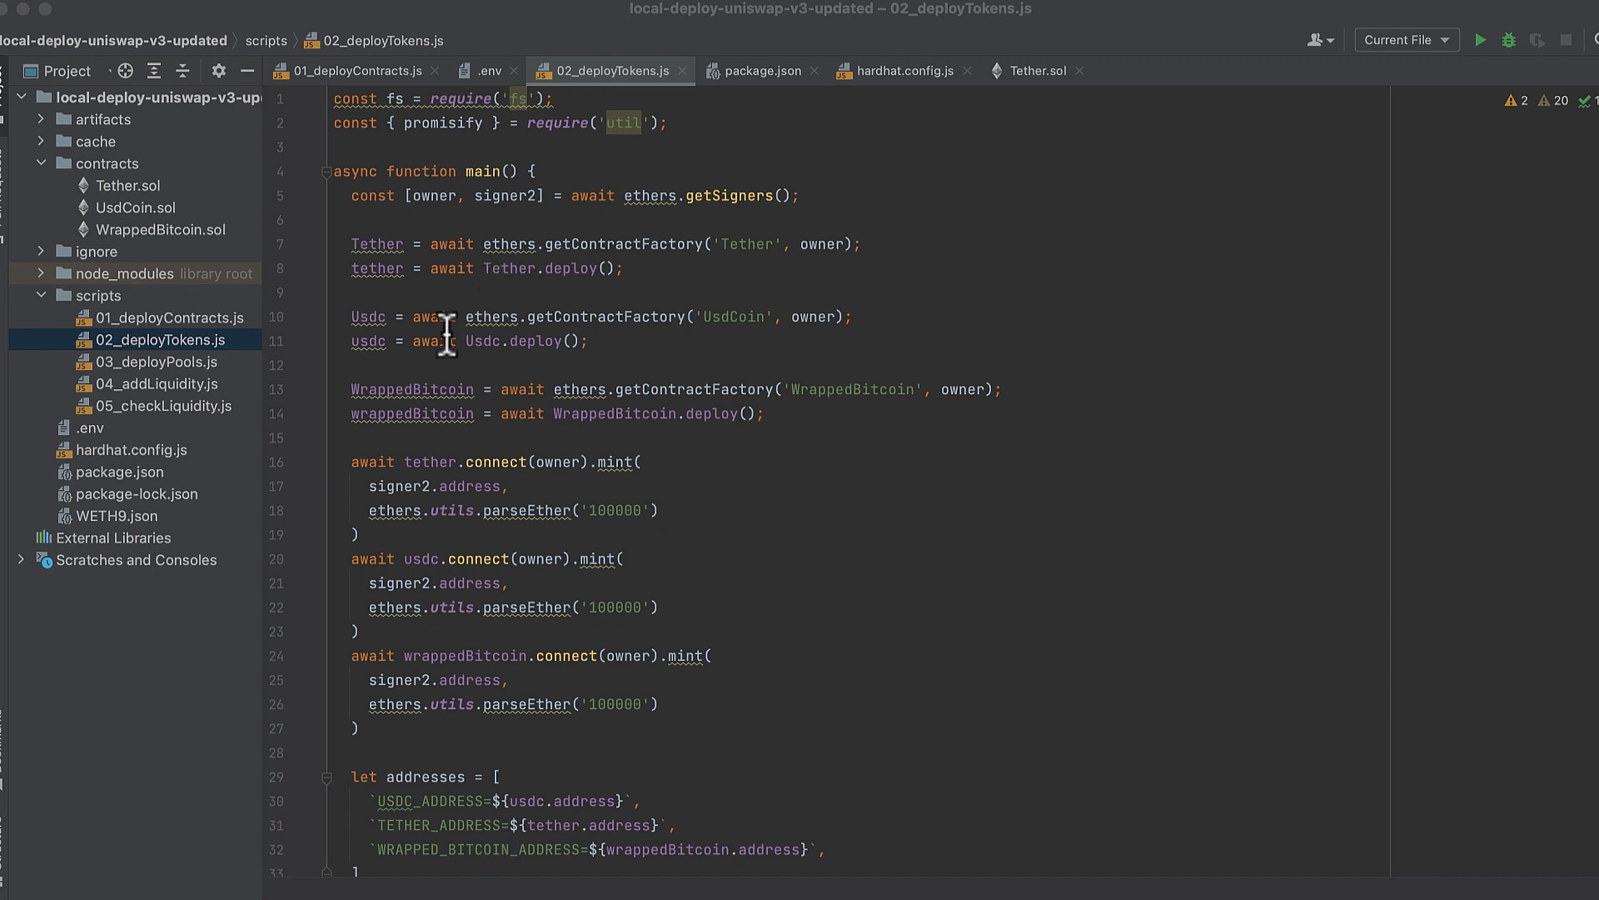
Read through 02_deployTokens.js deploying Tether, UsdCoin and WrappedBitcoin and minting 100000 tokens.
scroll("down", 3)
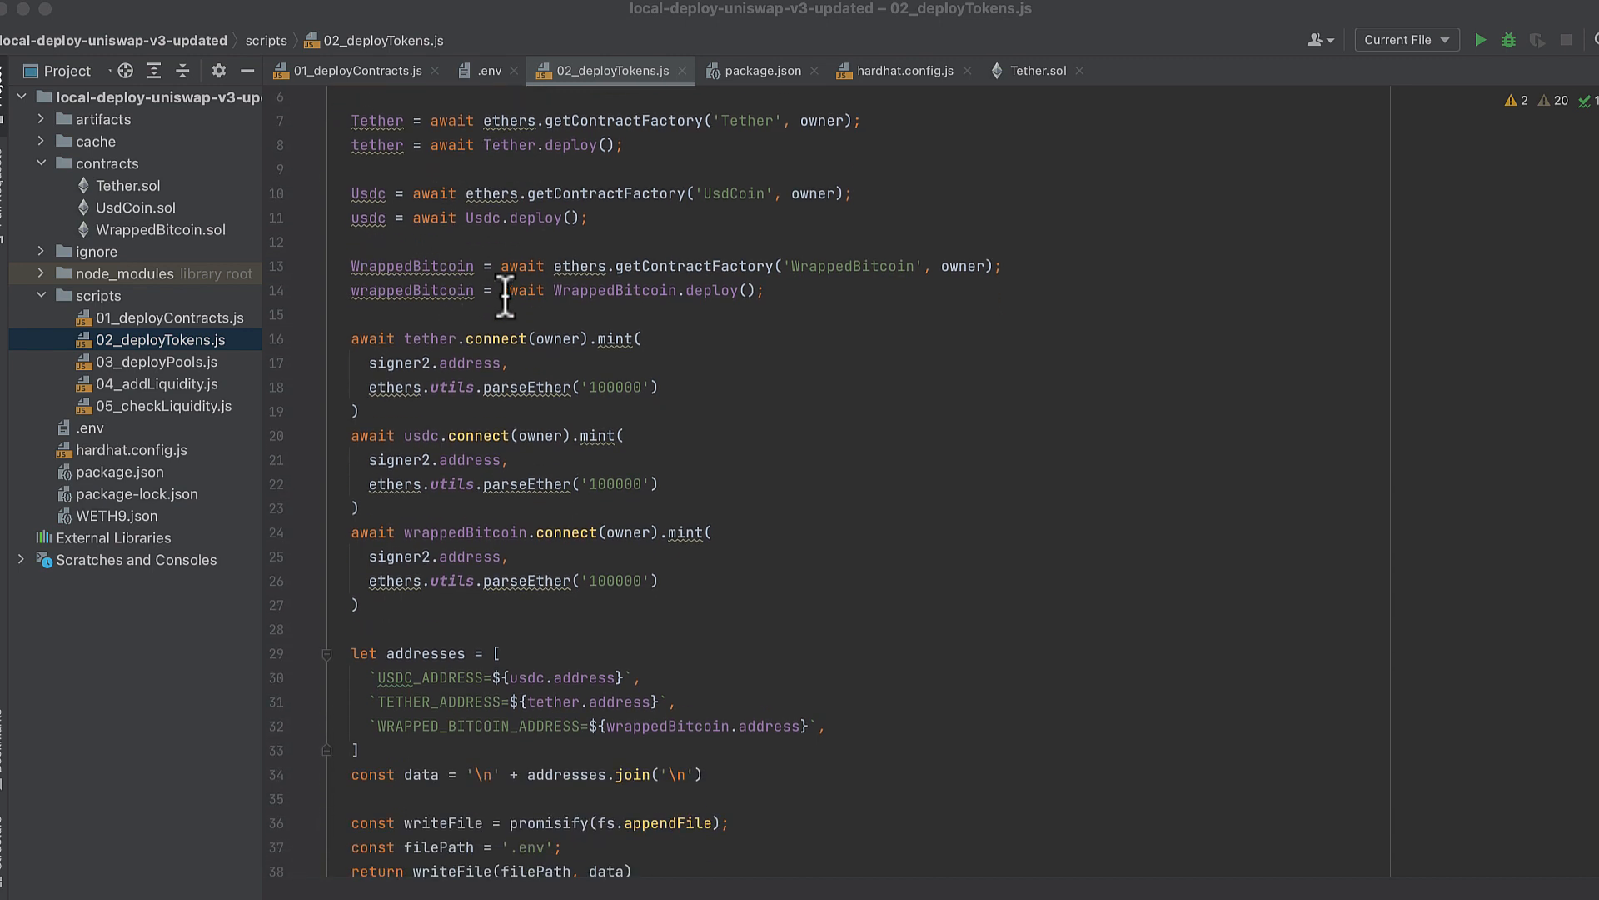
scroll("down", 3)
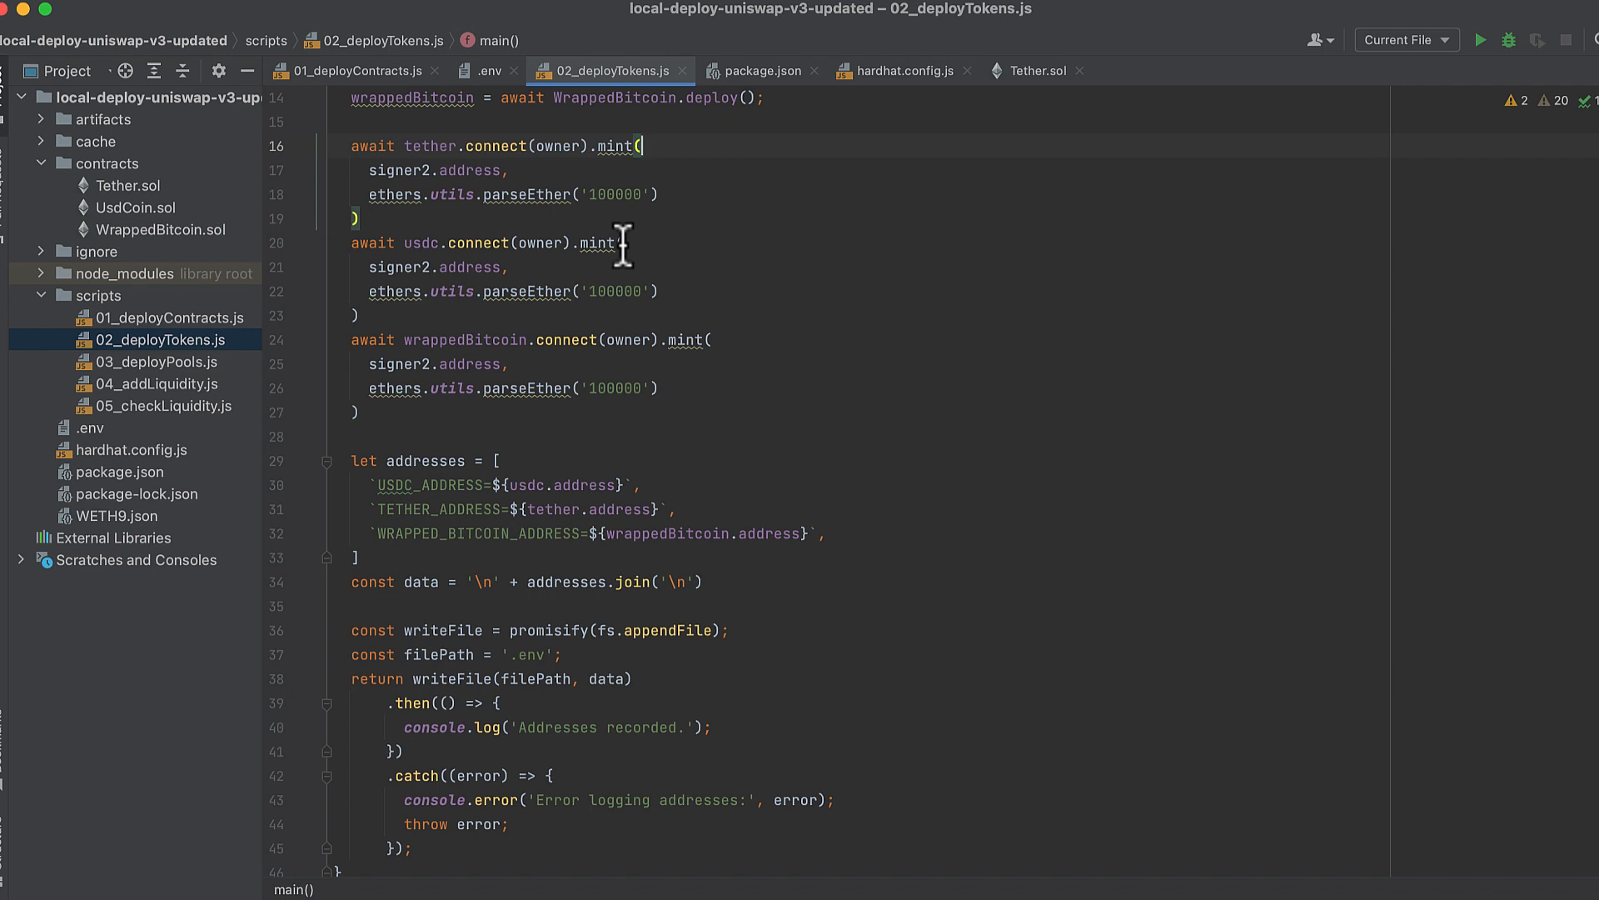
mouse_move(535, 194)
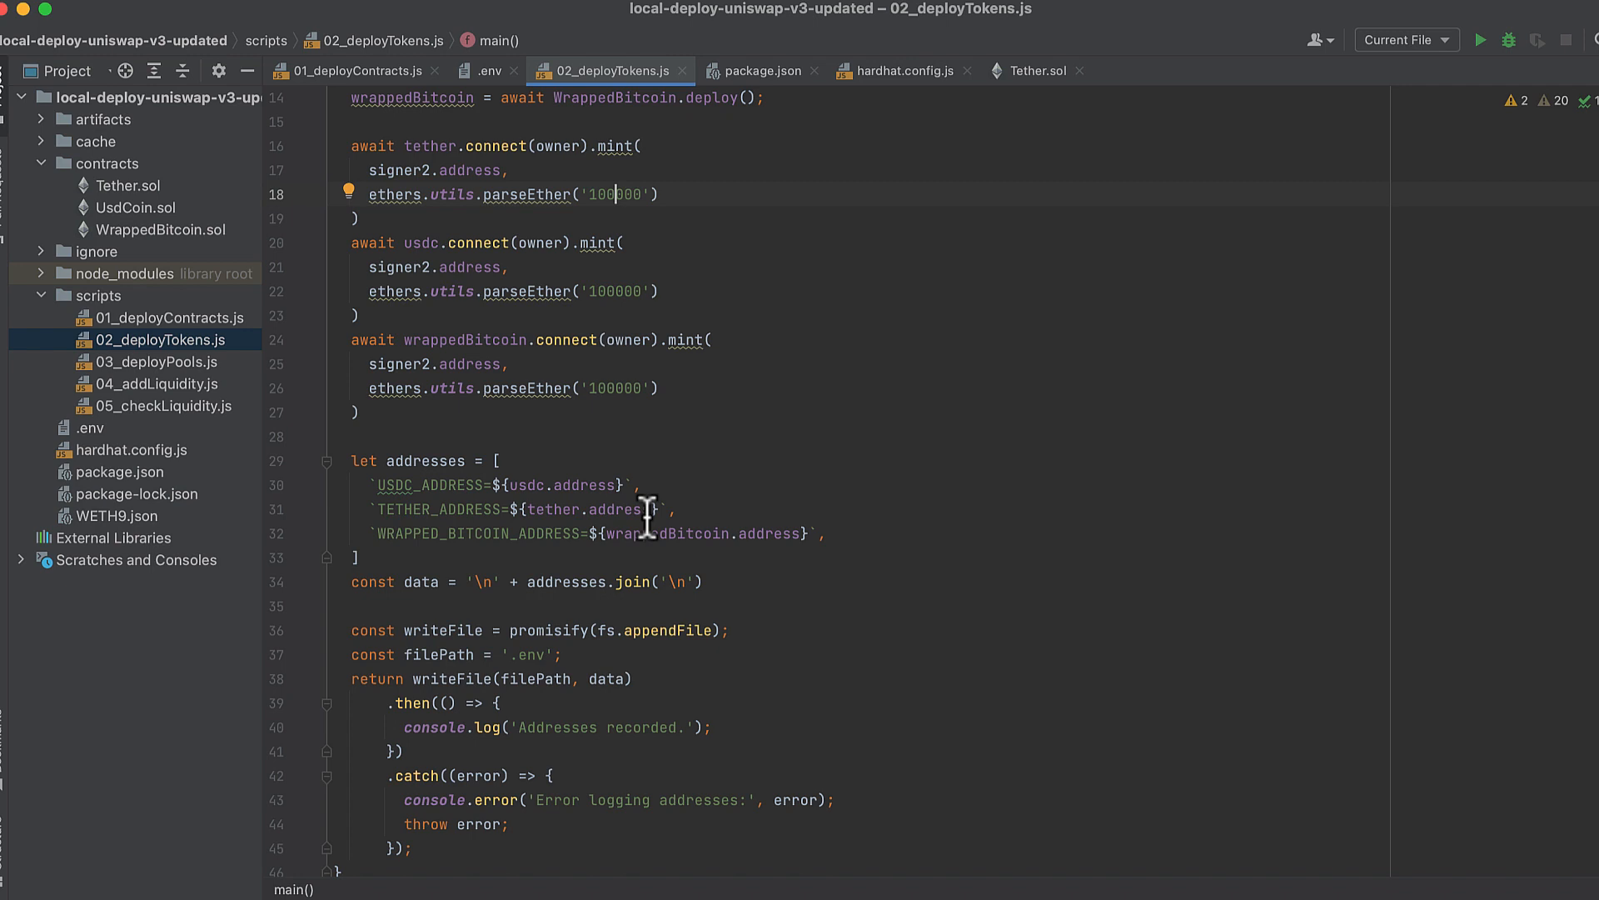
Confirm the USDC, Tether and Wrapped Bitcoin addresses were appended to .env.
scroll("down", 3)
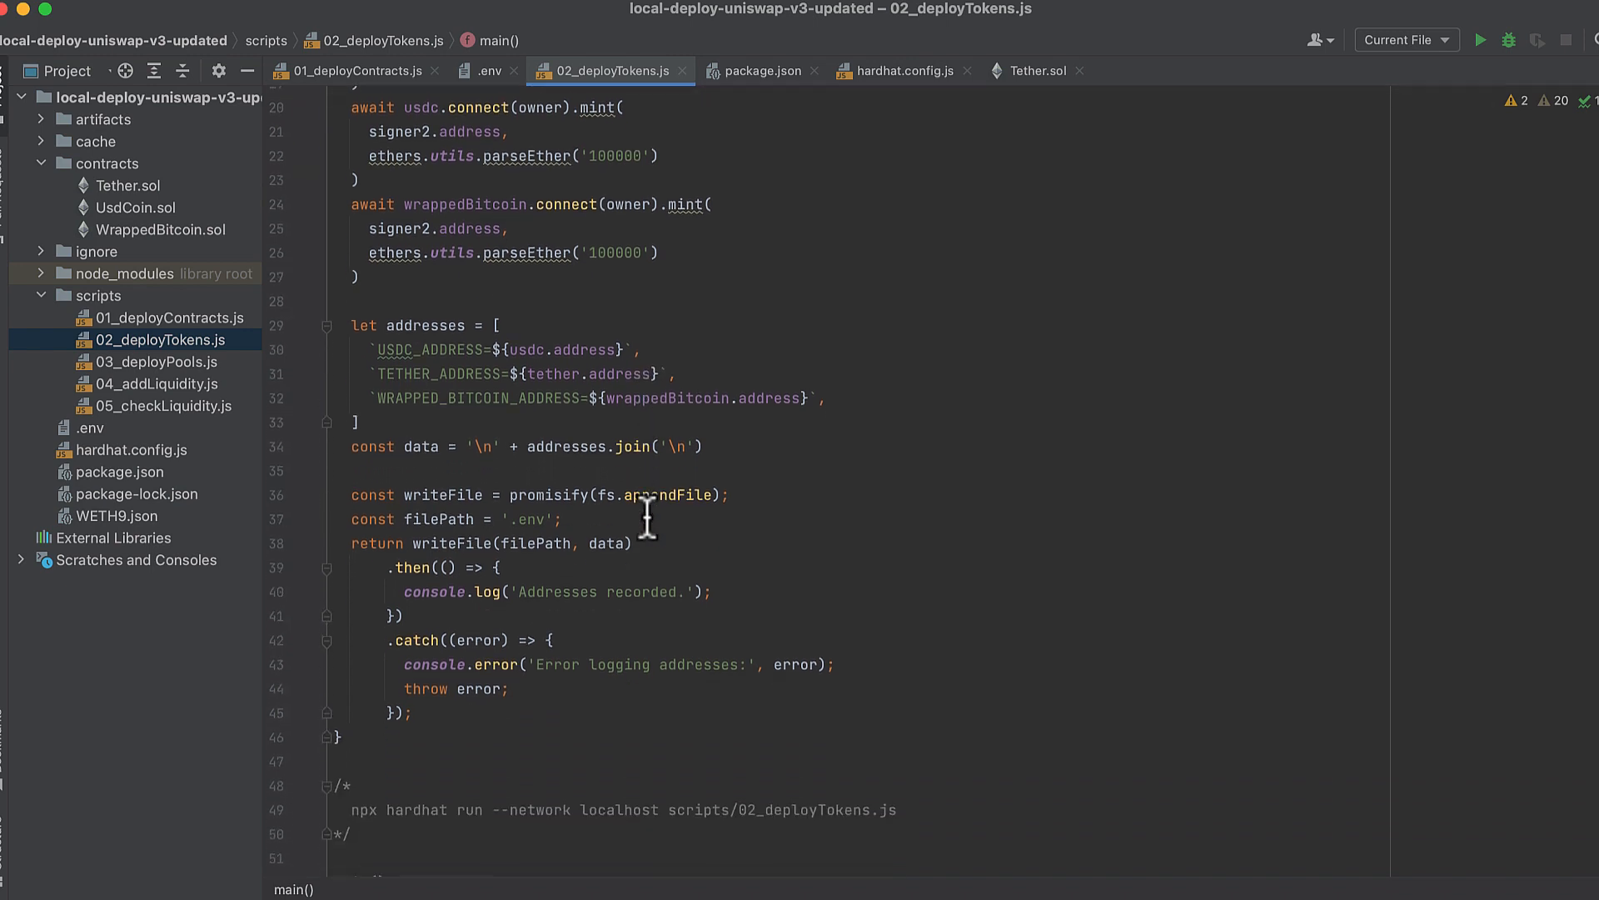
scroll("down", 3)
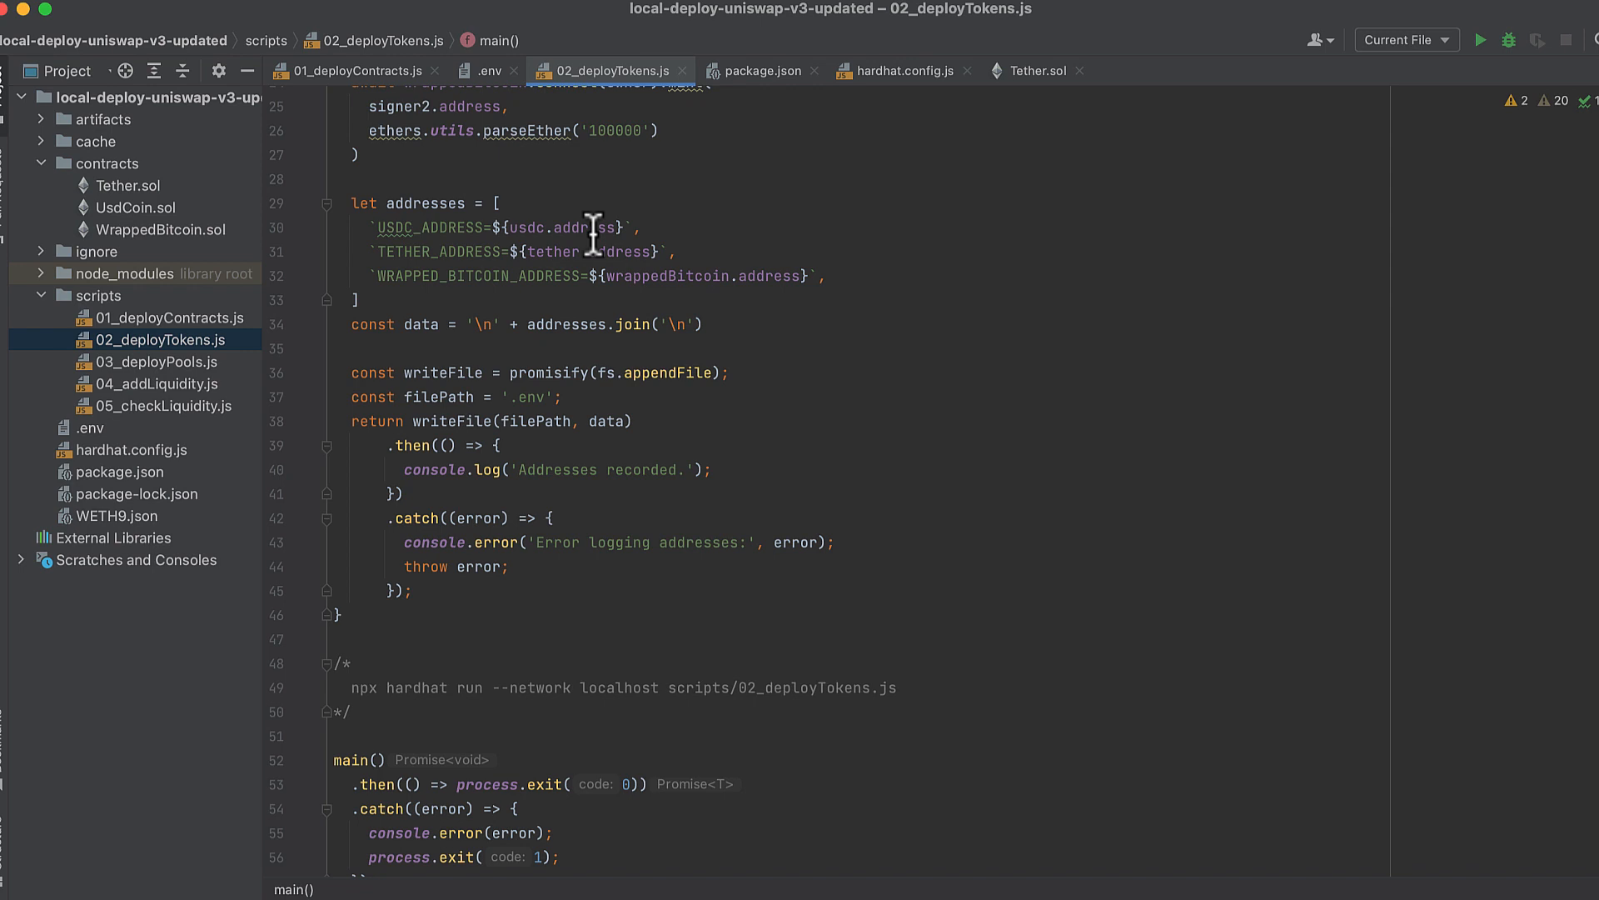
mouse_move(680, 408)
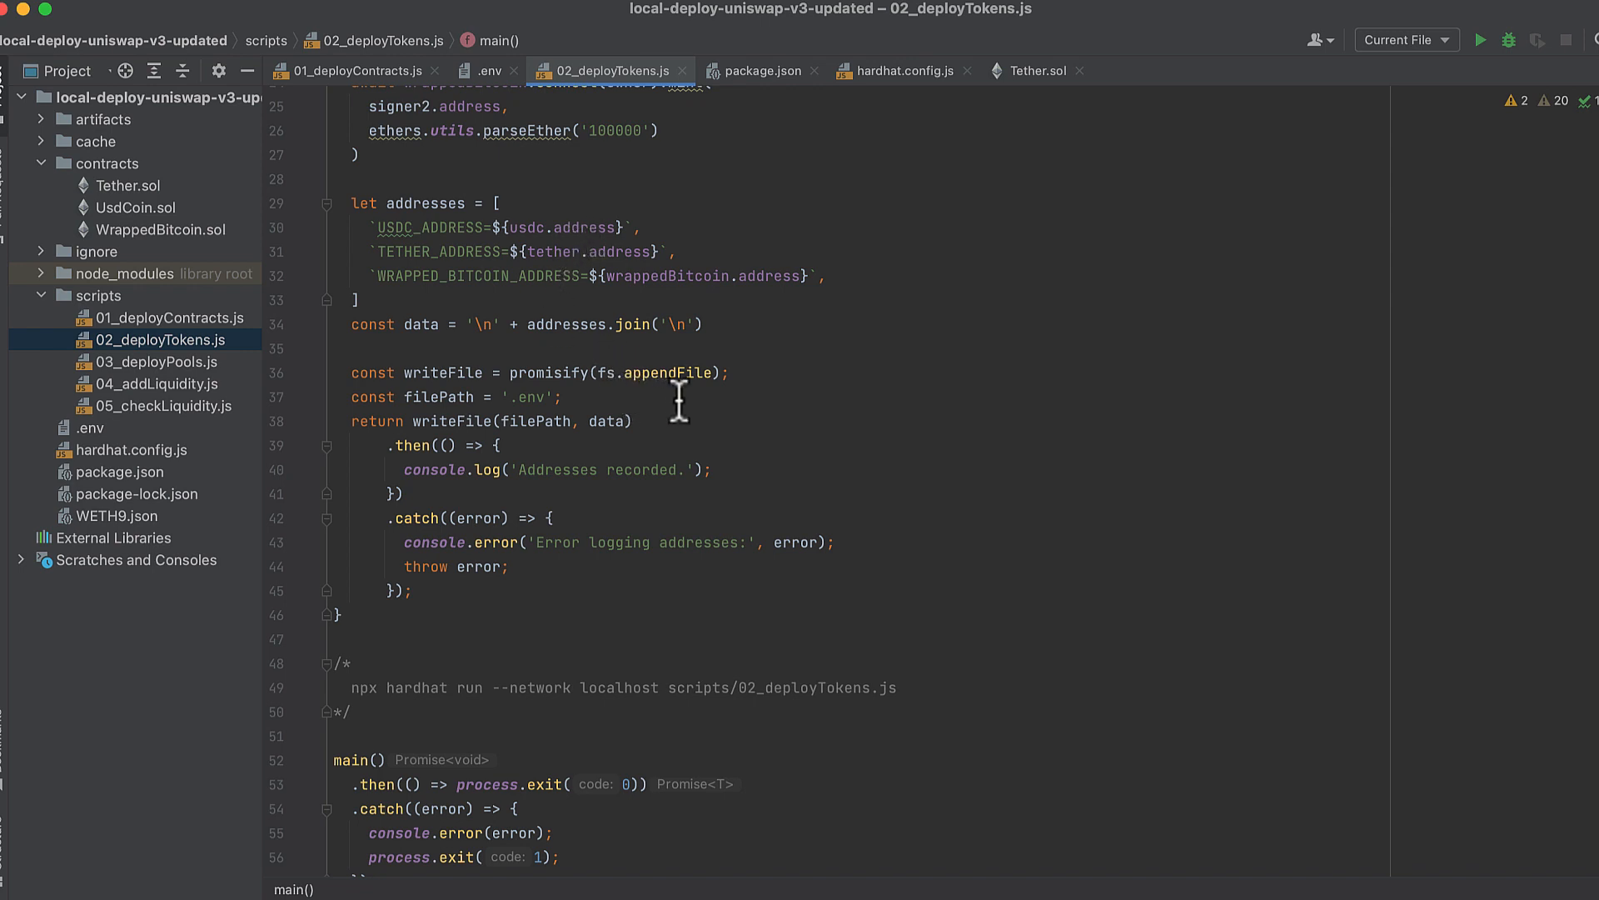
mouse_move(725, 393)
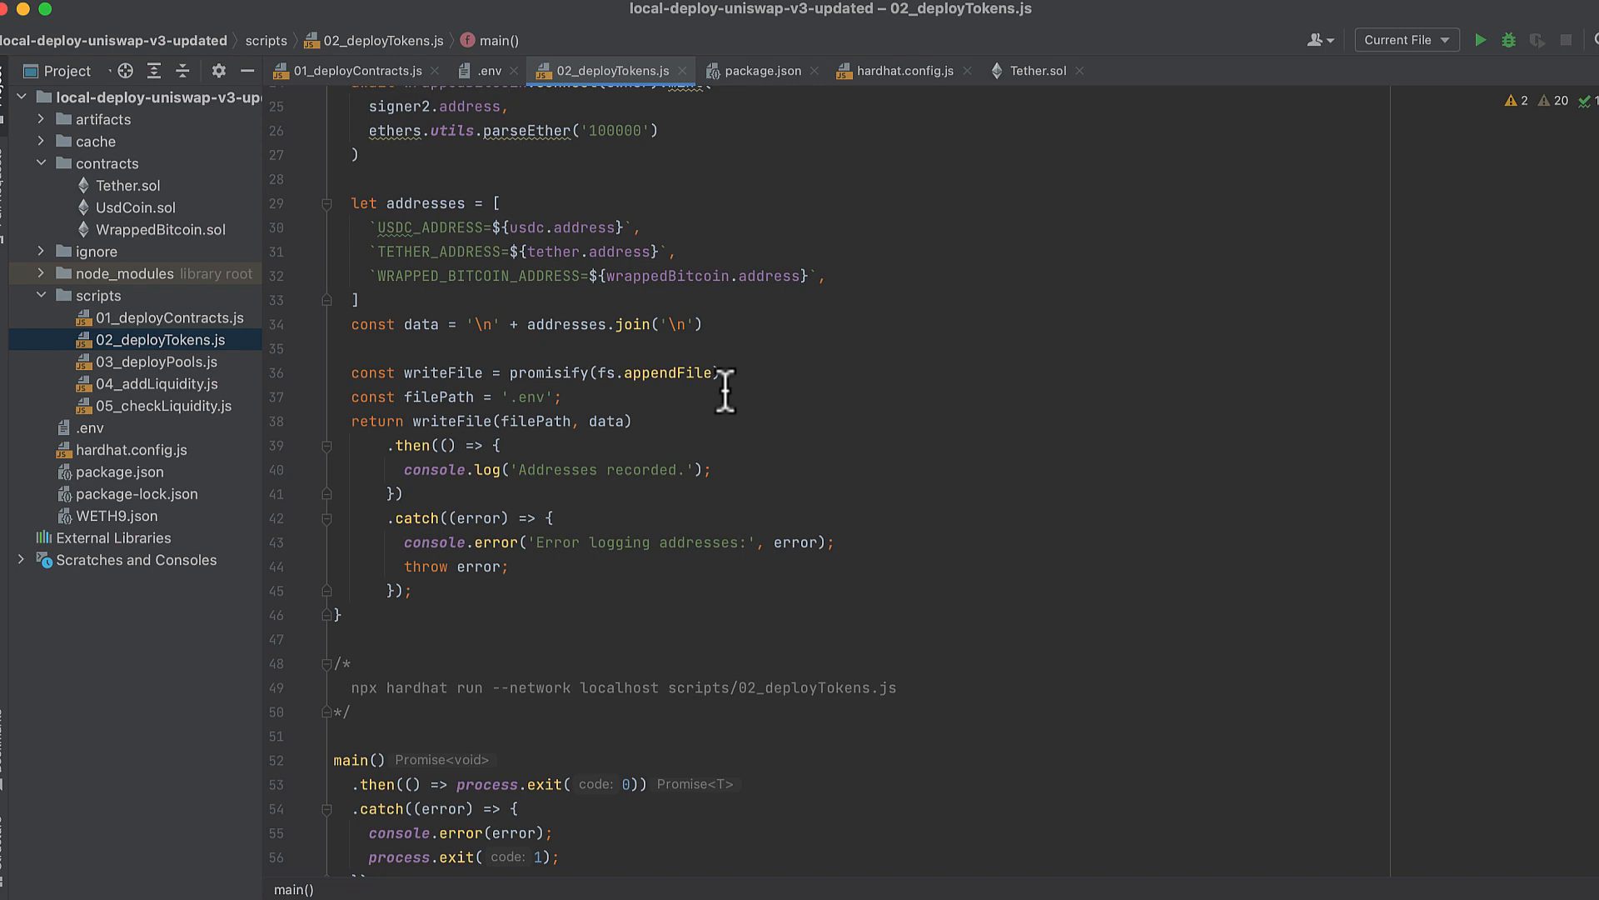
mouse_move(702, 347)
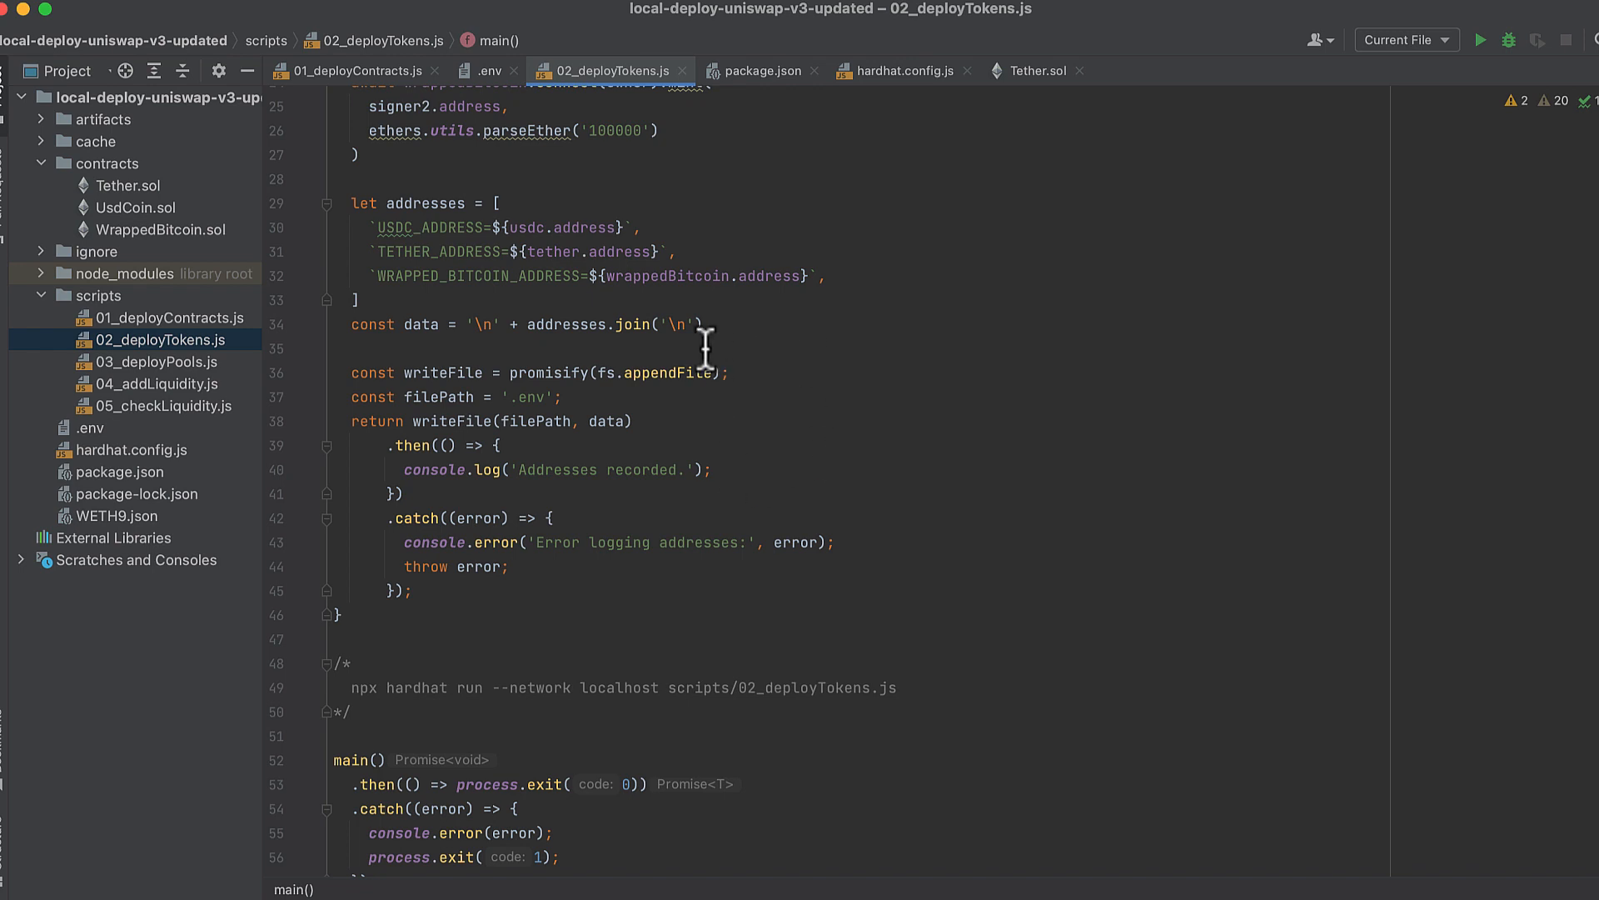
mouse_move(583, 260)
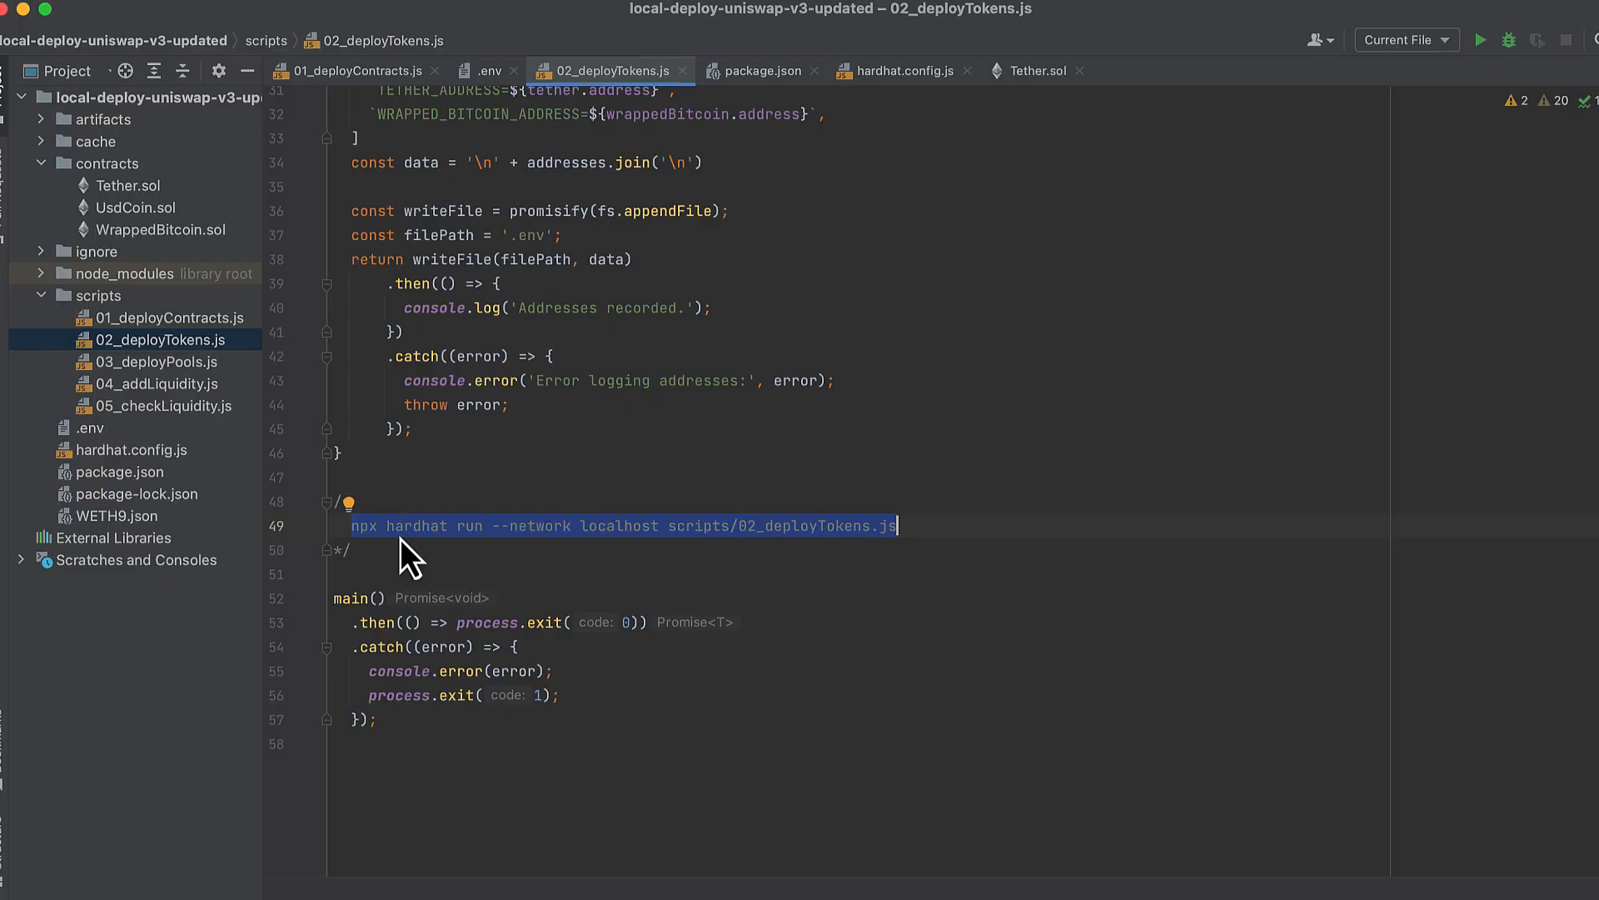
left_click(490, 70)
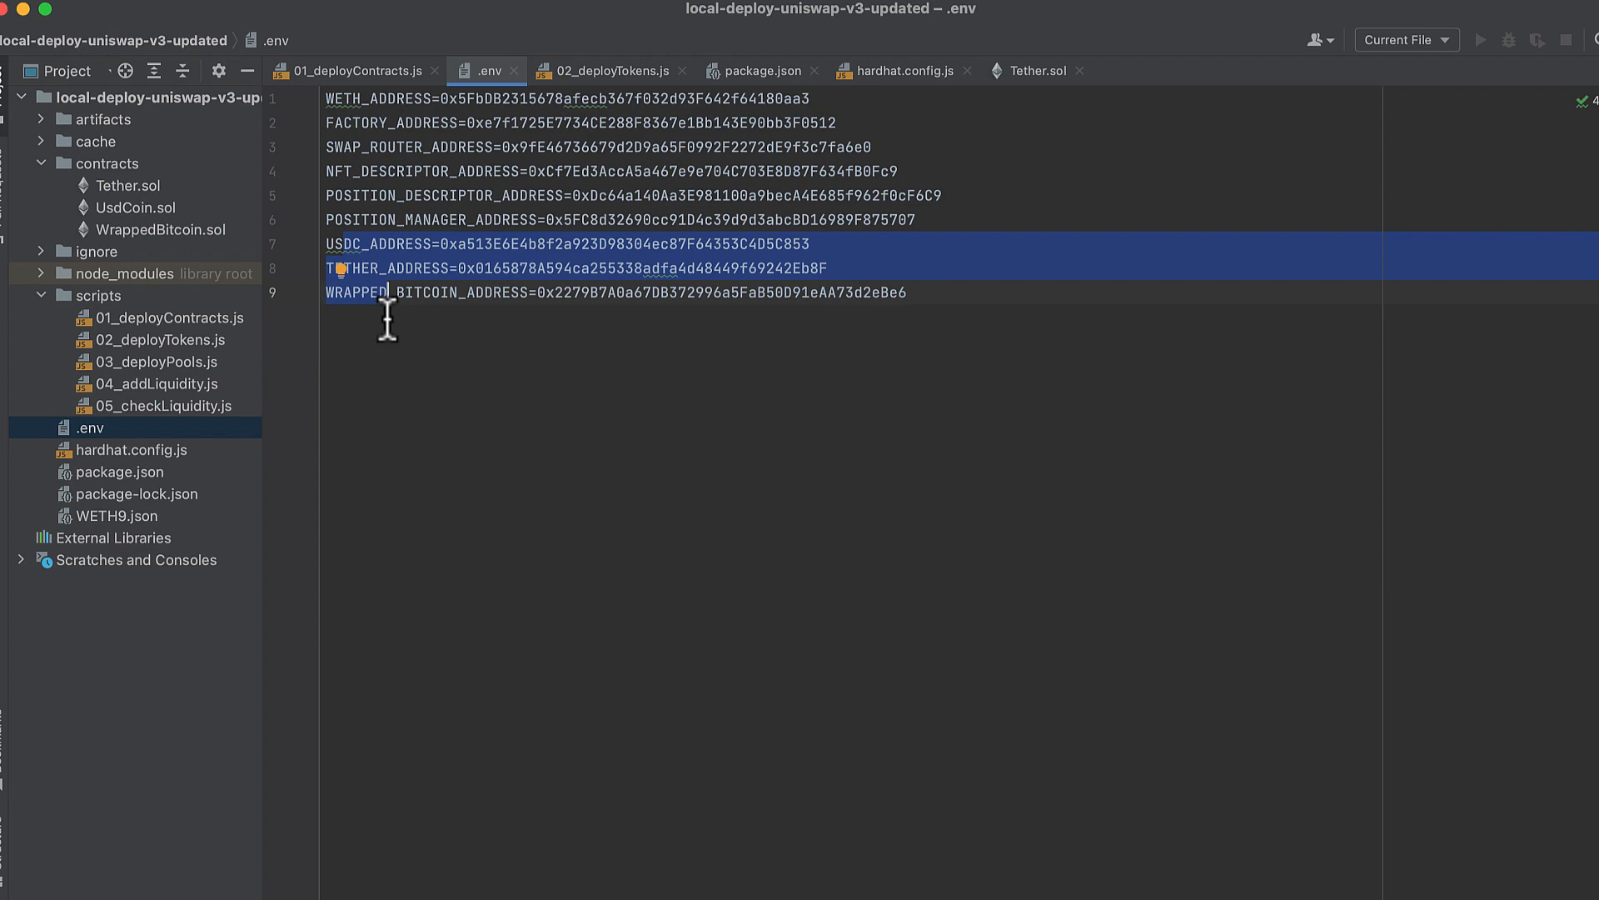
left_click(603, 70)
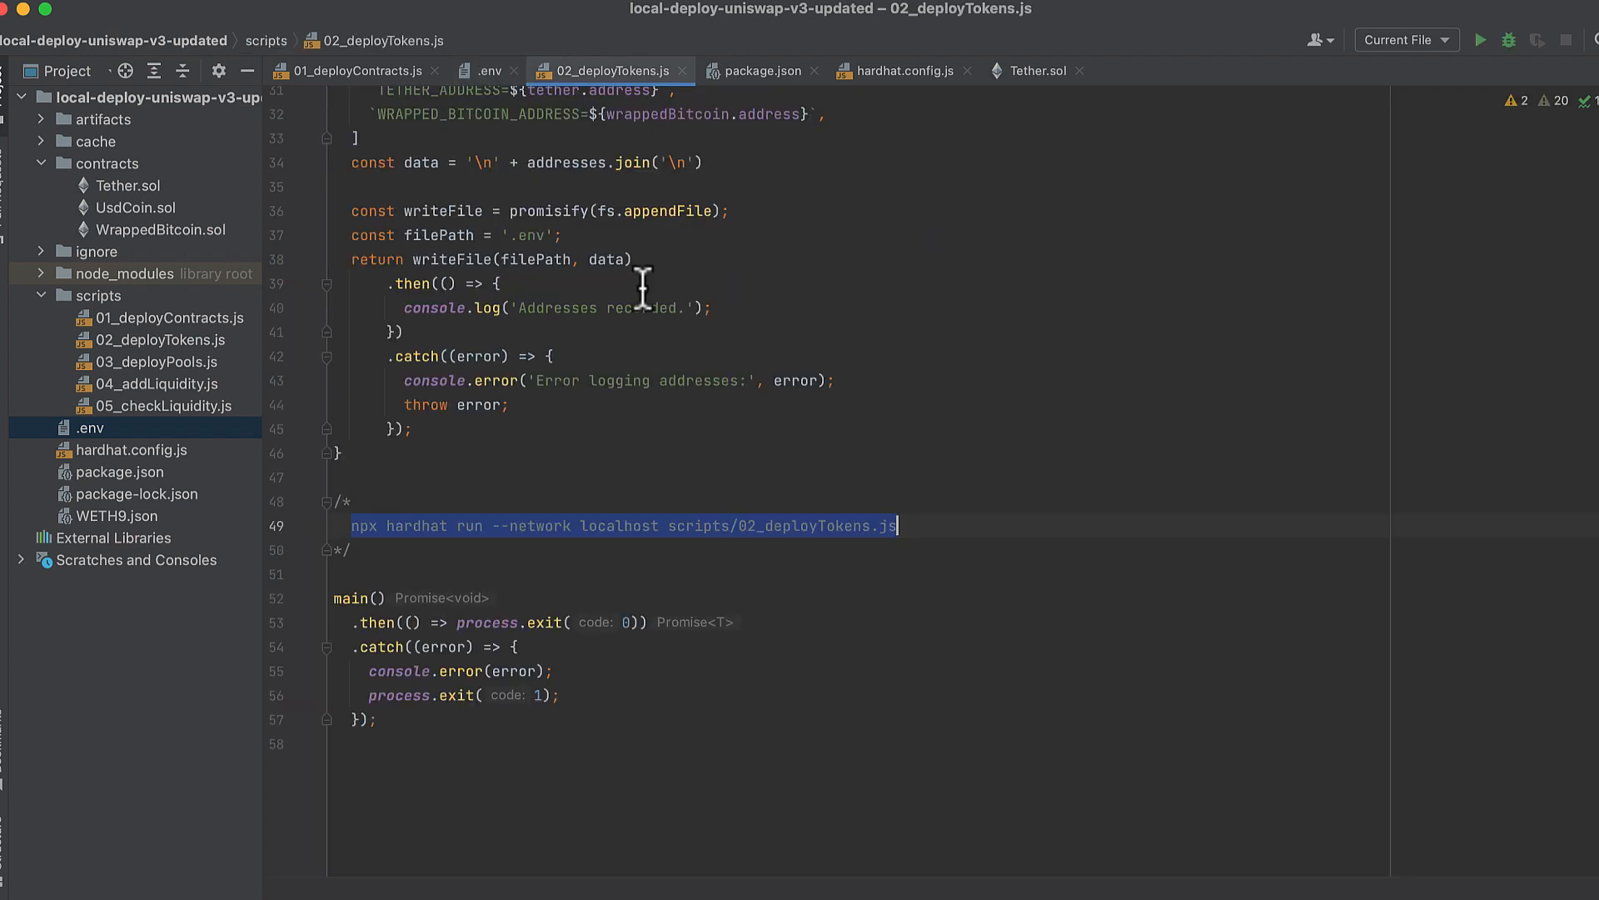
Bring up the 03_deployPools.js pool deployment script.
left_click(158, 362)
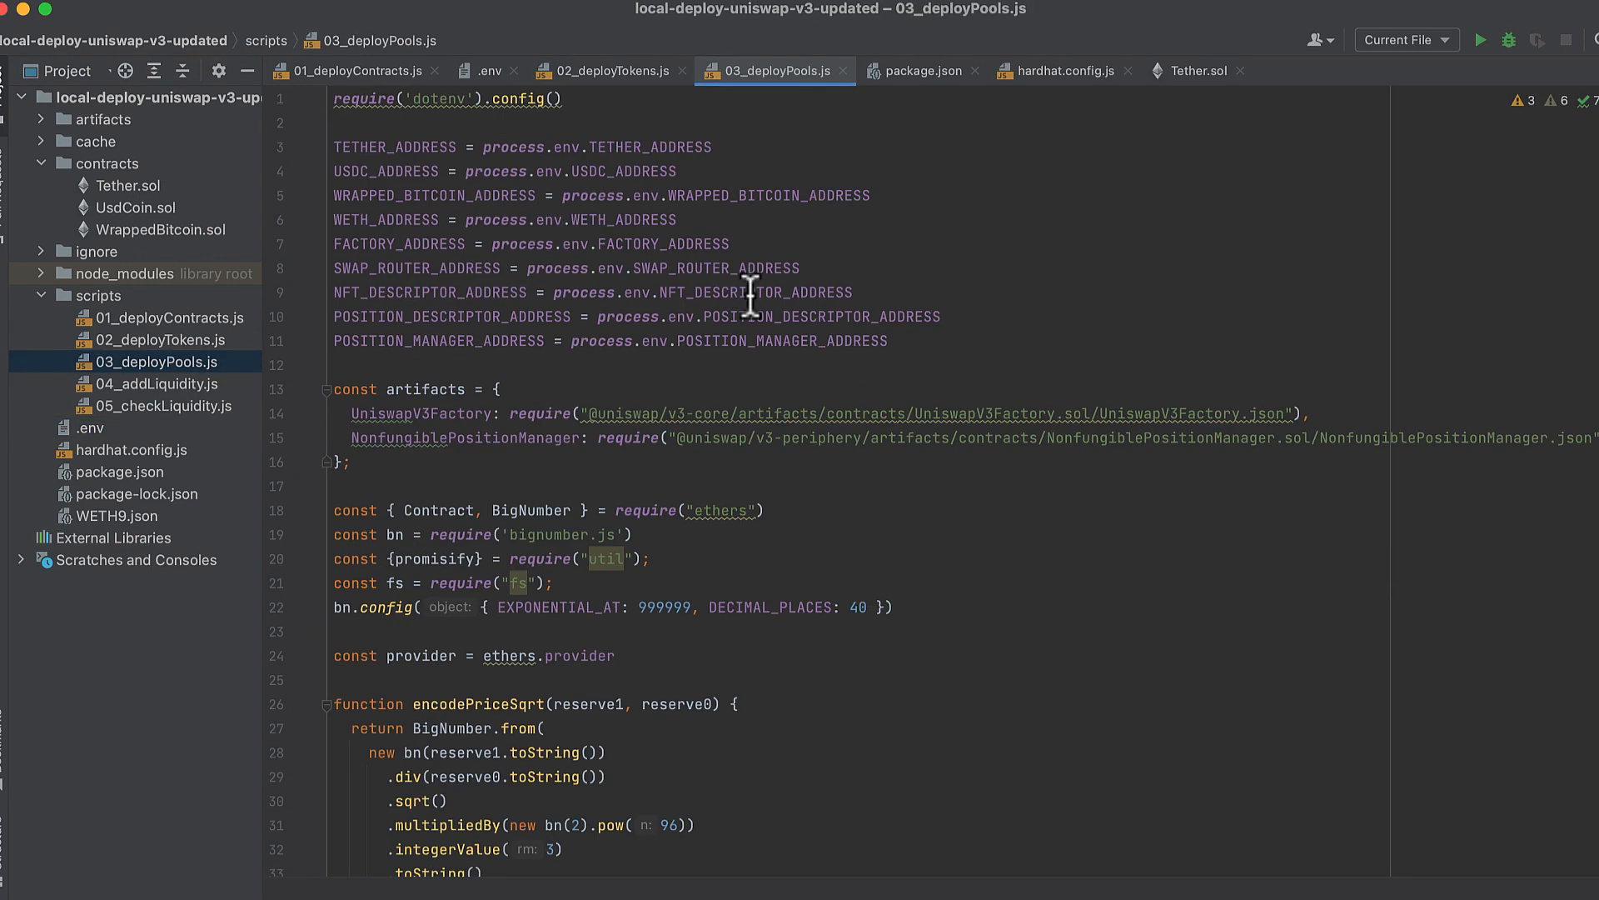
mouse_move(725, 289)
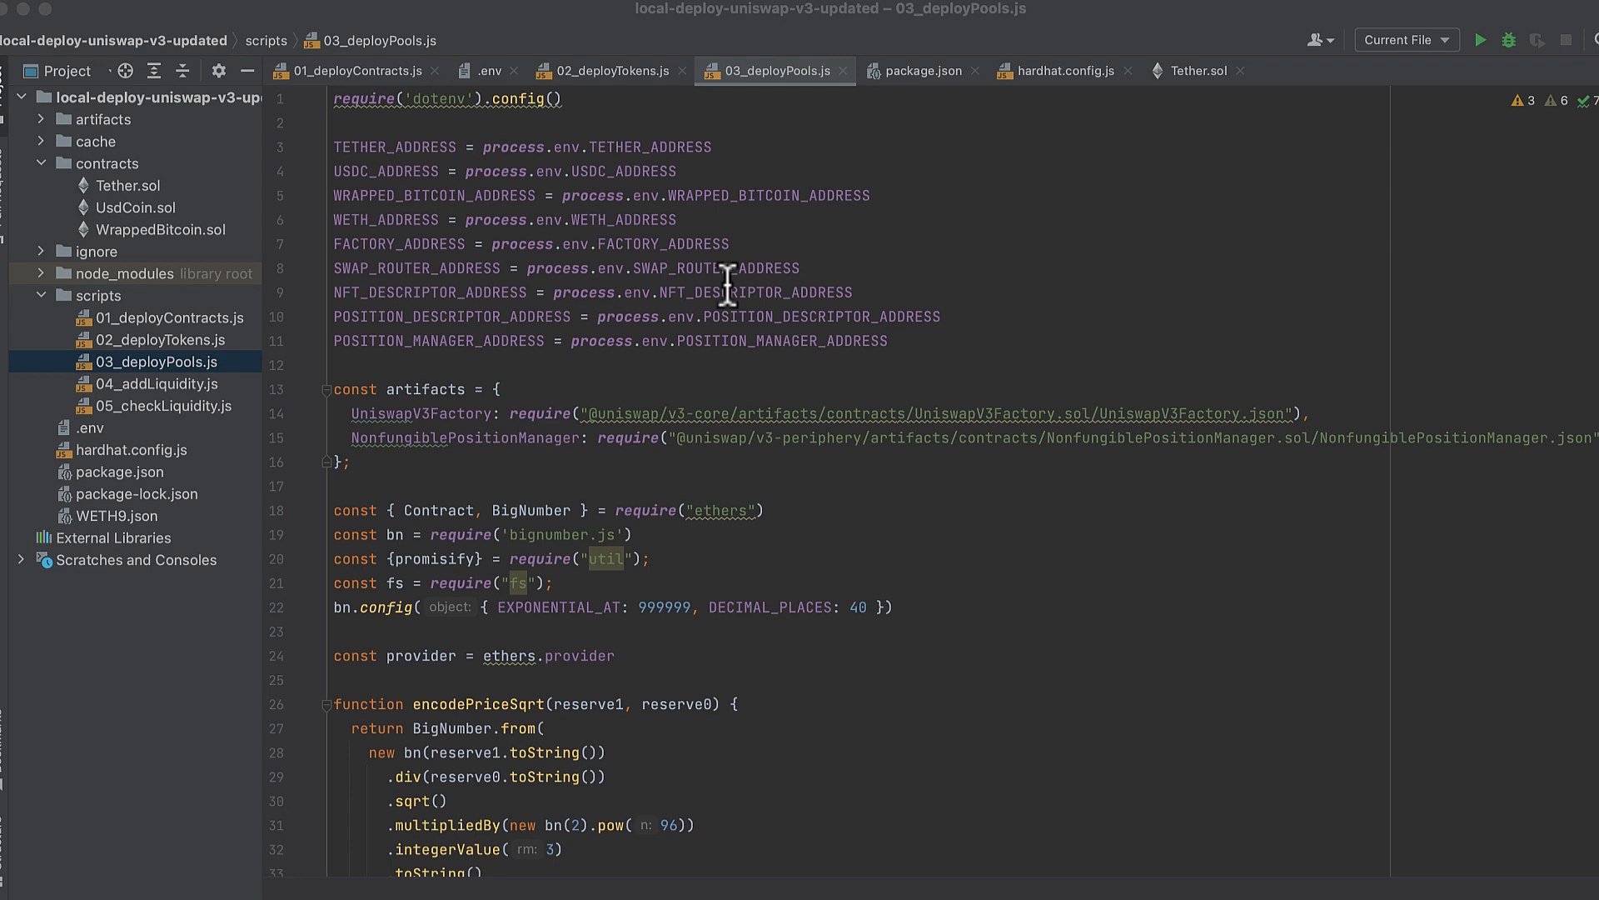
mouse_move(508, 140)
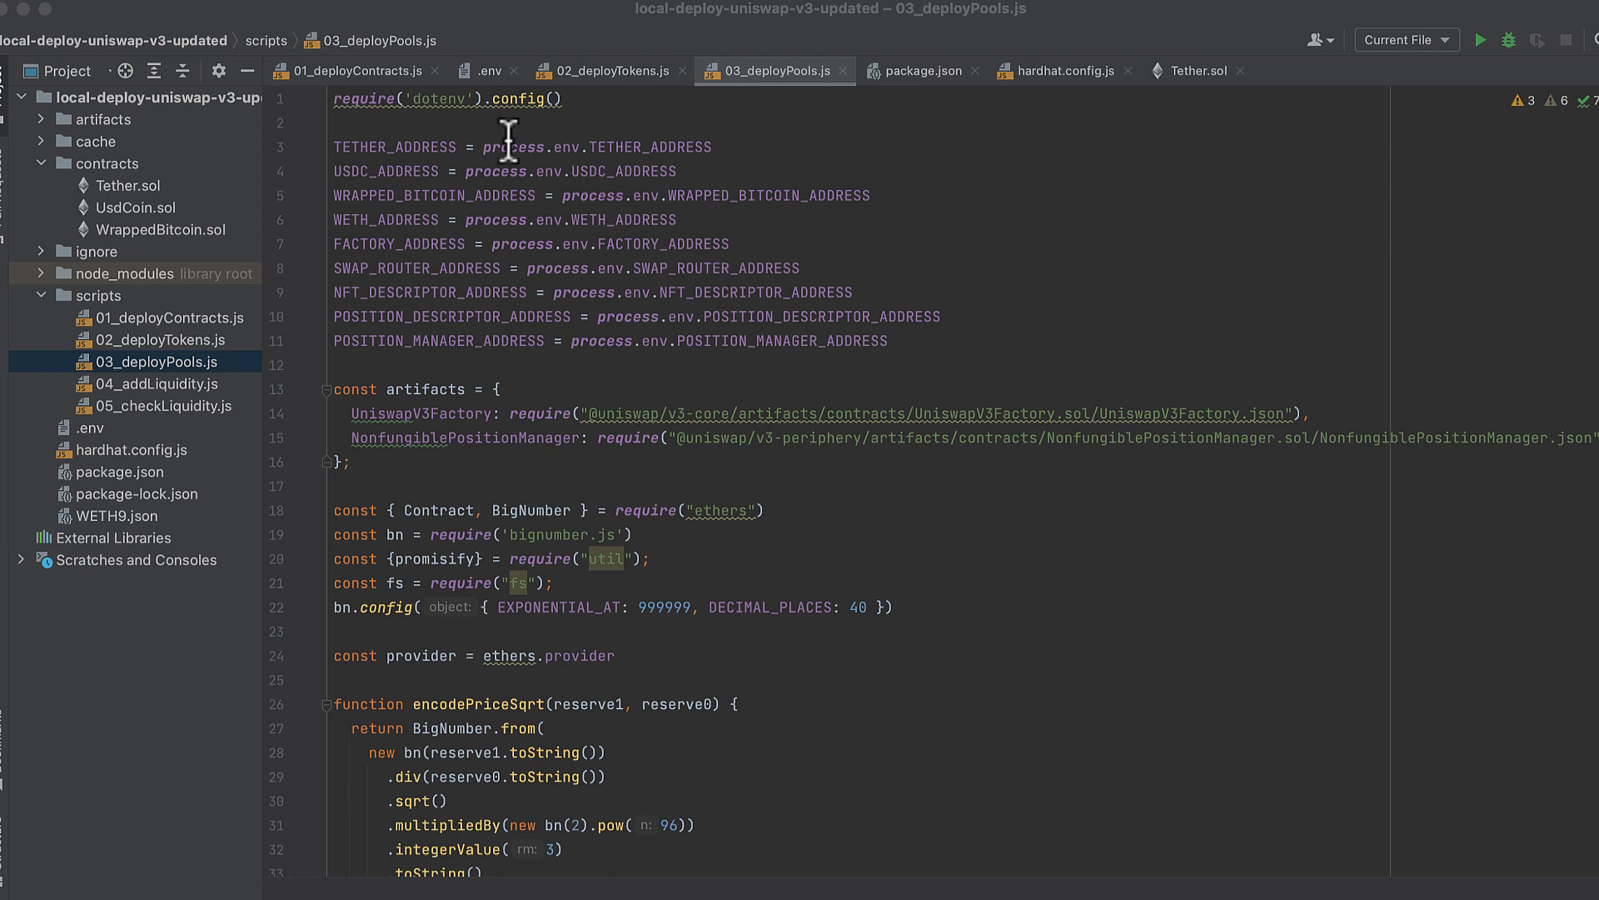
mouse_move(617, 317)
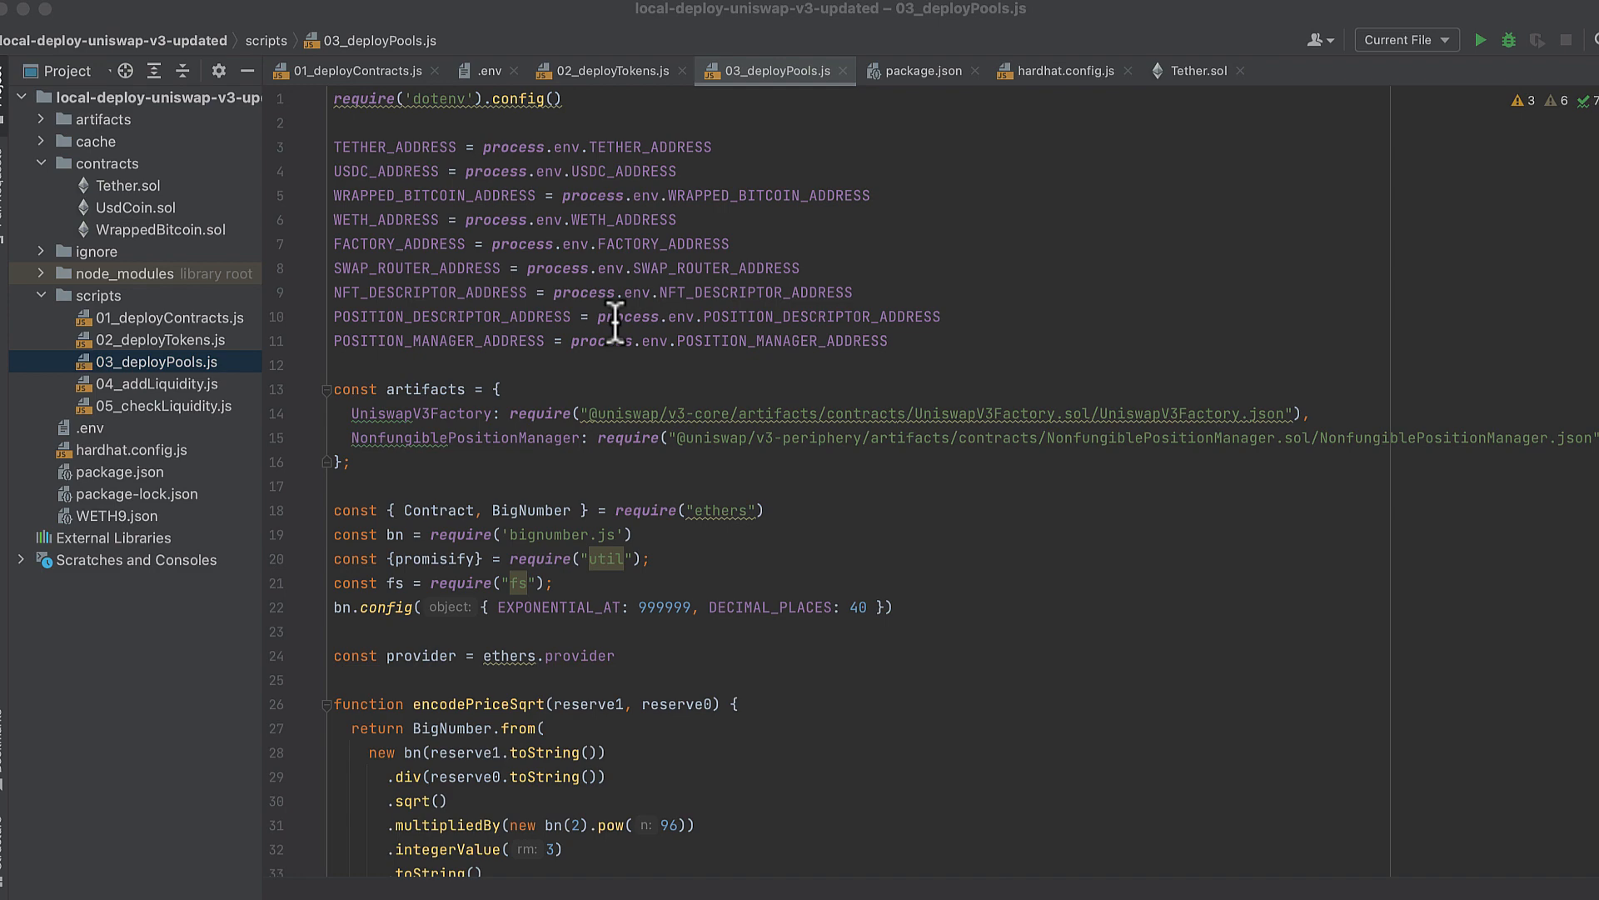
scroll("down", 3)
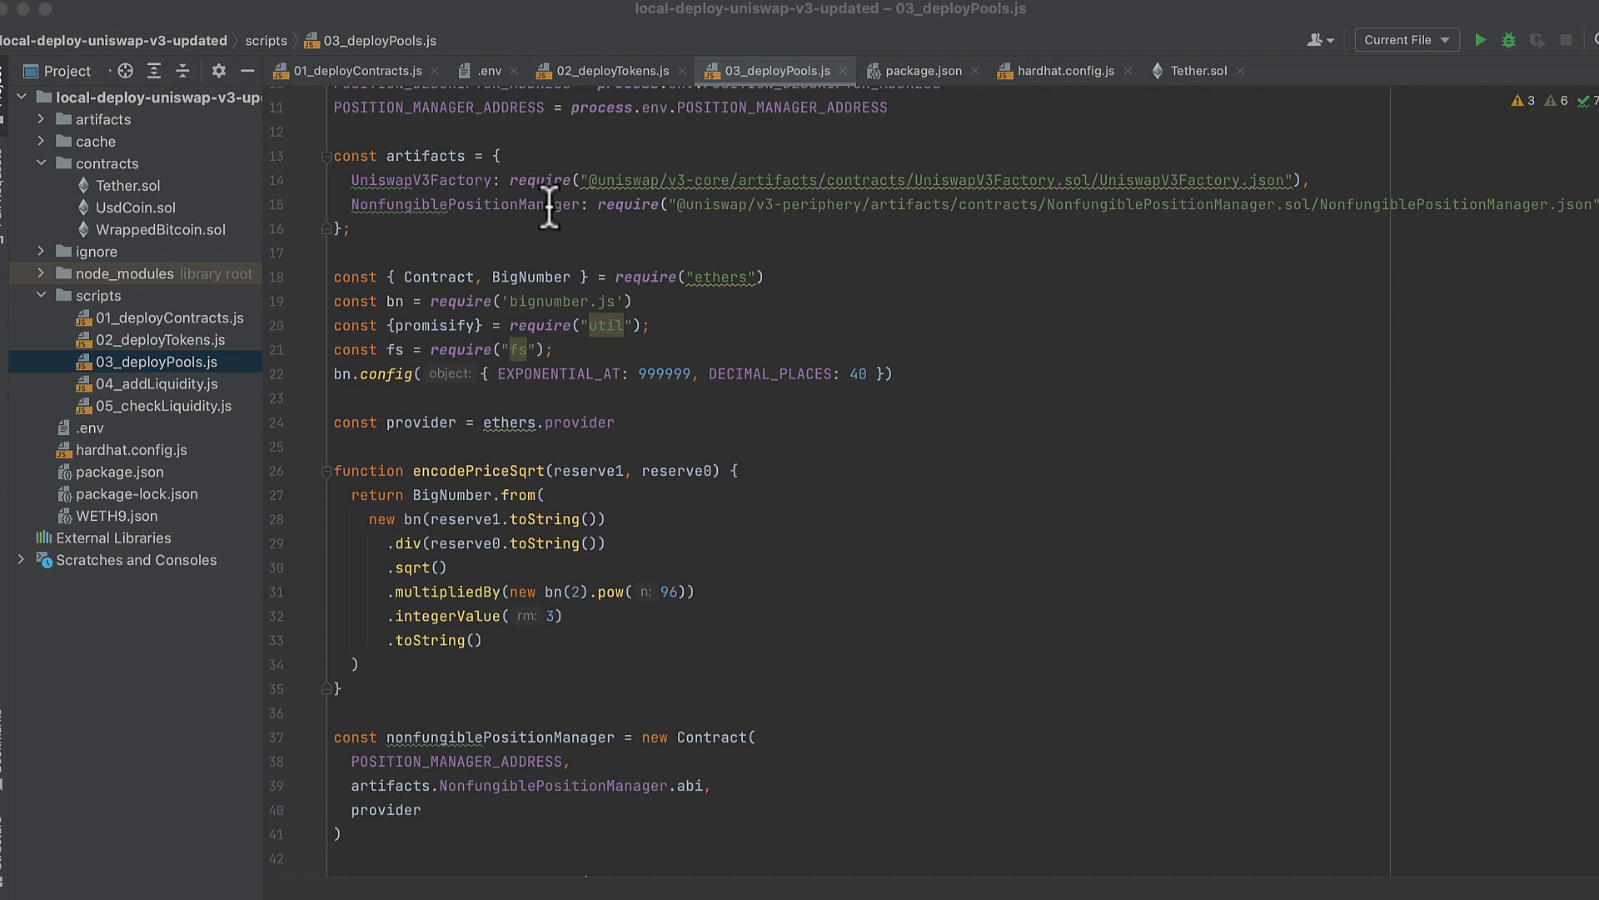
mouse_move(600, 198)
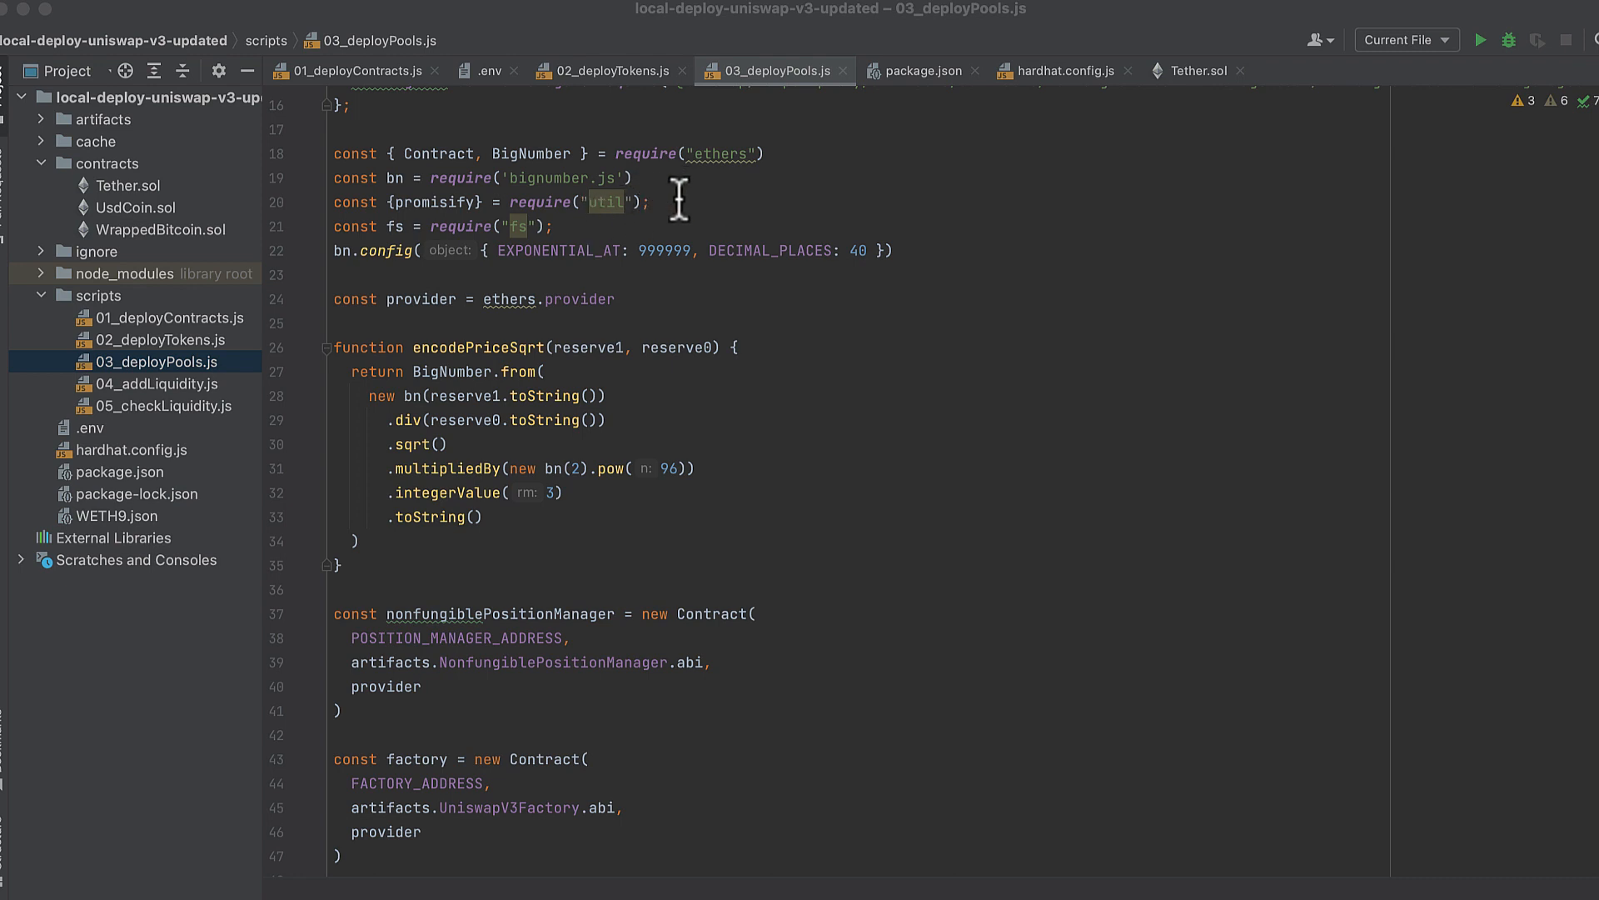
mouse_move(611, 273)
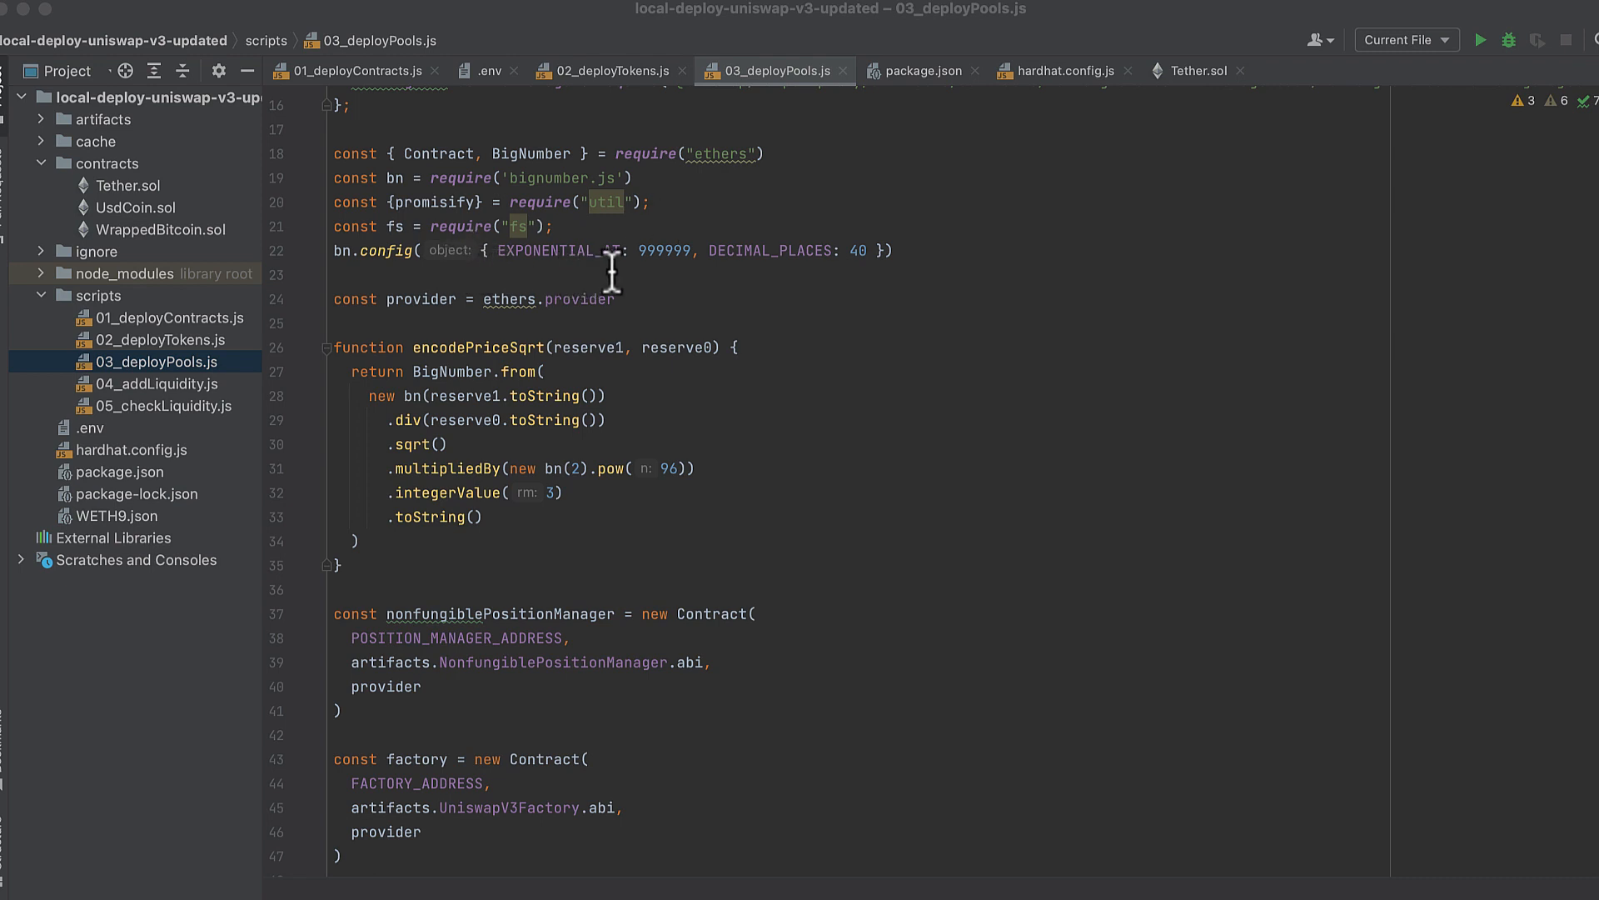
mouse_move(720, 222)
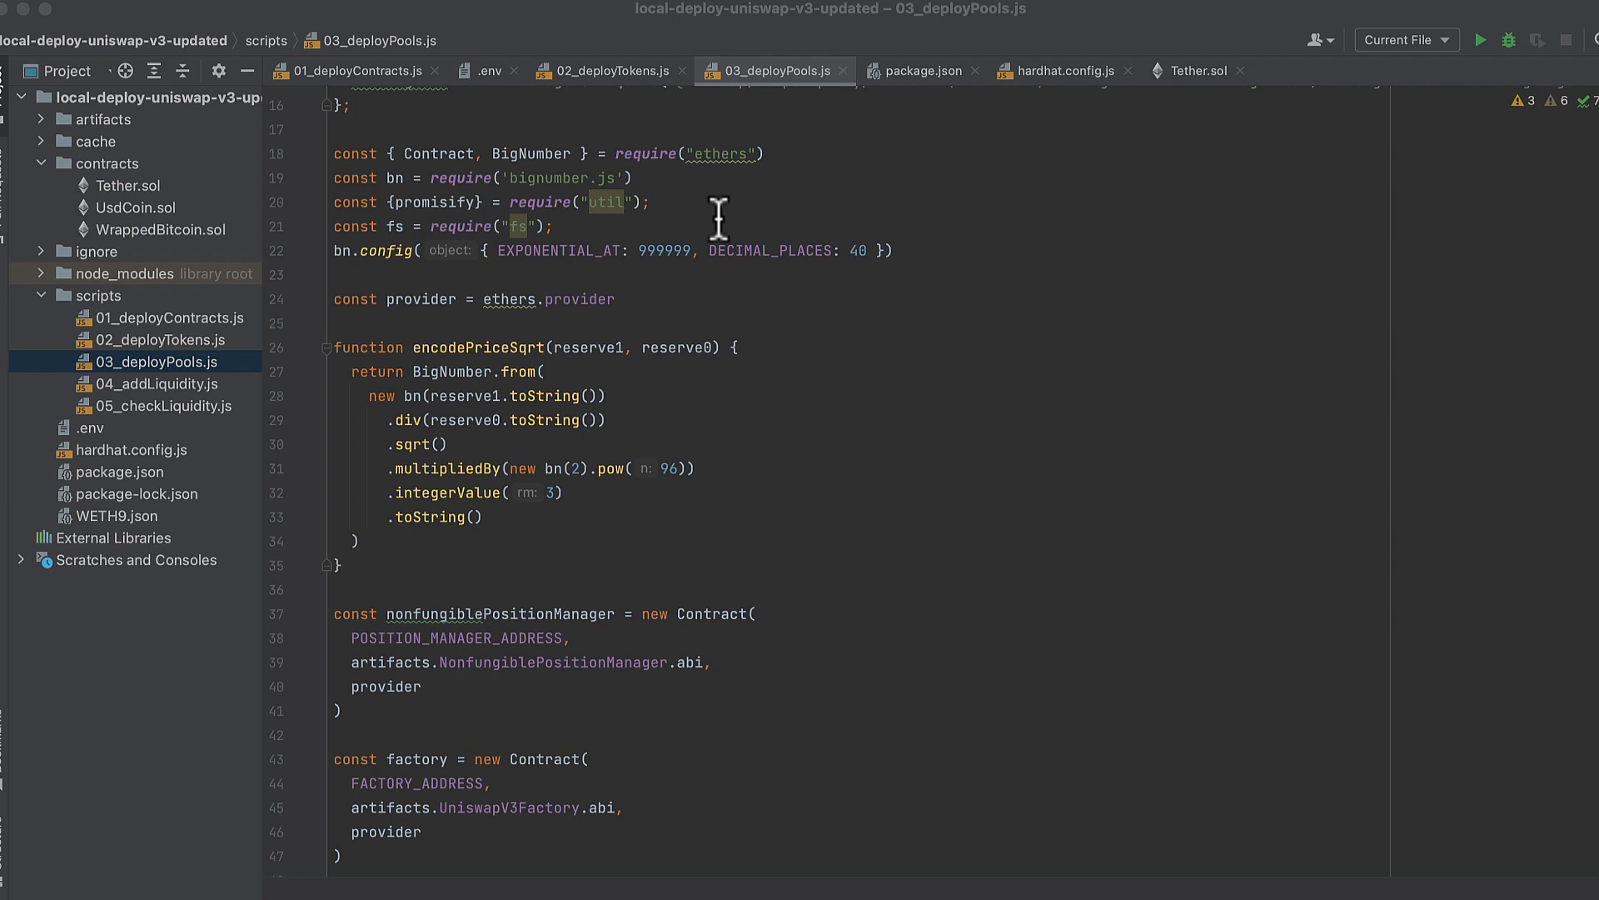
mouse_move(698, 202)
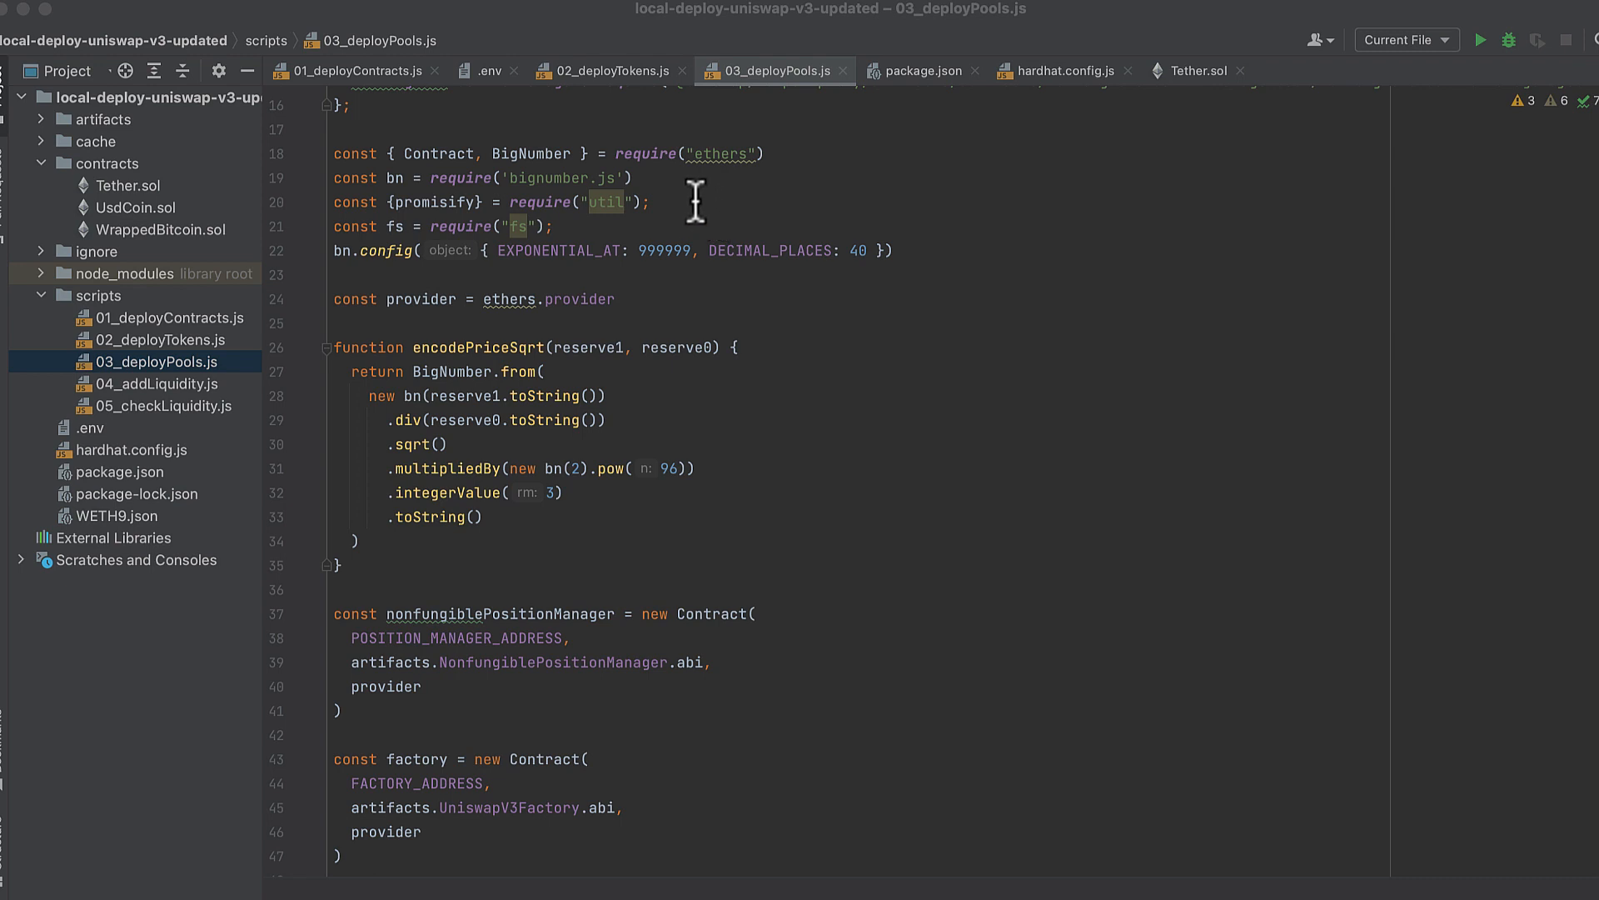
mouse_move(667, 215)
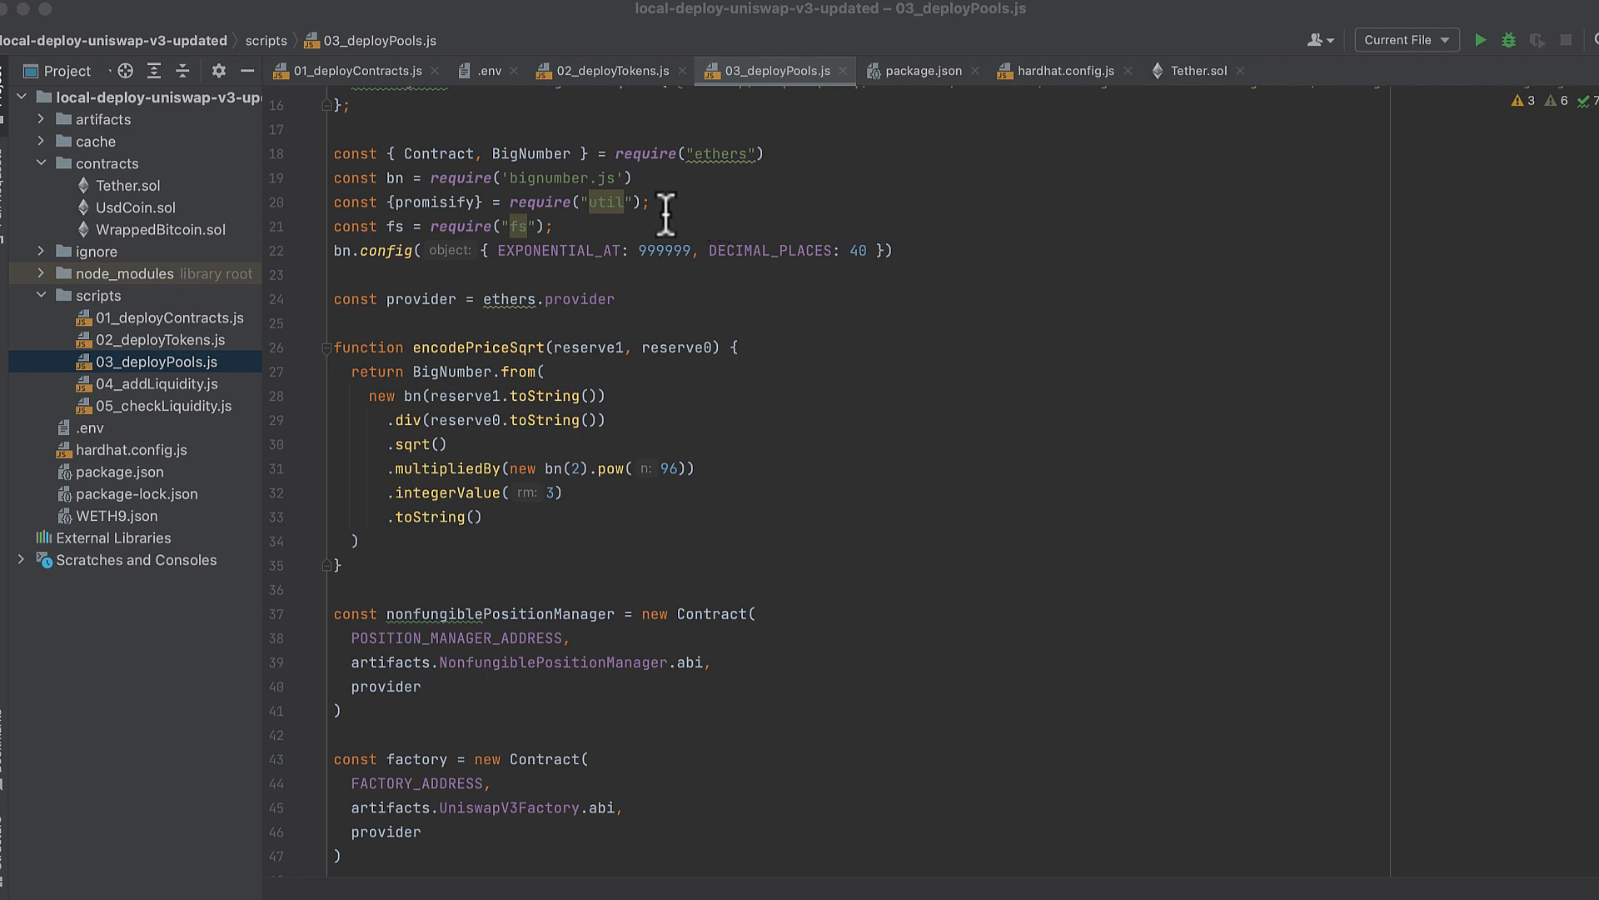
mouse_move(666, 250)
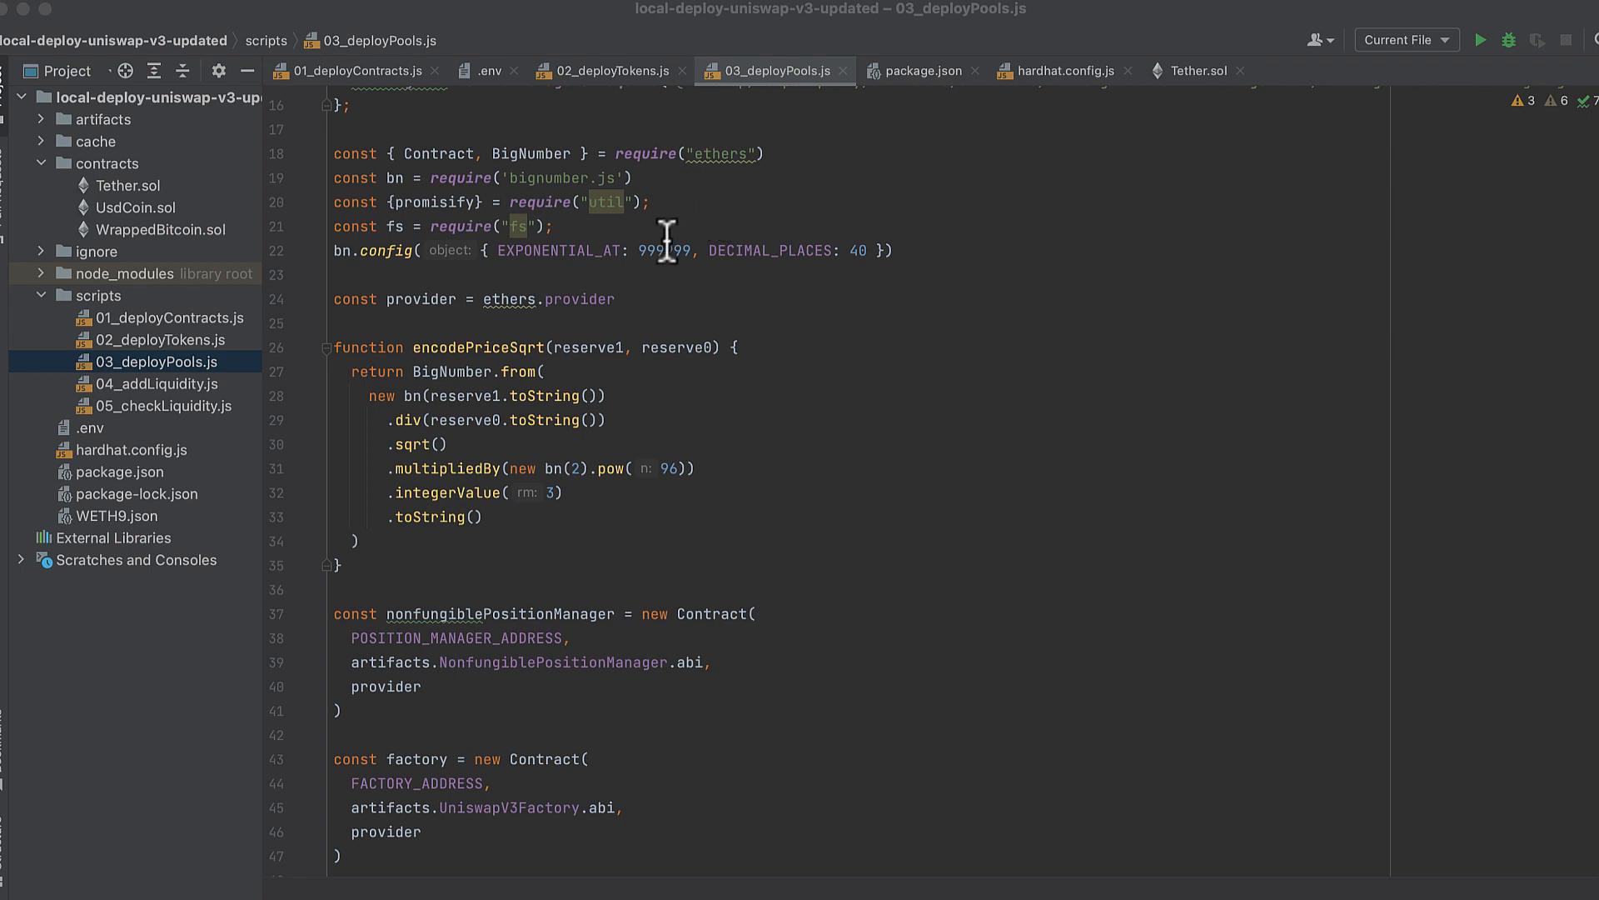
scroll("down", 3)
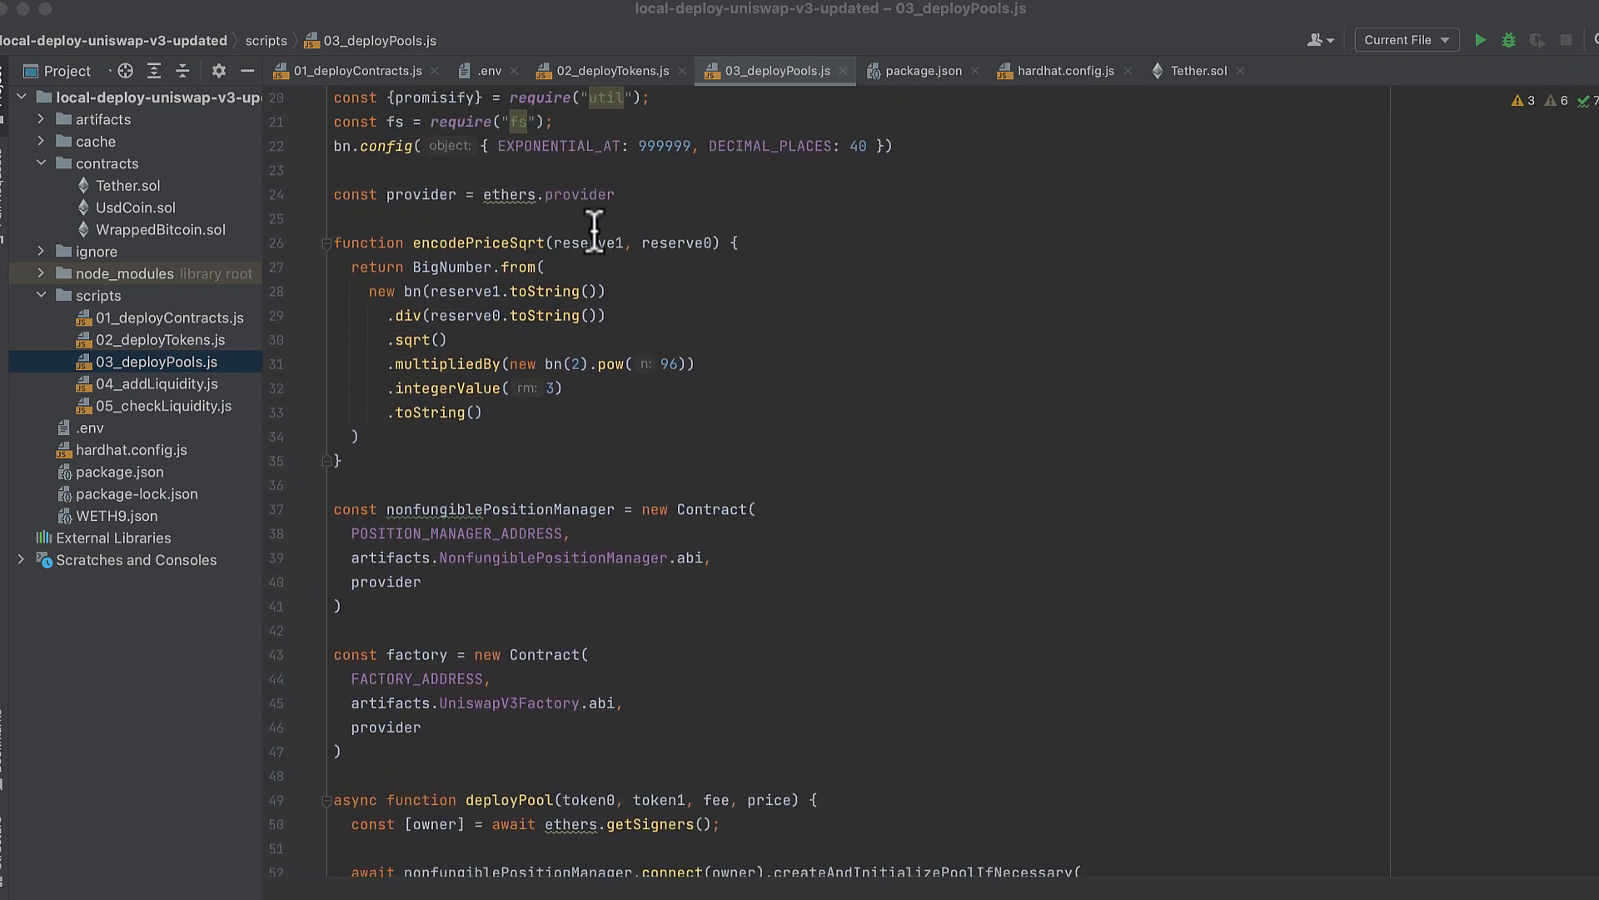
mouse_move(610, 229)
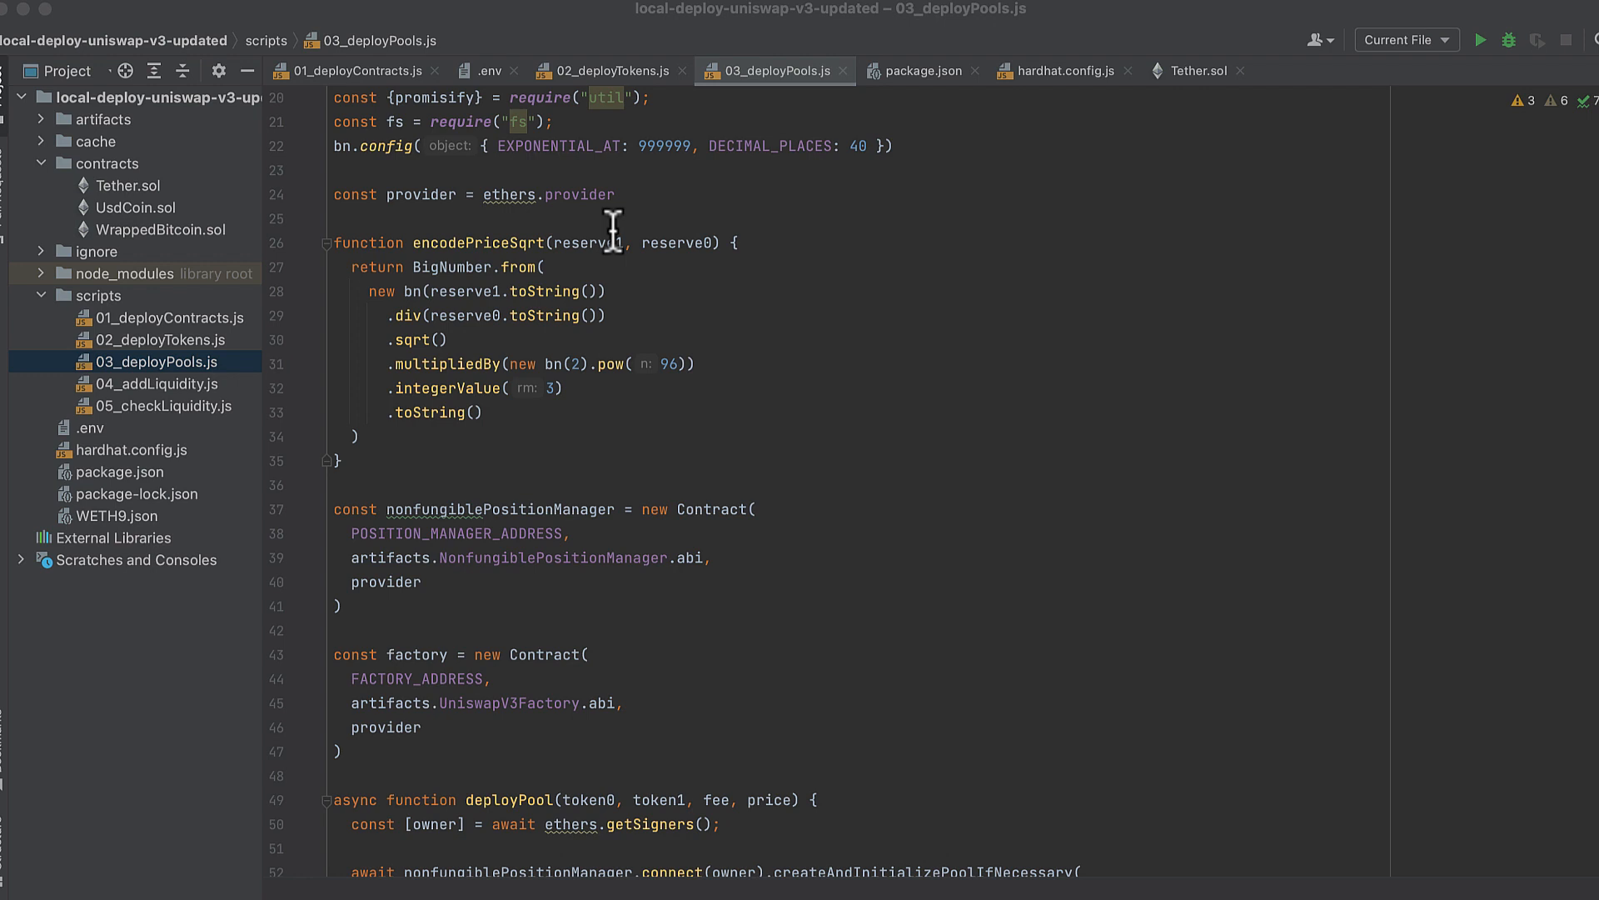
scroll("down", 3)
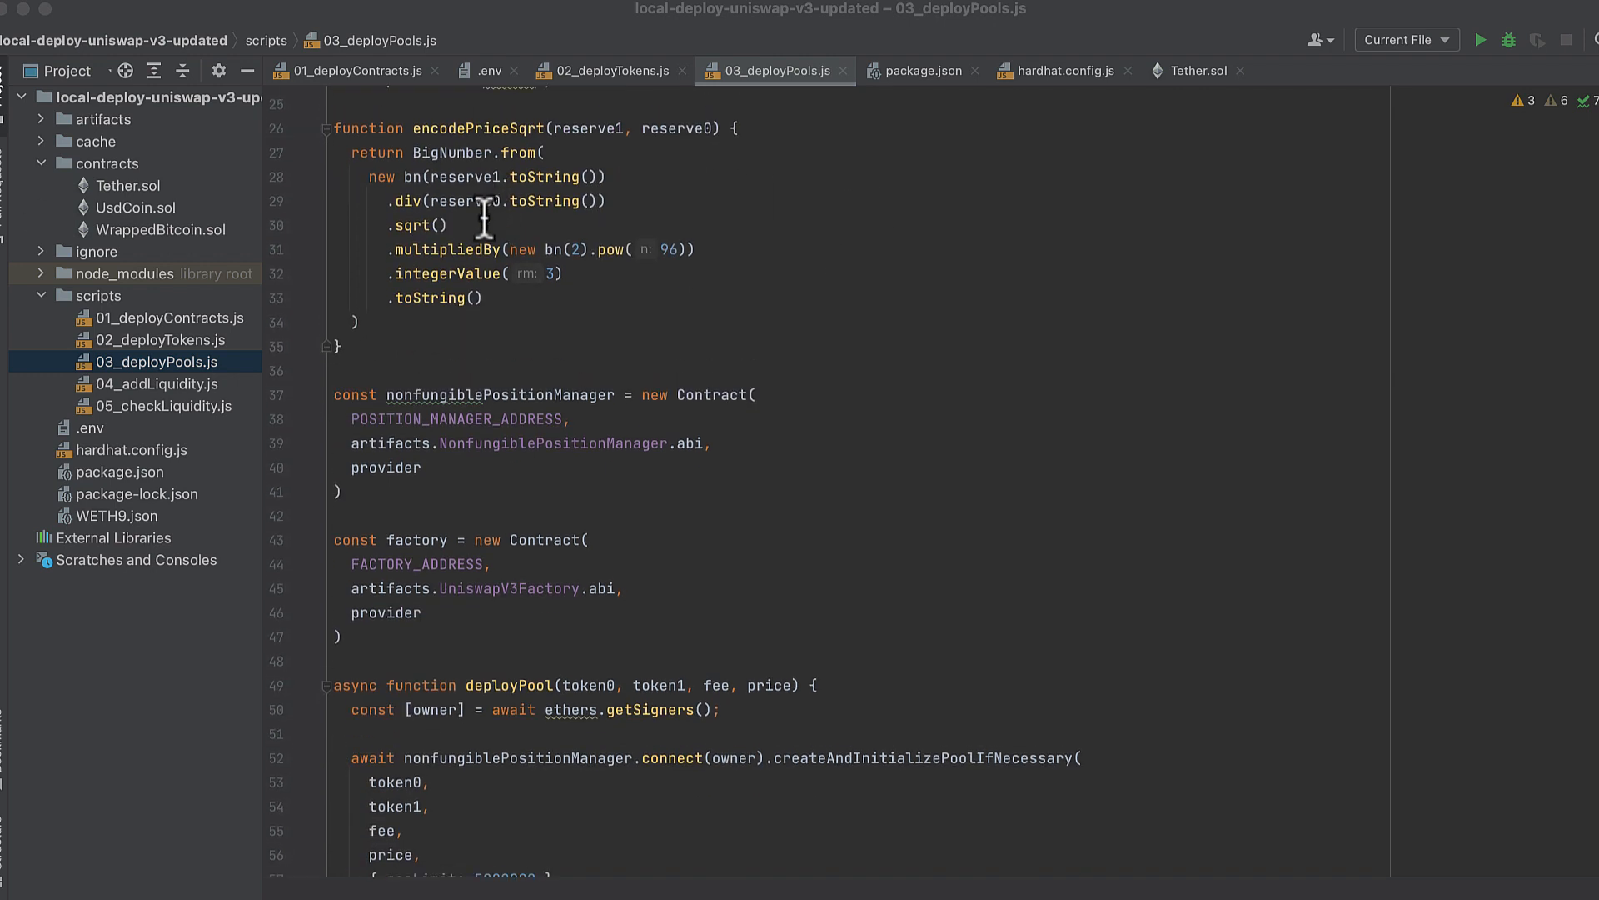
mouse_move(591, 241)
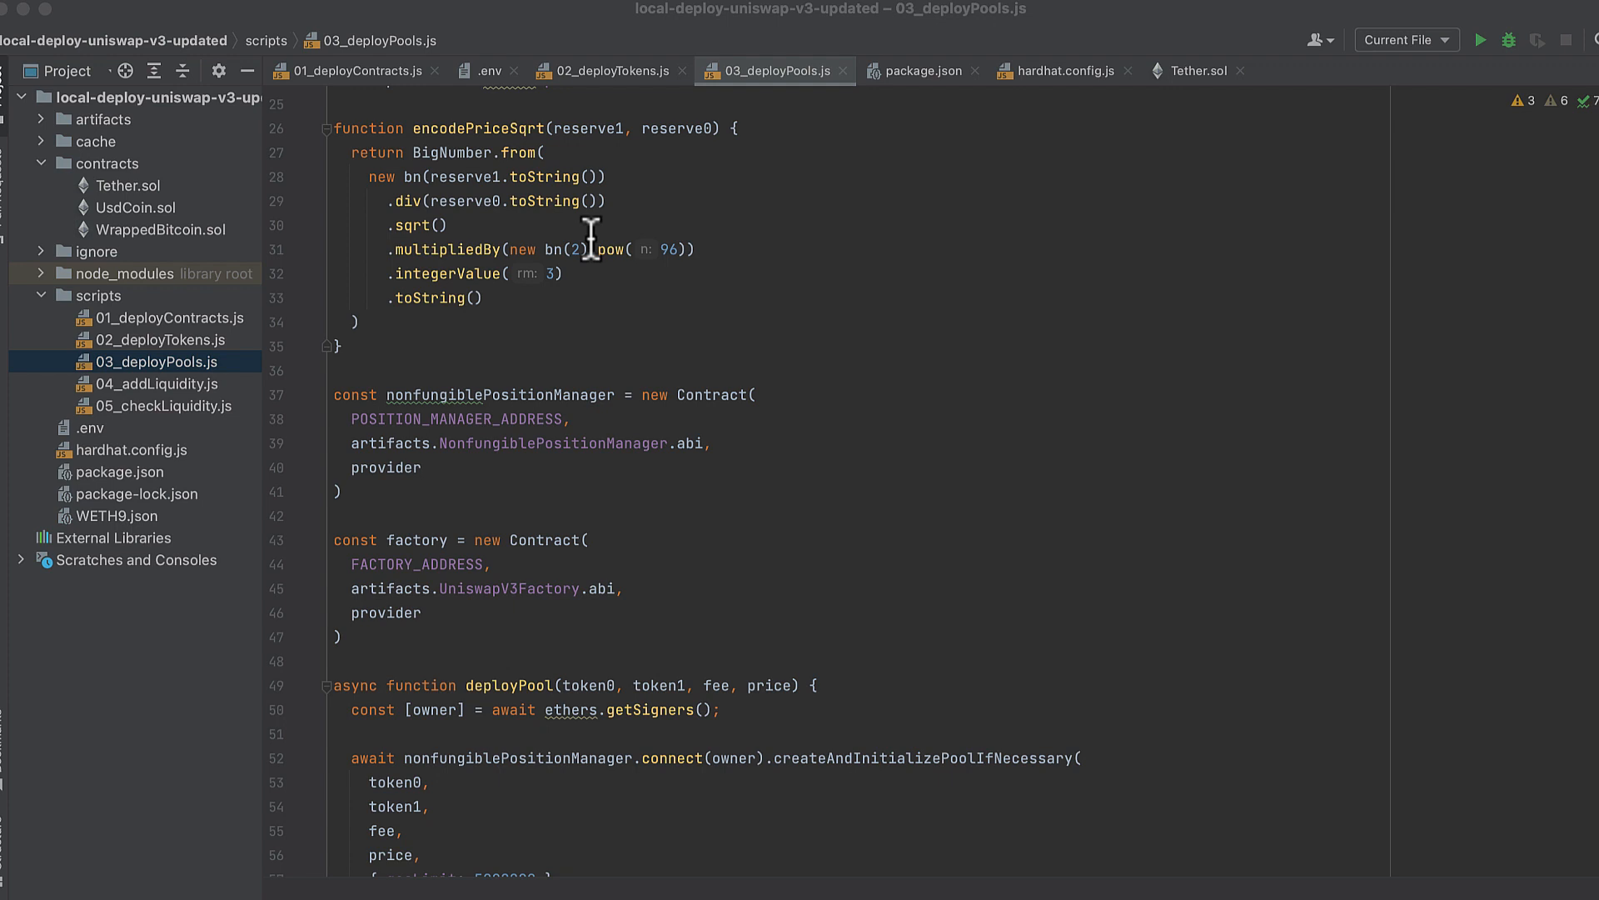
scroll("down", 3)
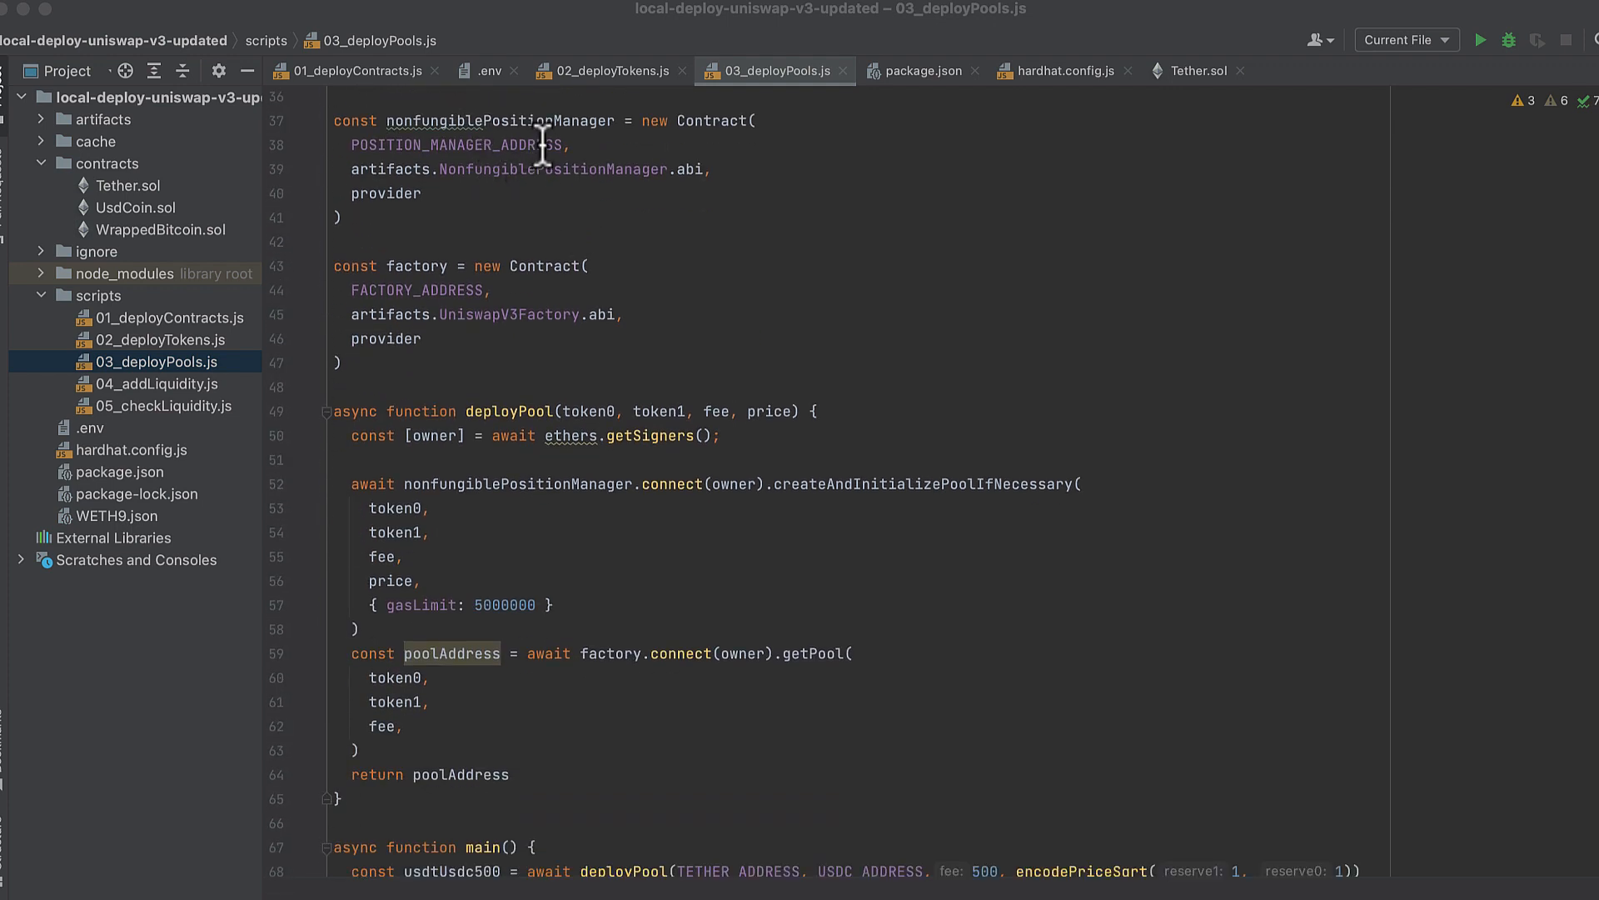
mouse_move(544, 168)
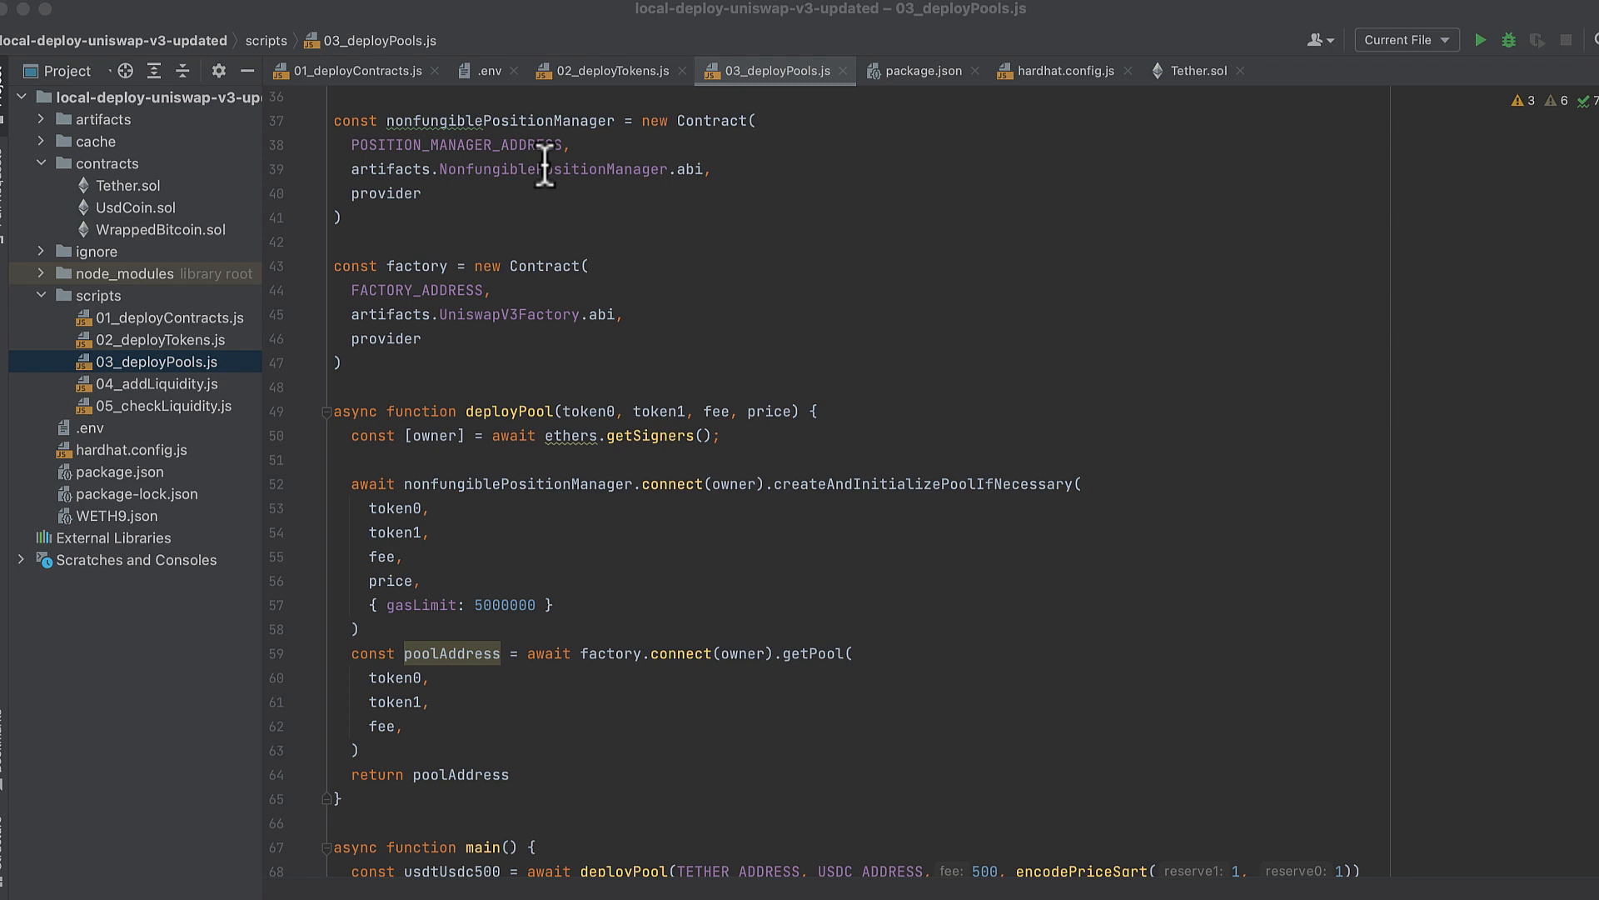
scroll("down", 3)
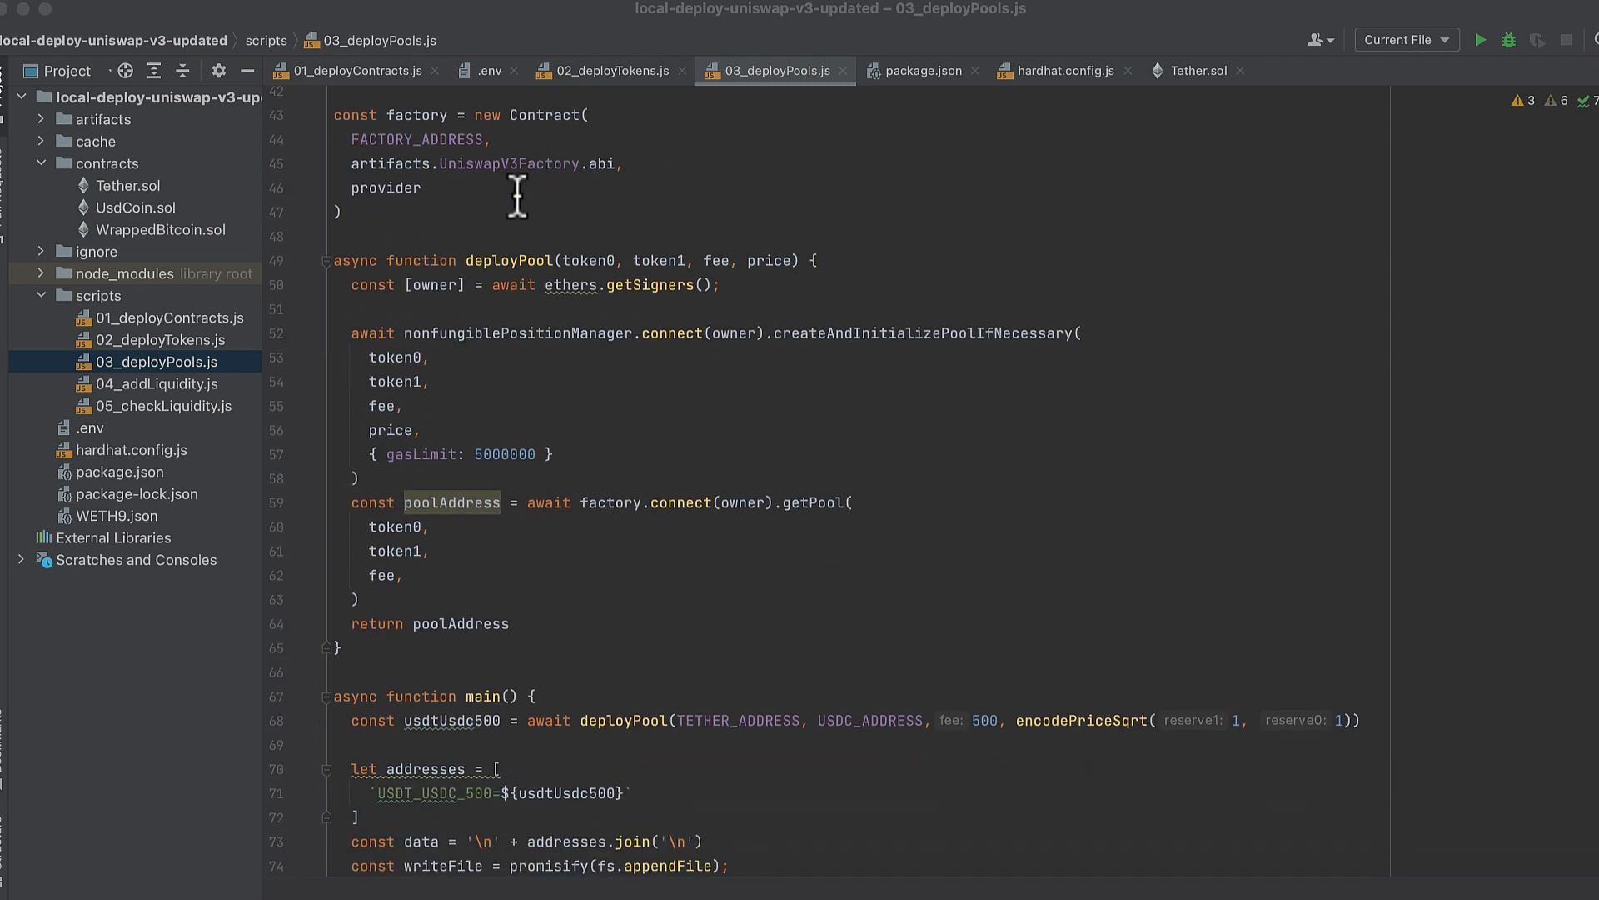
scroll("down", 3)
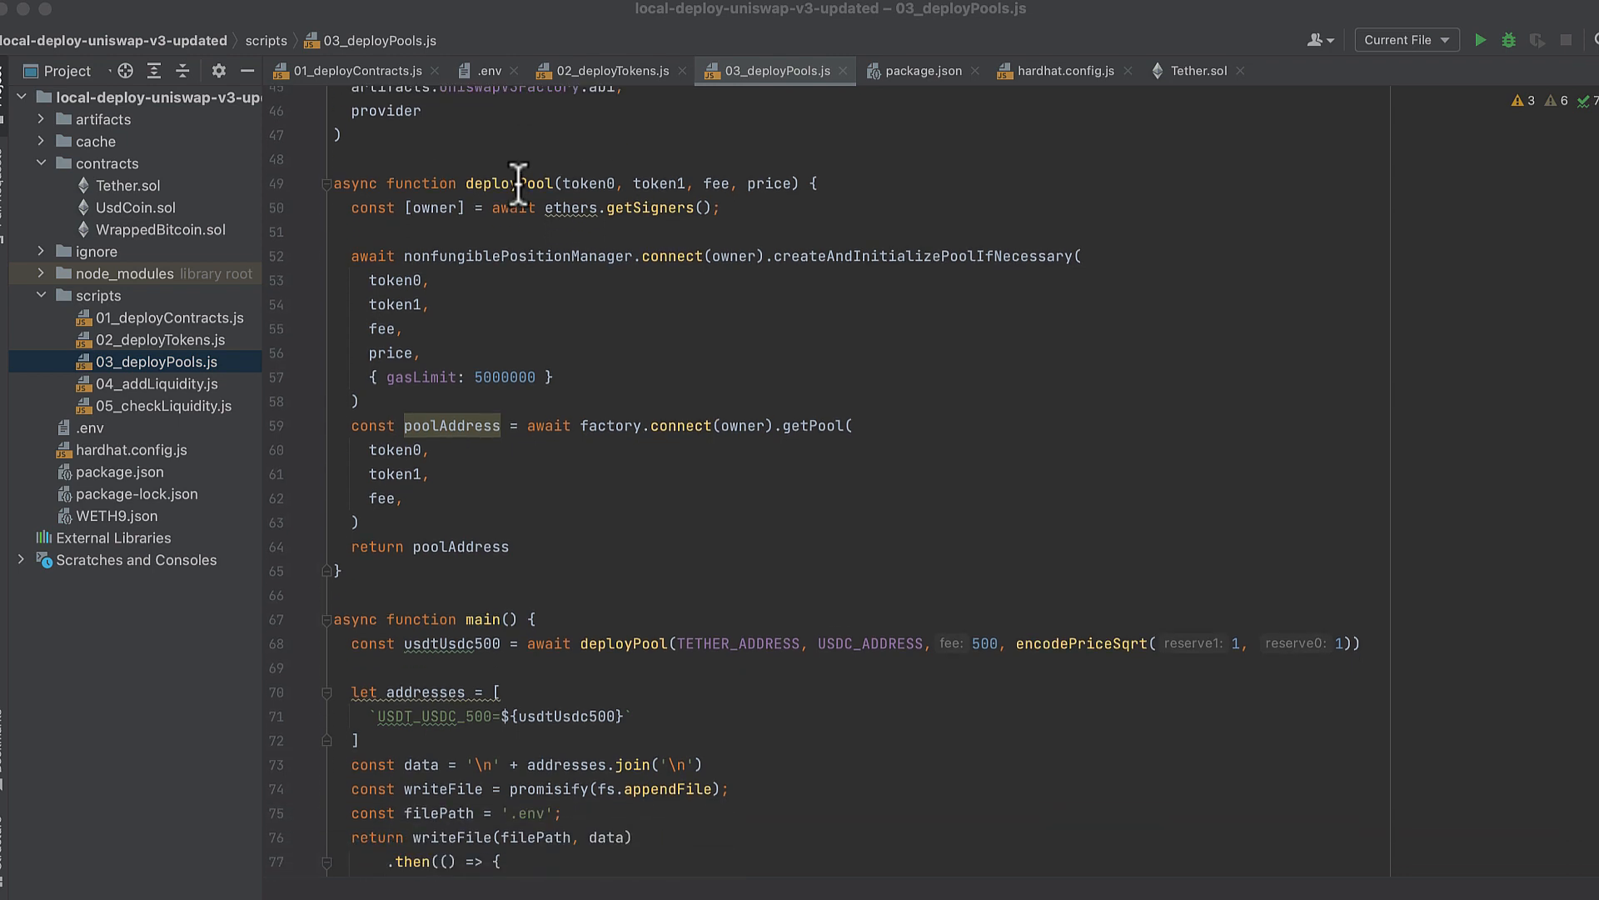
scroll("down", 3)
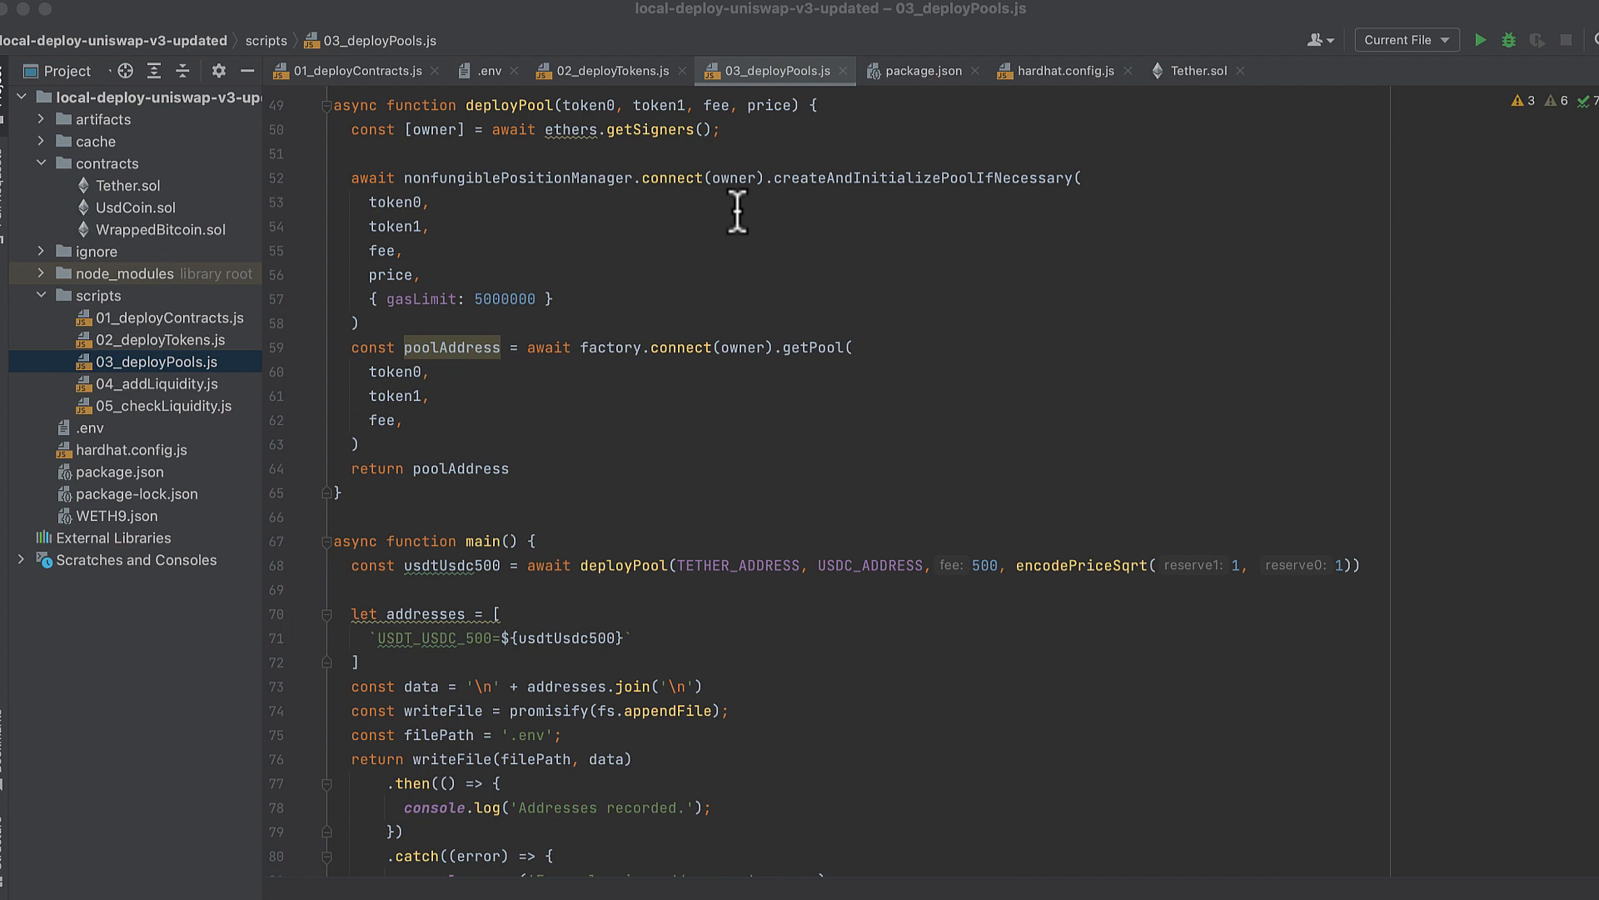
mouse_move(503, 143)
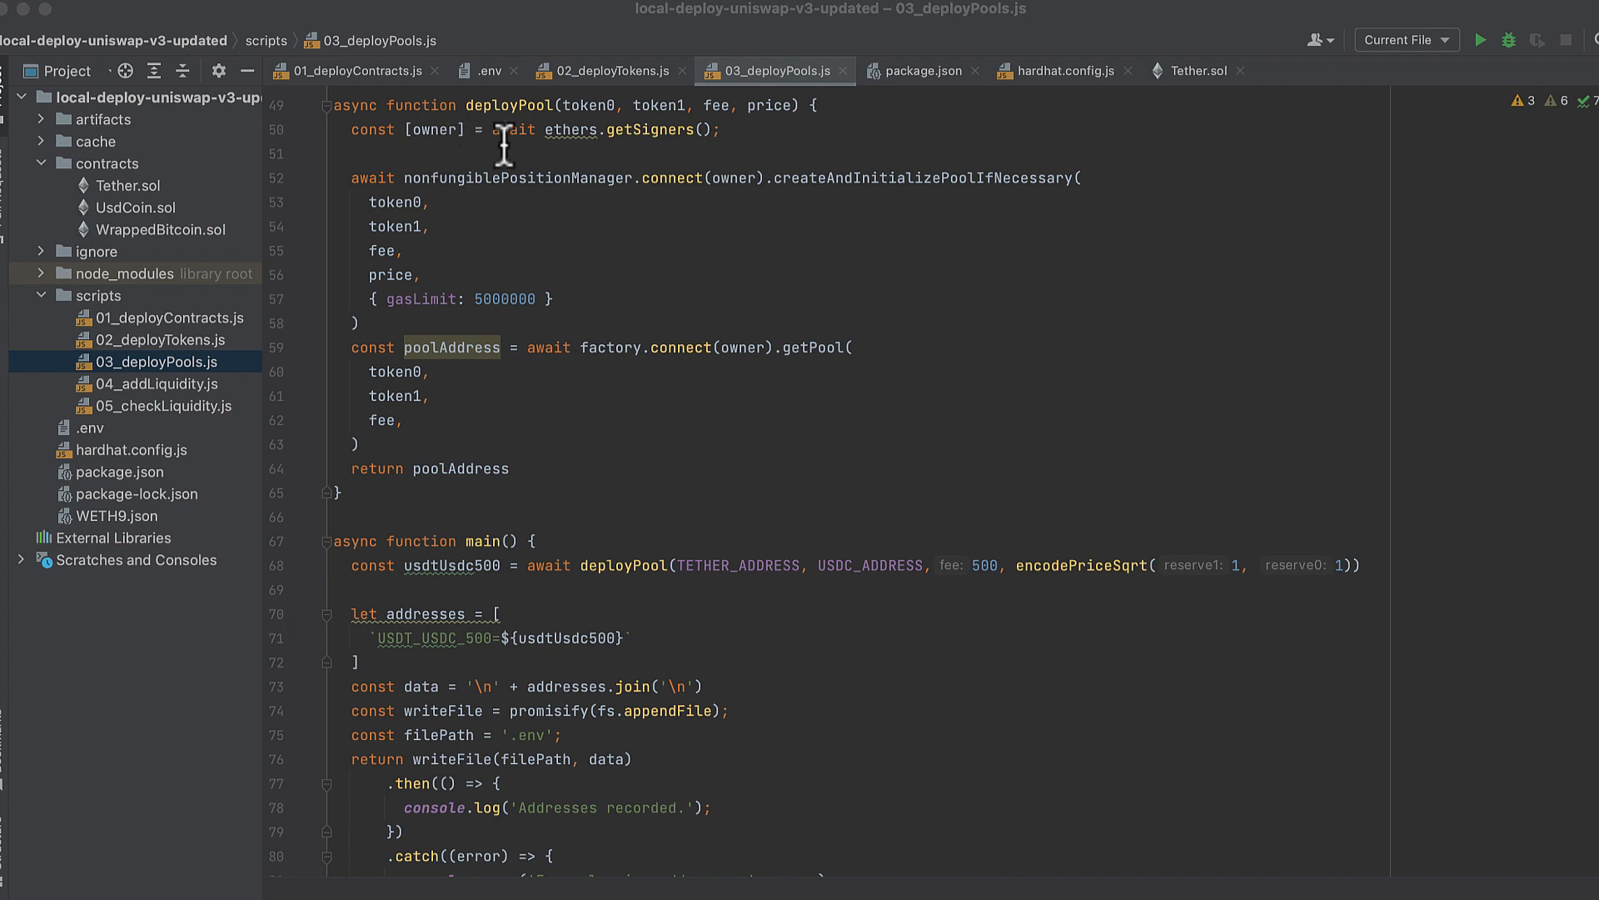
mouse_move(506, 215)
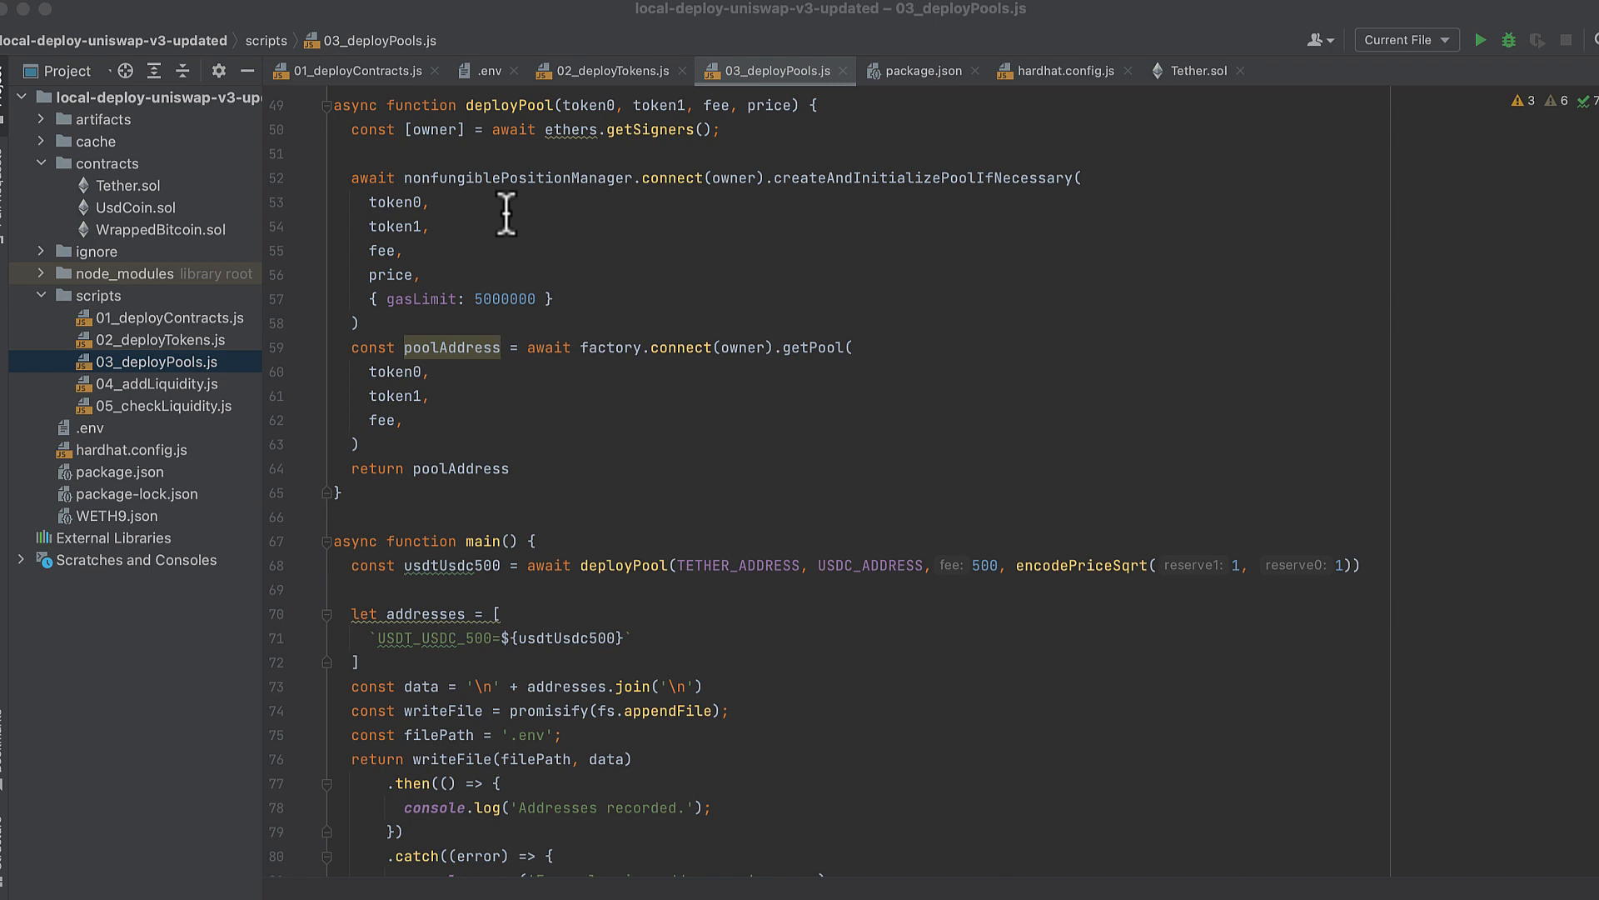
scroll("down", 3)
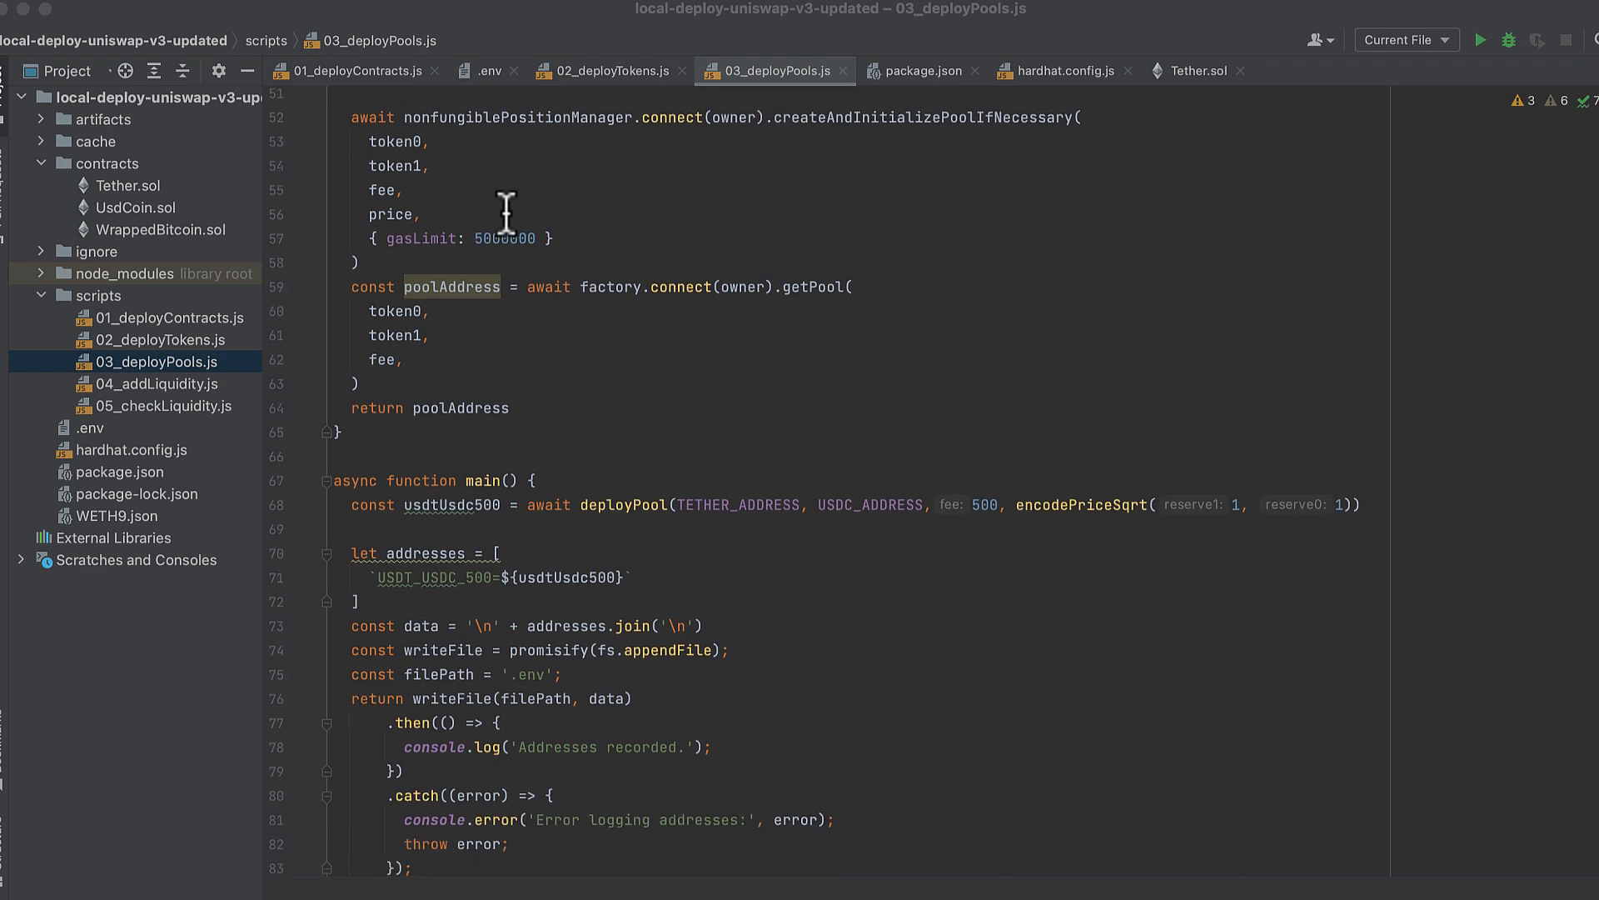
scroll("down", 3)
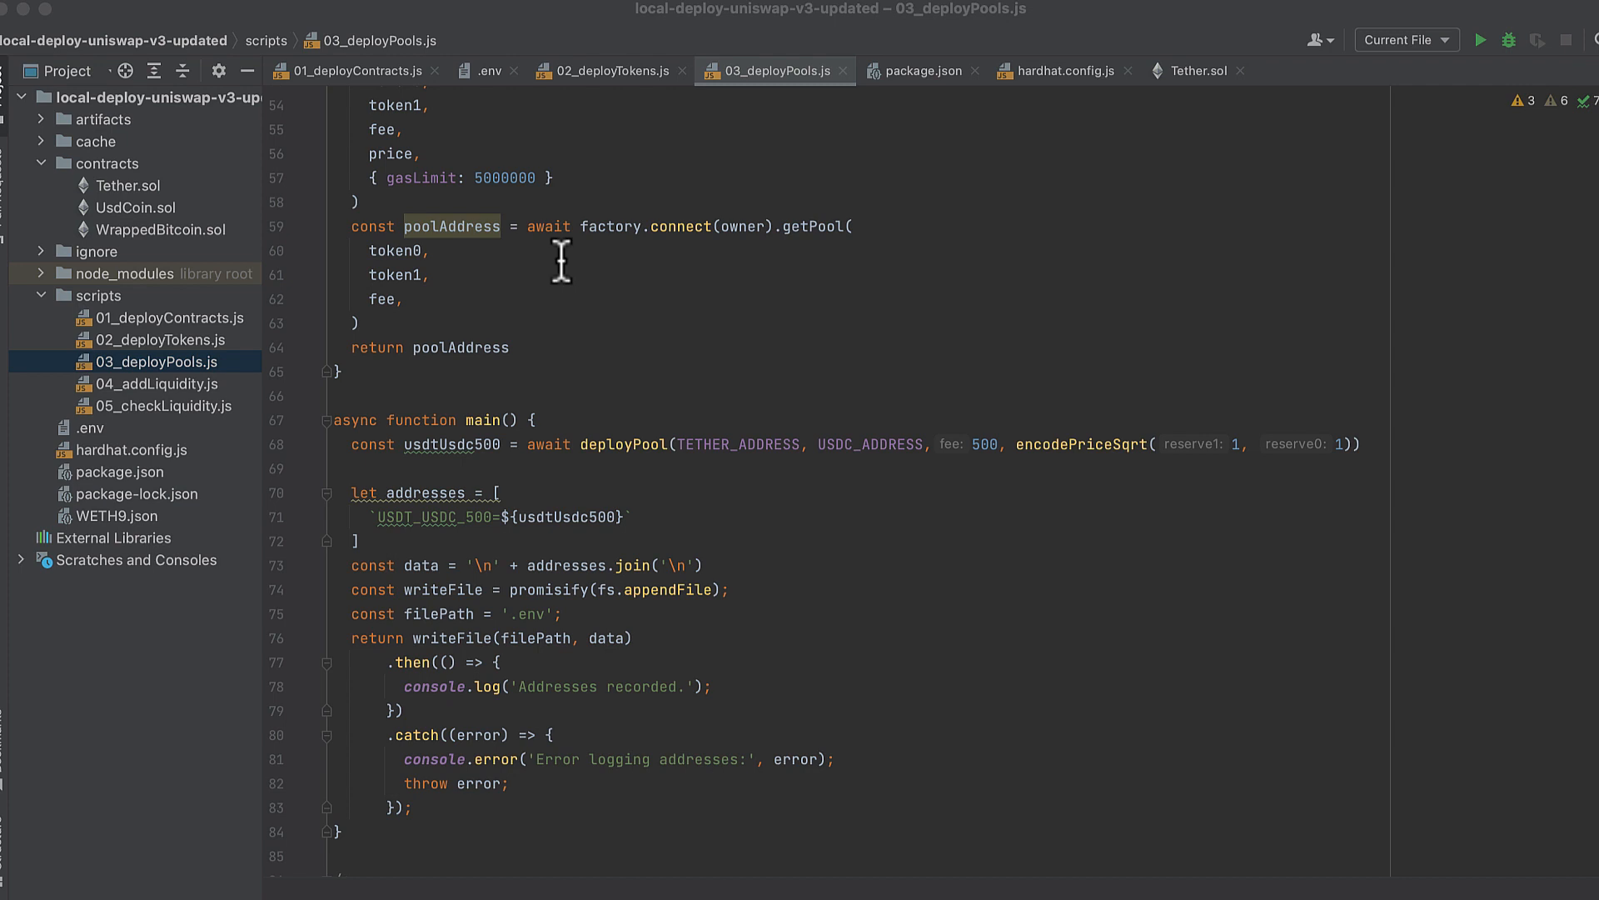
scroll("down", 3)
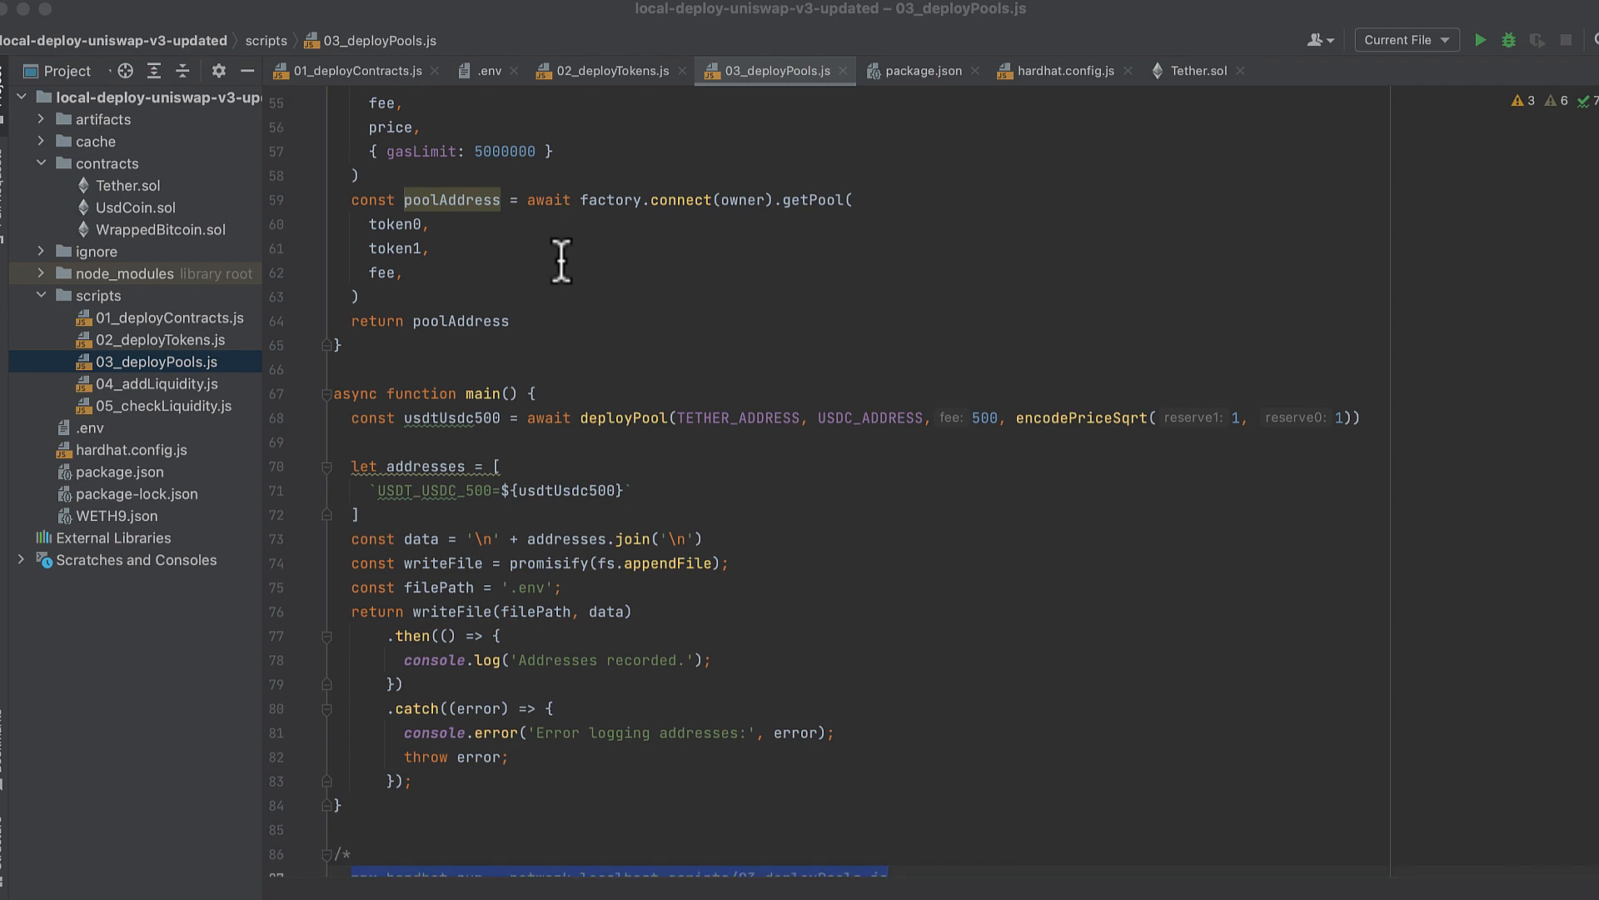
scroll("down", 3)
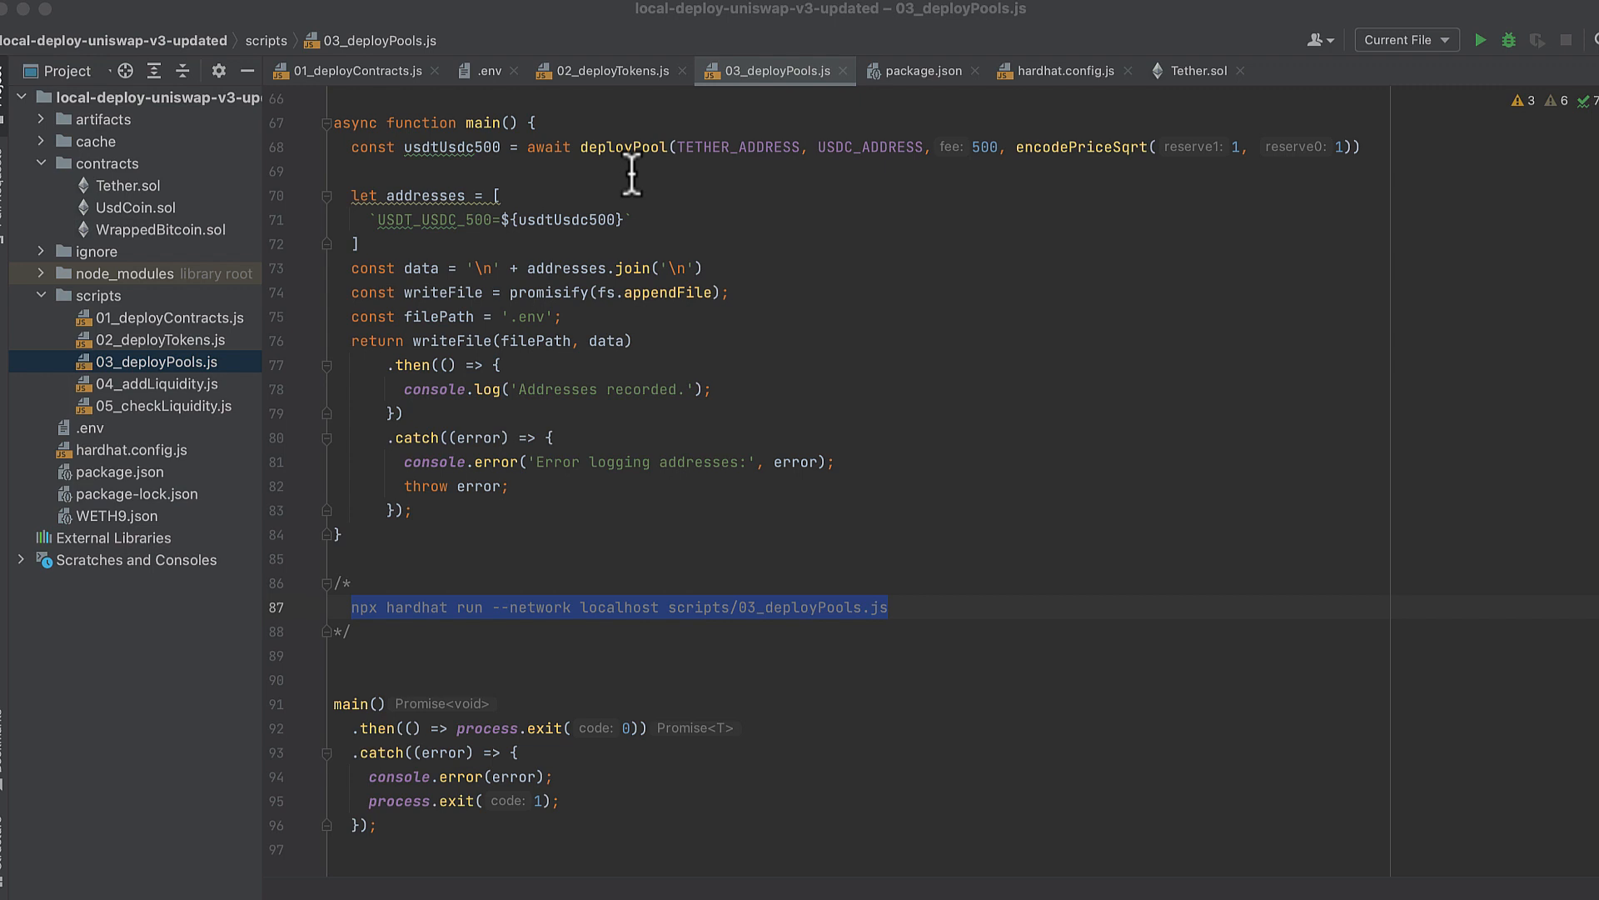
mouse_move(444, 182)
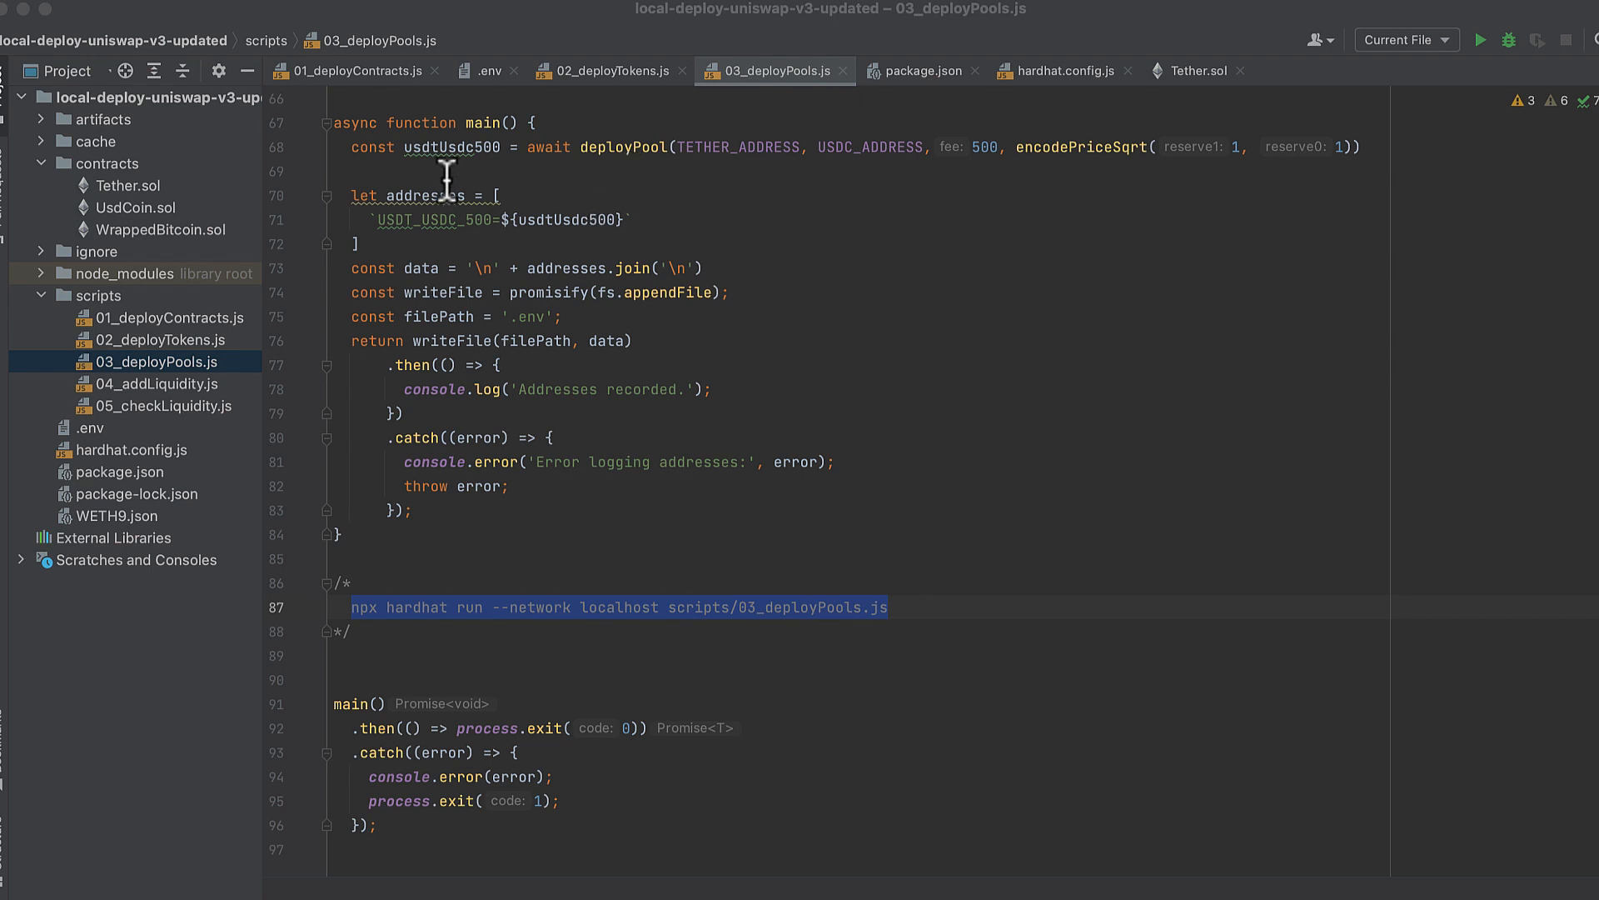
mouse_move(765, 190)
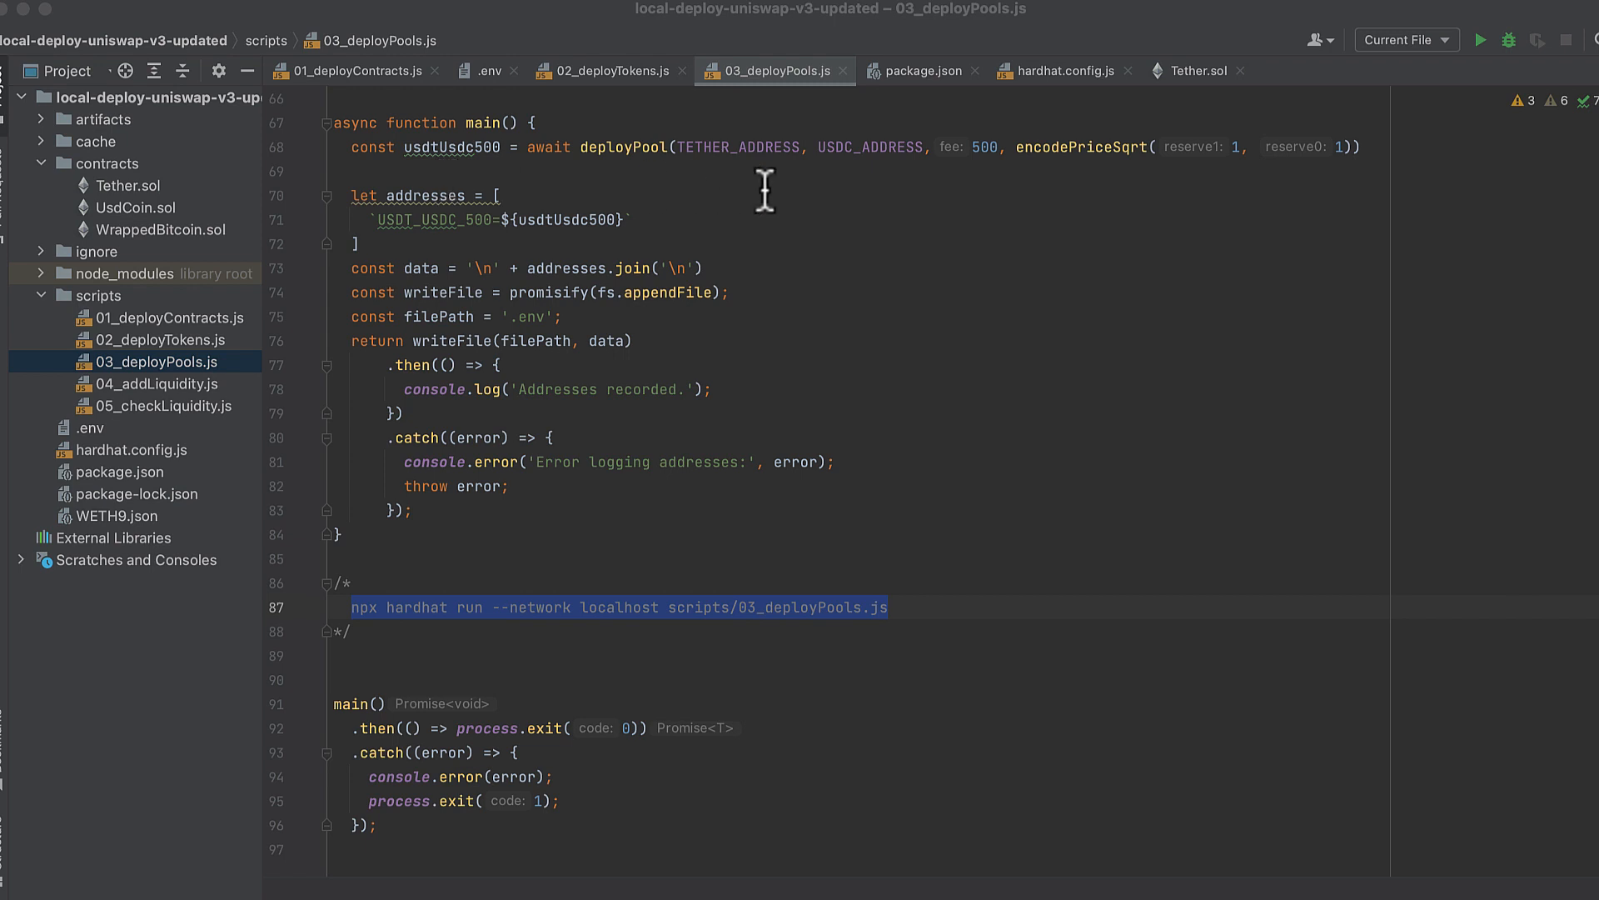
mouse_move(833, 180)
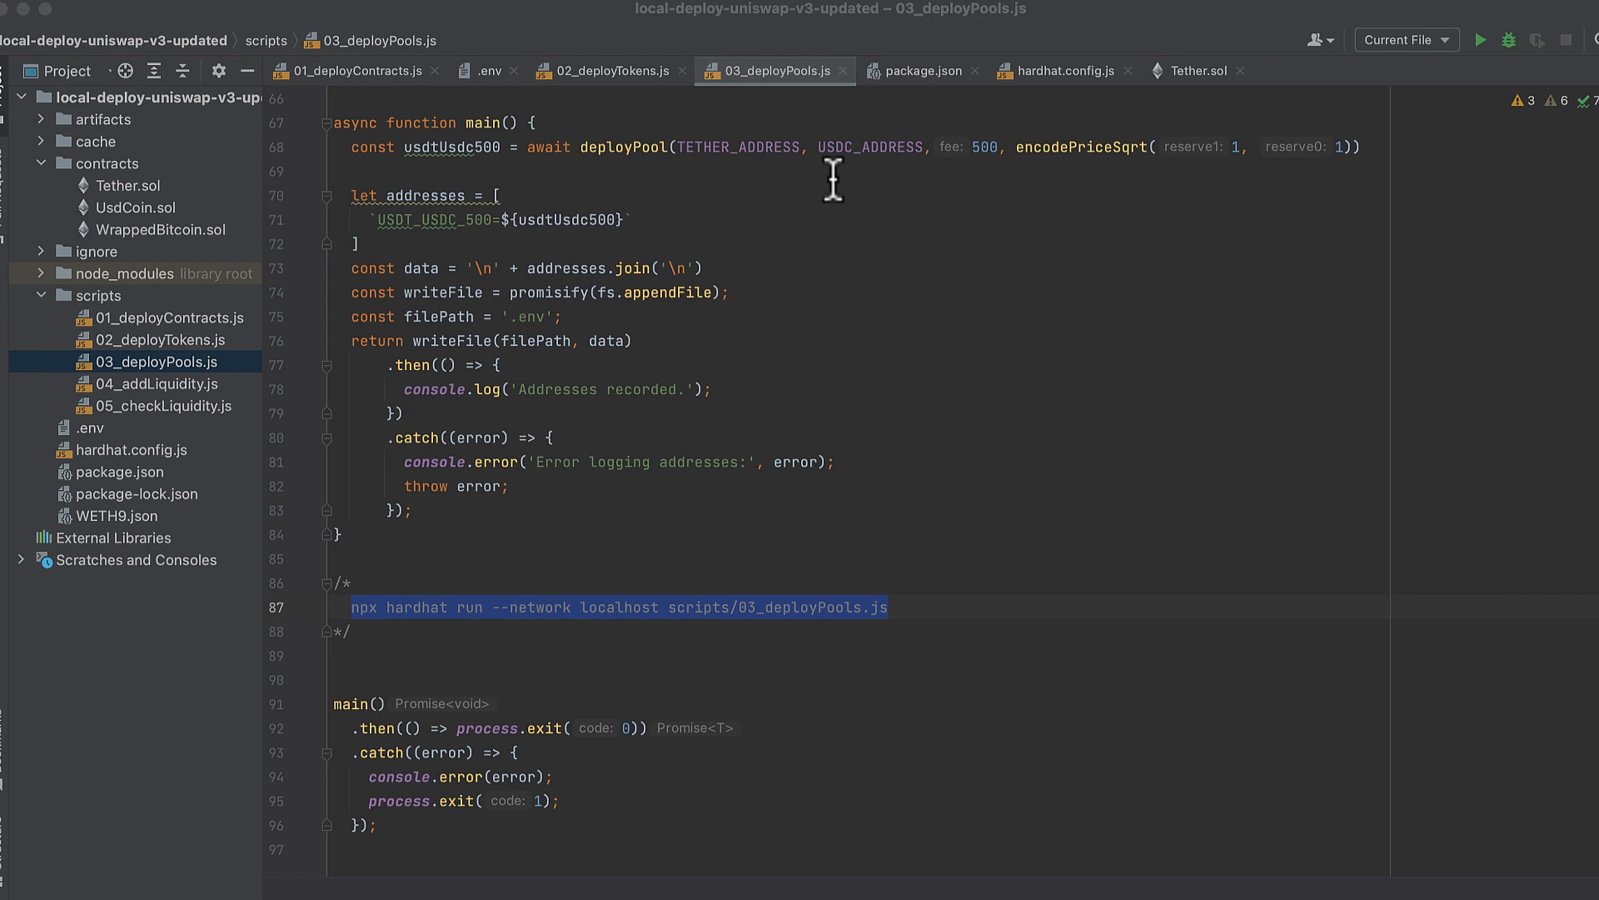
scroll("down", 3)
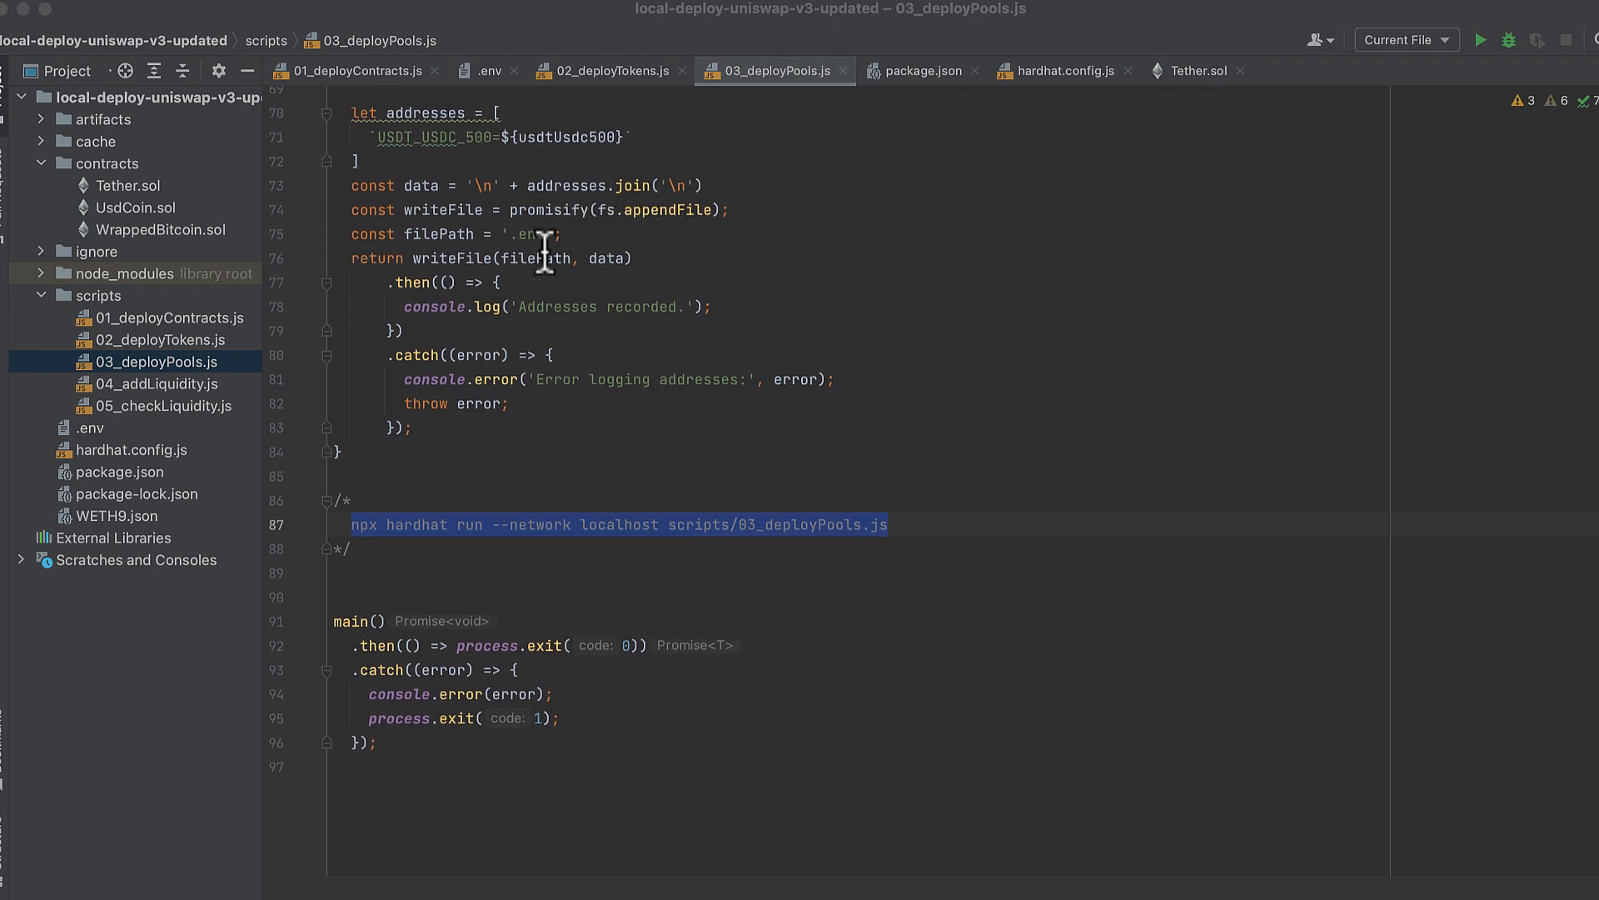
mouse_move(588, 343)
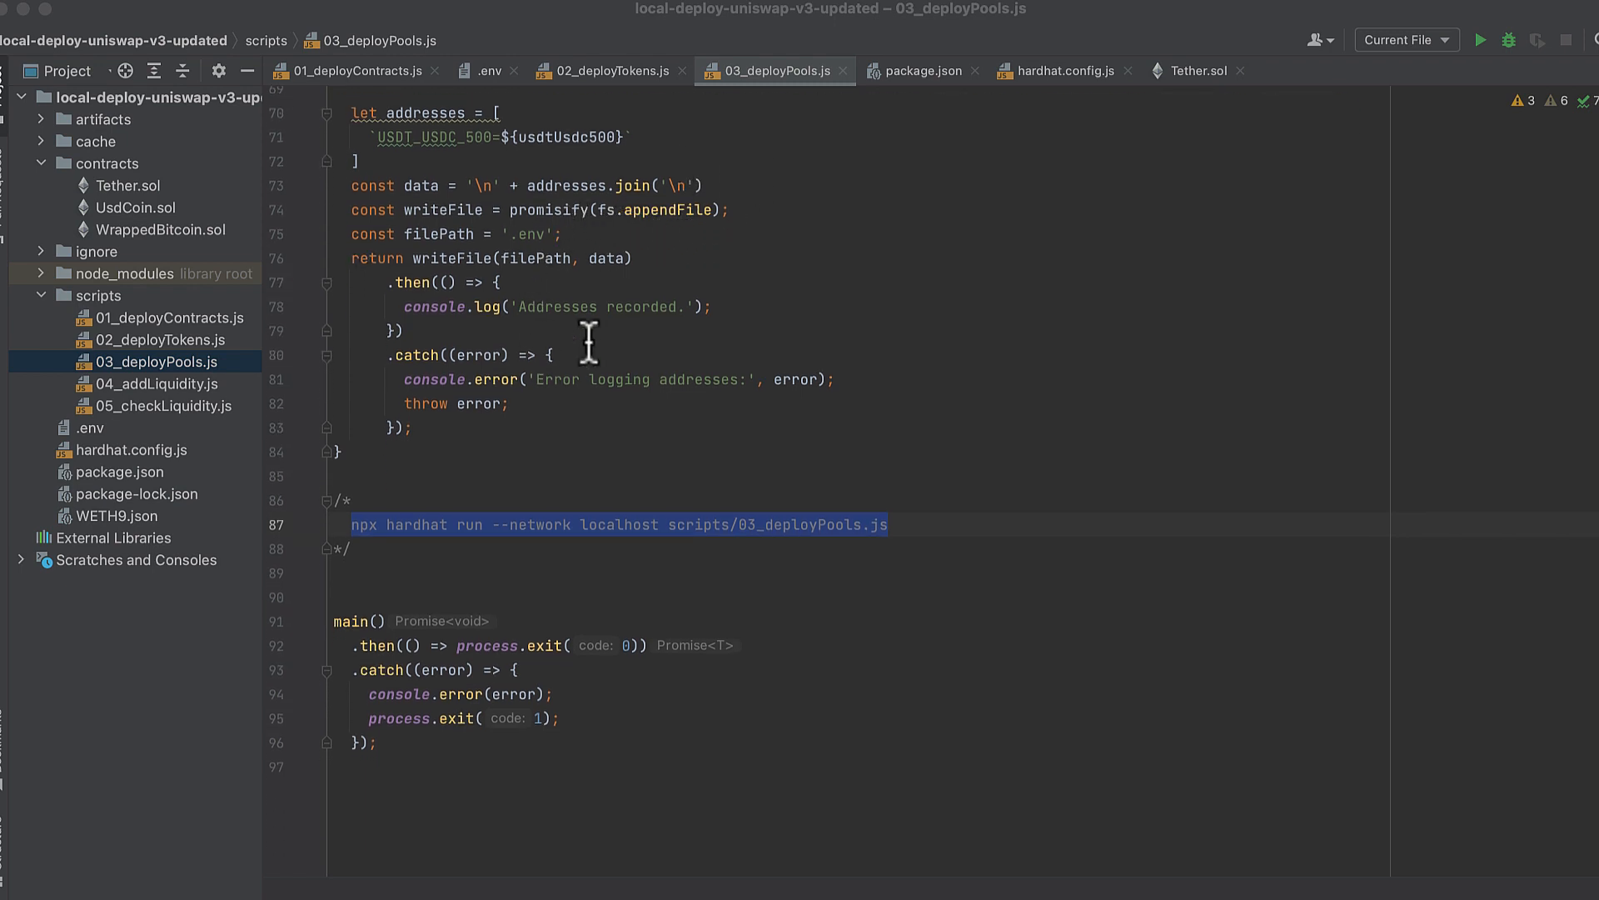
mouse_move(413, 557)
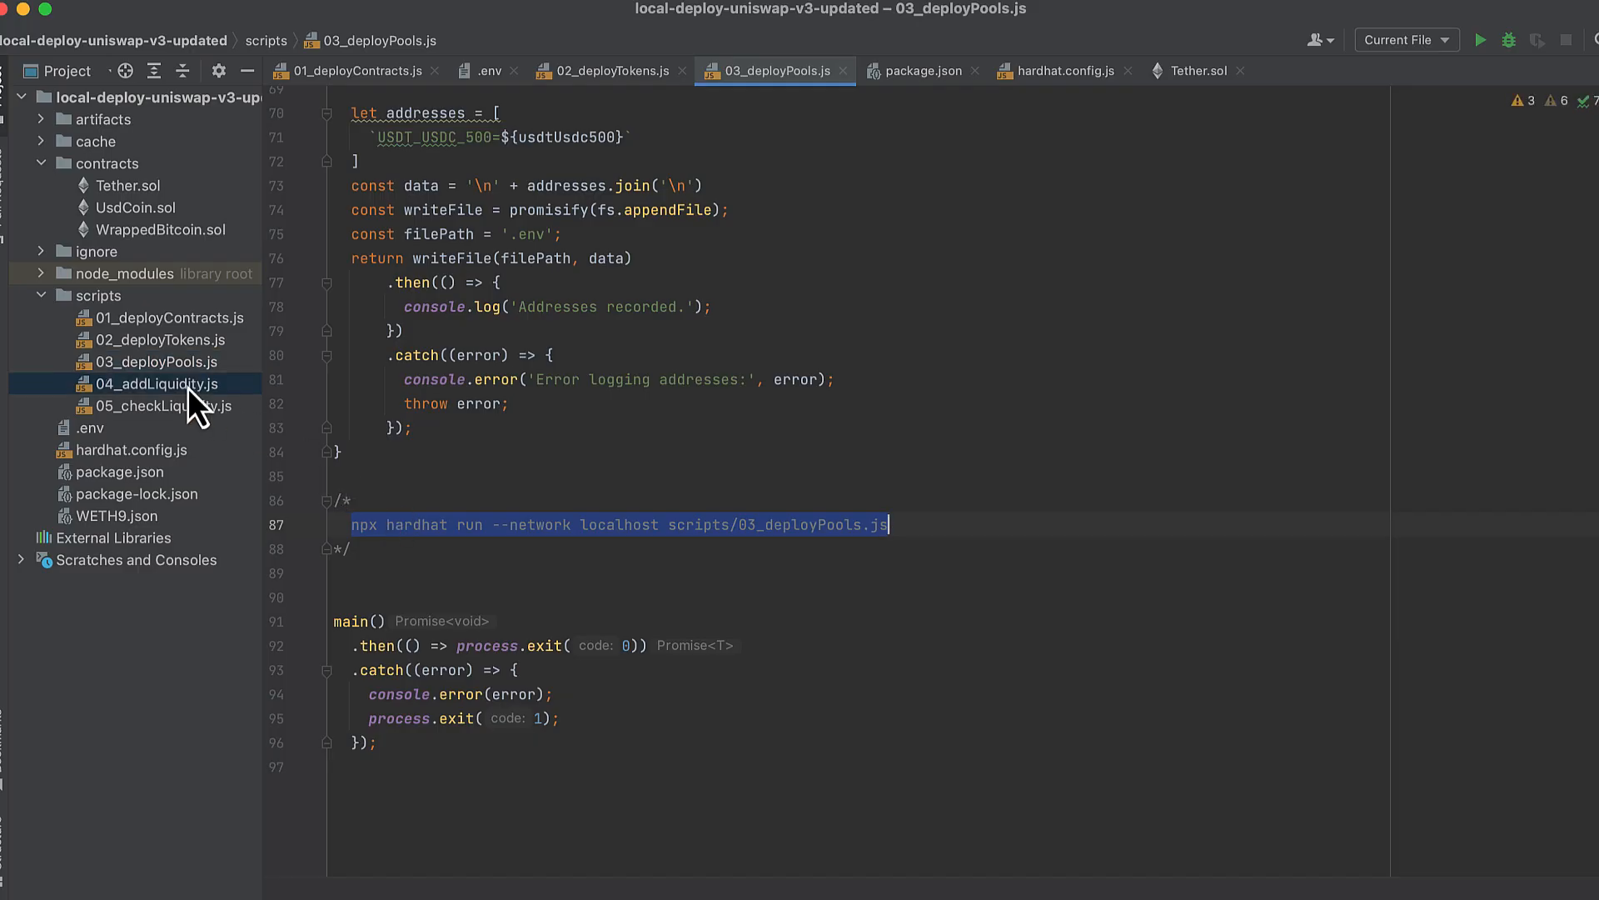
left_click(153, 383)
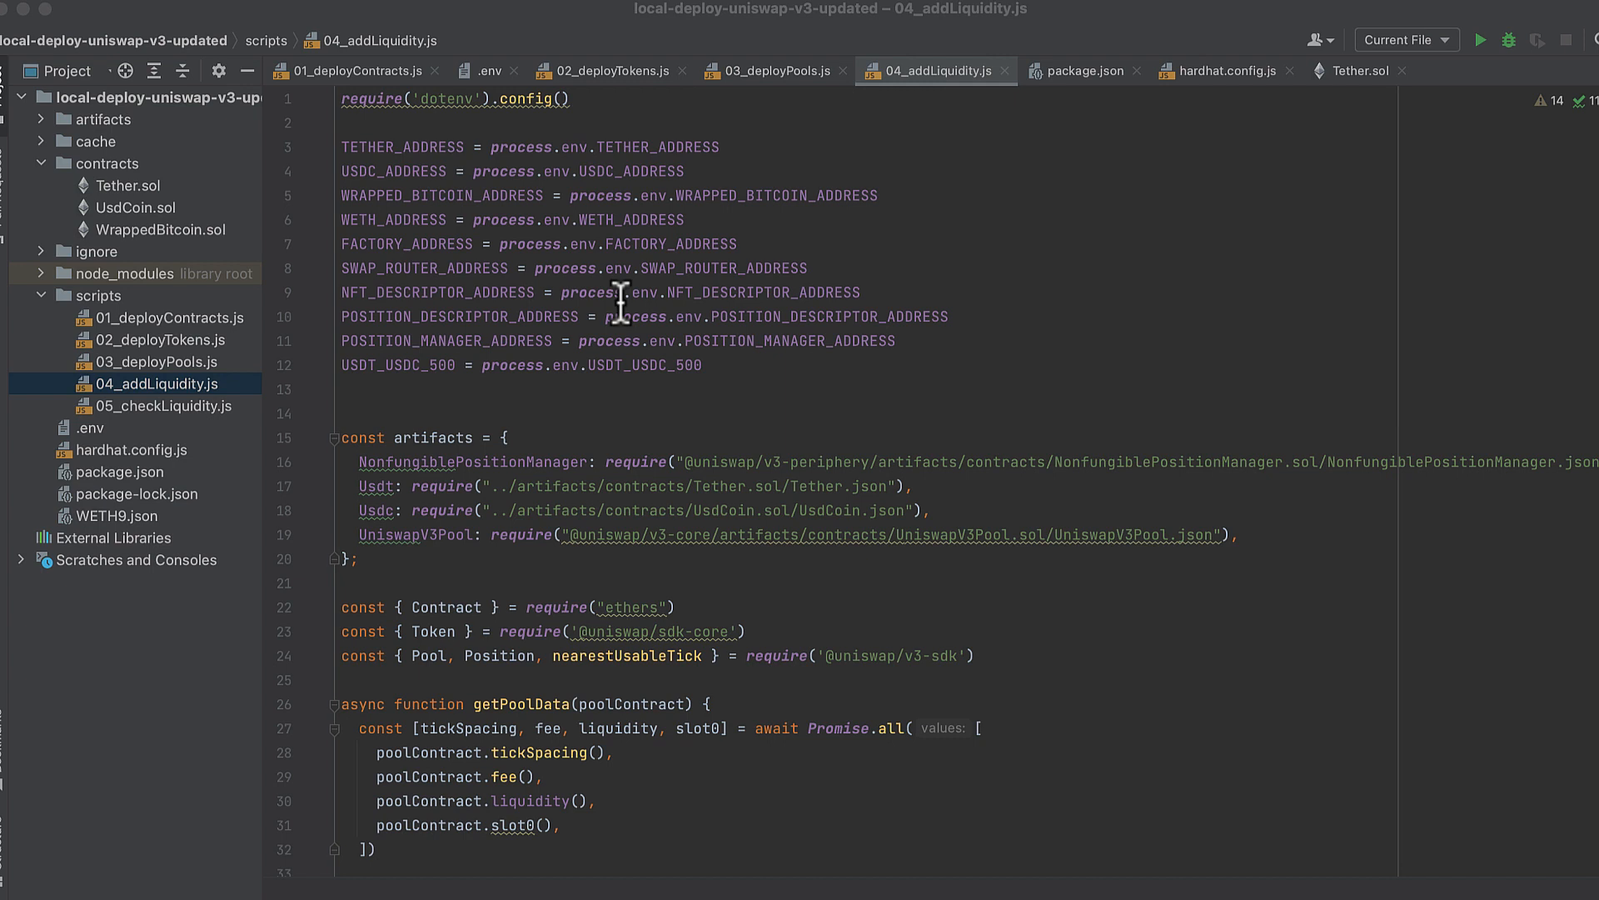
scroll("down", 3)
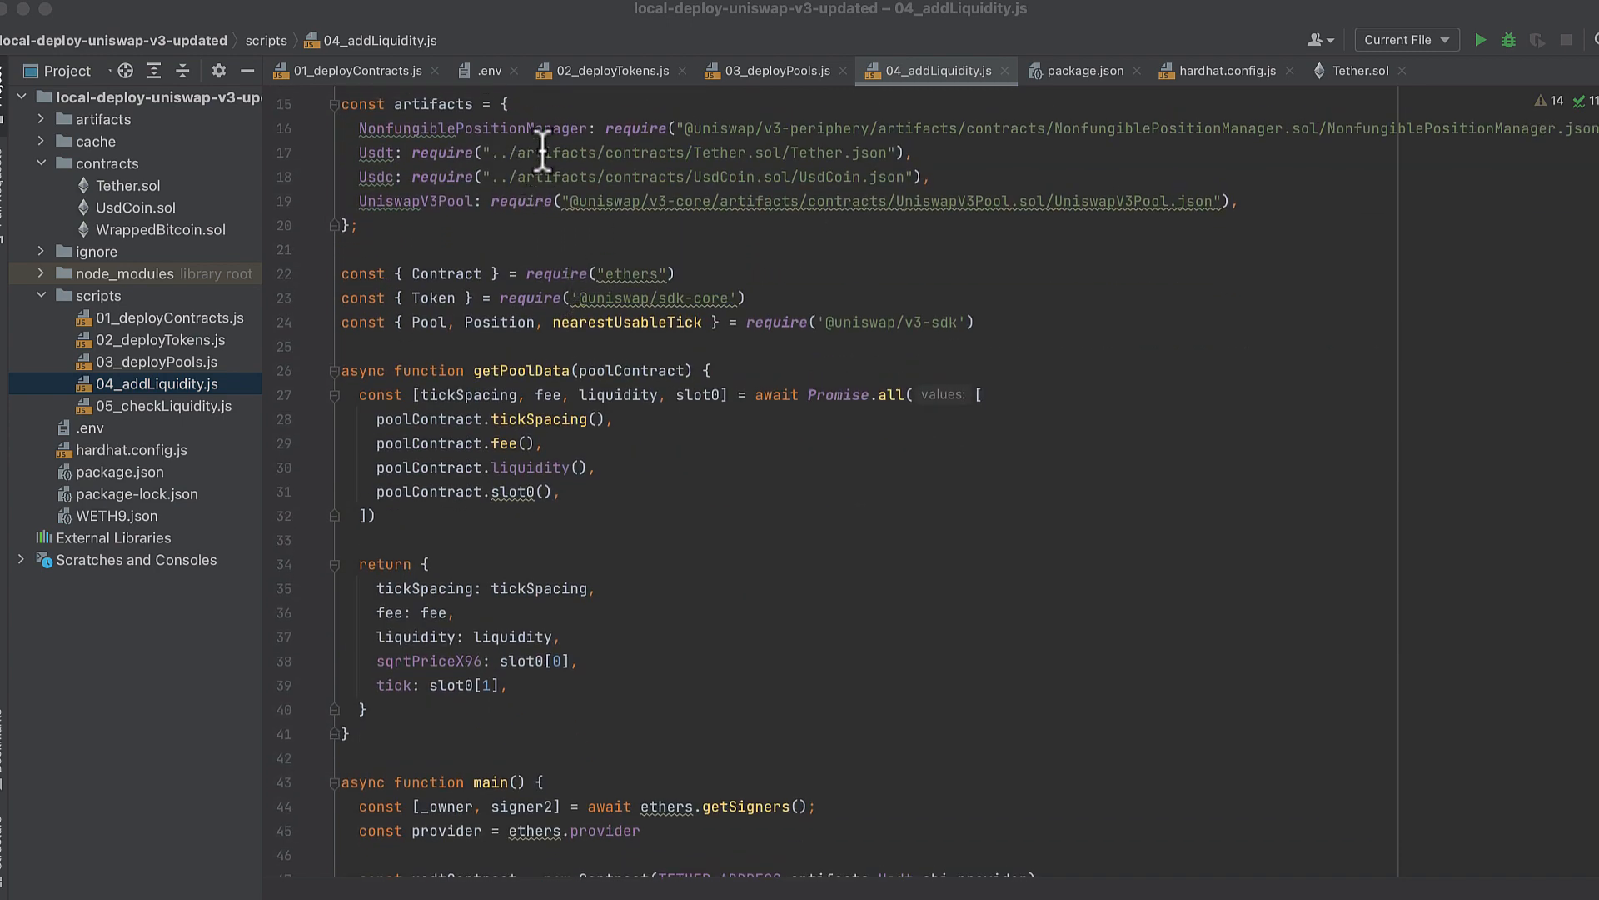
scroll("down", 3)
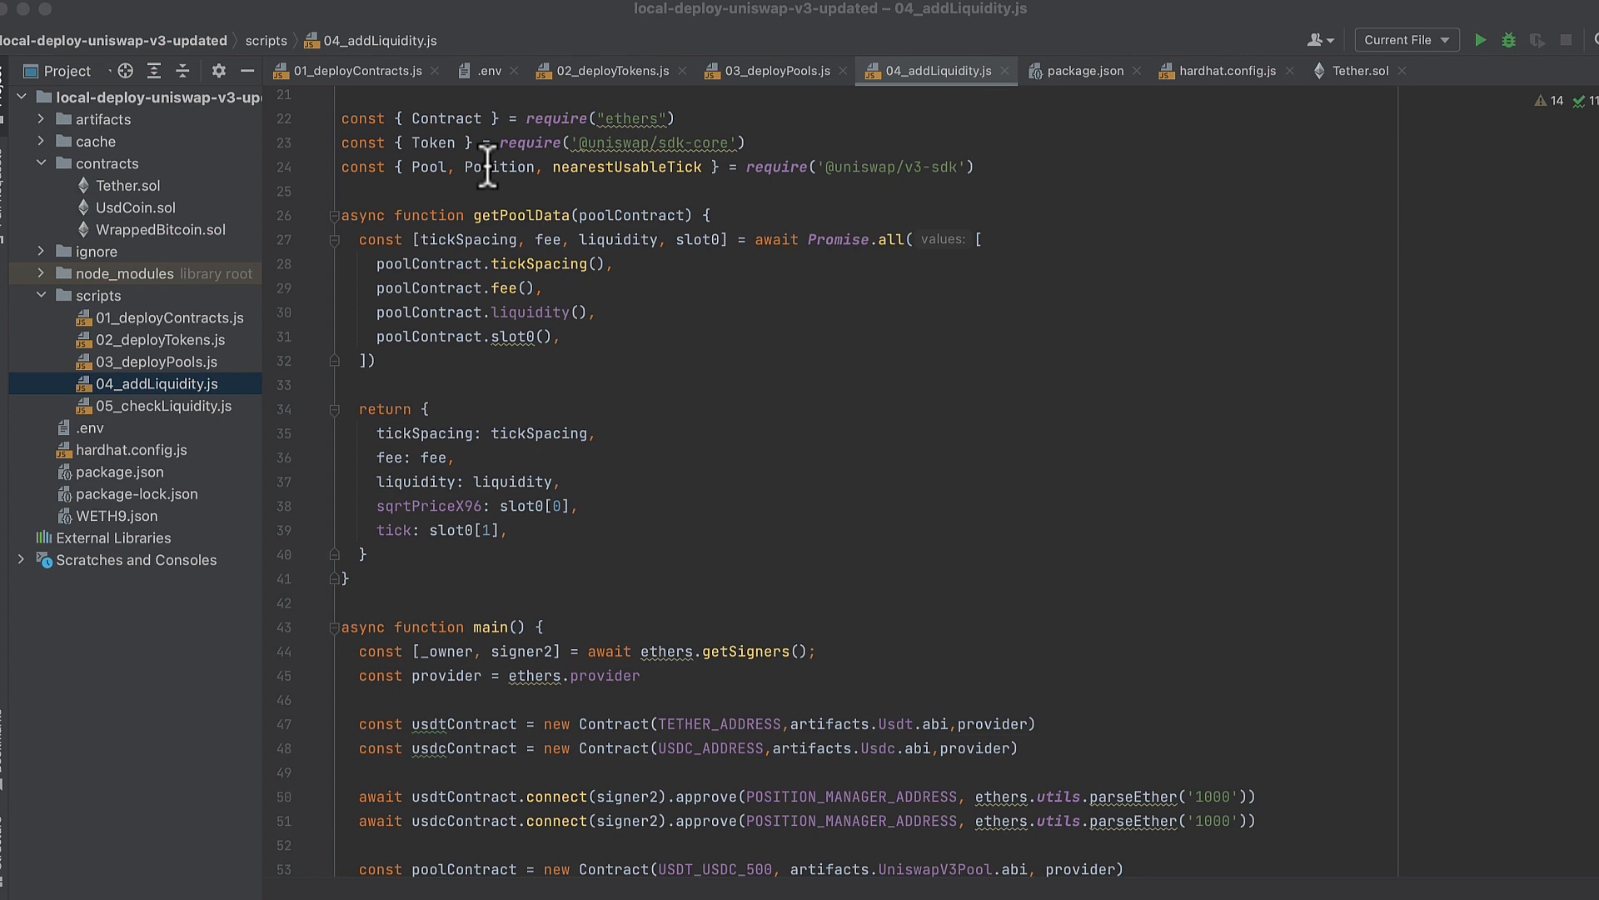
mouse_move(523, 155)
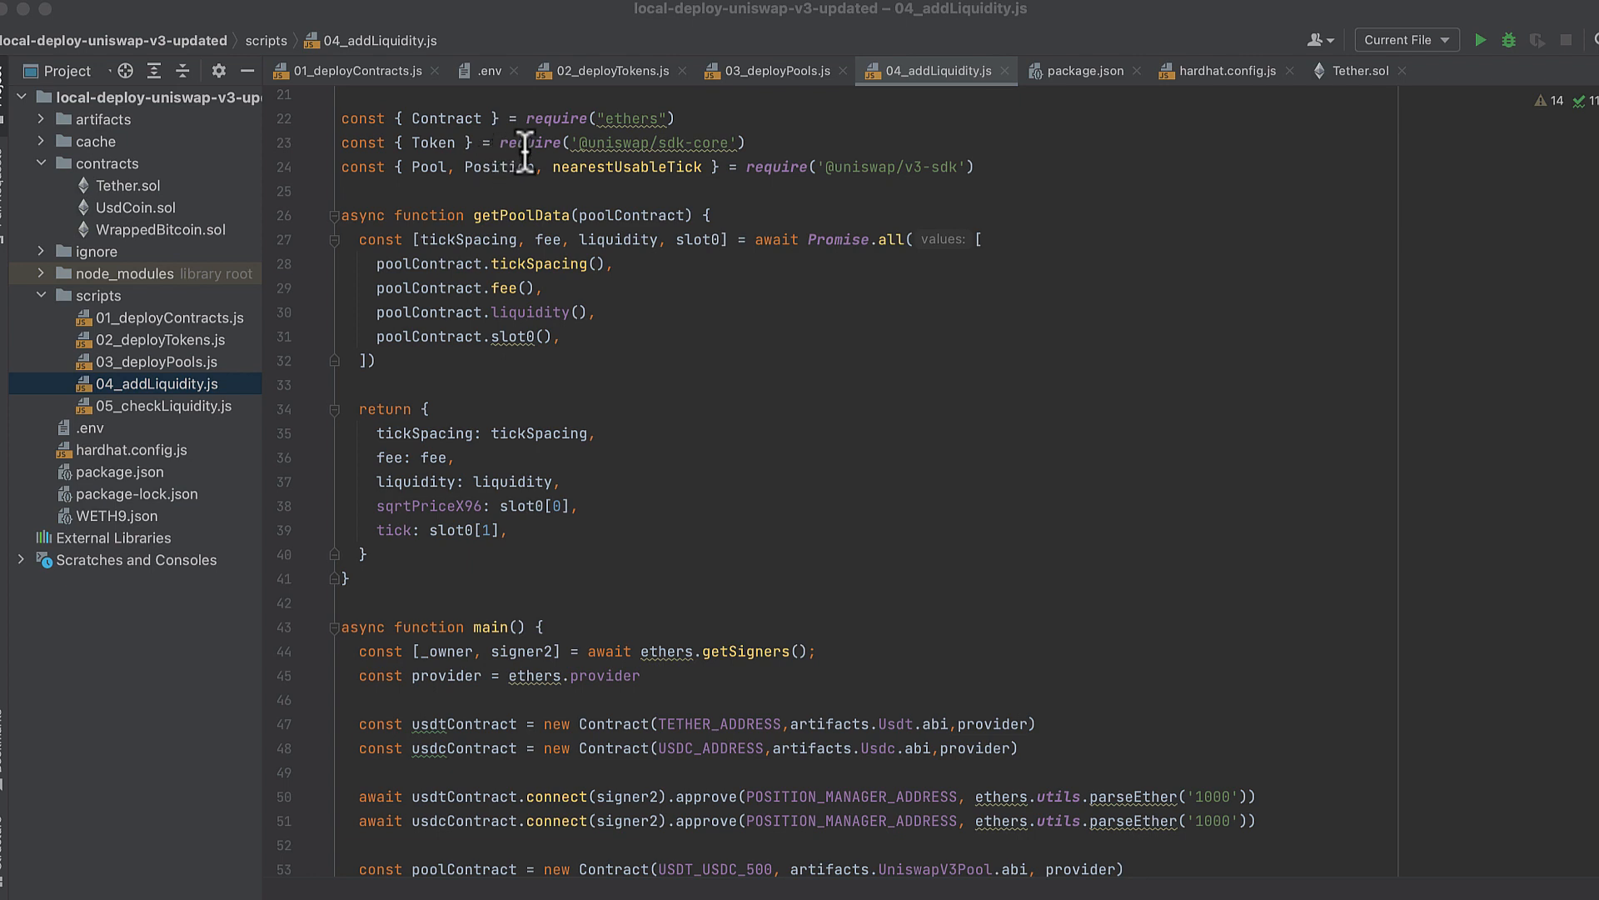
mouse_move(520, 192)
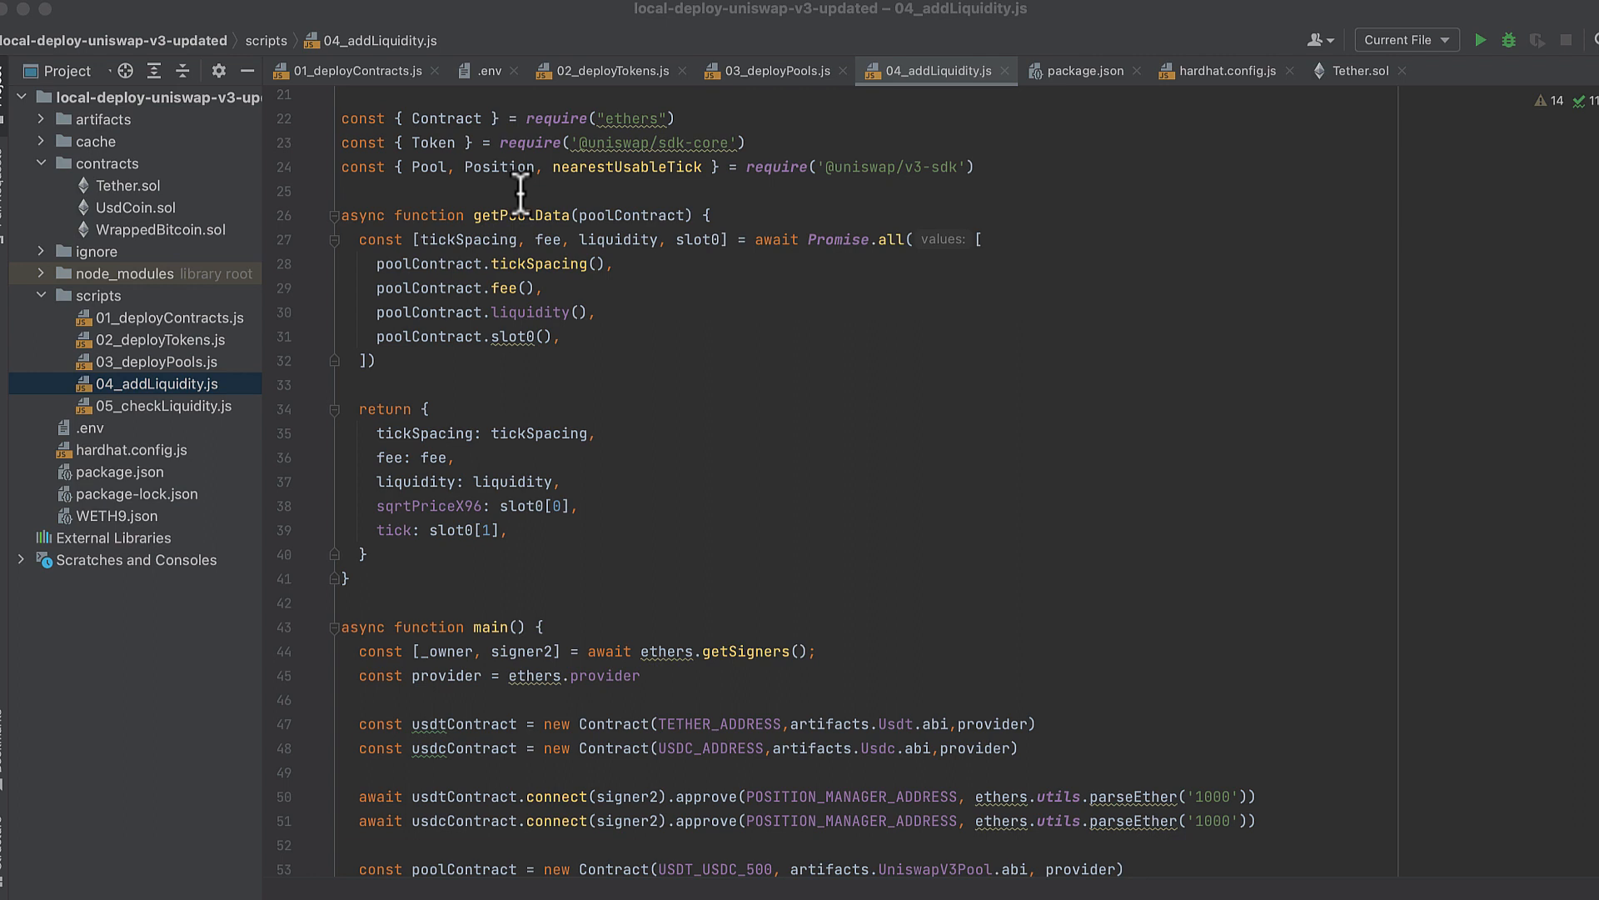
scroll("down", 3)
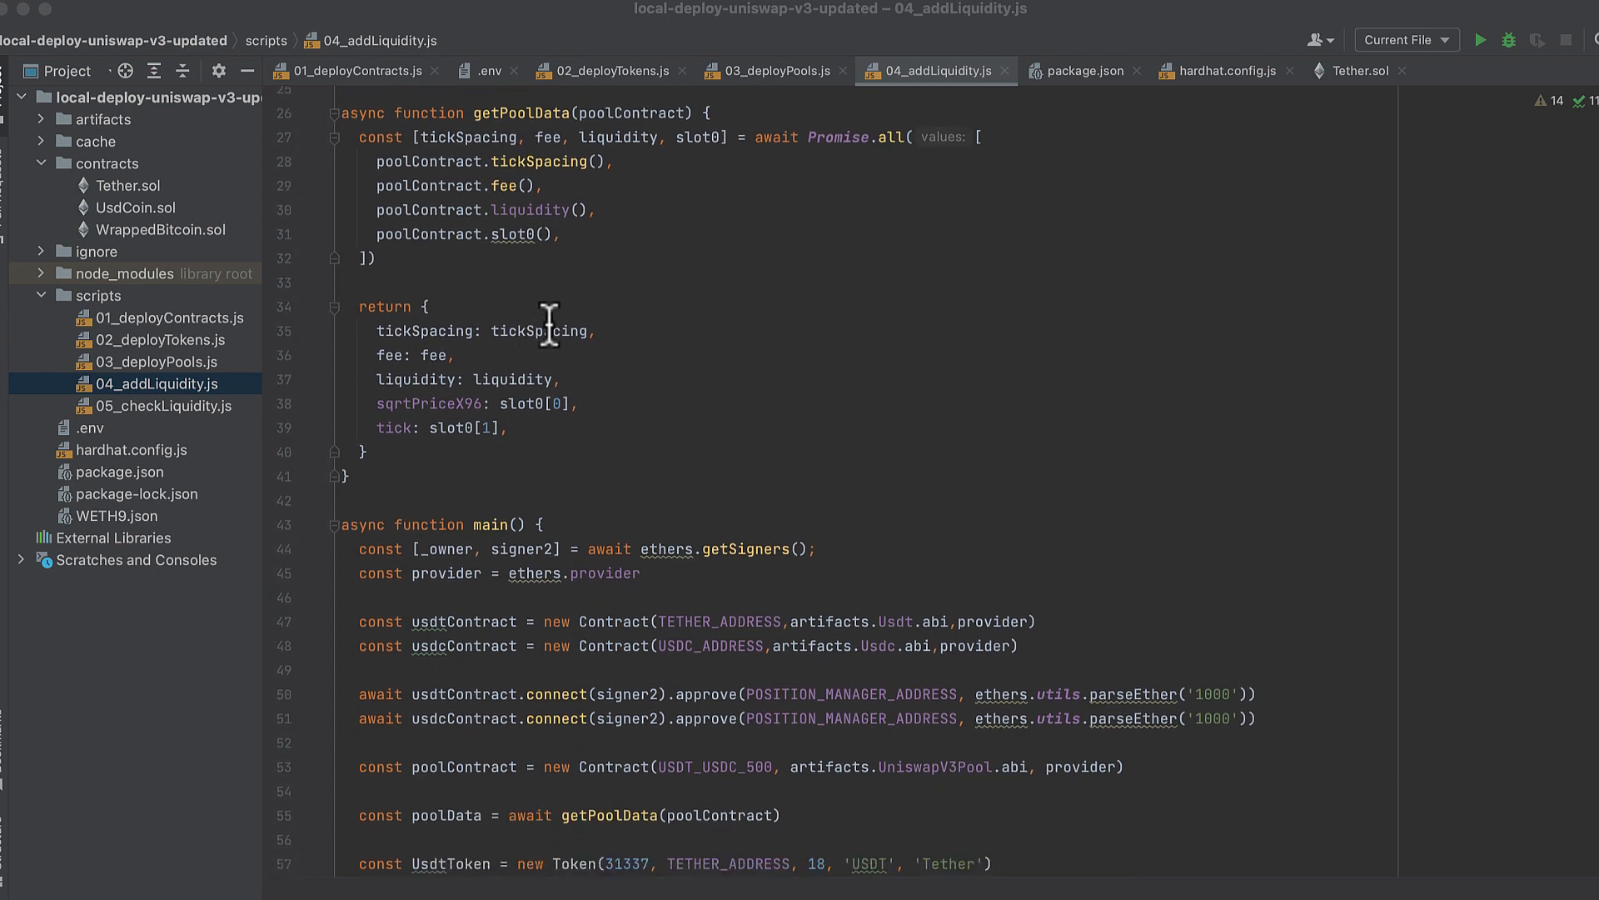
mouse_move(556, 285)
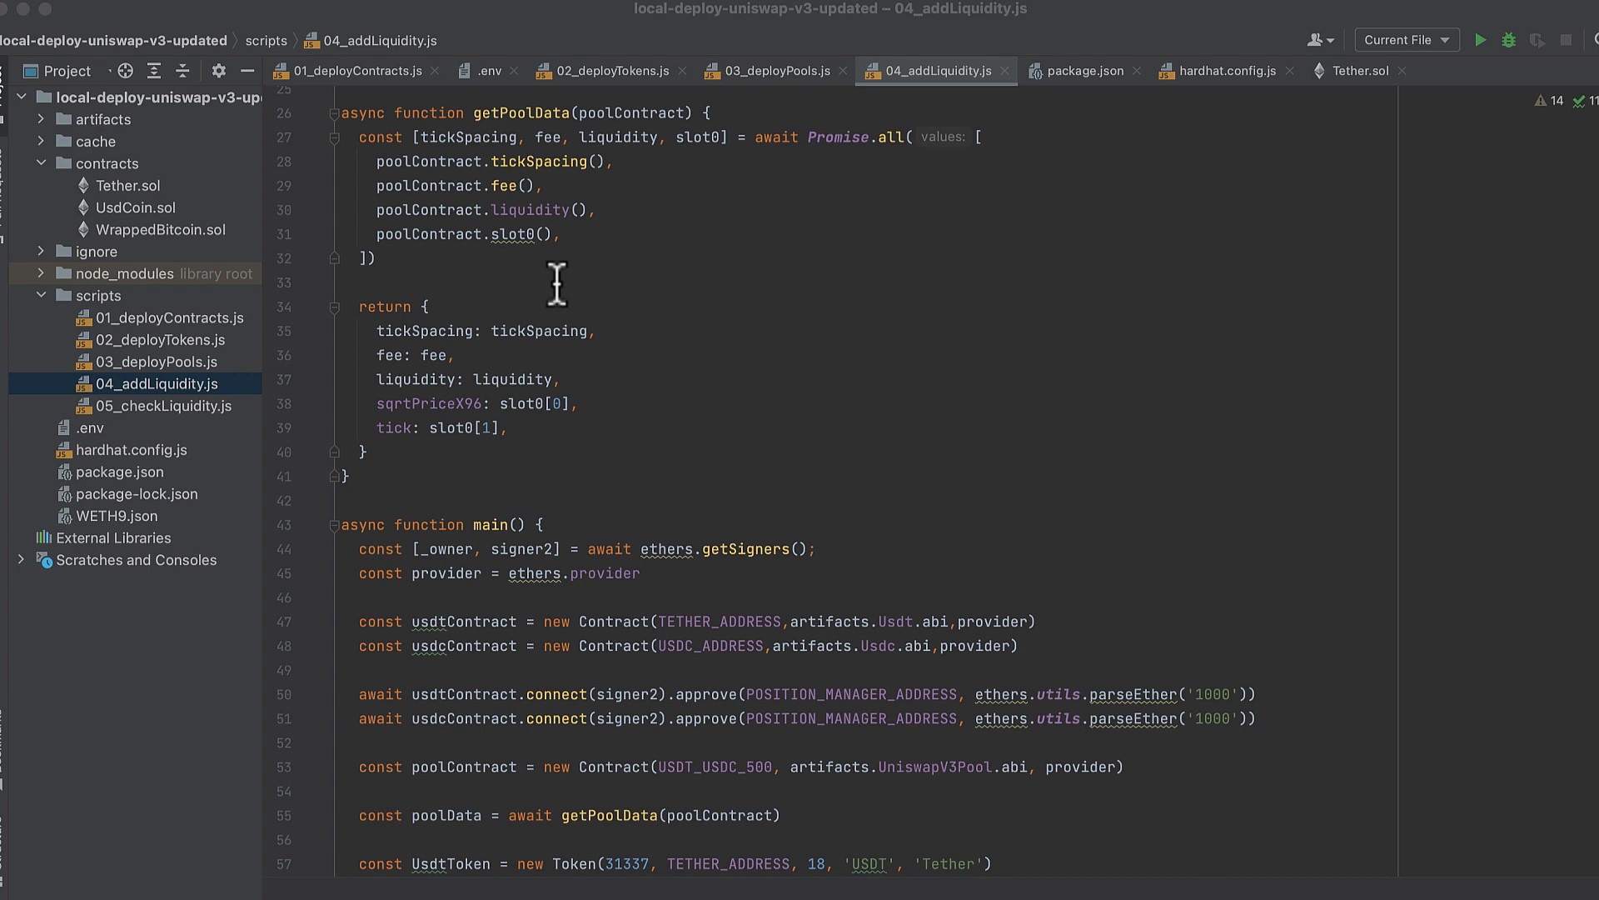
scroll("down", 3)
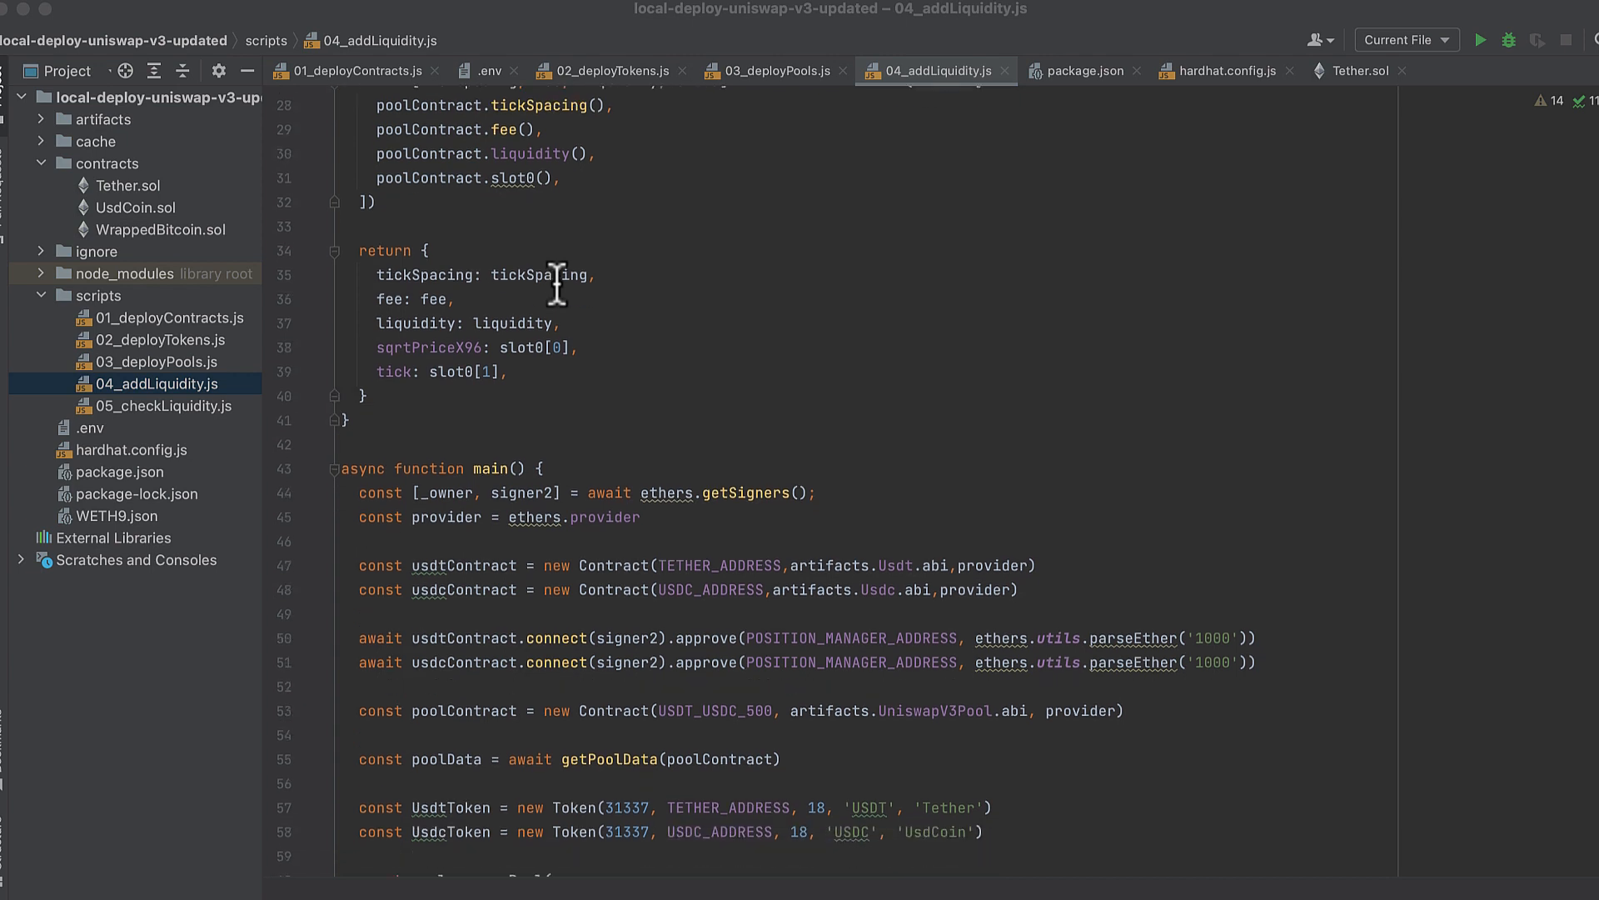
scroll("down", 3)
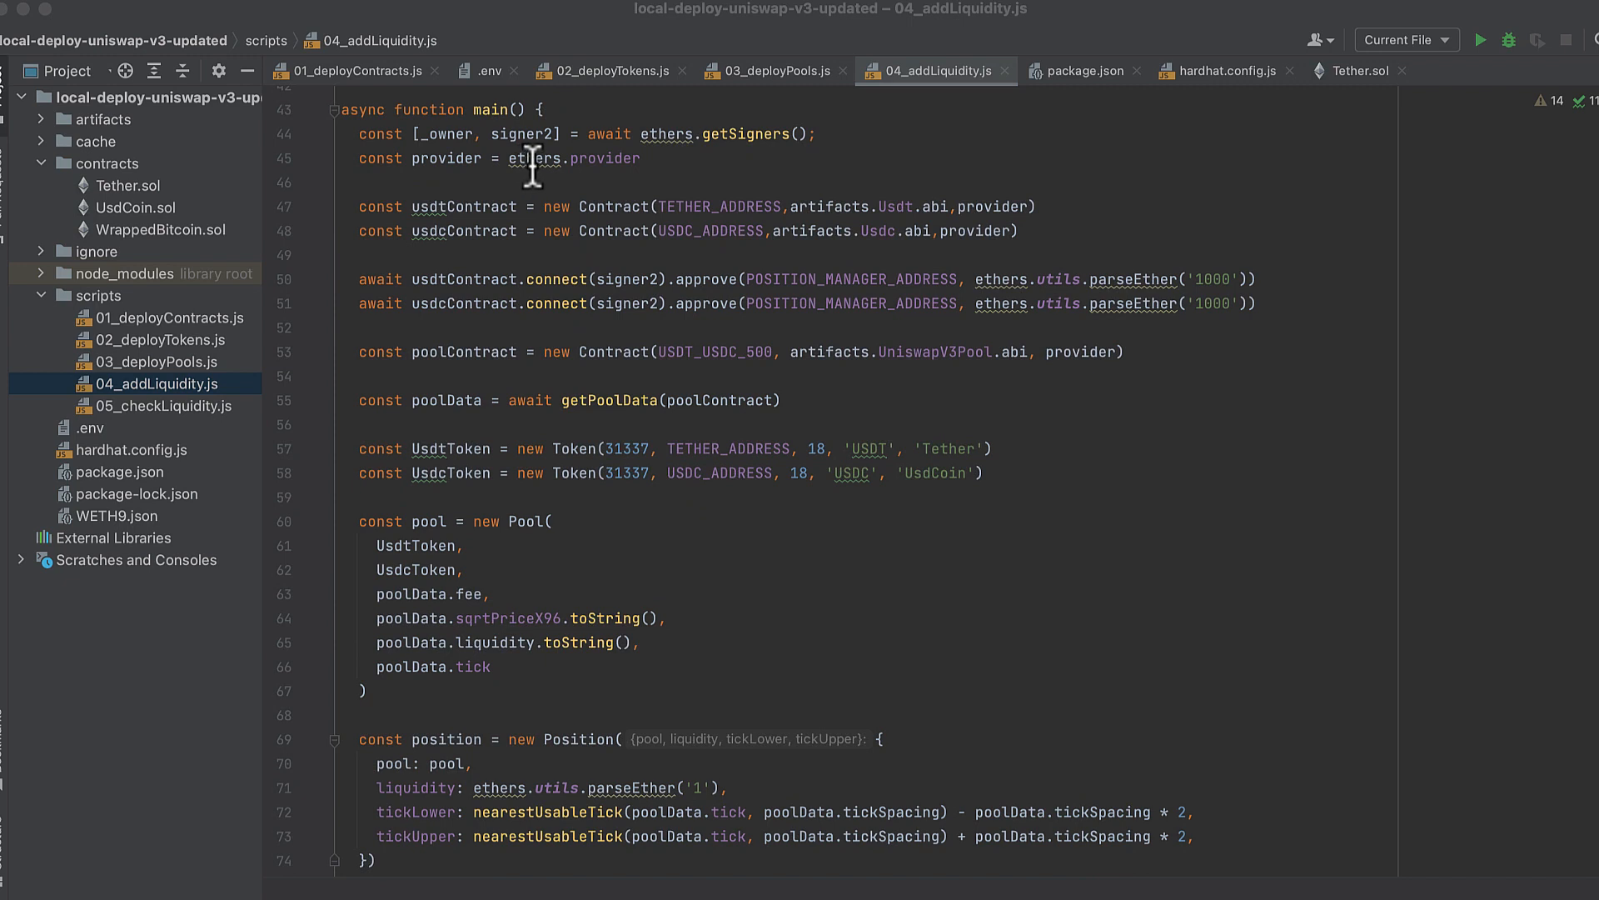
mouse_move(596, 192)
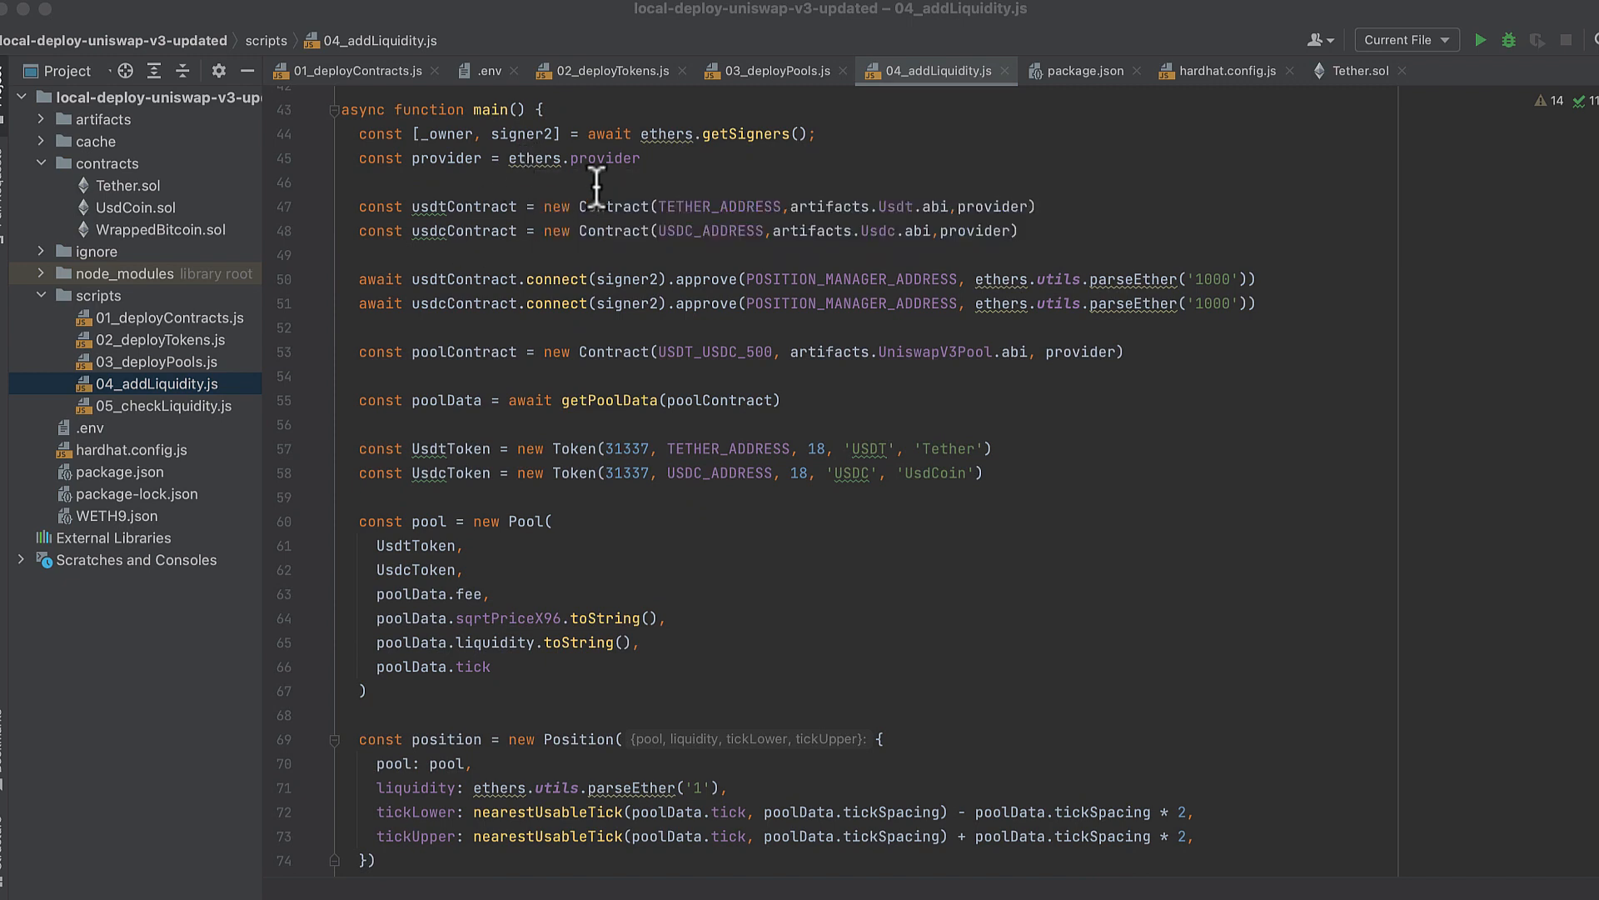
mouse_move(528, 278)
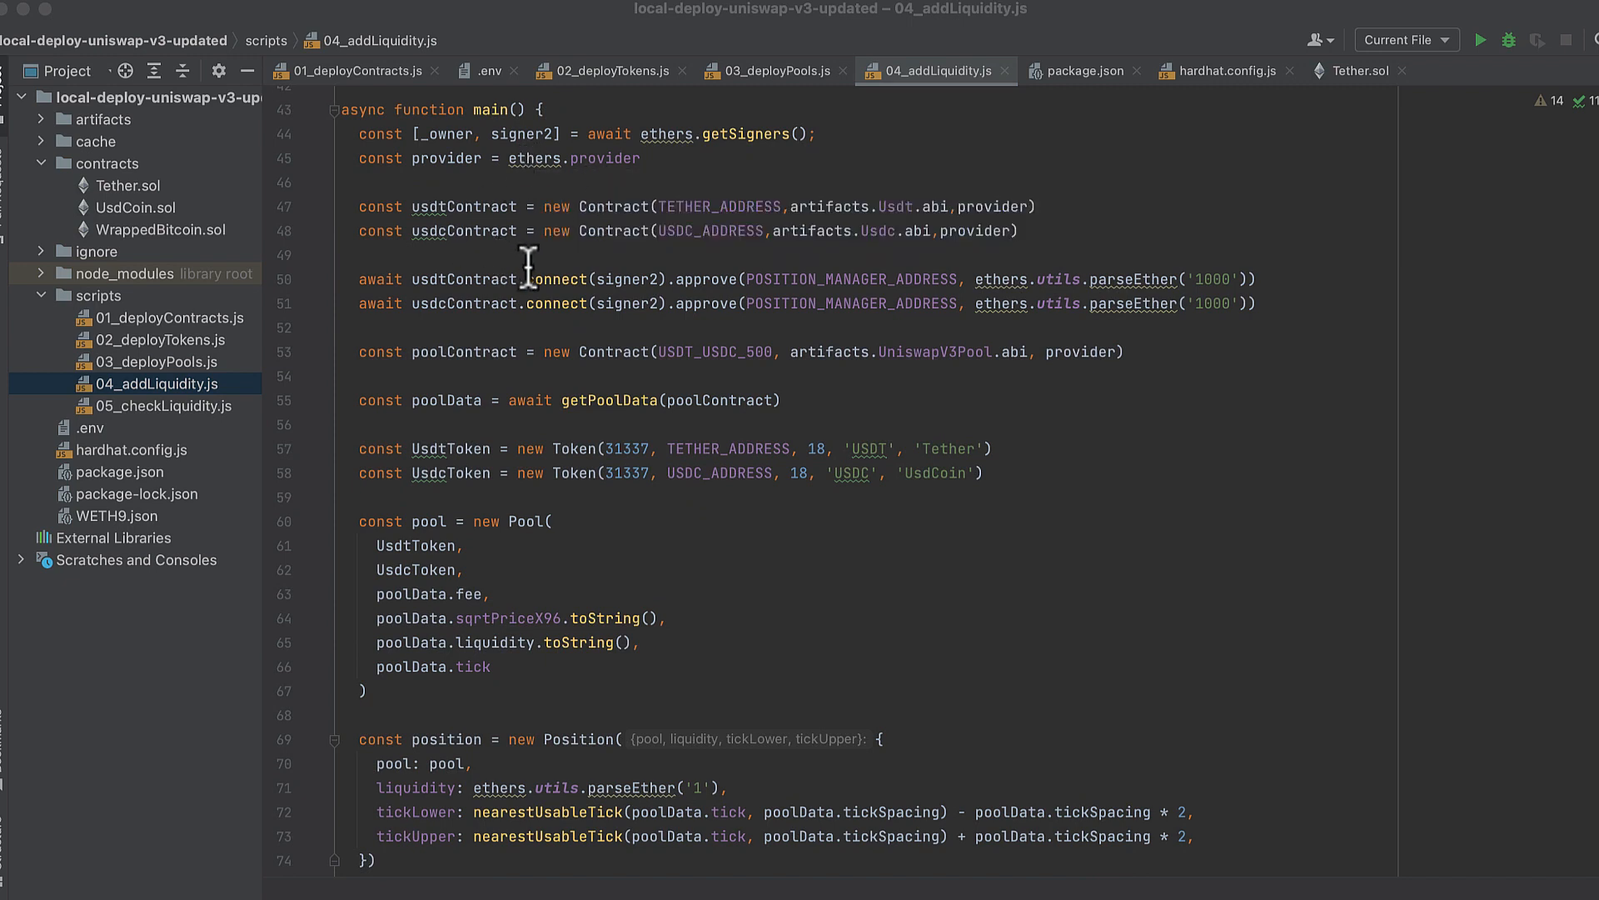
mouse_move(541, 272)
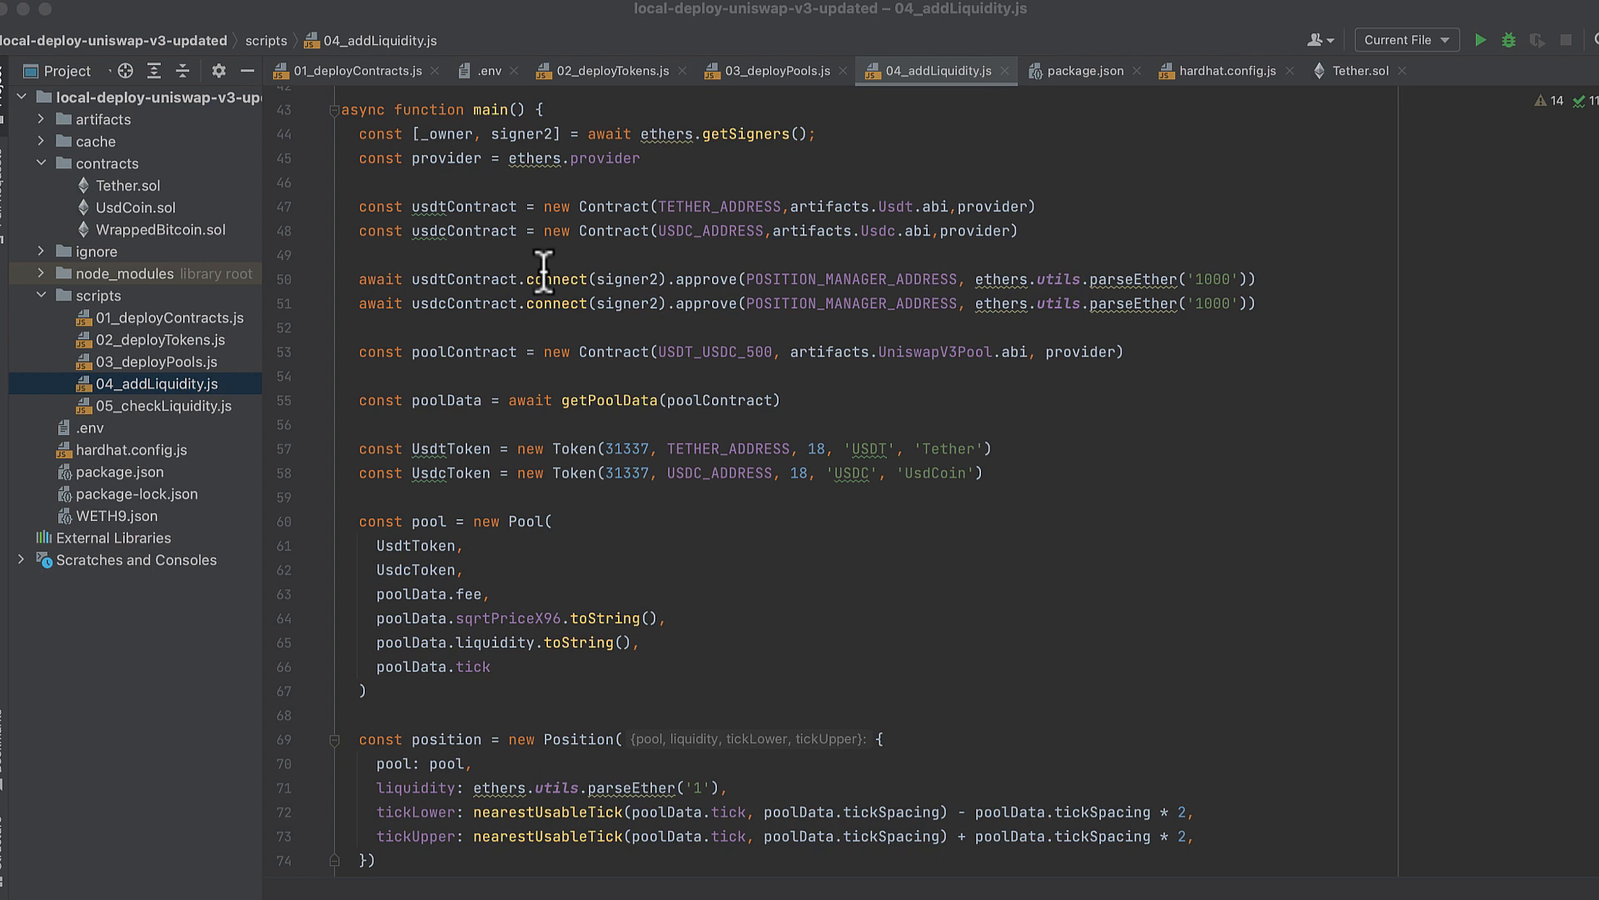
mouse_move(546, 341)
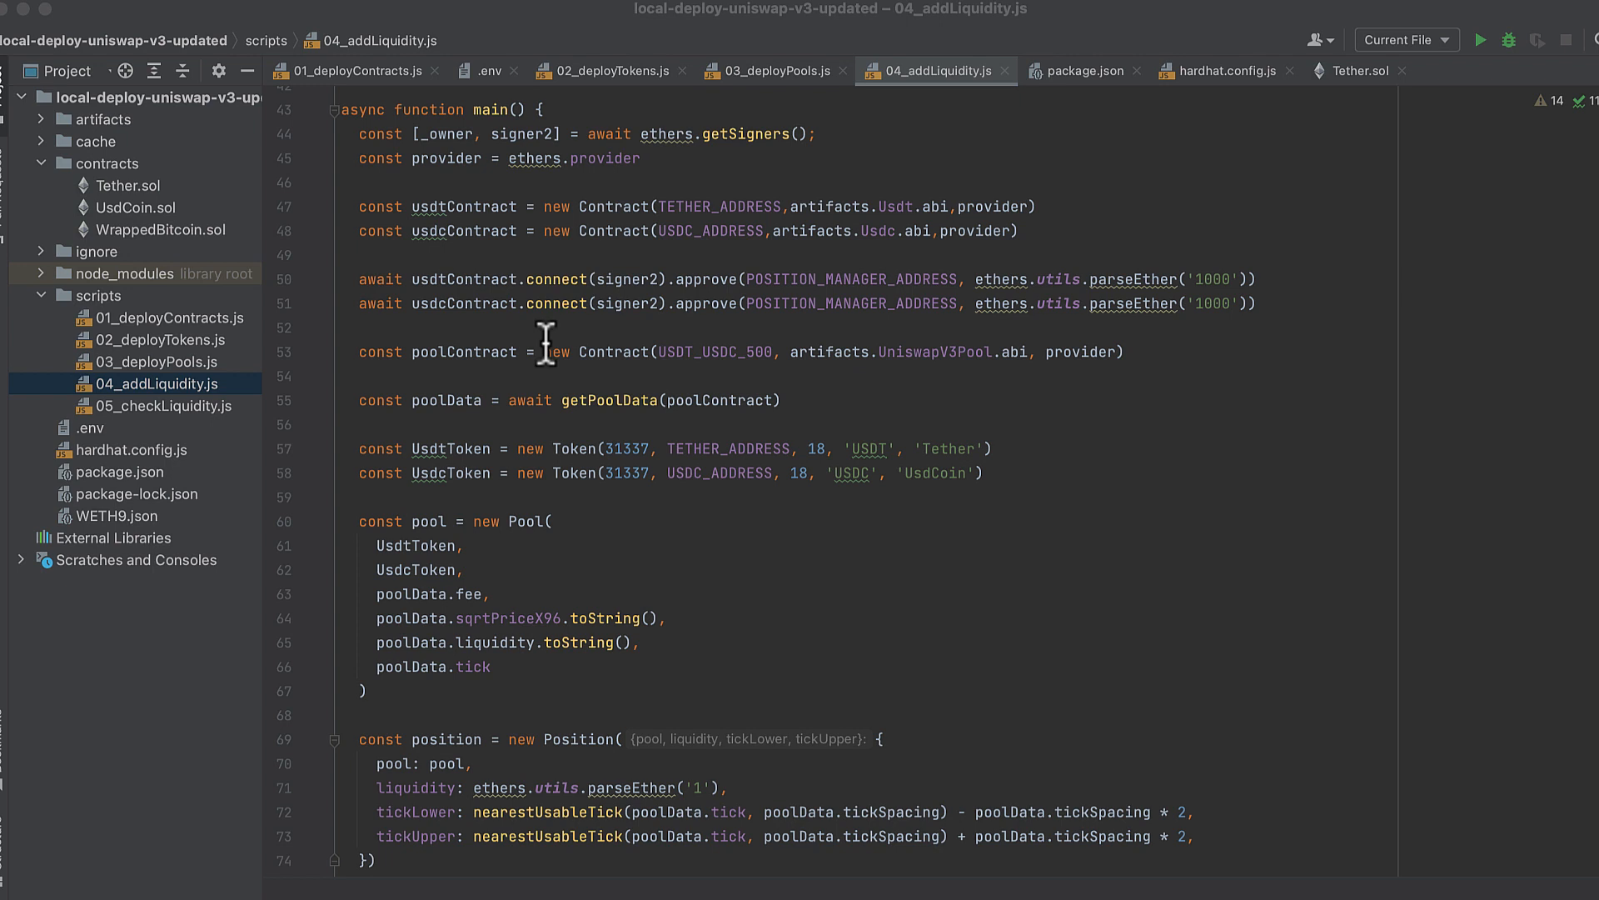
scroll("down", 3)
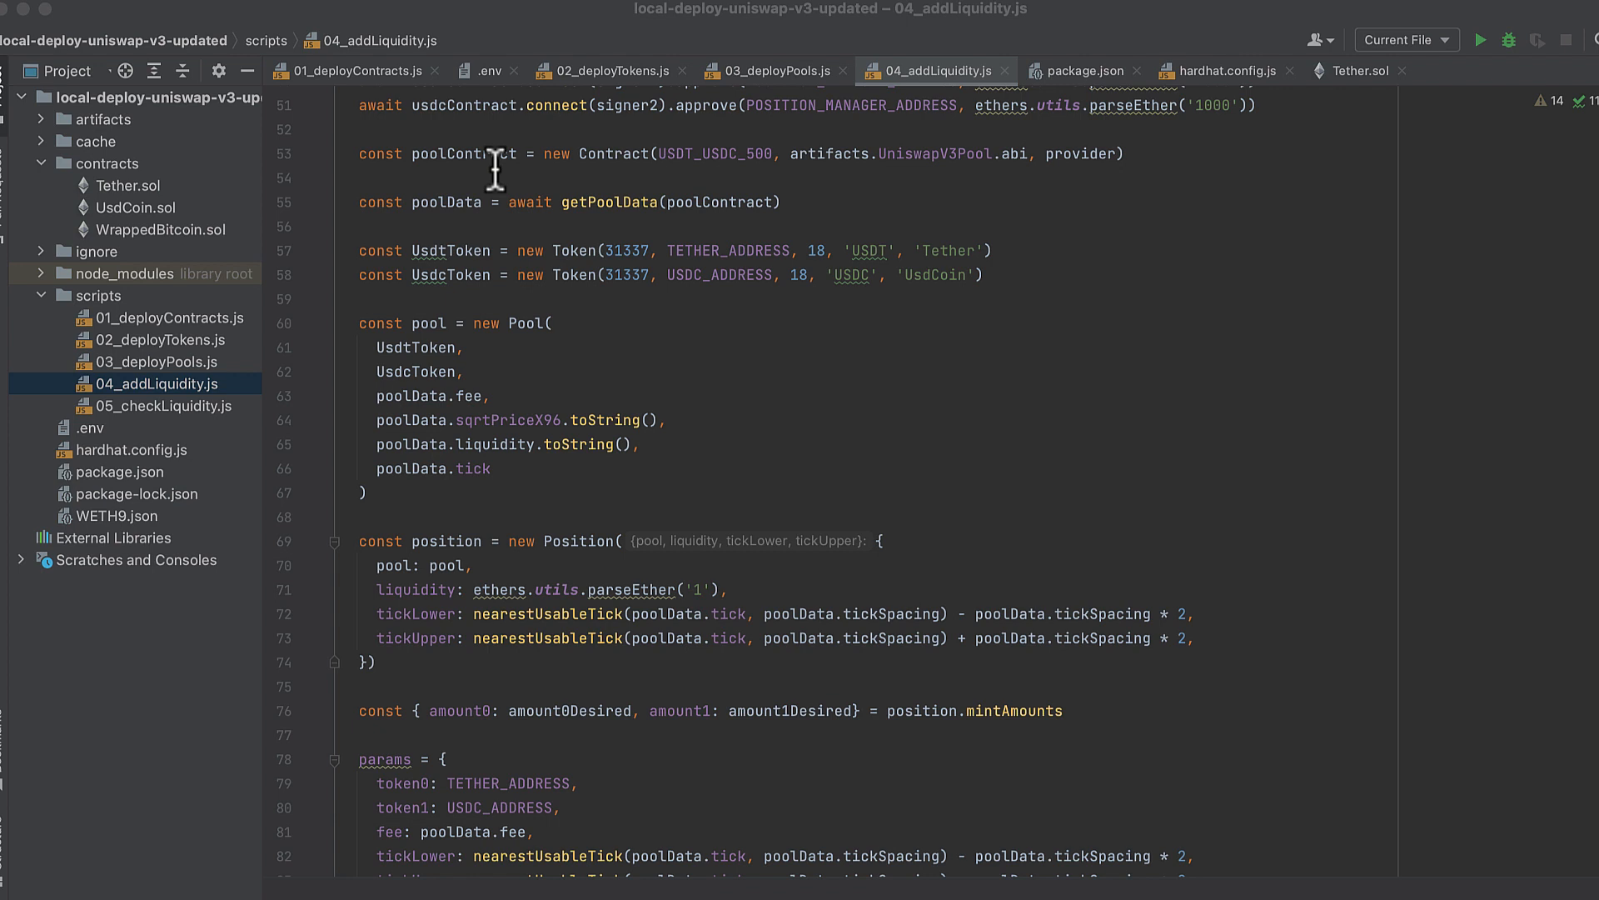
scroll("down", 3)
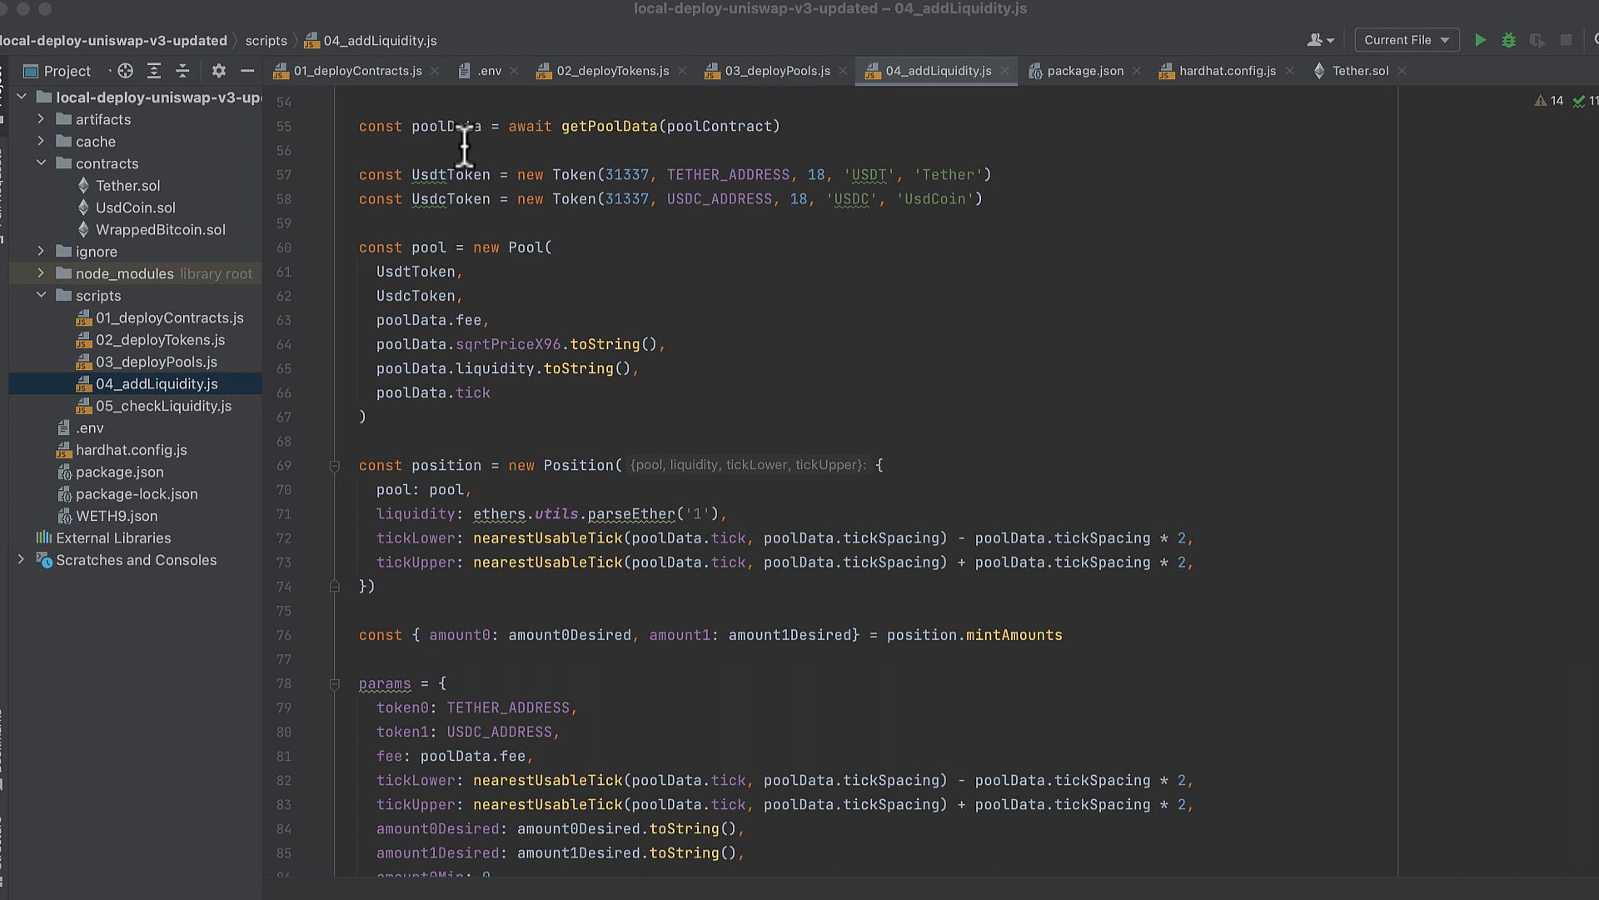
scroll("up", 3)
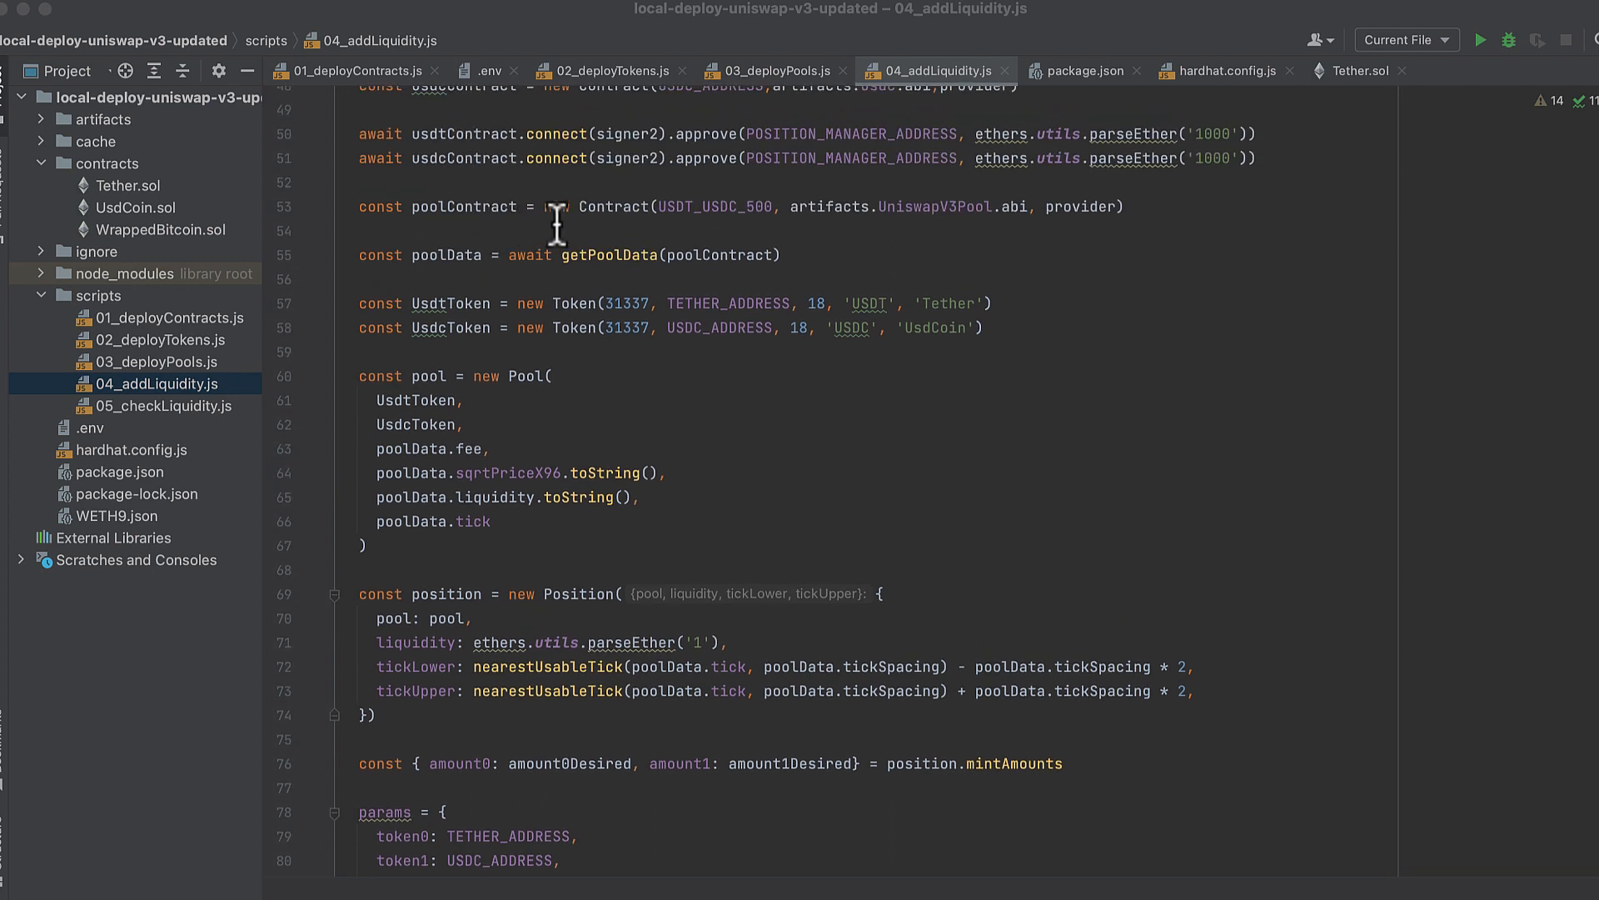
scroll("down", 3)
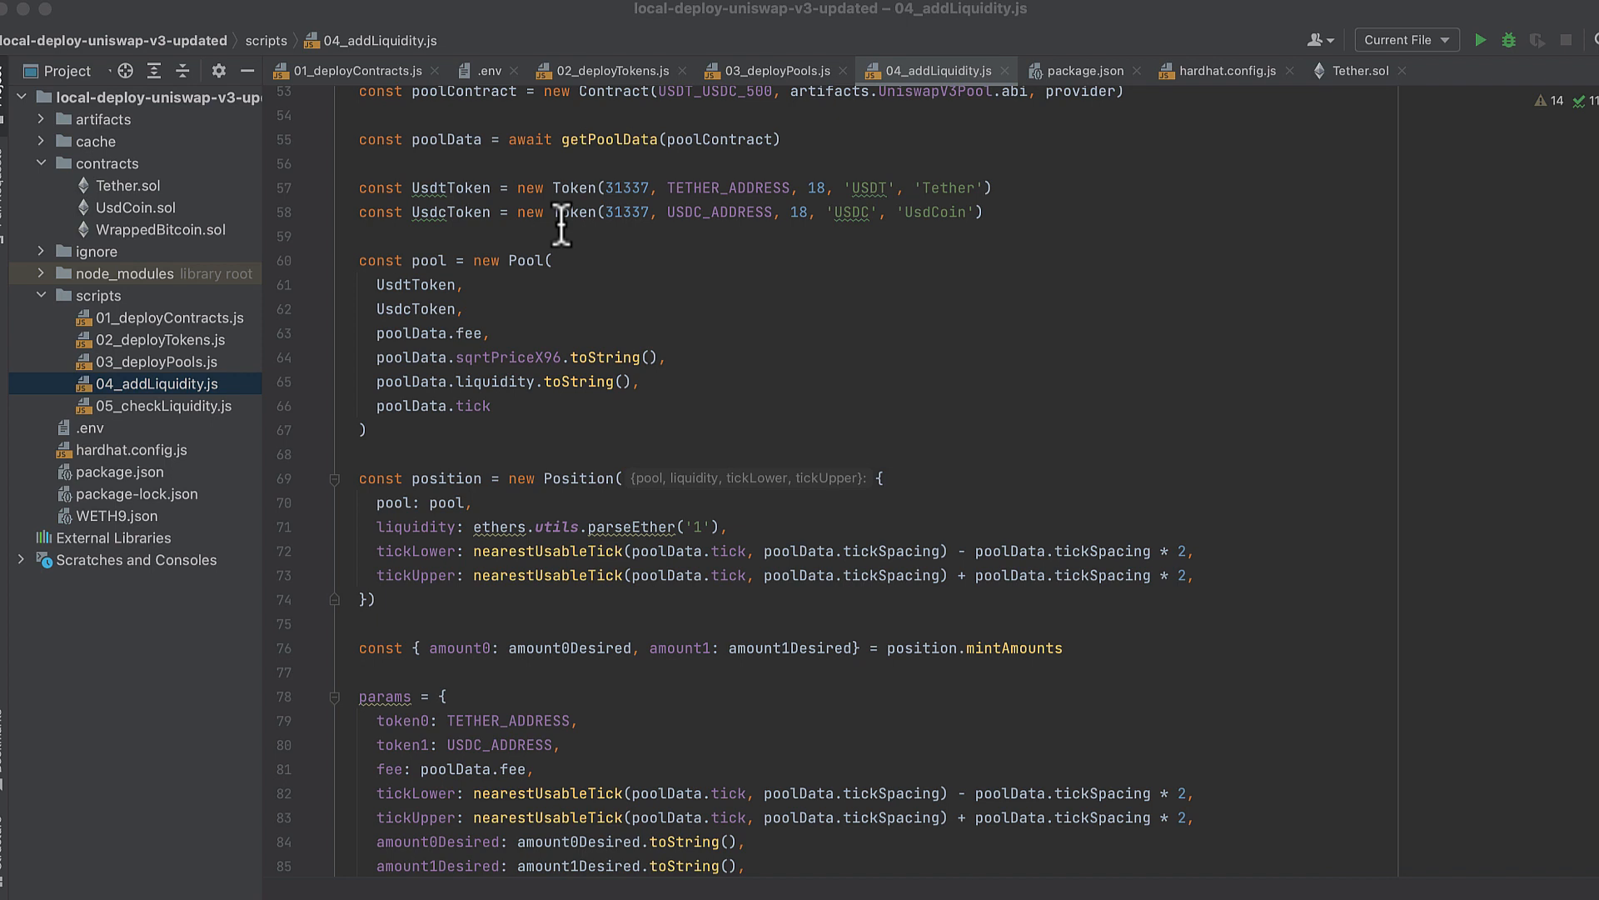
mouse_move(645, 238)
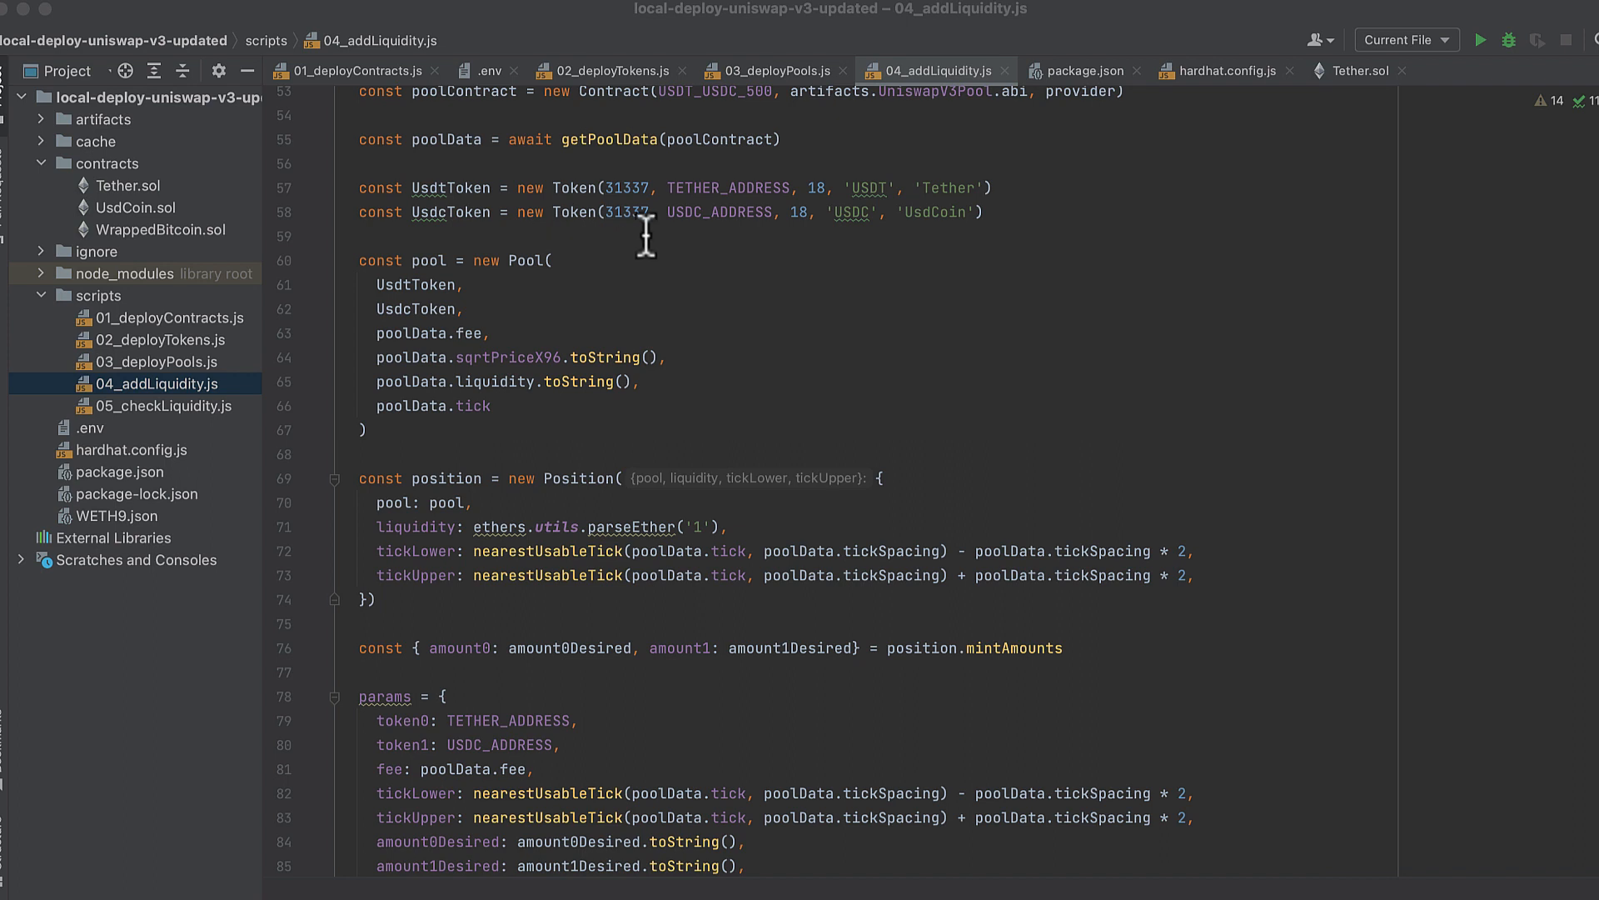
scroll("down", 3)
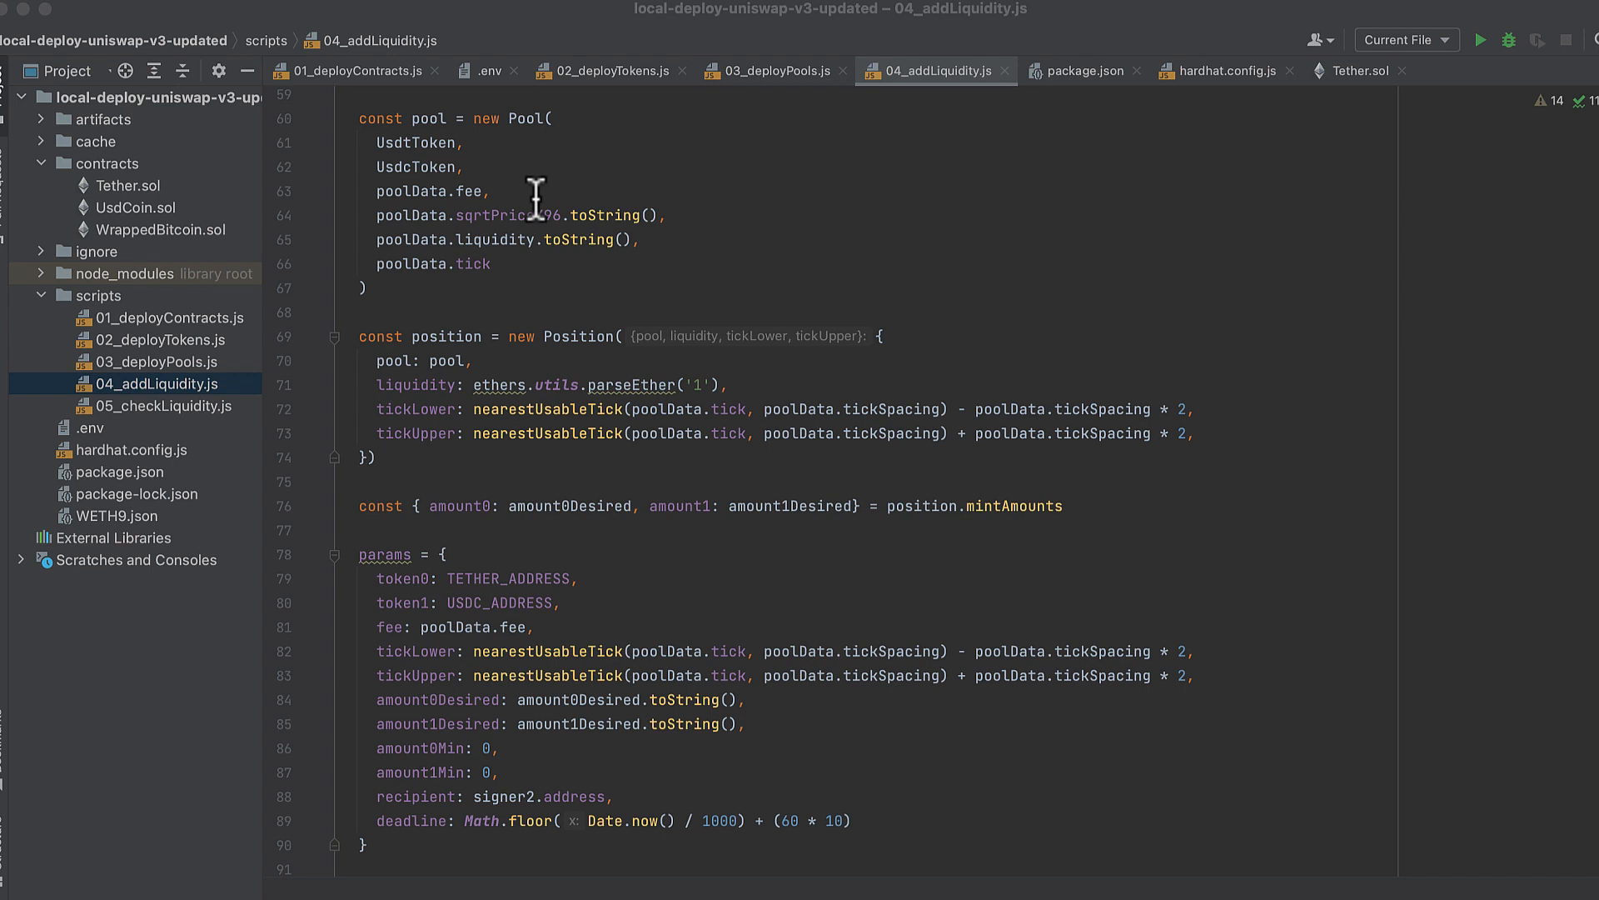
scroll("down", 3)
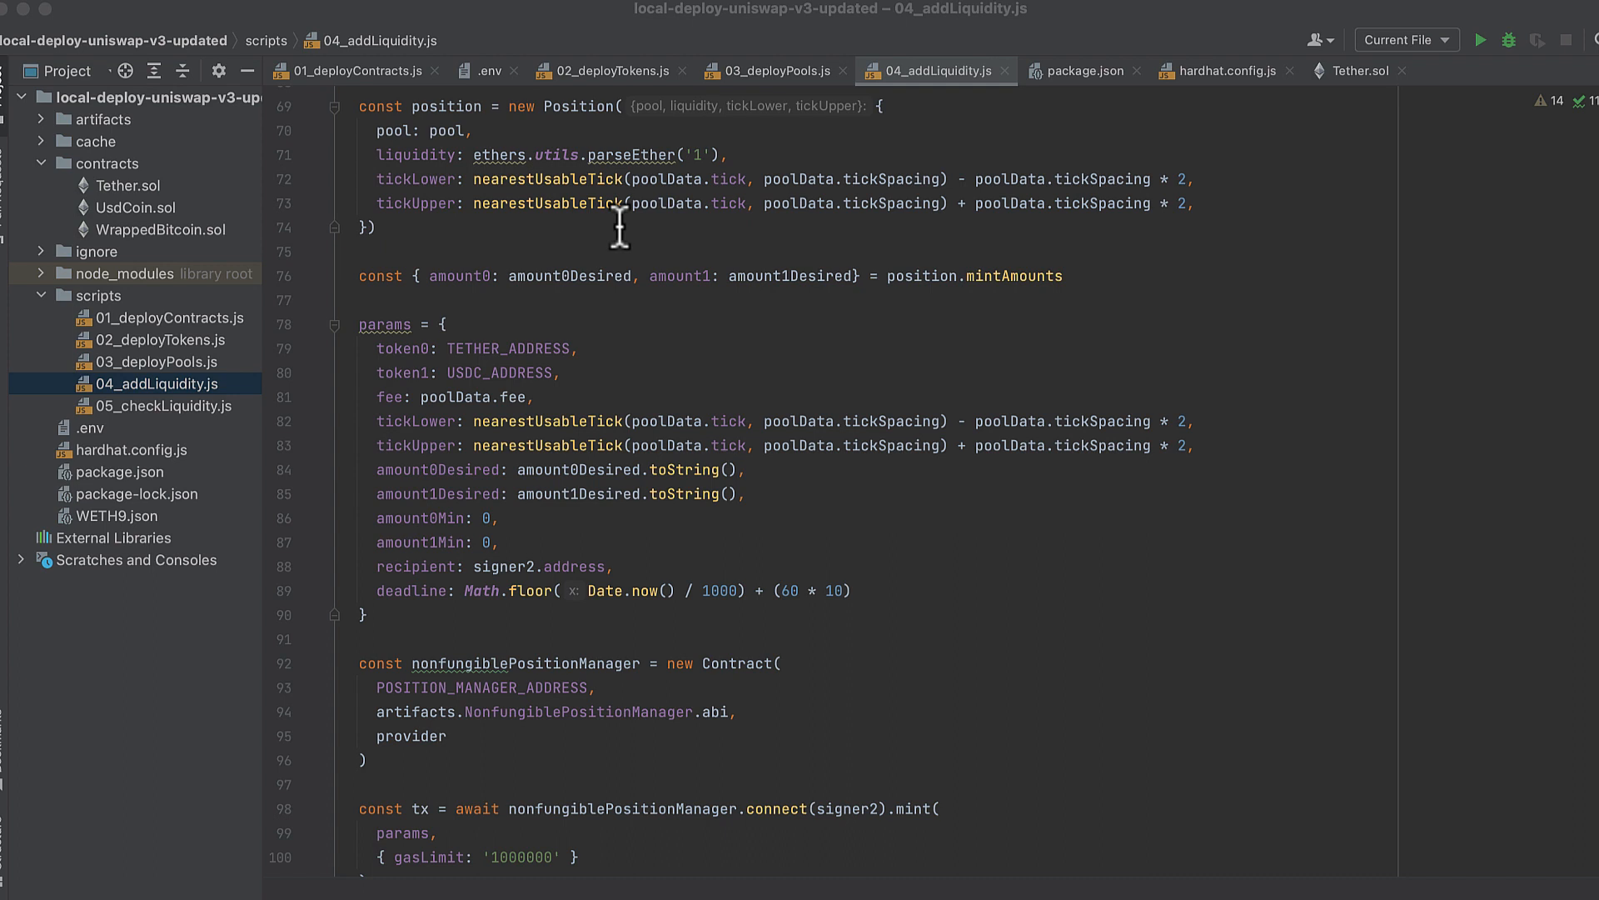
scroll("down", 3)
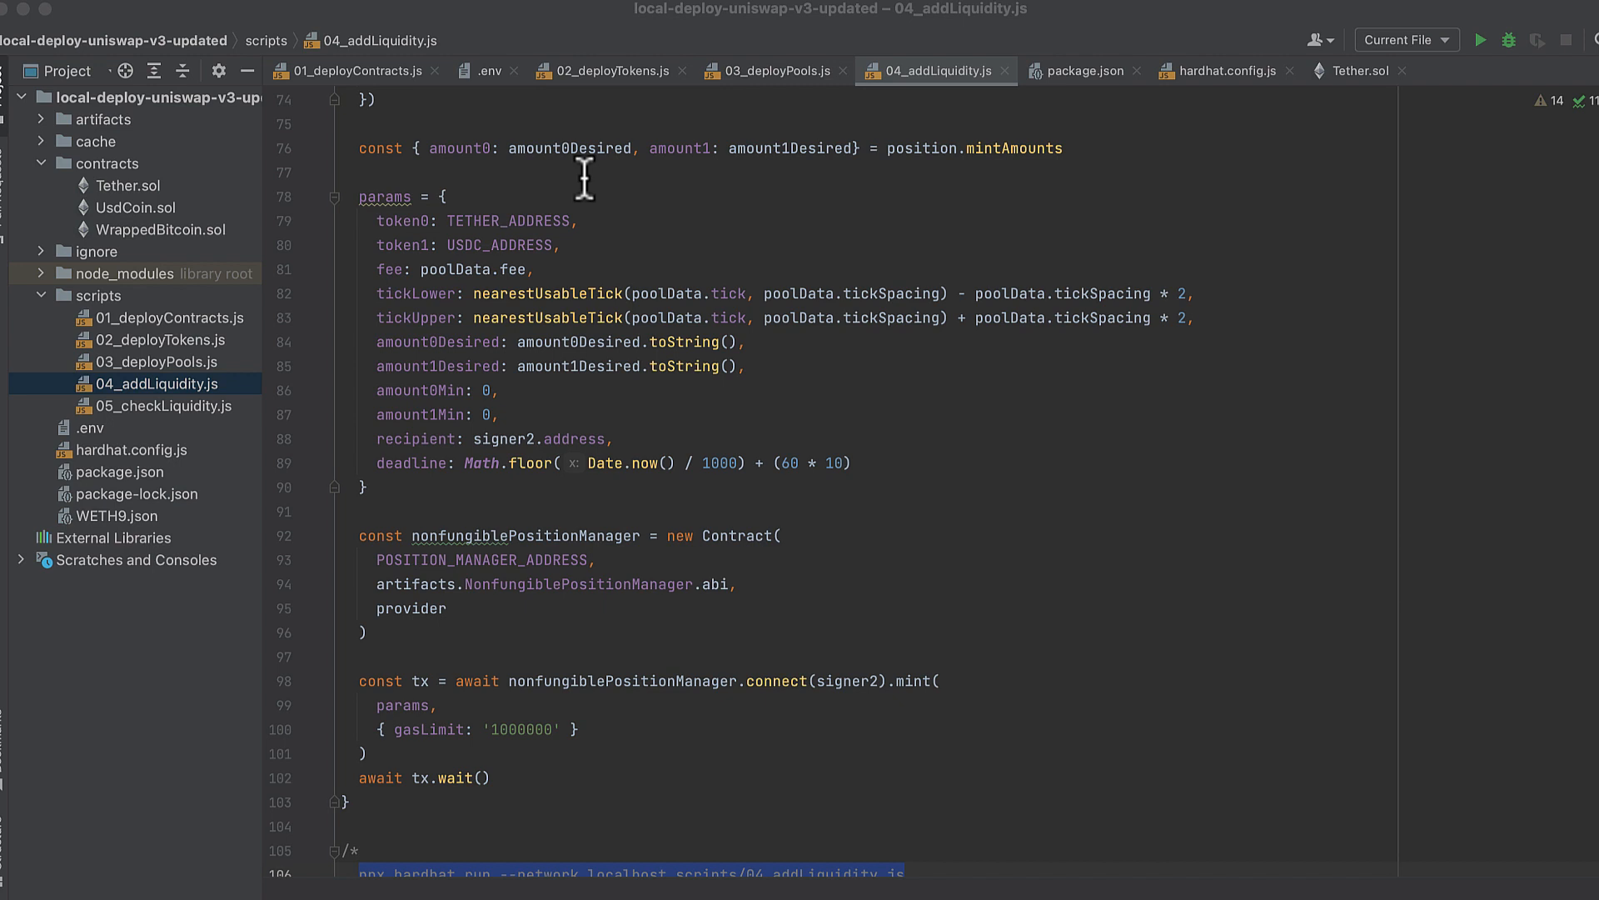
scroll("down", 3)
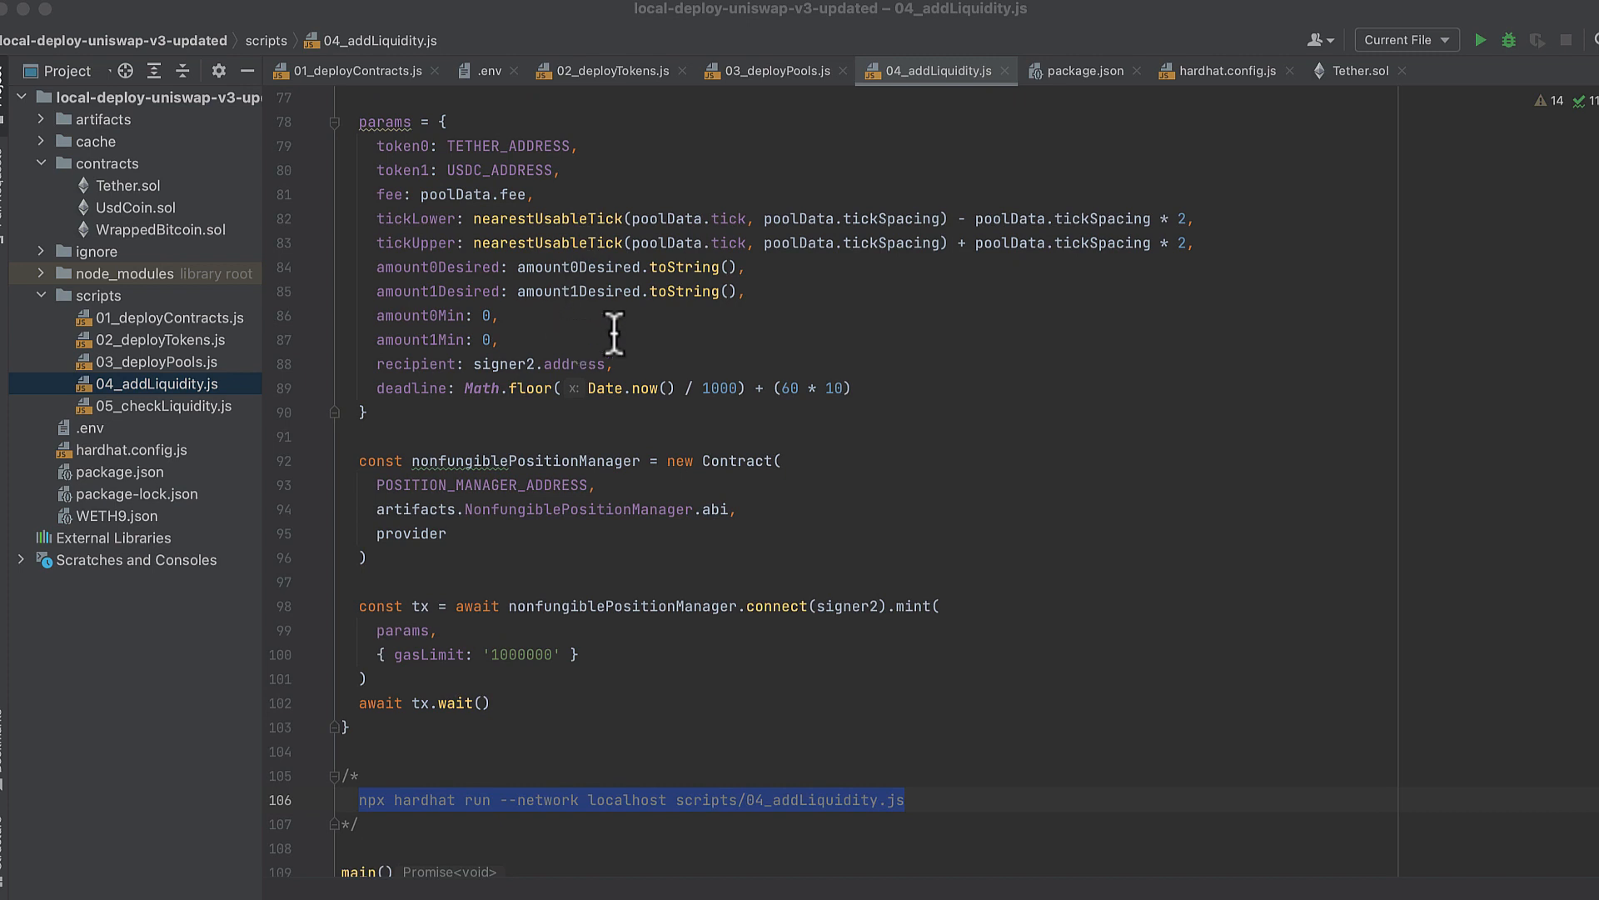
mouse_move(683, 278)
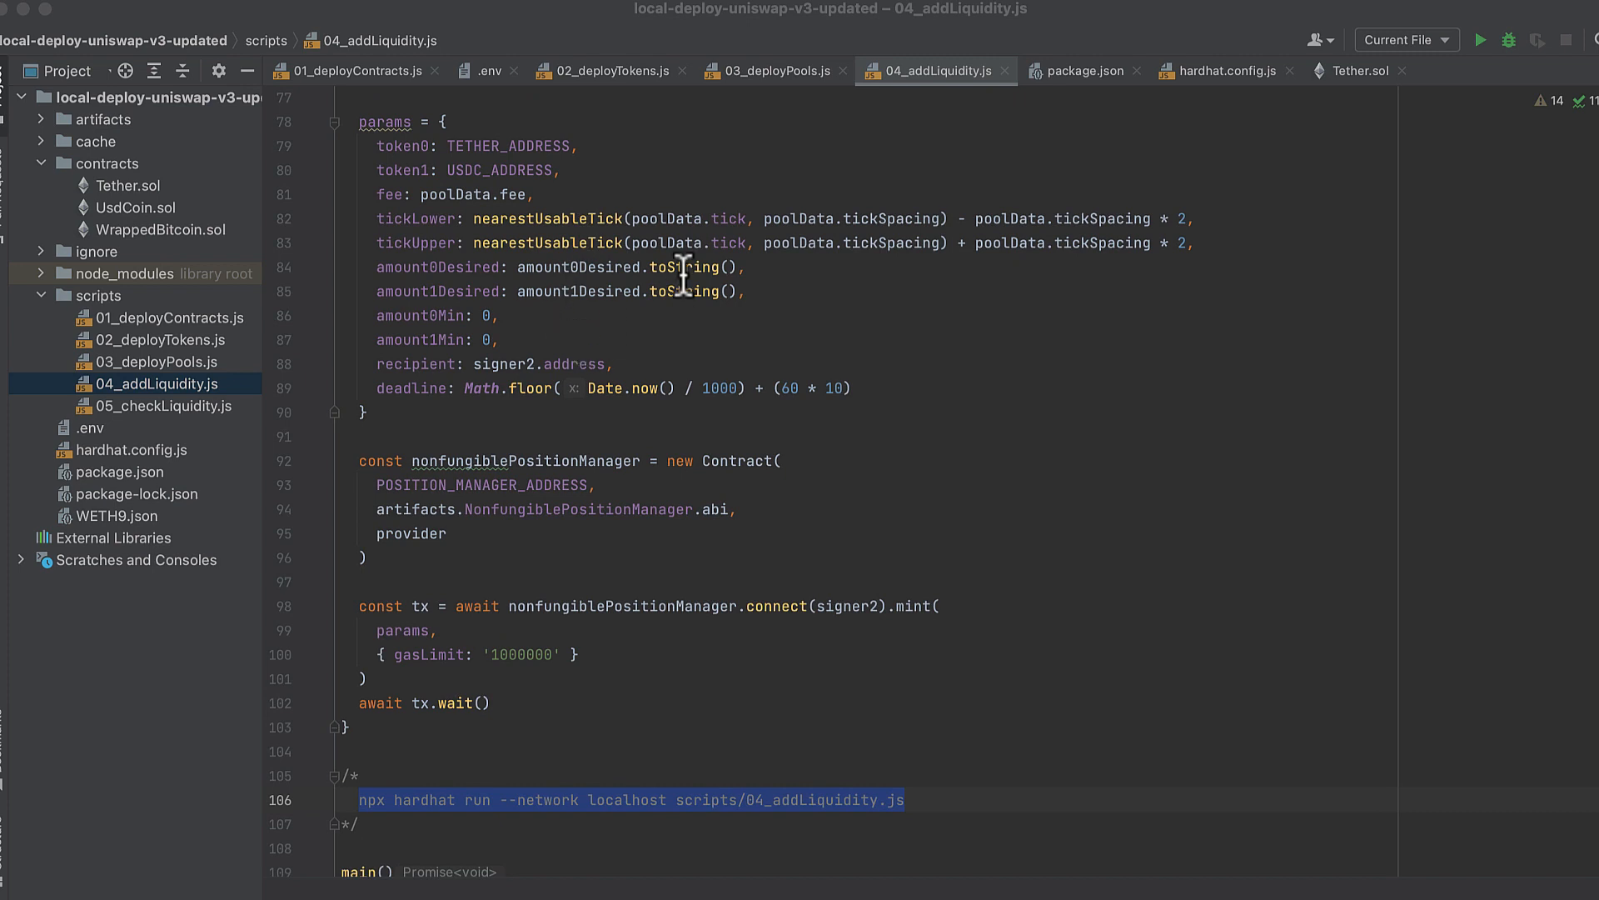
scroll("down", 3)
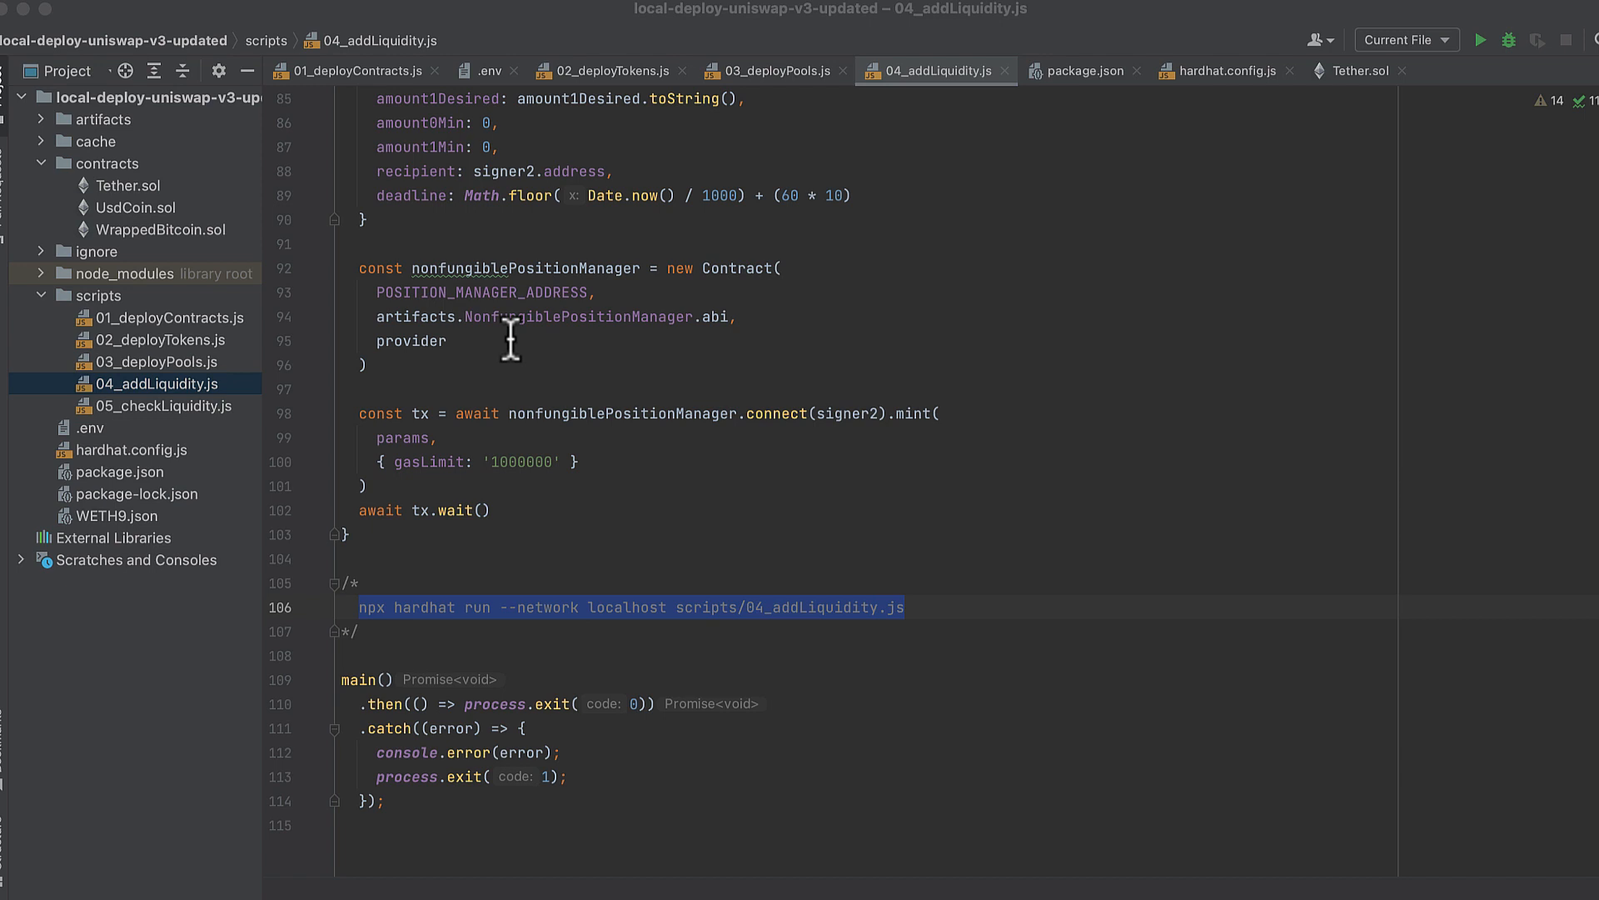
scroll("down", 3)
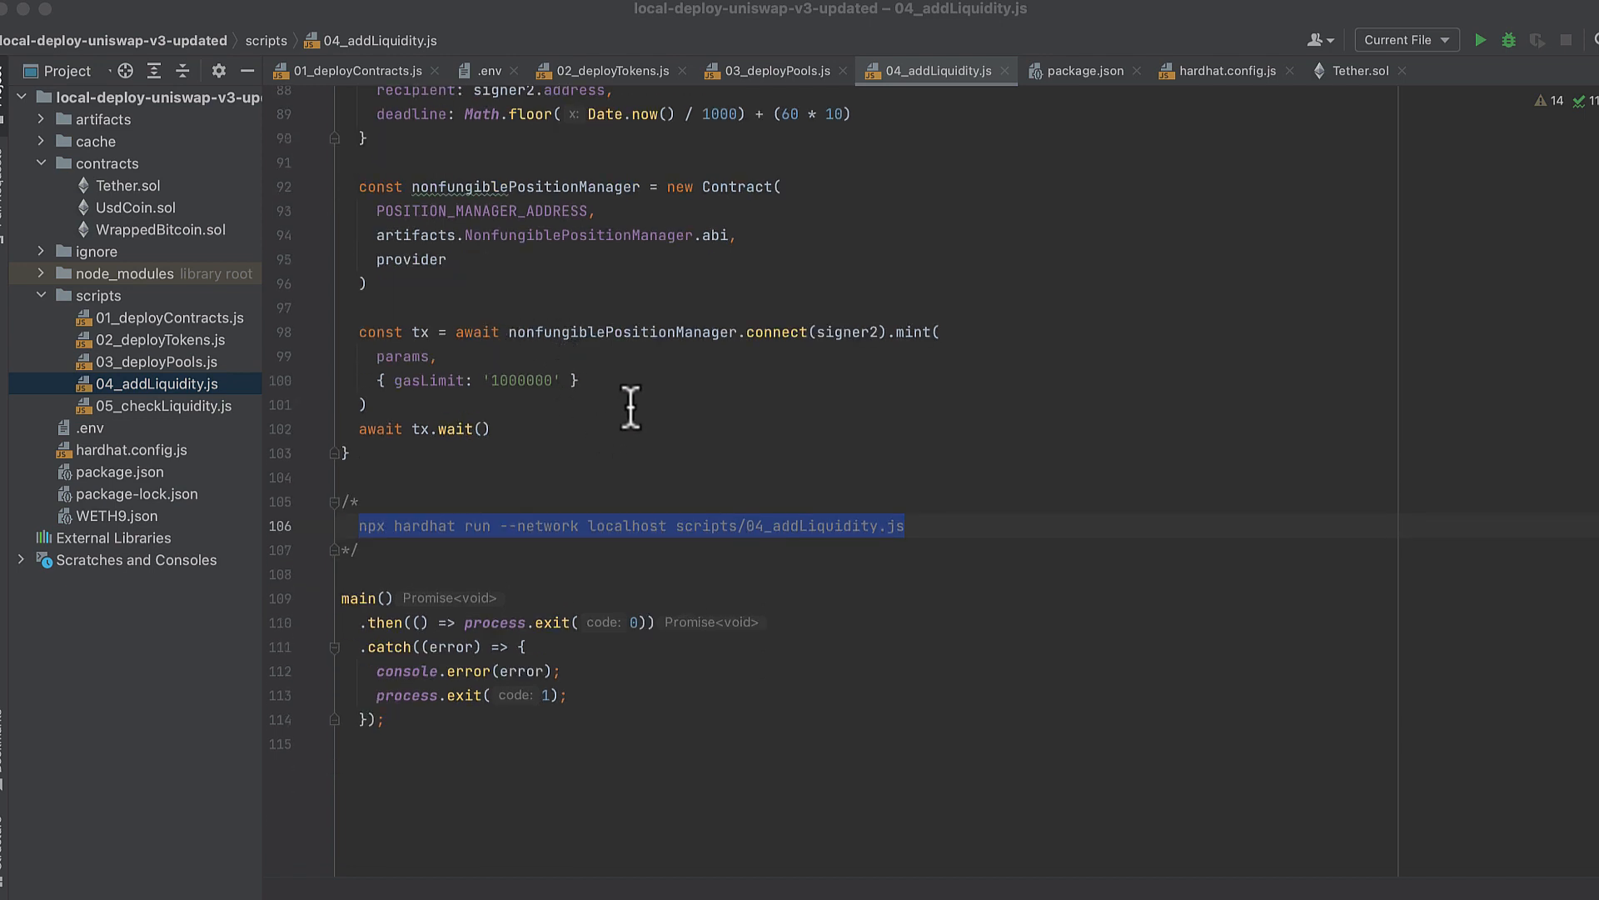
mouse_move(563, 451)
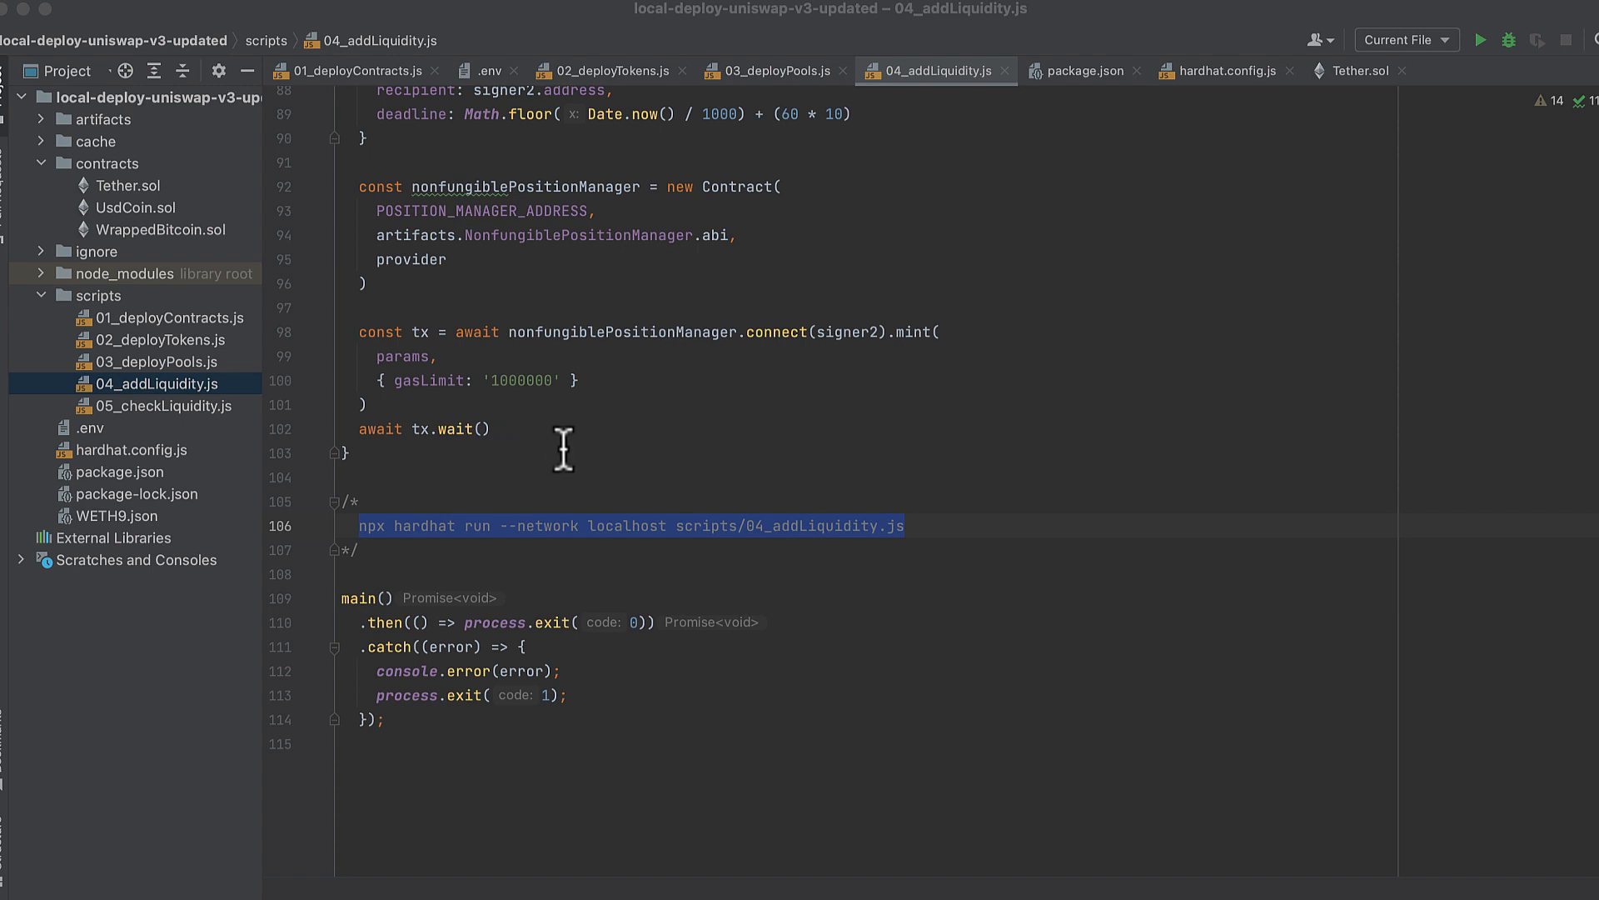
Review 05_checkLiquidity.js reading back pool data, down to its hardhat run command comment.
left_click(903, 525)
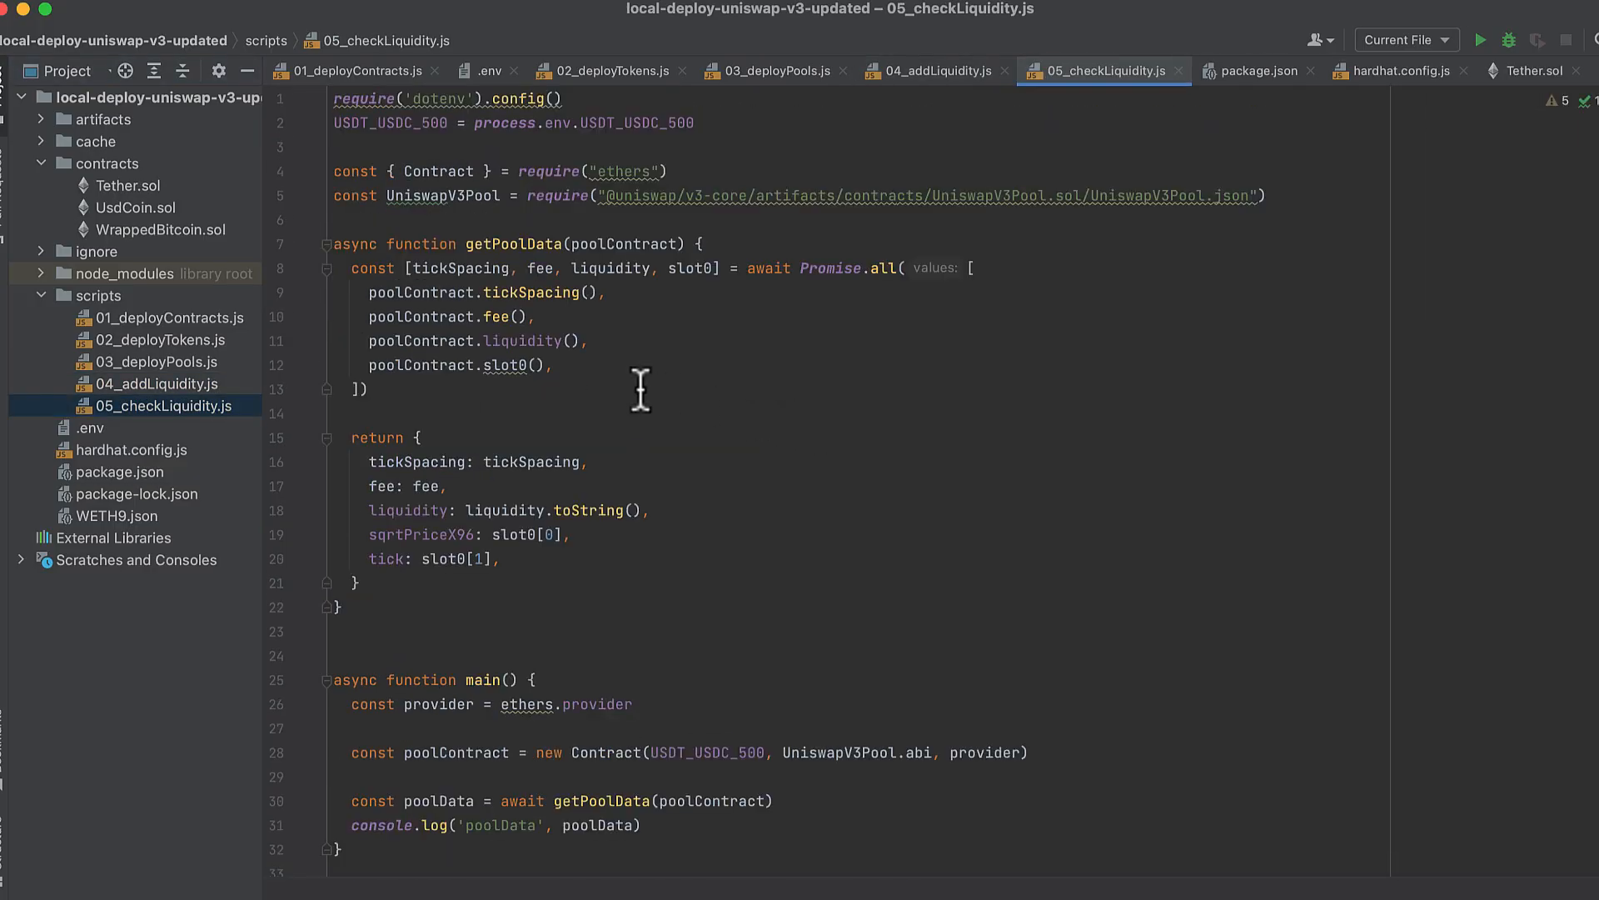
mouse_move(510, 98)
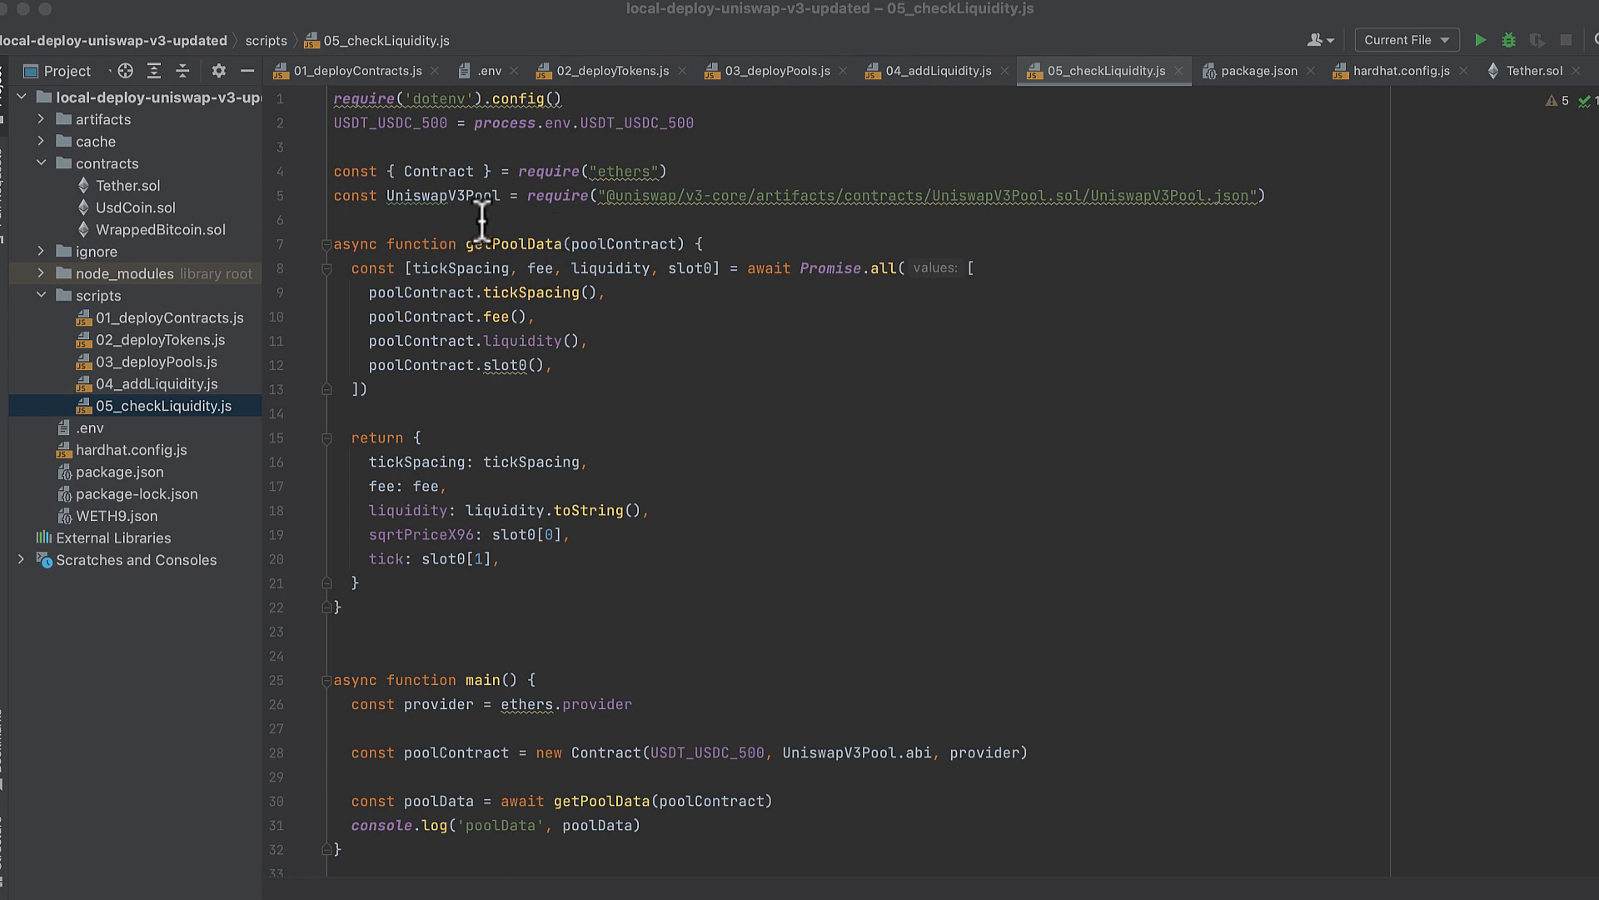
scroll("down", 3)
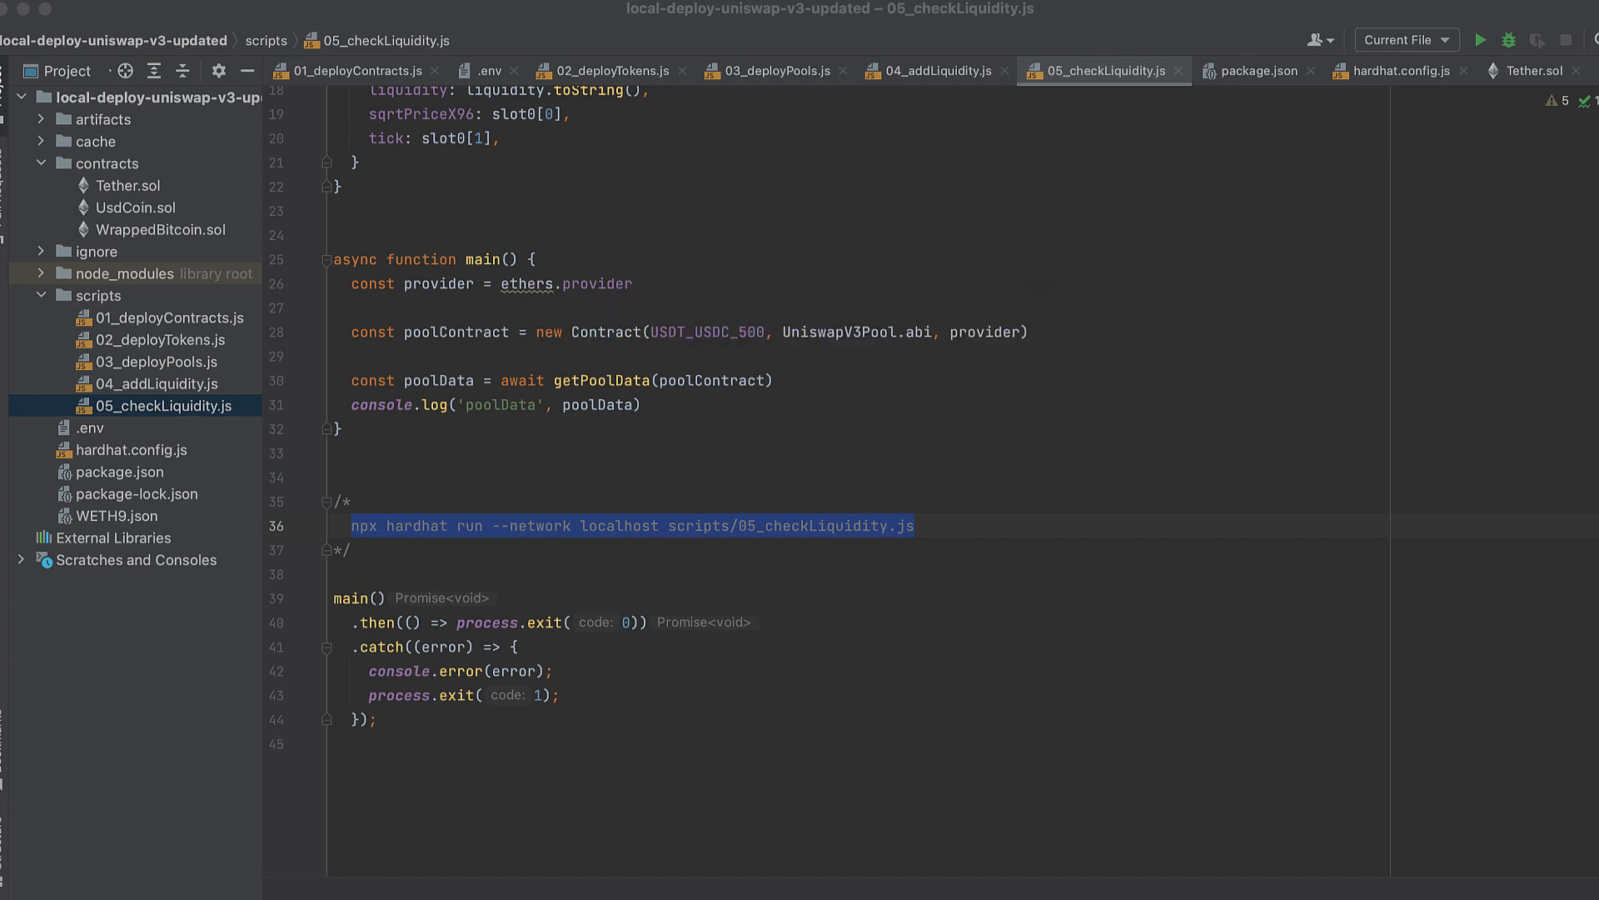
mouse_move(693, 293)
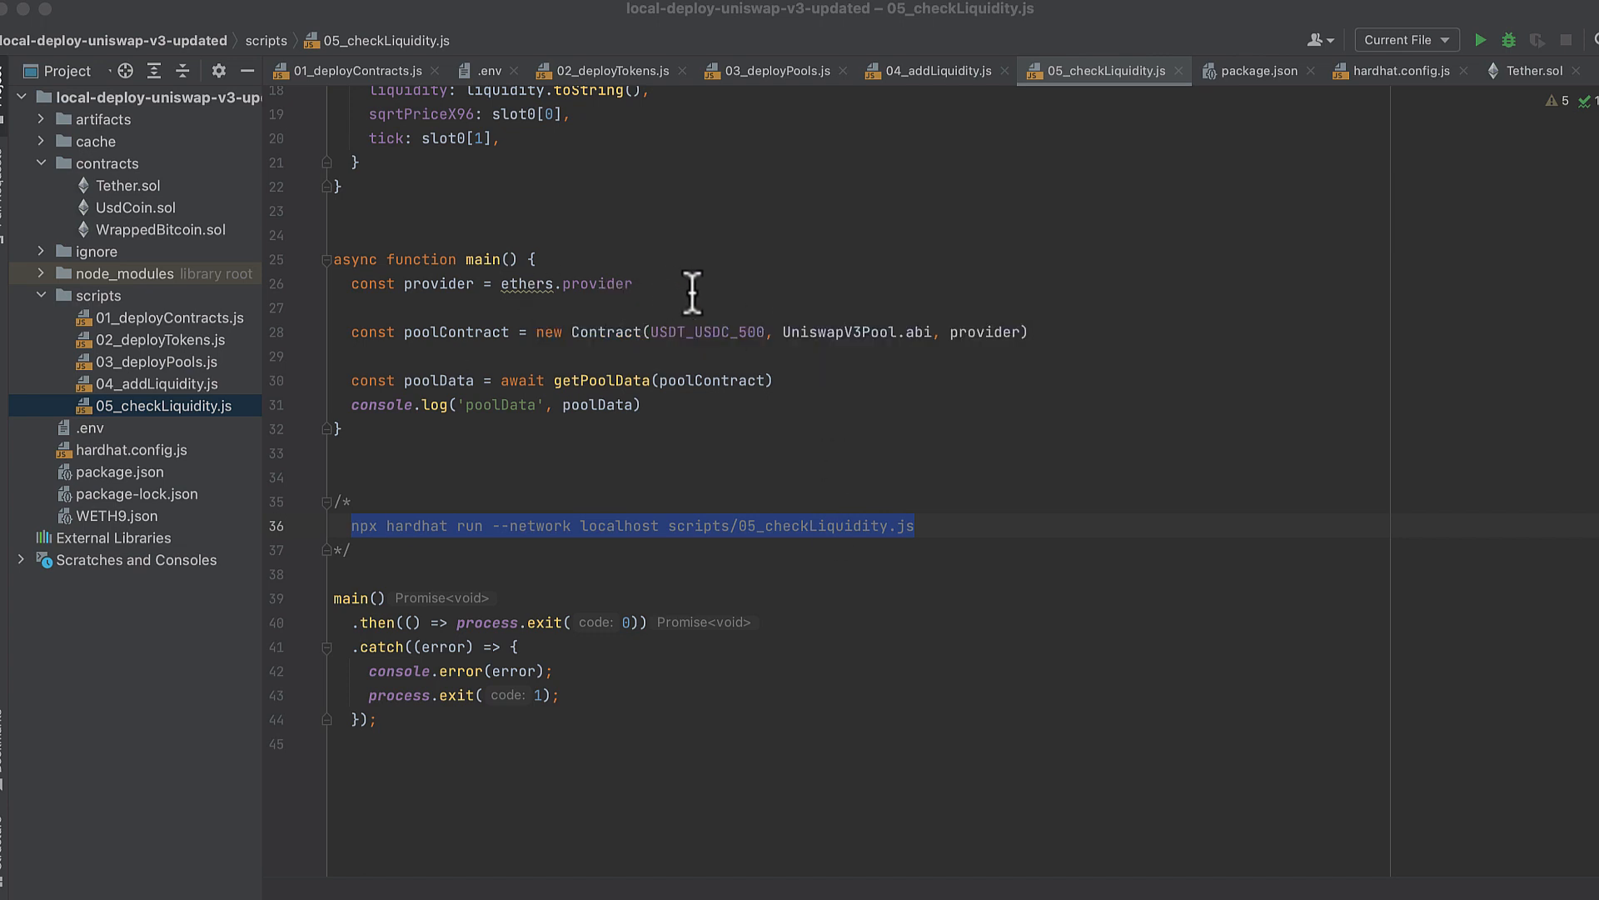
mouse_move(718, 428)
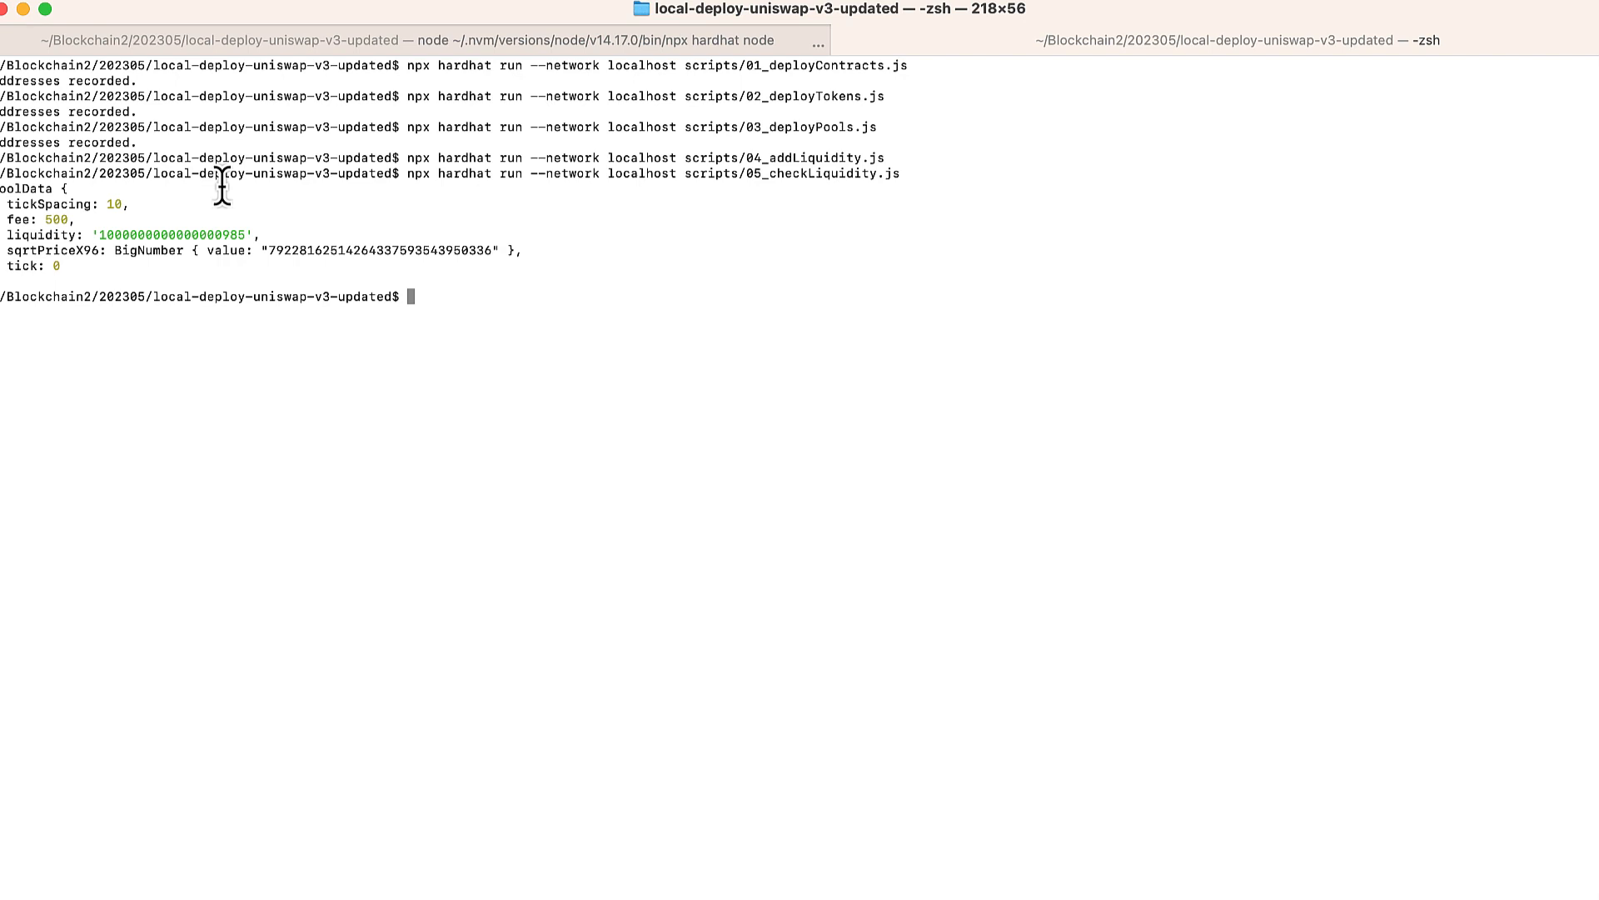
mouse_move(285, 226)
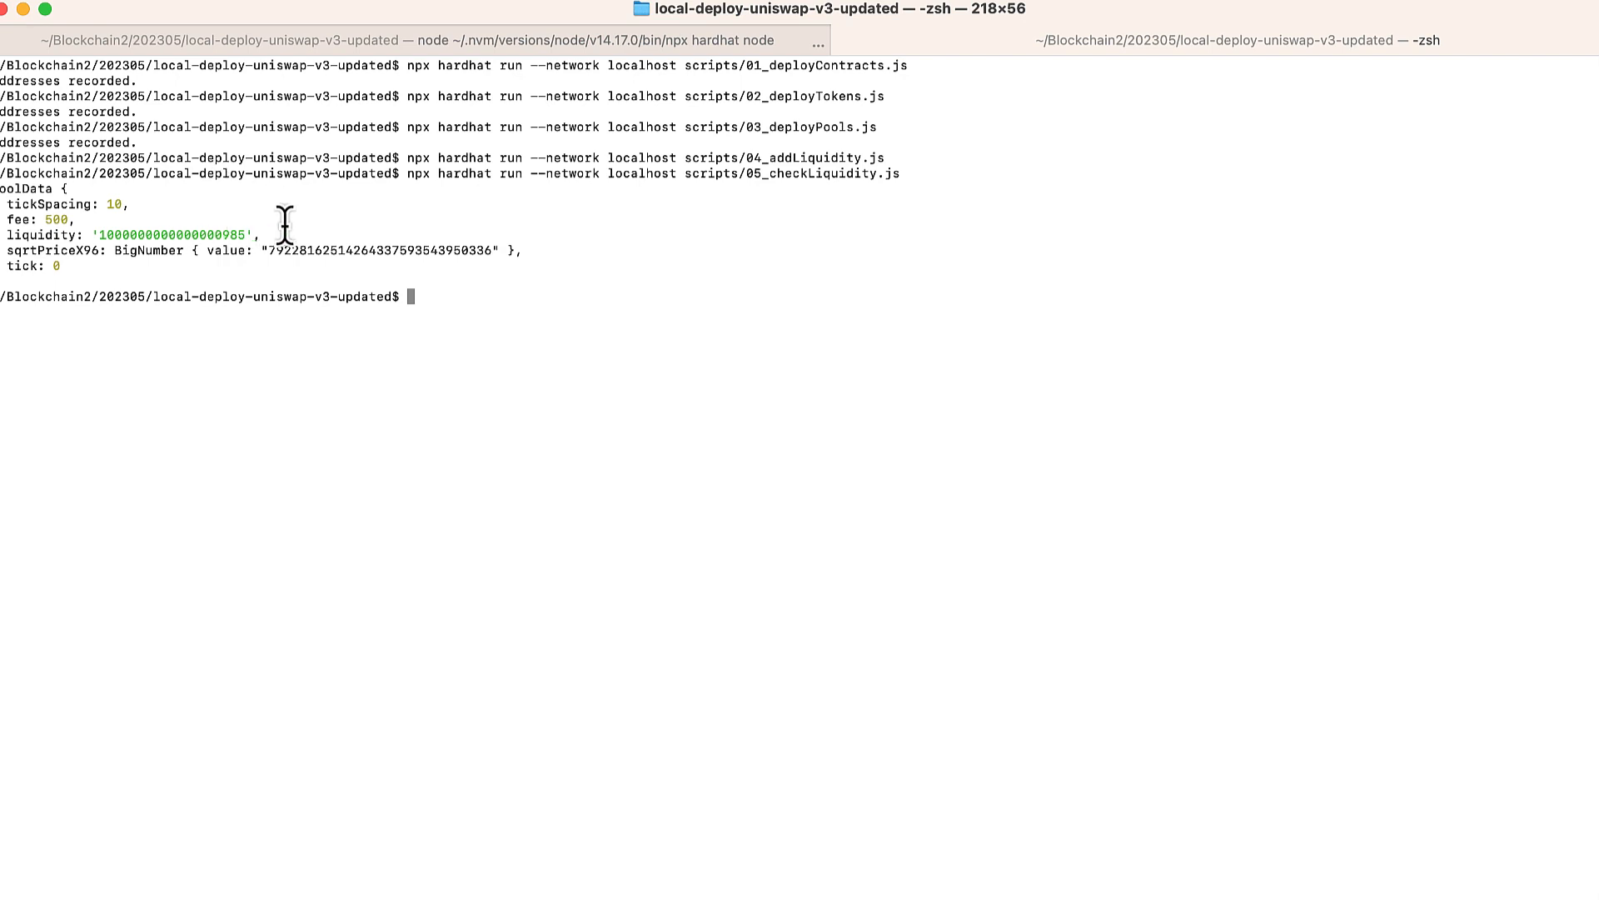